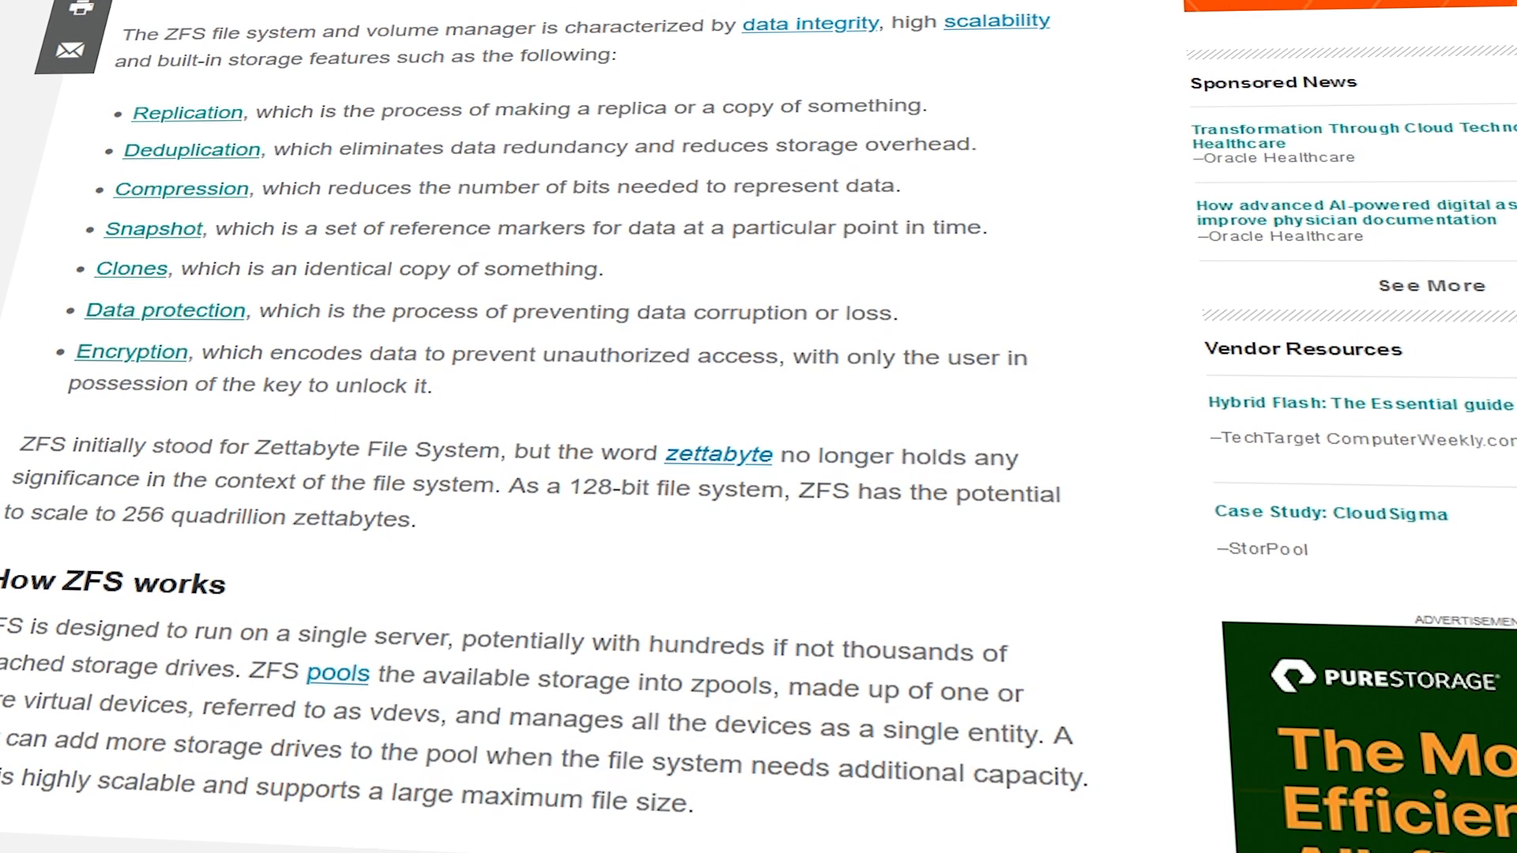
# Step: Choose TrueNAS-SCALE-24.04.2.2.iso as the boot image for the 16 GB USB drive
pyautogui.scroll(-3)
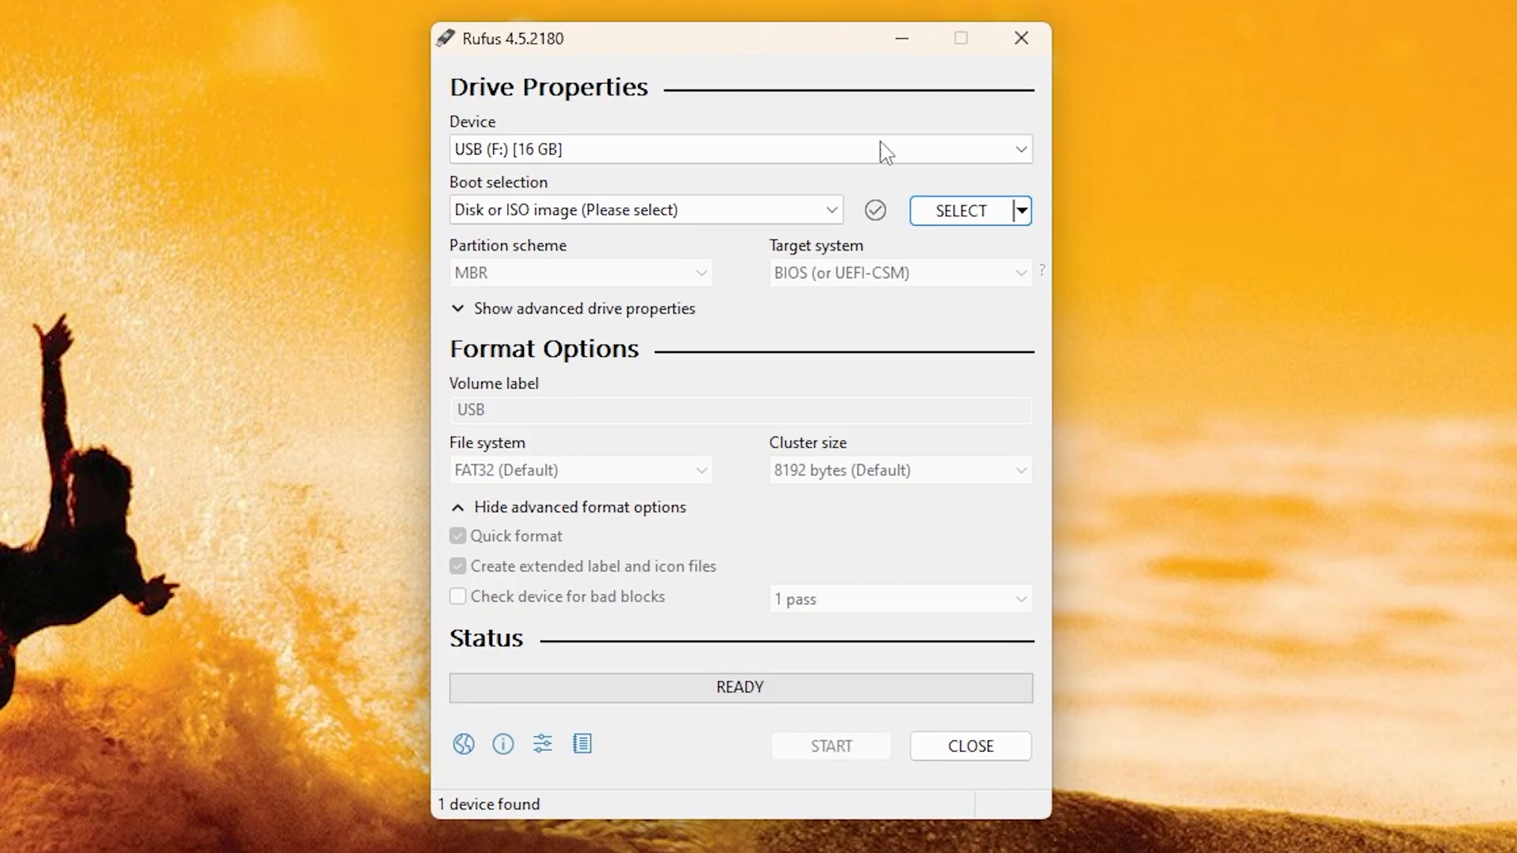
pyautogui.click(959, 210)
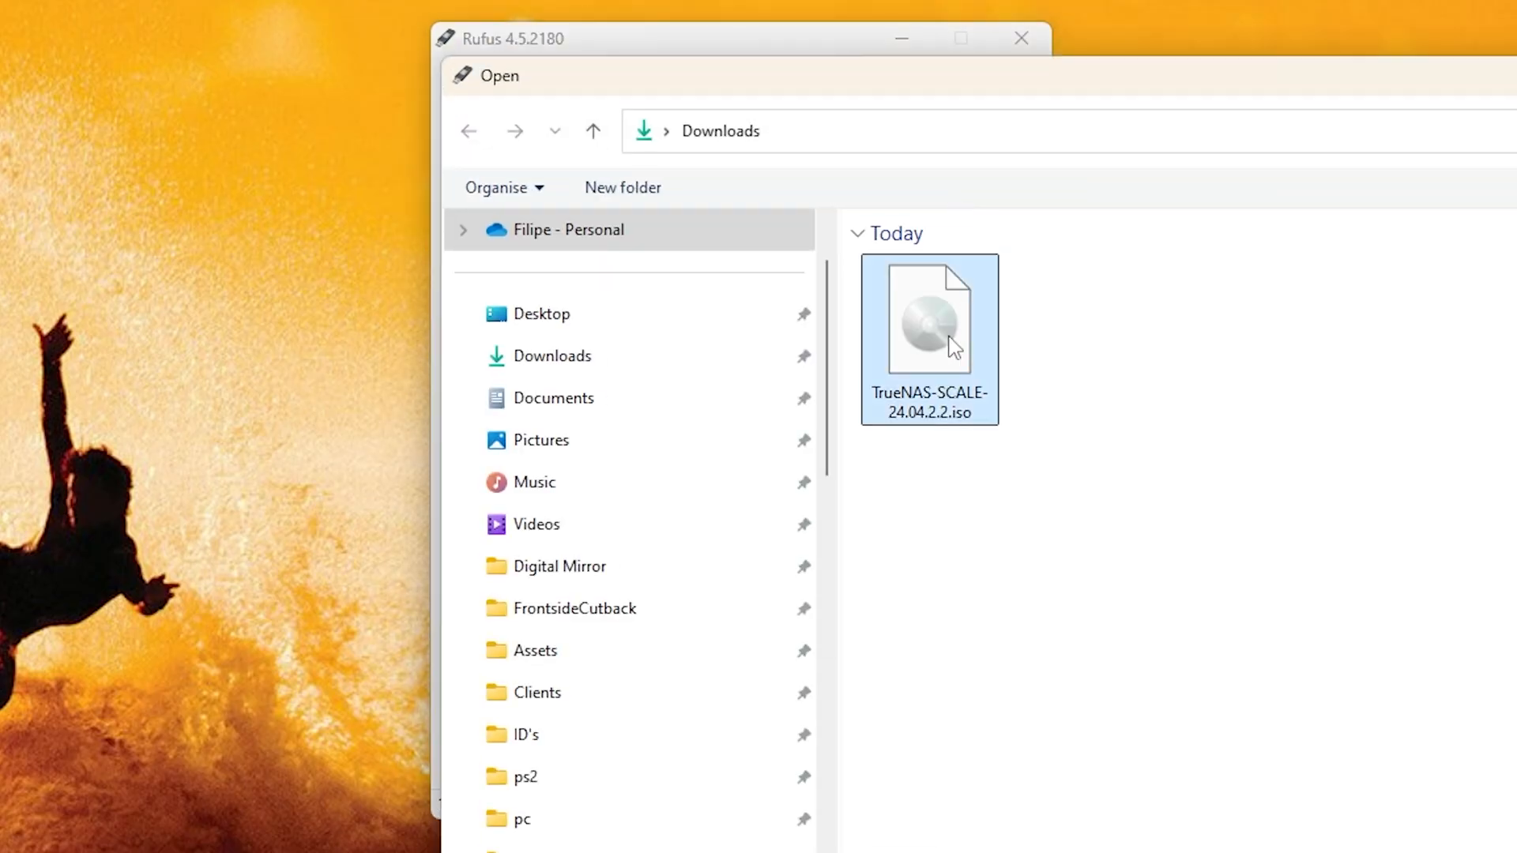
pyautogui.doubleClick(927, 318)
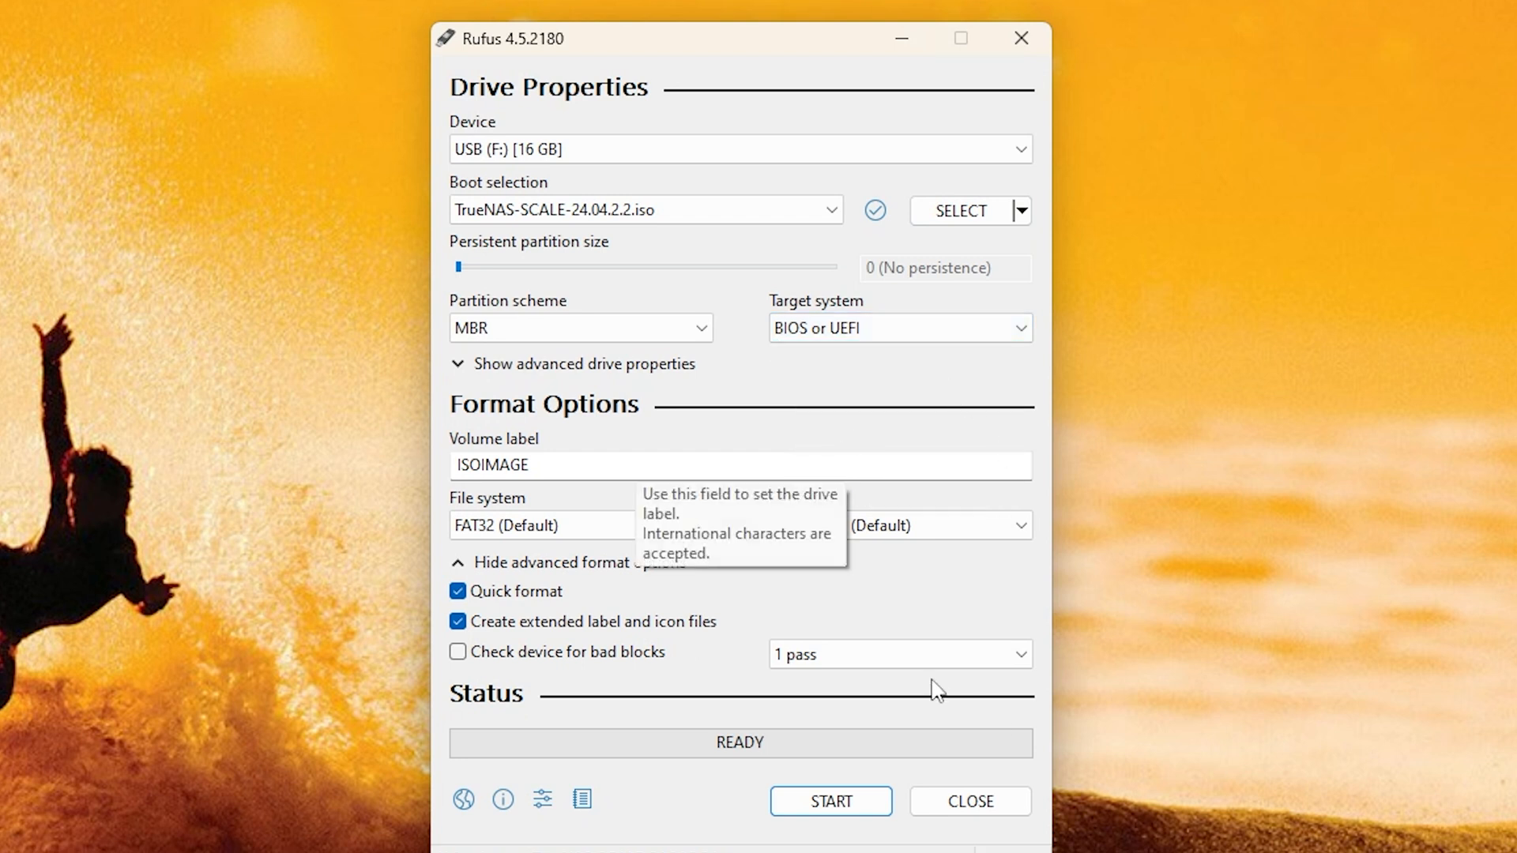
# Step: Write the image in DD Image mode, accepting that all data on the USB drive is erased
pyautogui.click(830, 801)
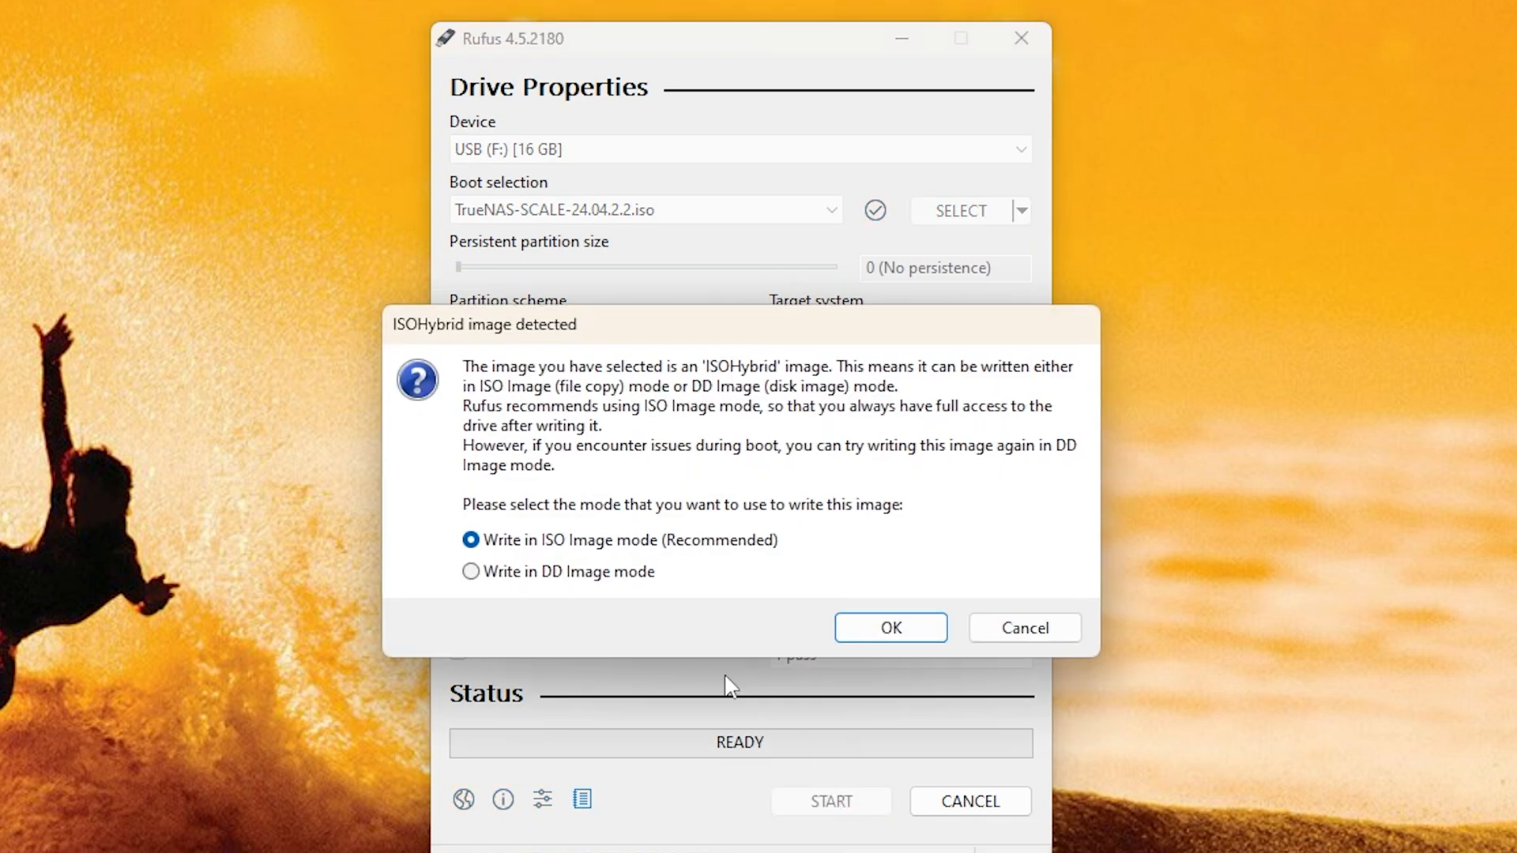
pyautogui.click(471, 570)
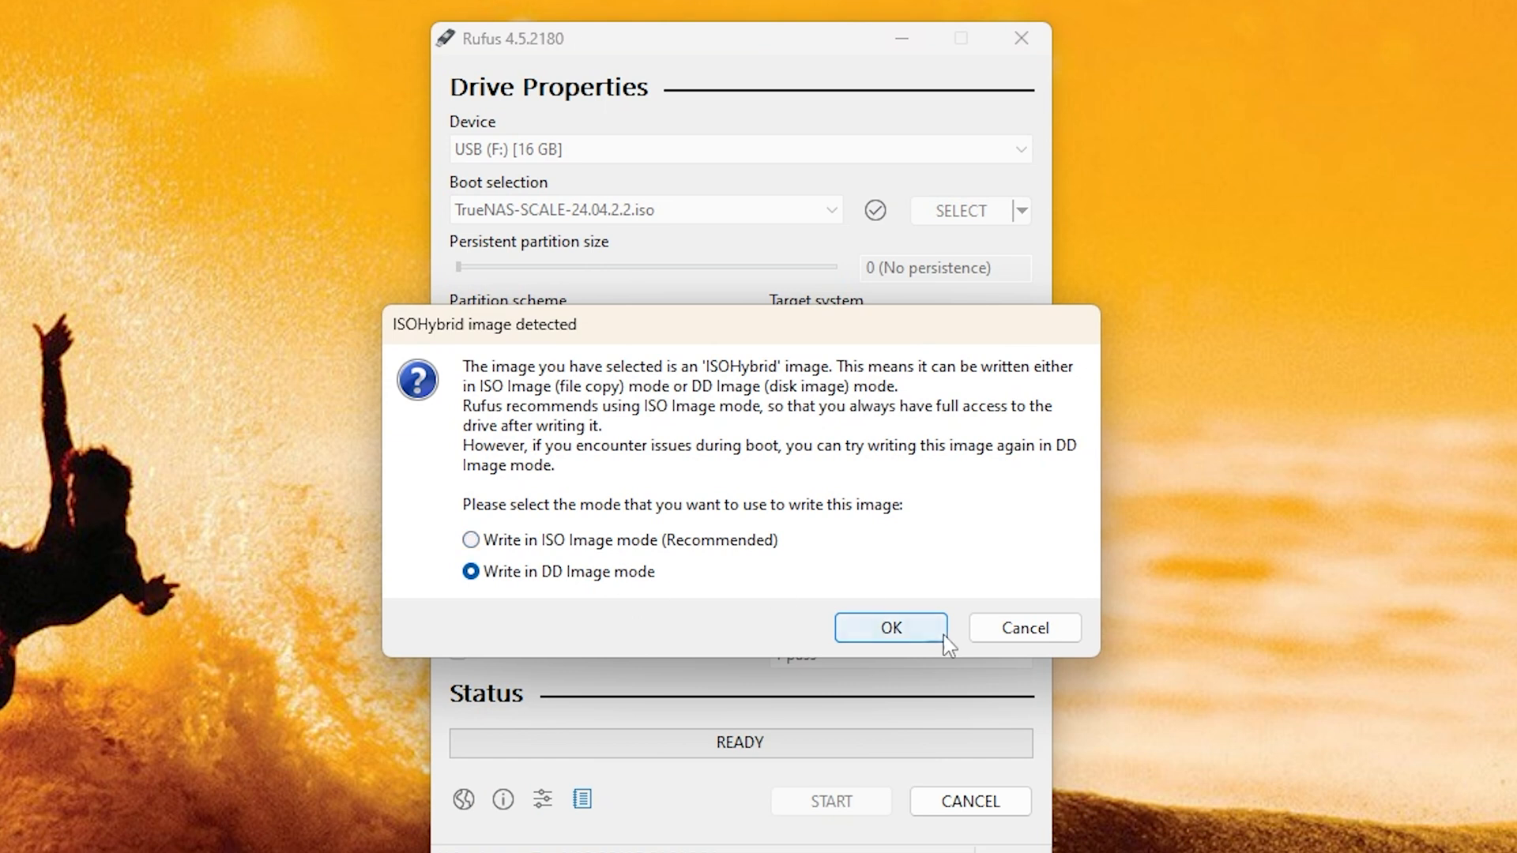
pyautogui.click(890, 627)
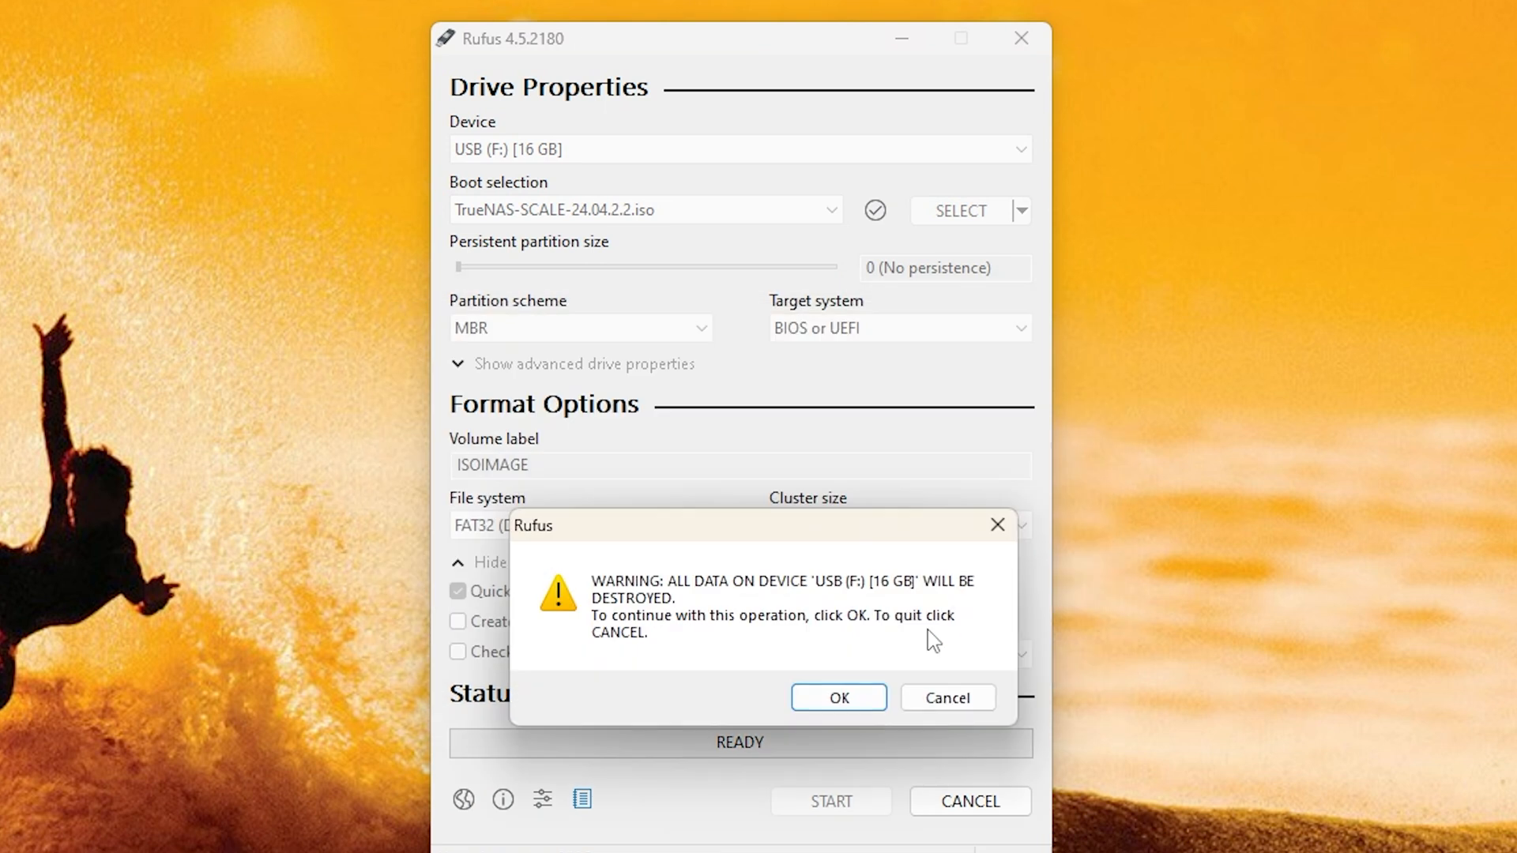
pyautogui.click(837, 697)
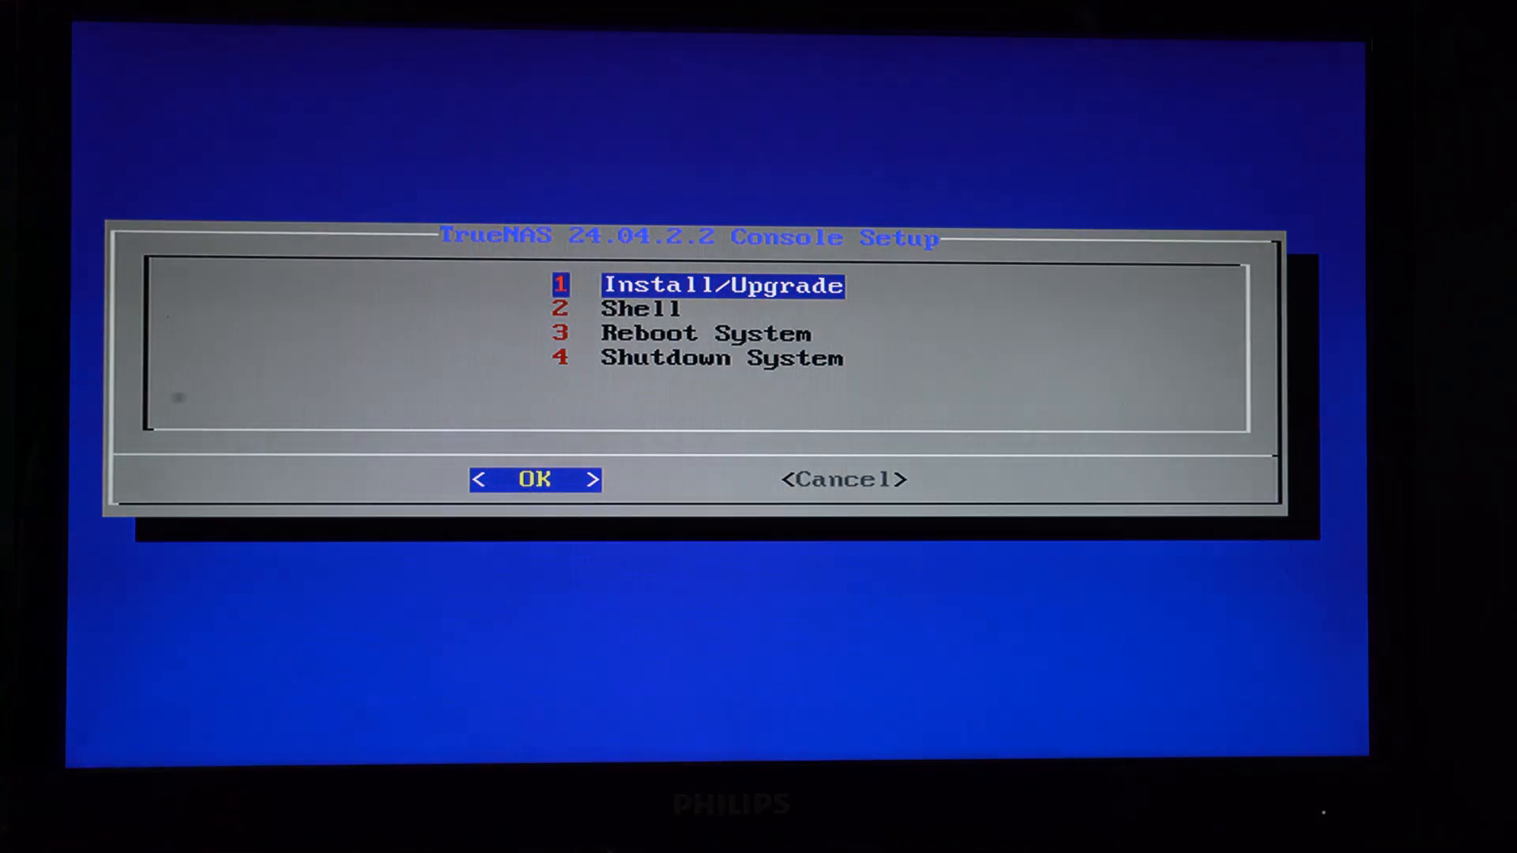
# Step: Install TrueNAS onto the 115.3 GiB mmcblk1 drive and set the admin password
pyautogui.click(532, 479)
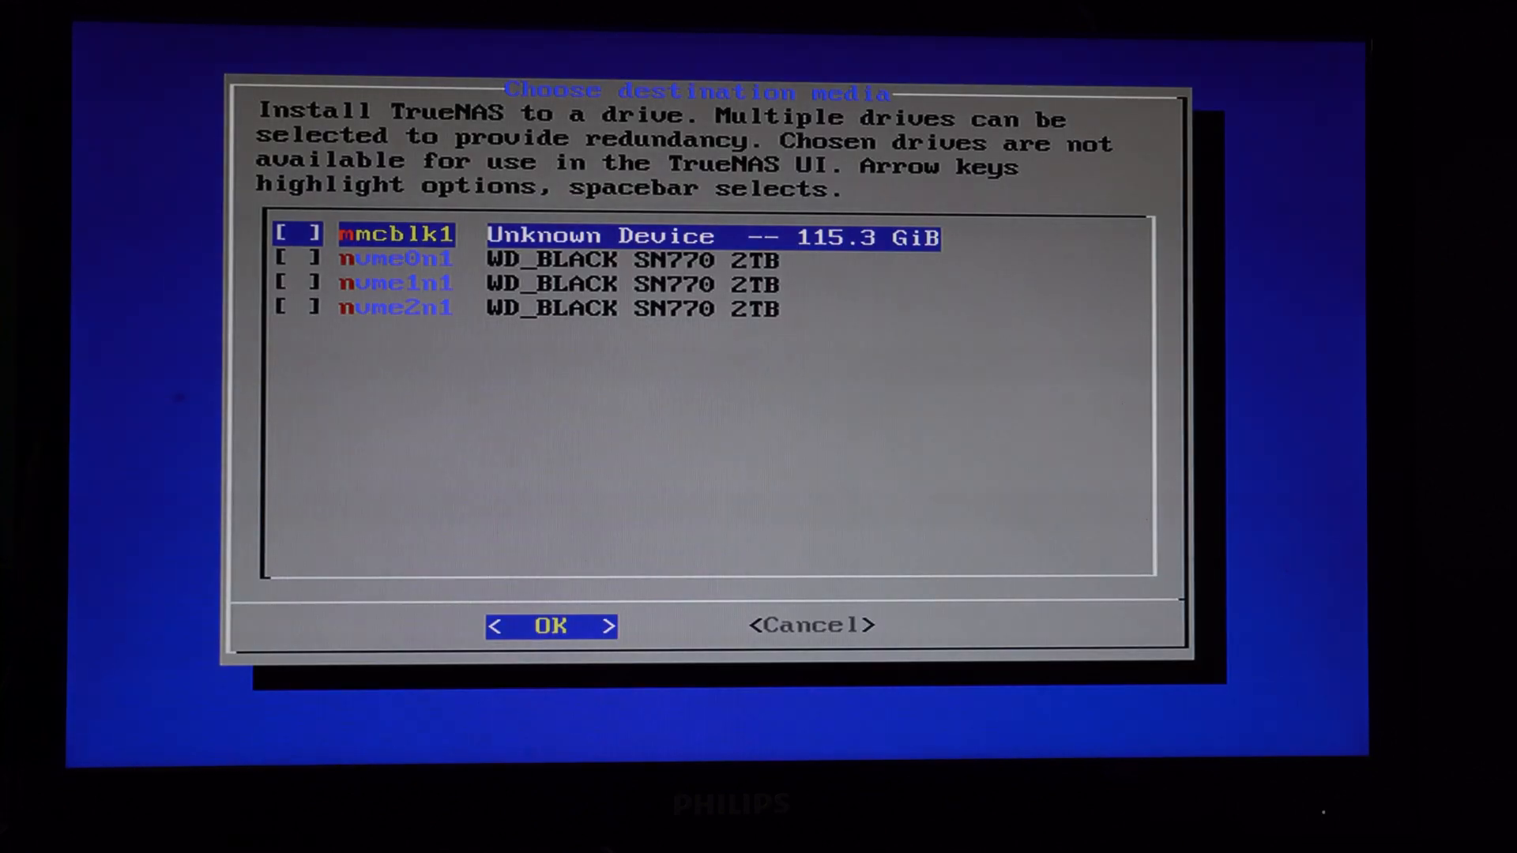
pyautogui.click(552, 626)
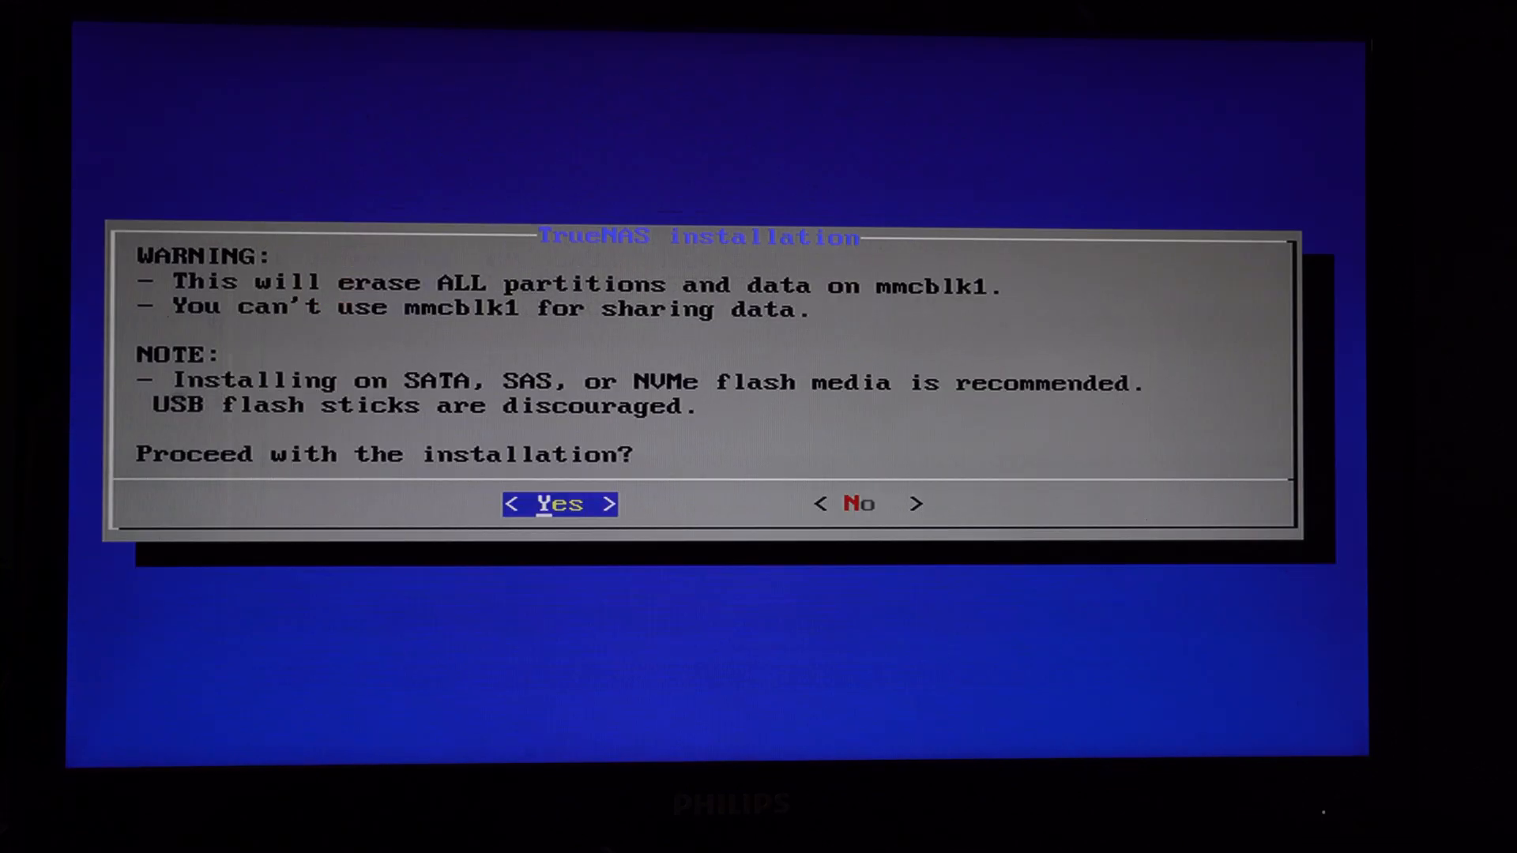
pyautogui.click(559, 502)
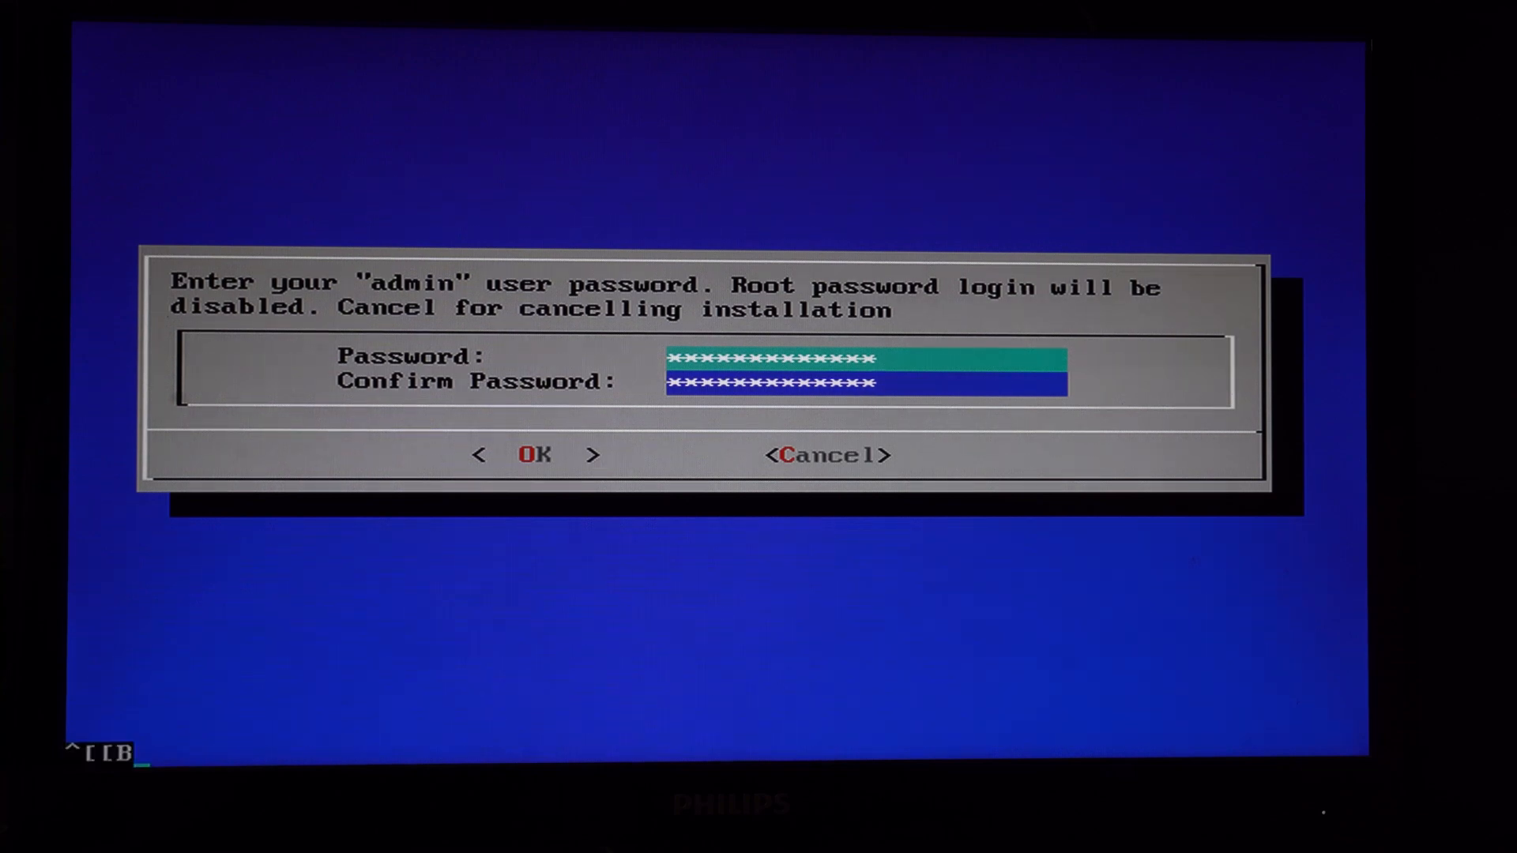
pyautogui.click(535, 455)
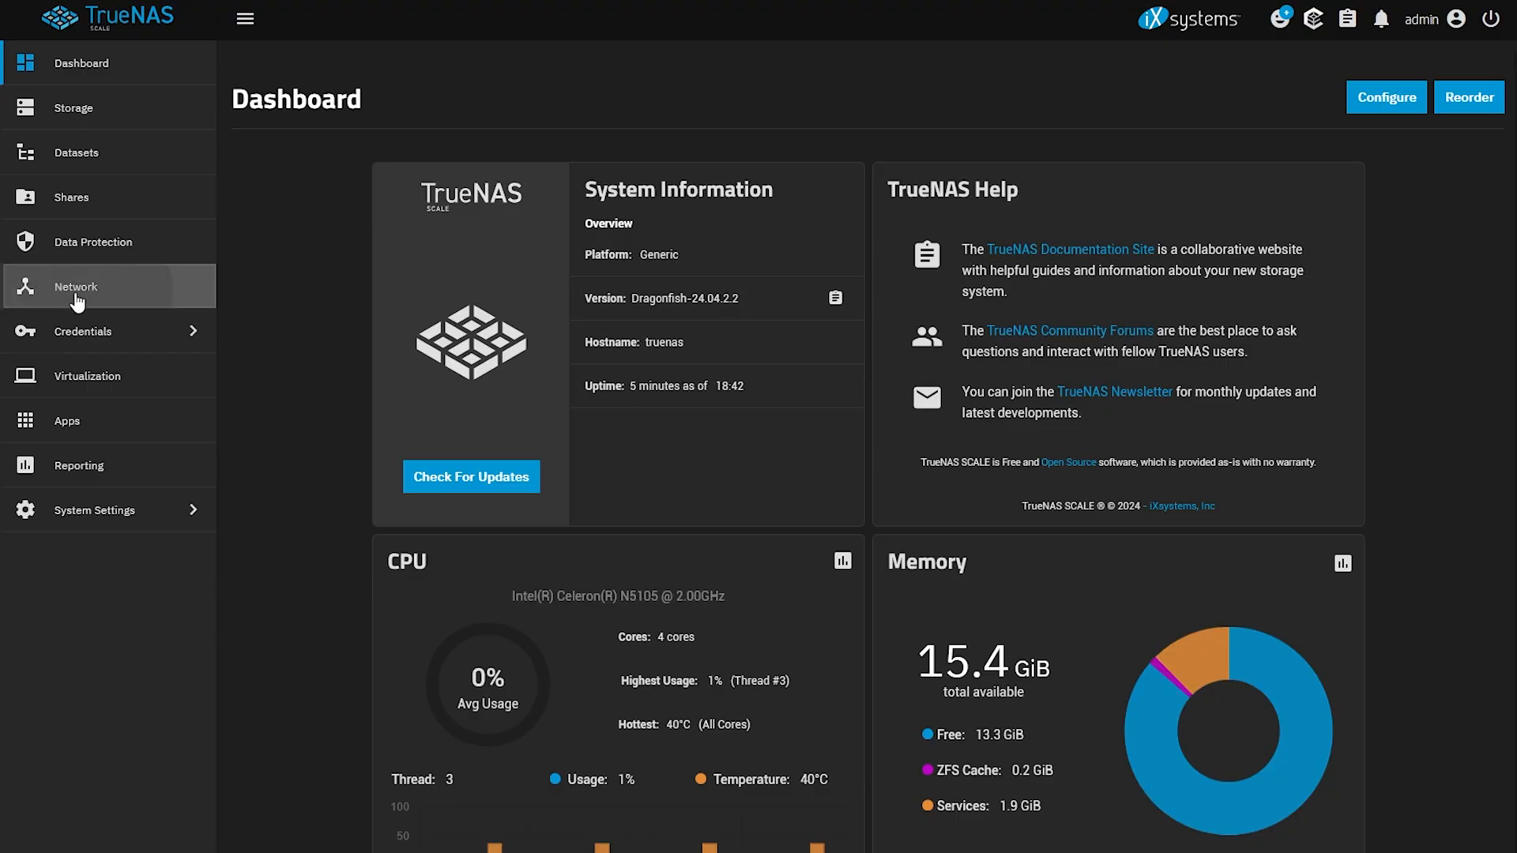
# Step: Turn off DHCP on the enp1s0 interface in Network settings
pyautogui.click(76, 286)
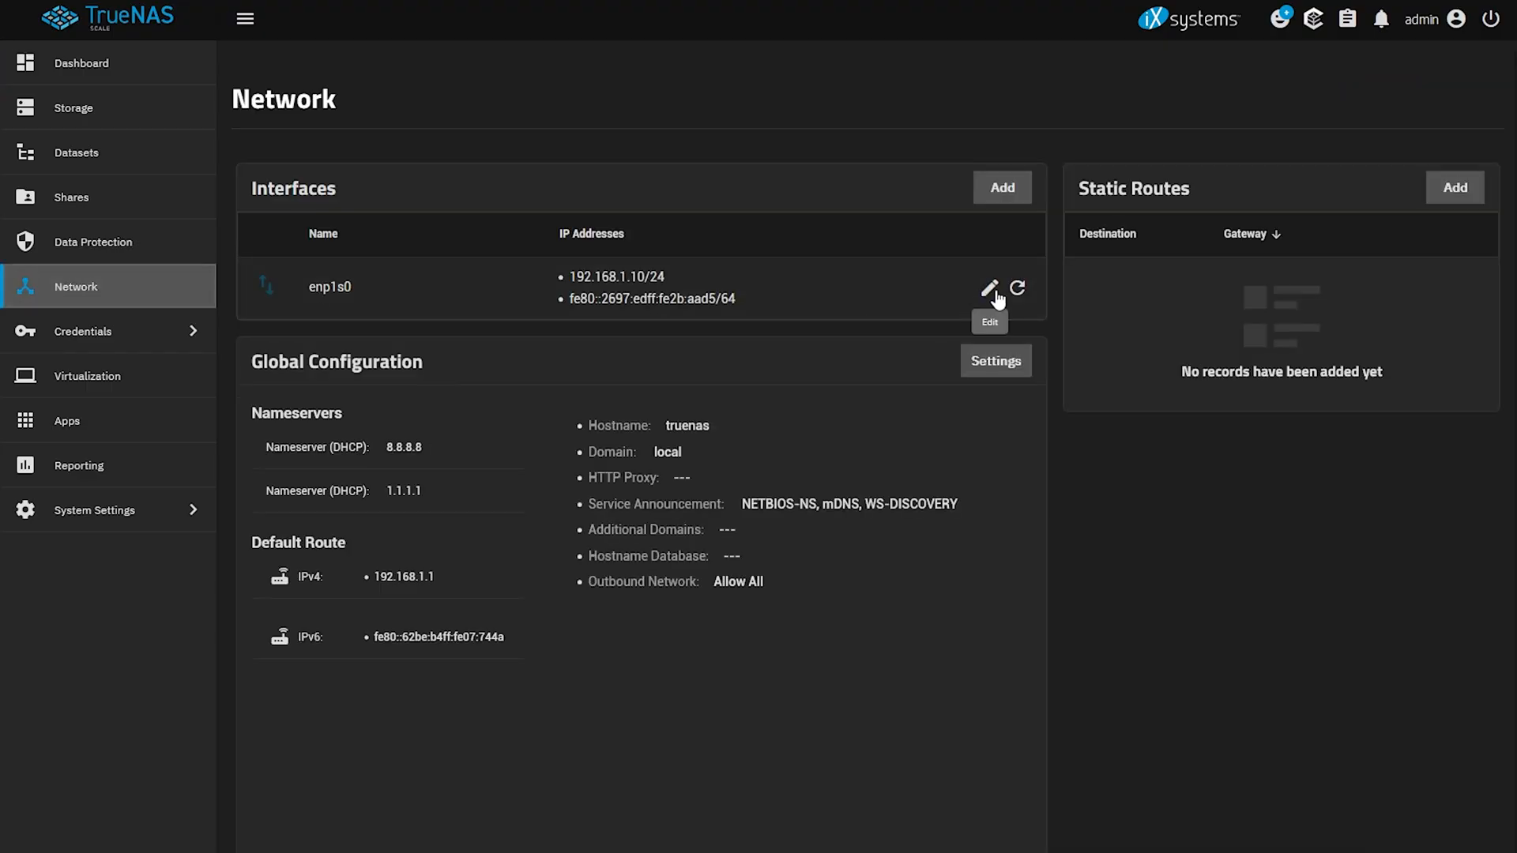
pyautogui.click(989, 288)
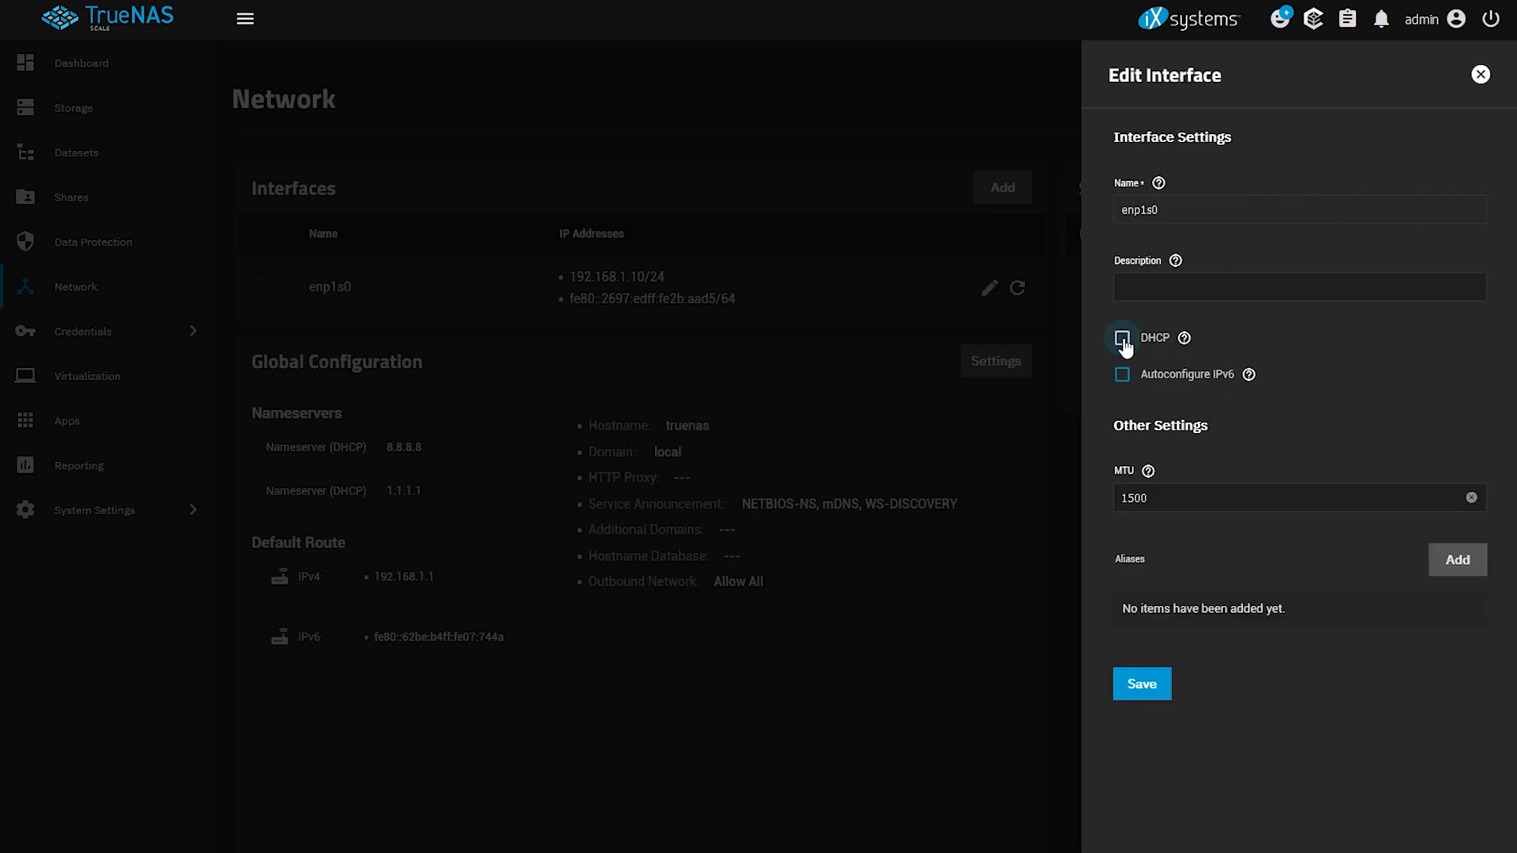
pyautogui.click(1457, 559)
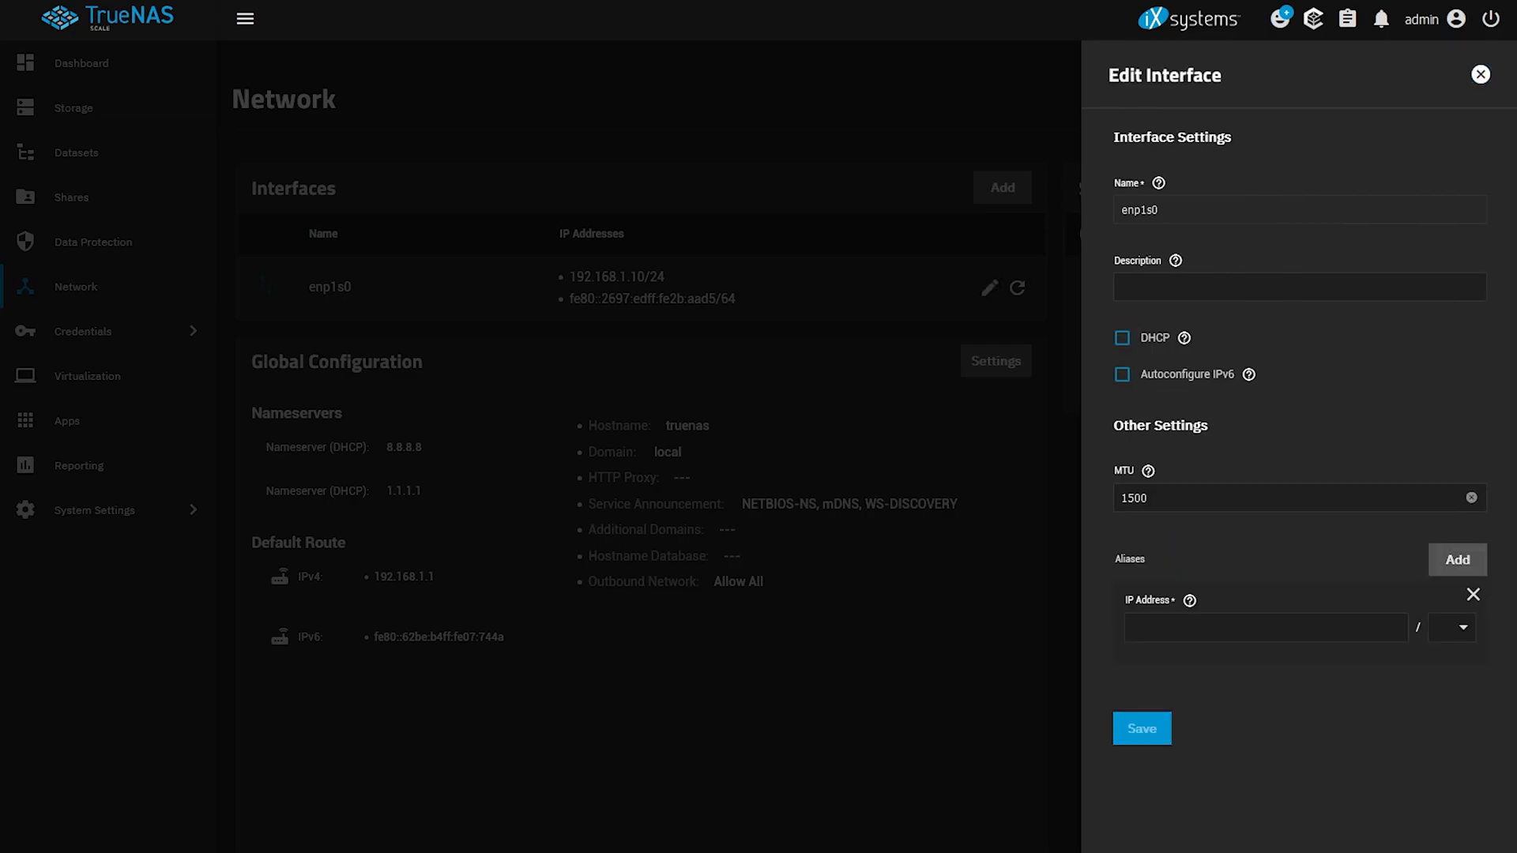
# Step: Add the static alias 192.168.1.14 with netmask 24 and save the interface
pyautogui.click(1264, 627)
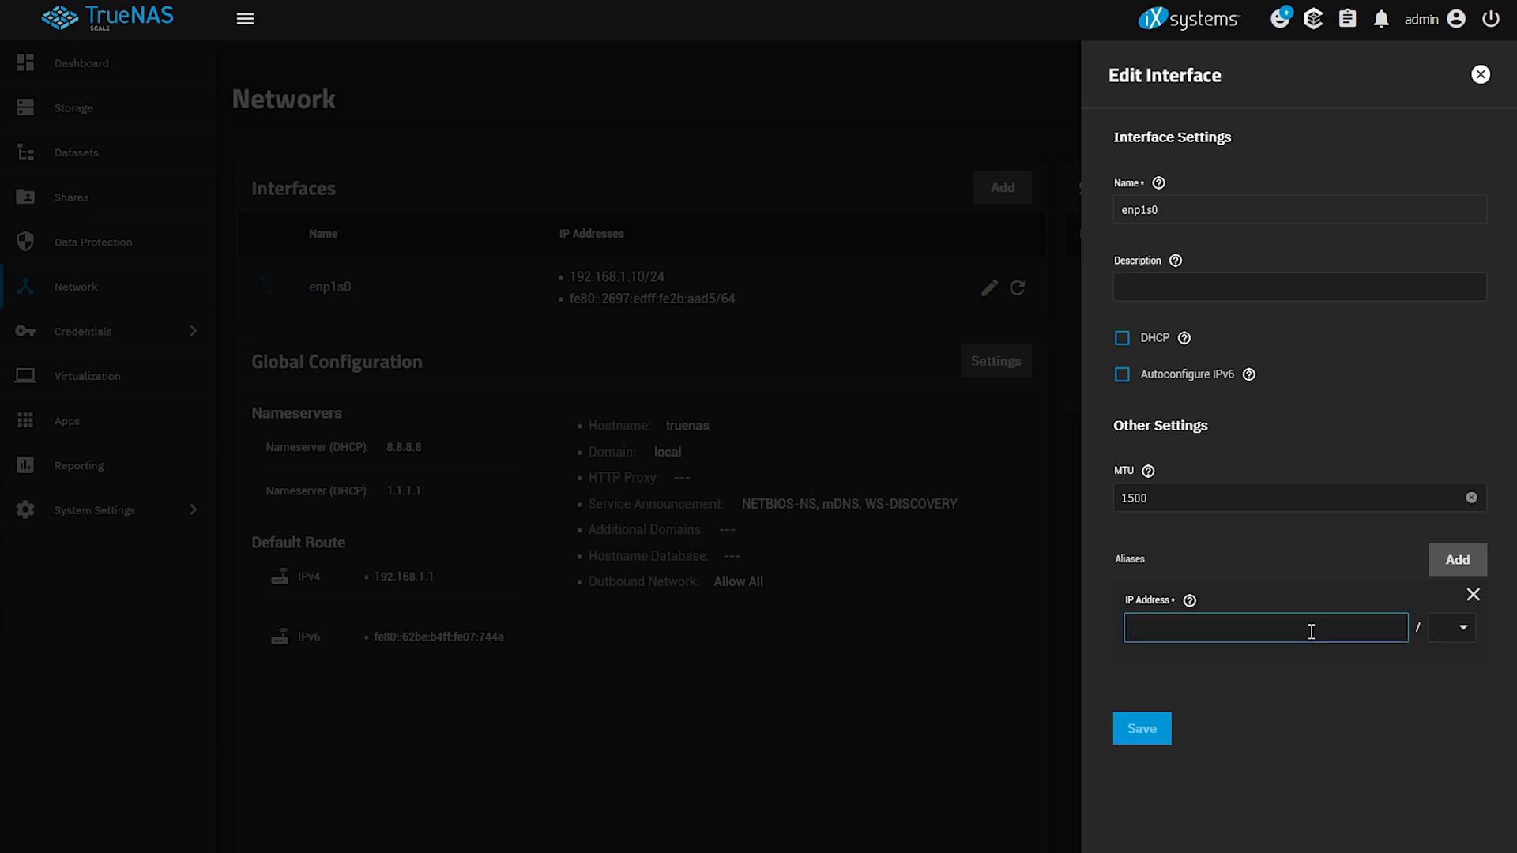
pyautogui.write('192.168.1.14')
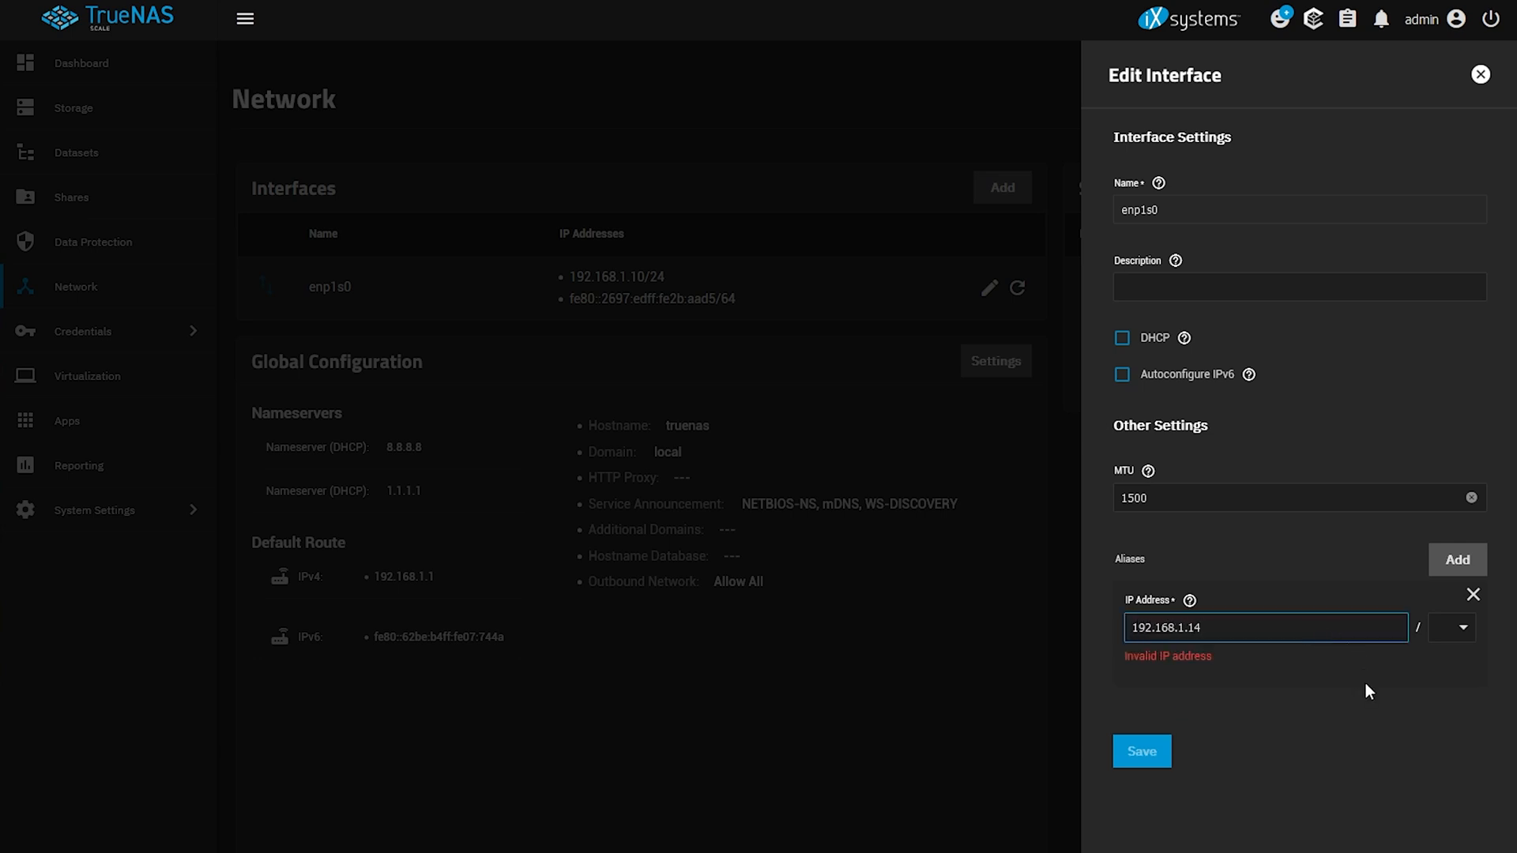
pyautogui.click(1450, 628)
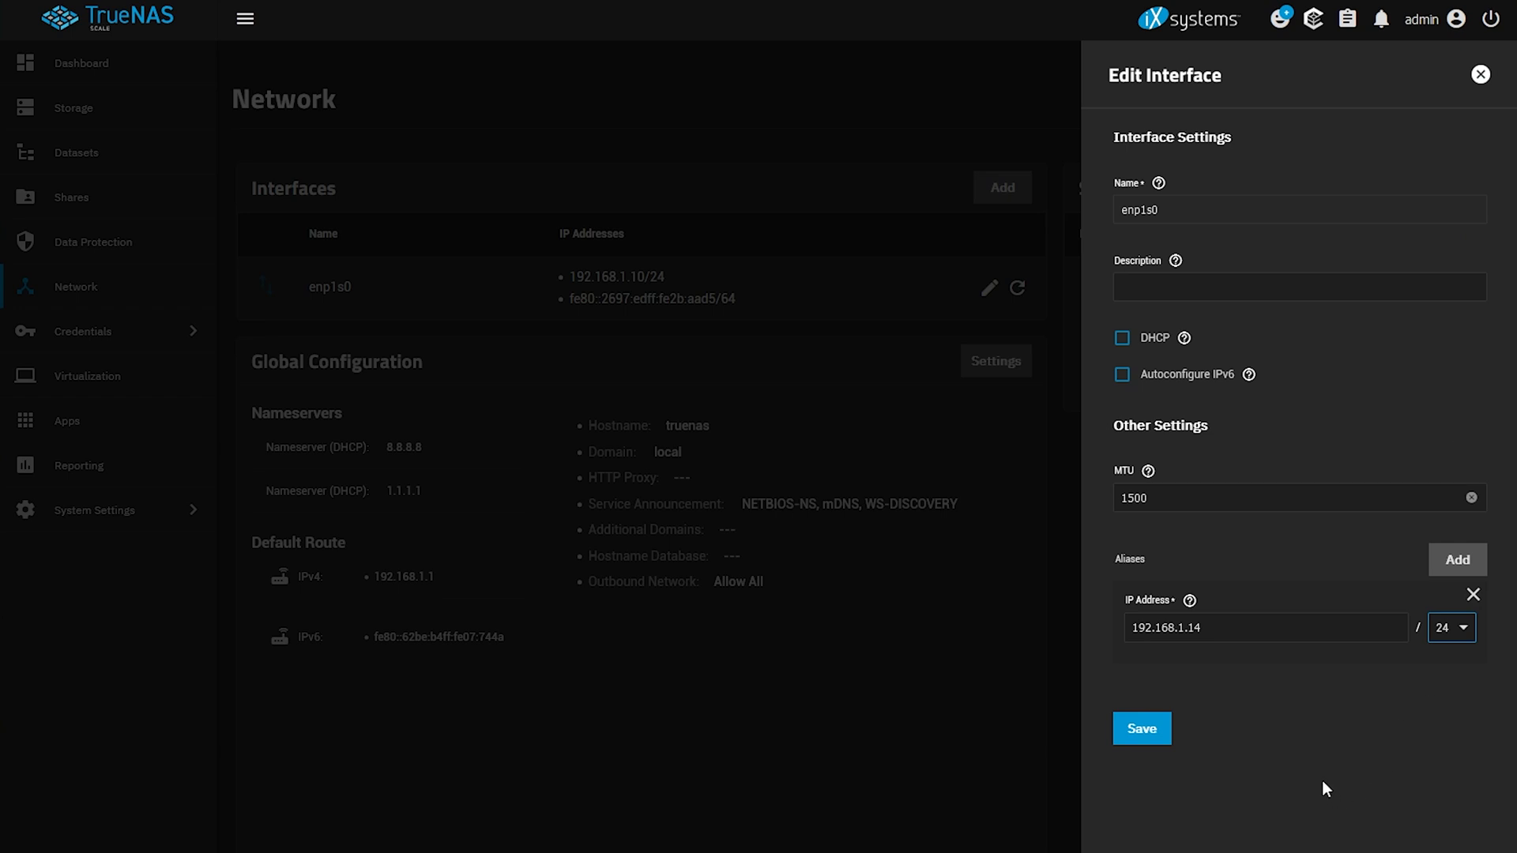
pyautogui.click(1141, 729)
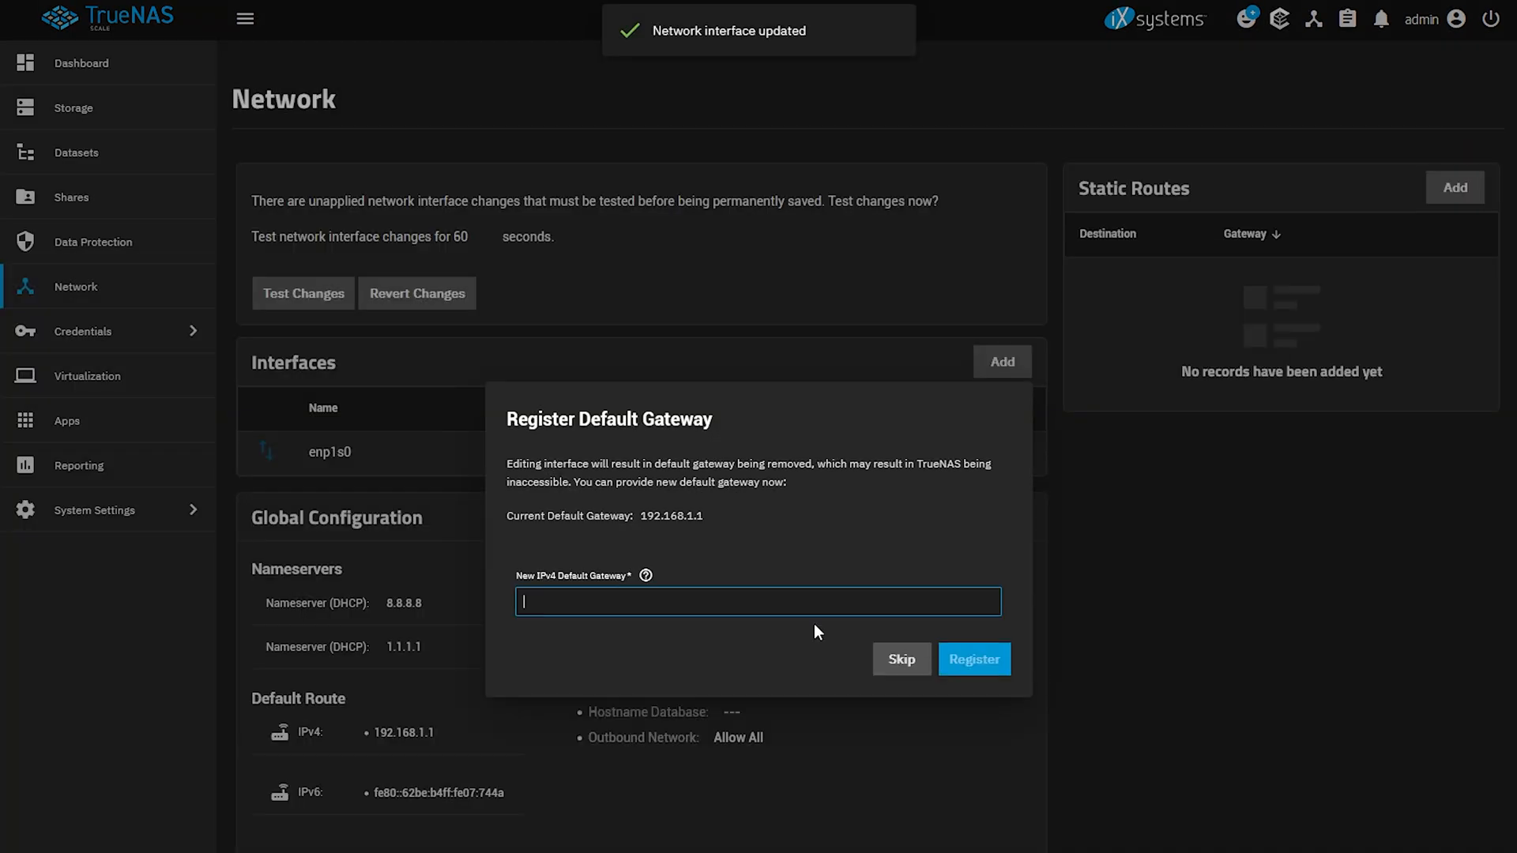
# Step: Register 192.168.1.1 as the default gateway
pyautogui.write('192.168.1.1')
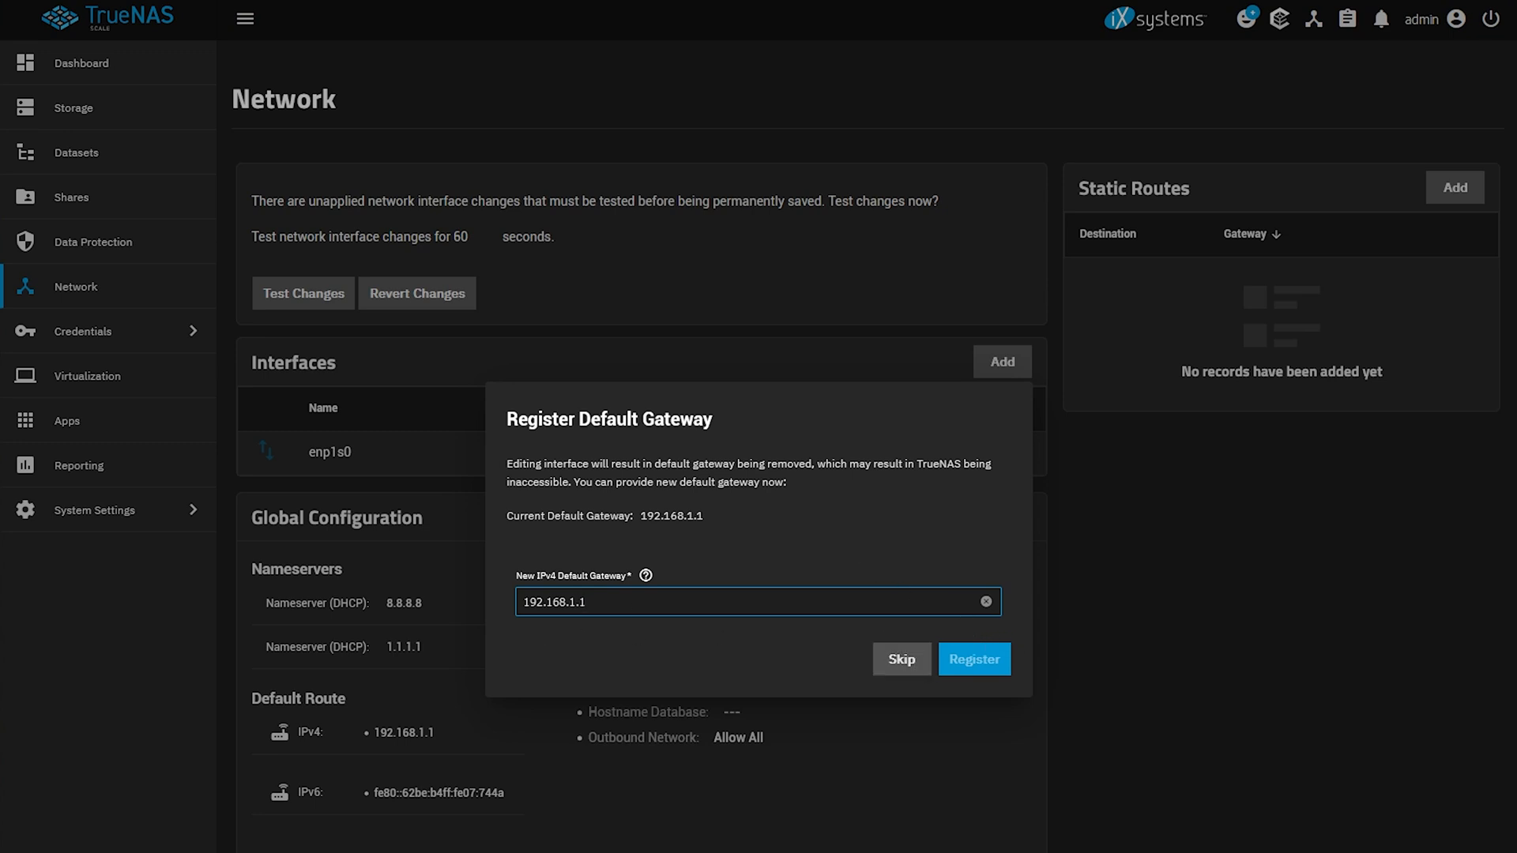
pyautogui.click(972, 659)
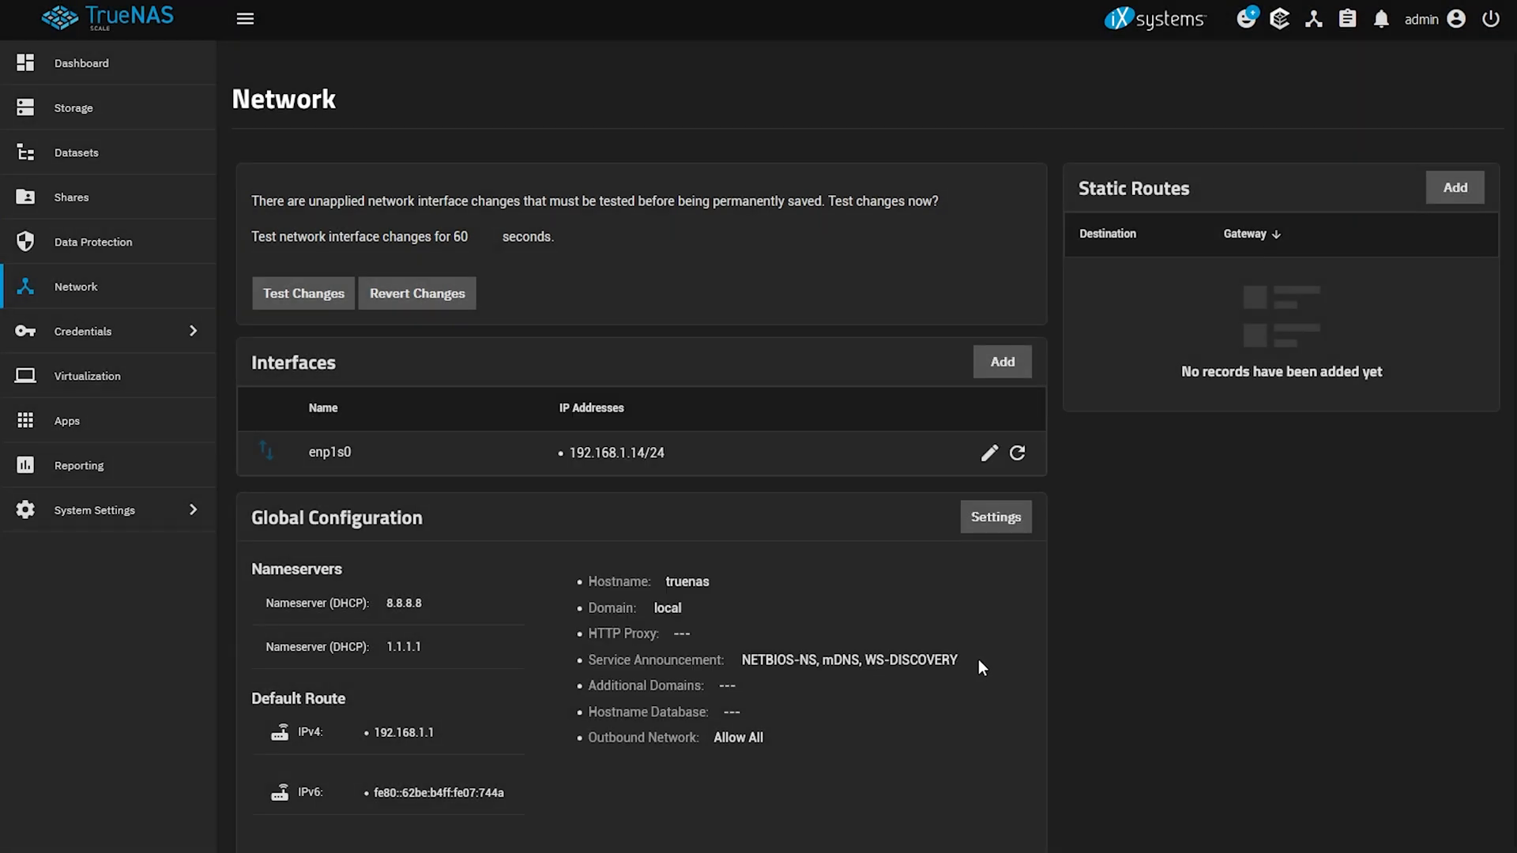
# Step: Test the interface changes, log back in and save them permanently
pyautogui.click(304, 294)
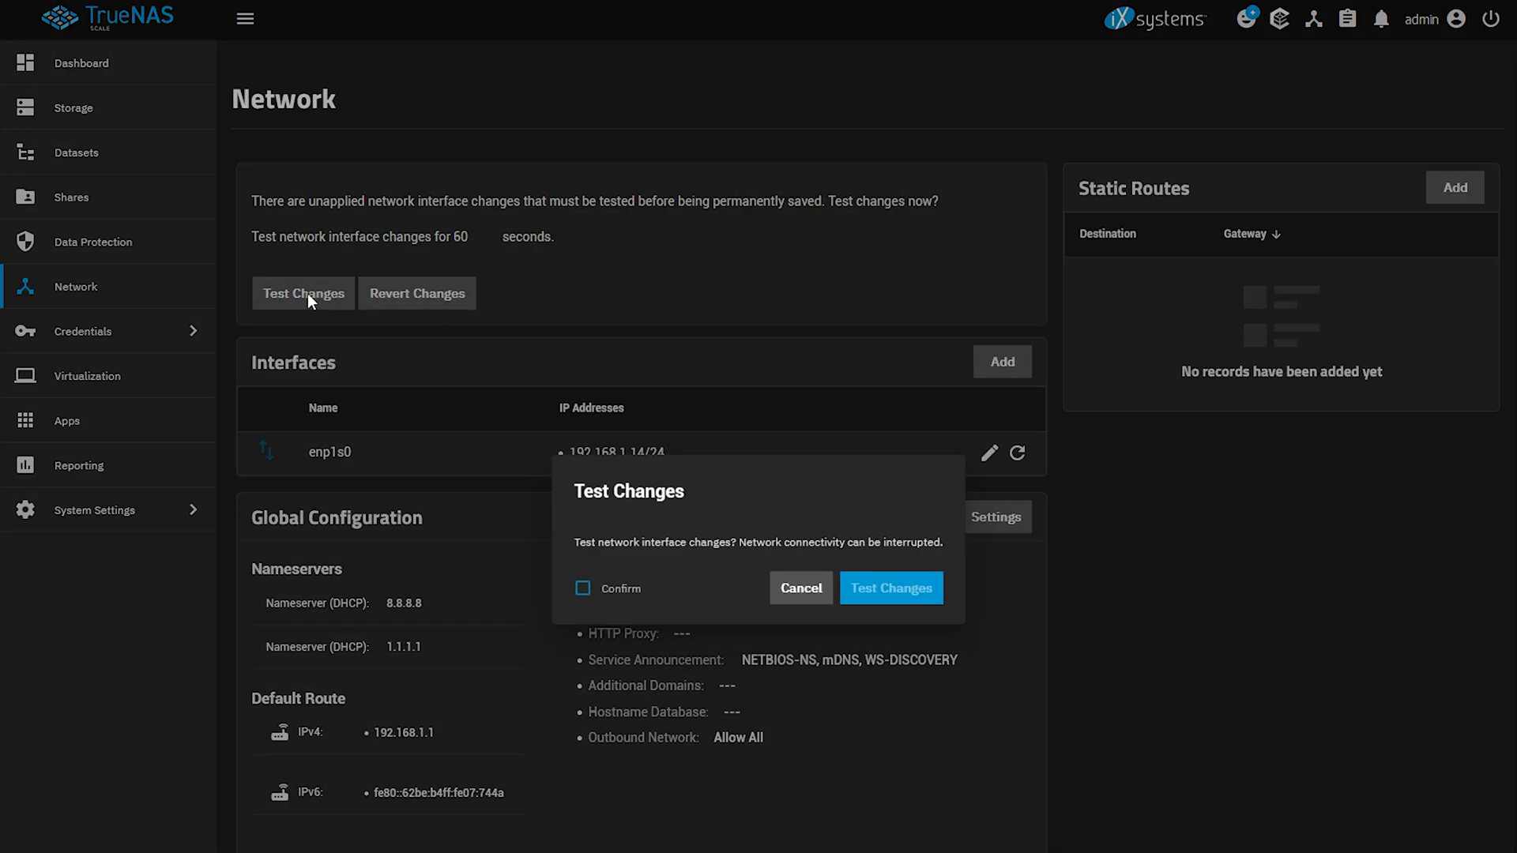
pyautogui.click(889, 588)
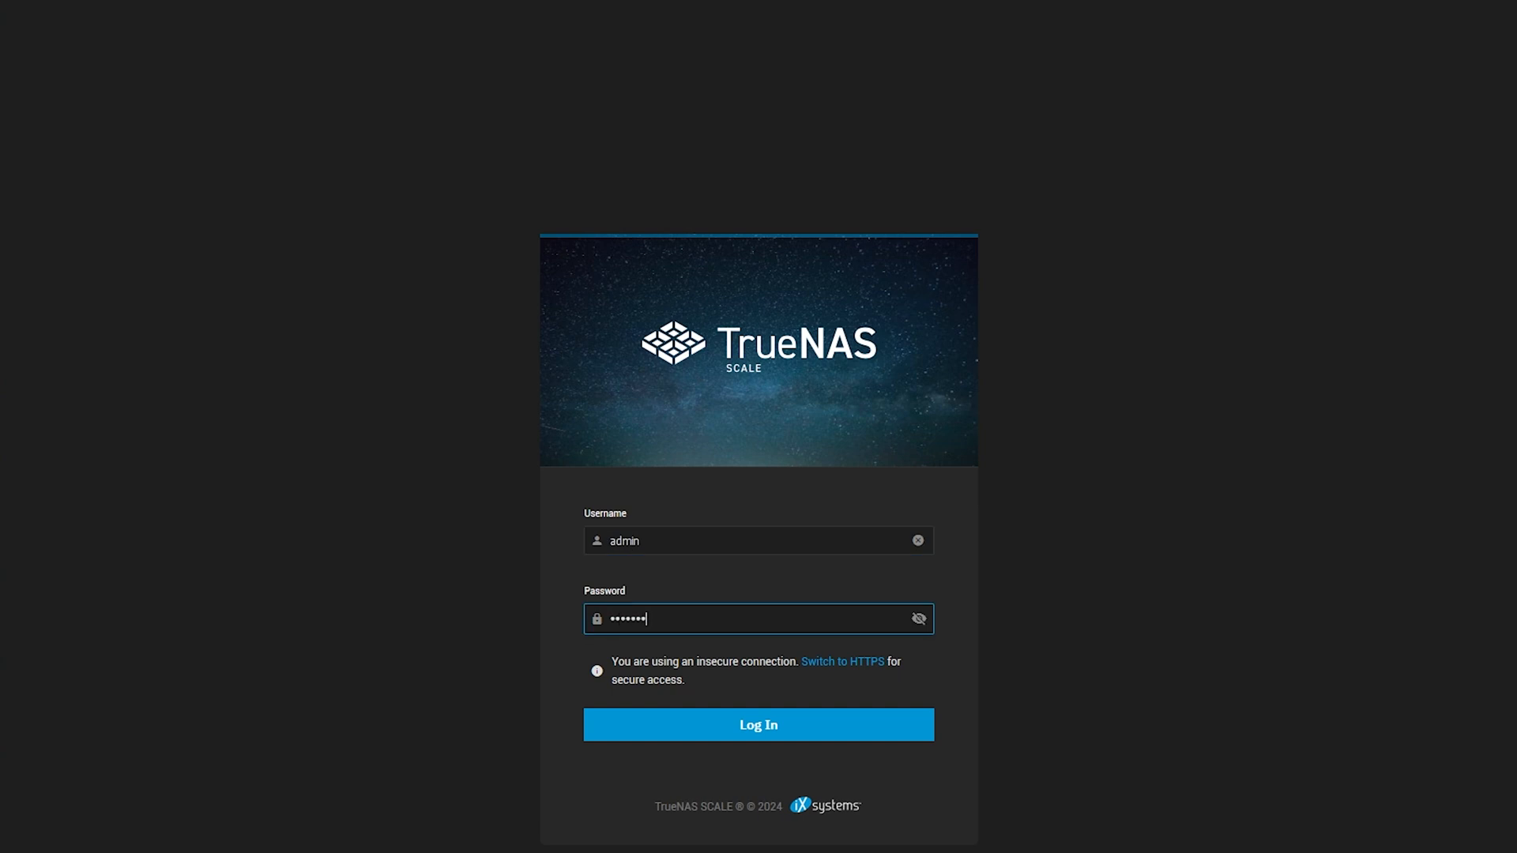
pyautogui.click(757, 725)
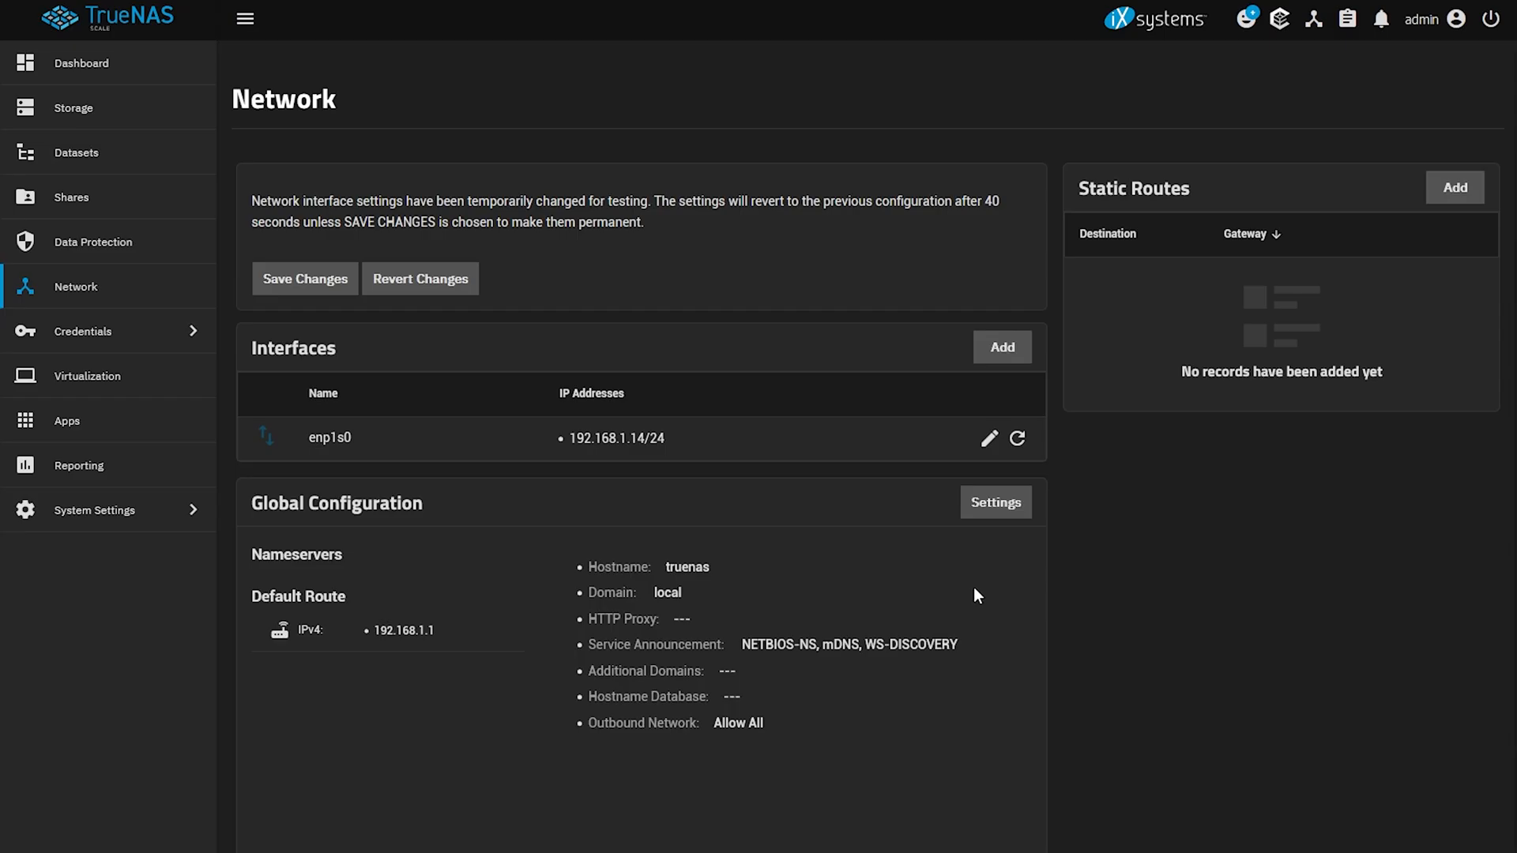
pyautogui.click(305, 278)
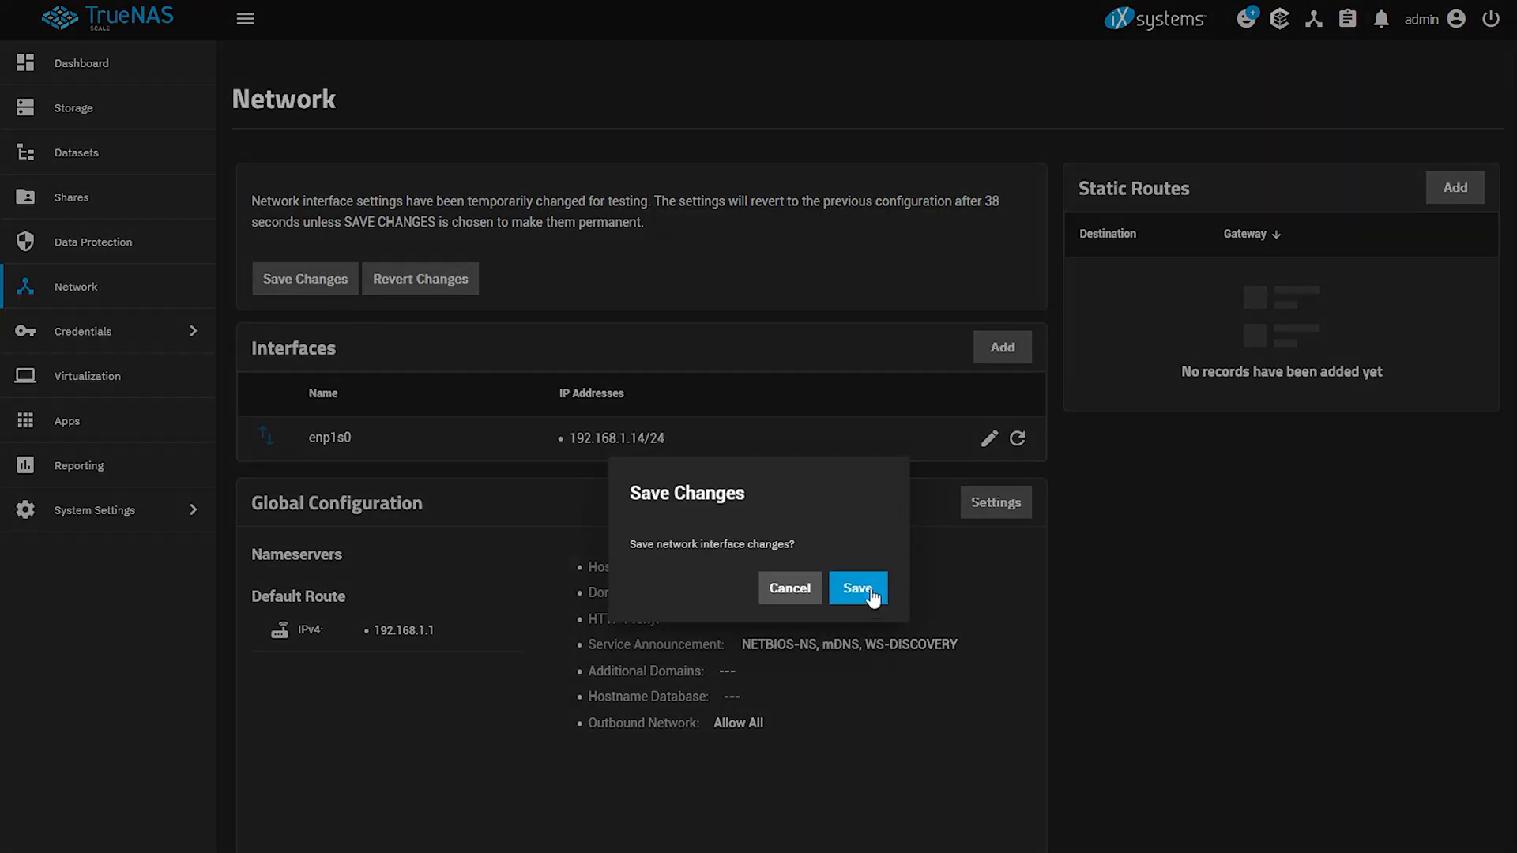
pyautogui.click(854, 588)
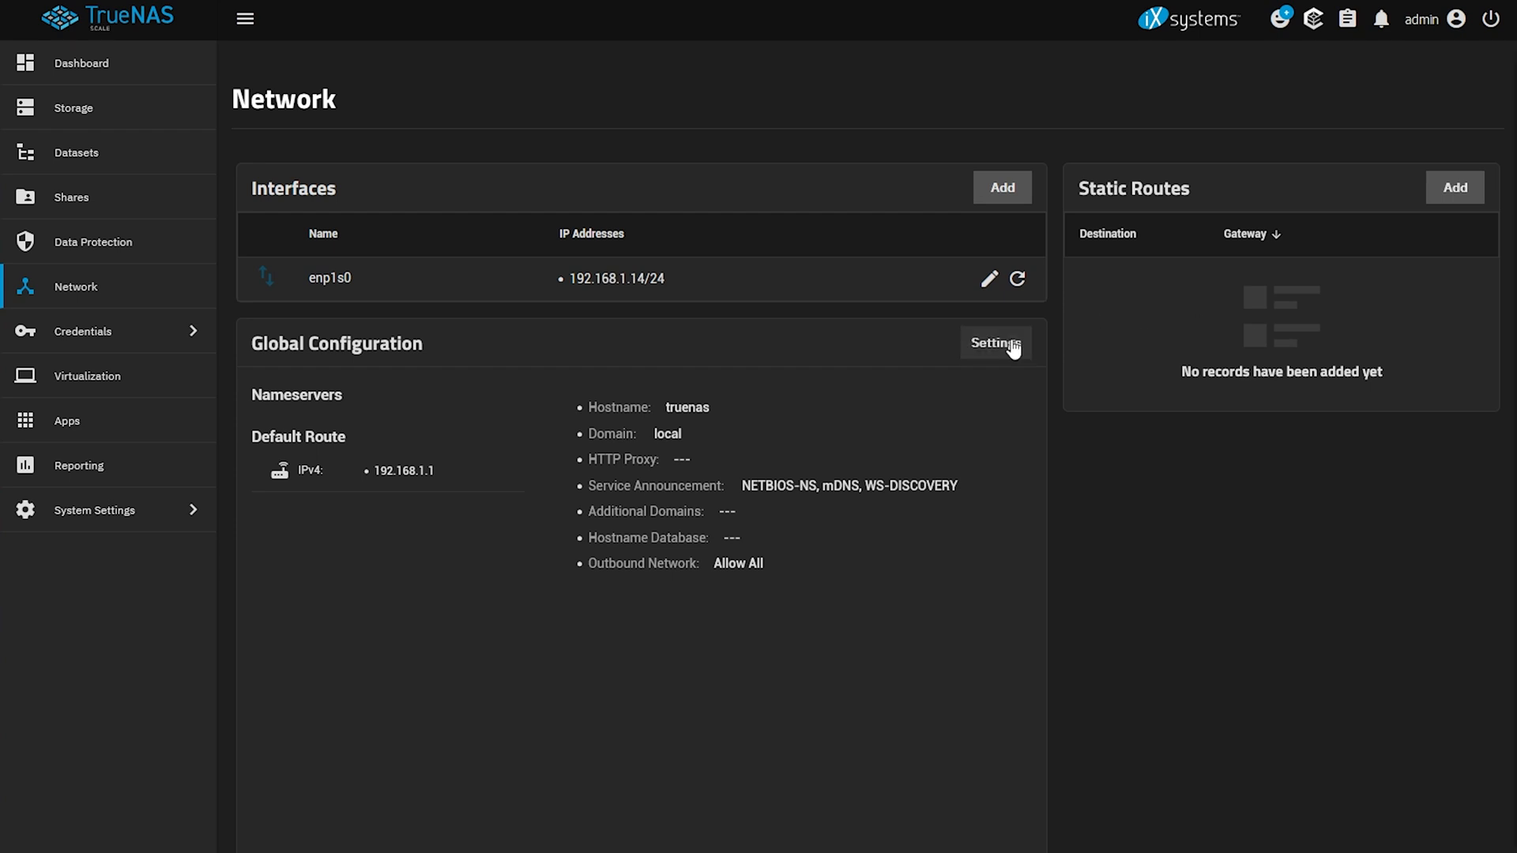
# Step: Set domain digitalmirror with nameservers 1.1.1.1 and 8.8.8.8 in Global Configuration
pyautogui.click(994, 343)
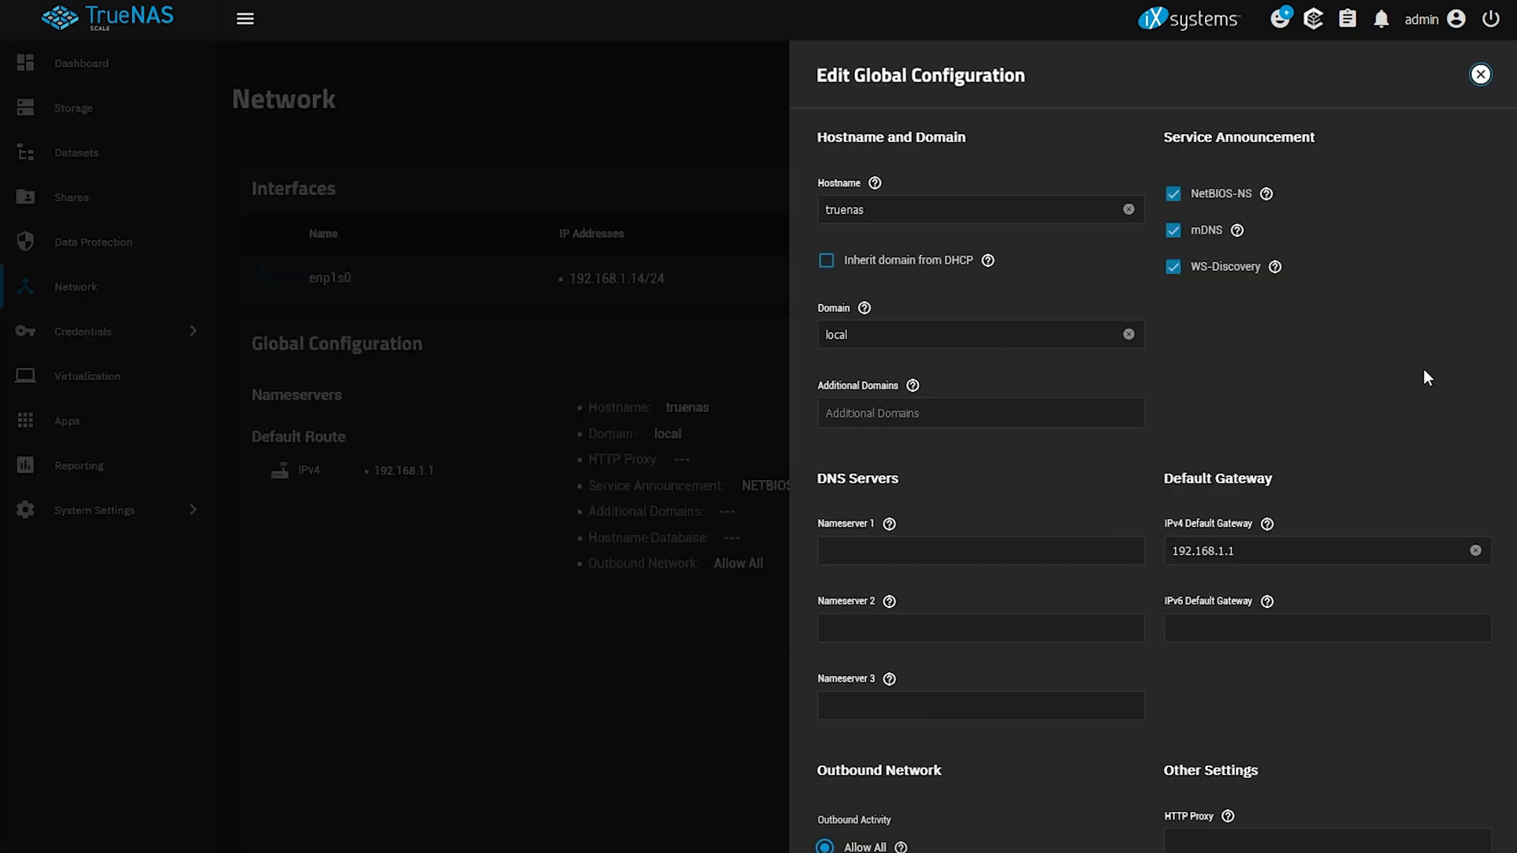
pyautogui.write('1.1.1.1')
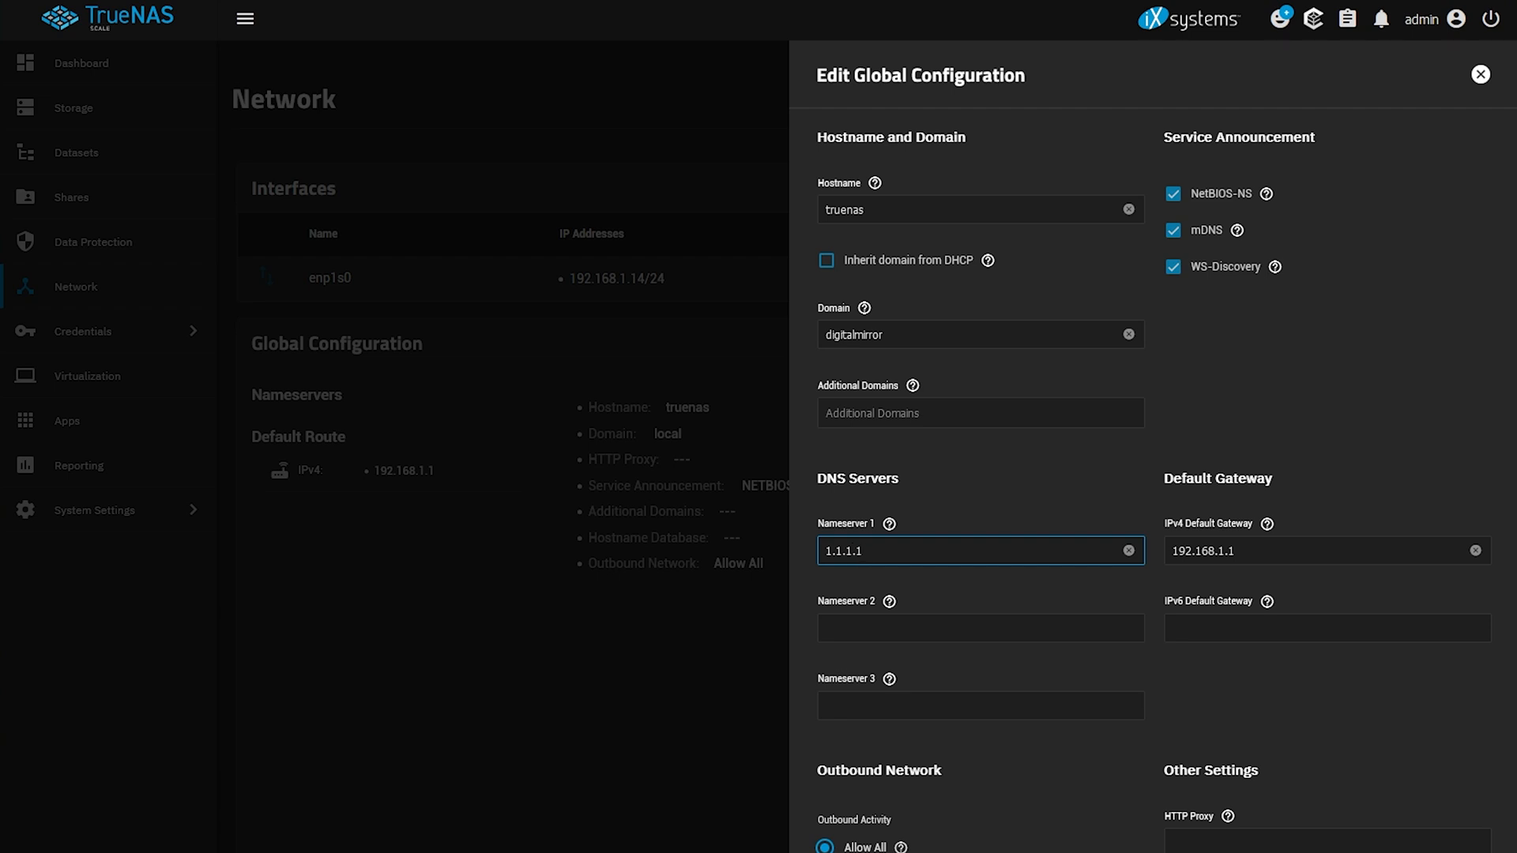
pyautogui.write('8.8.8.8')
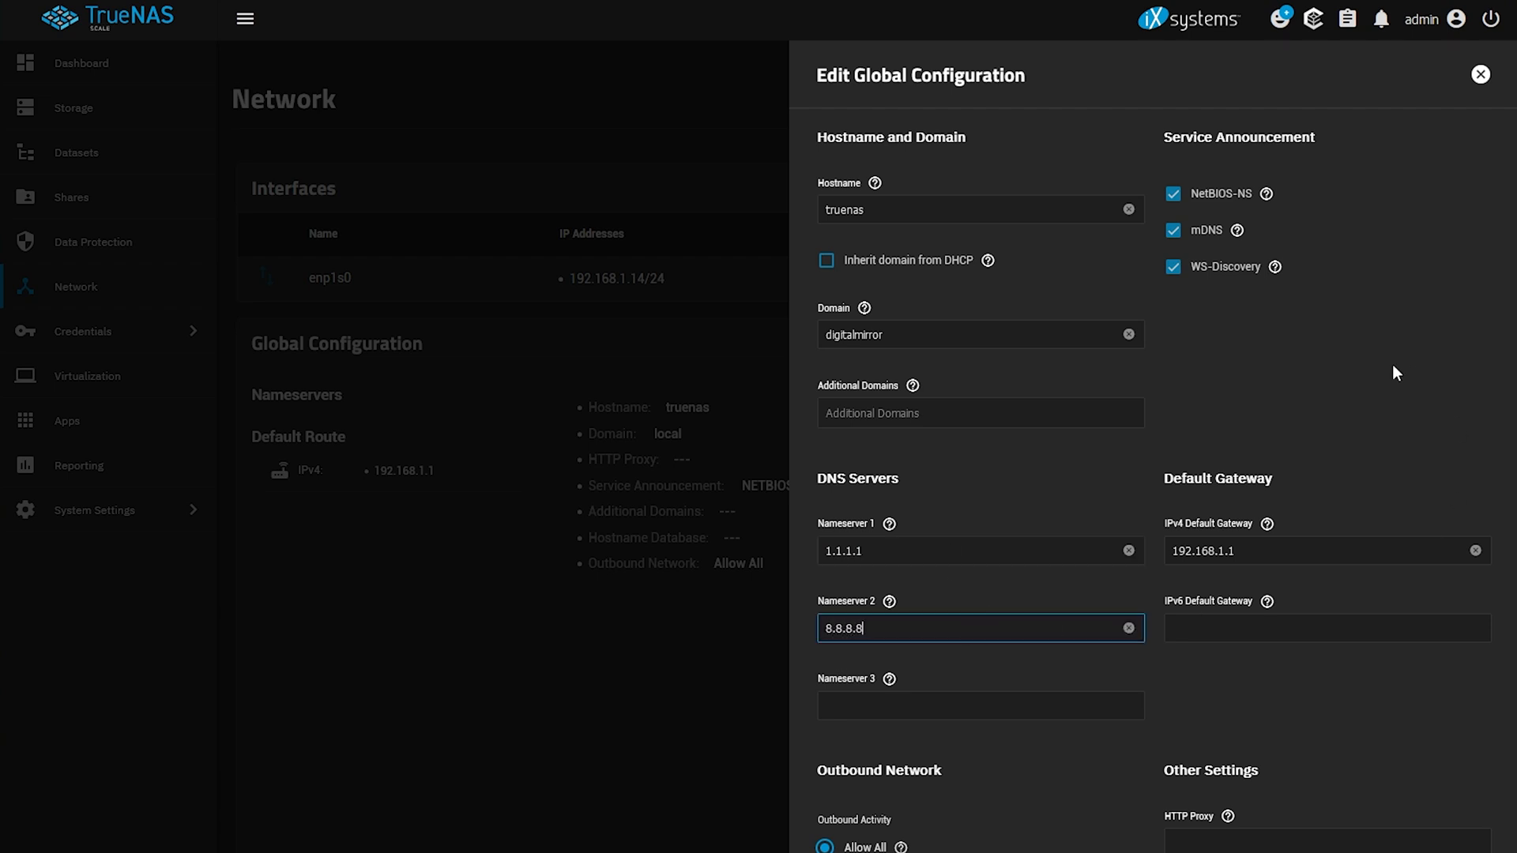
pyautogui.scroll(-3)
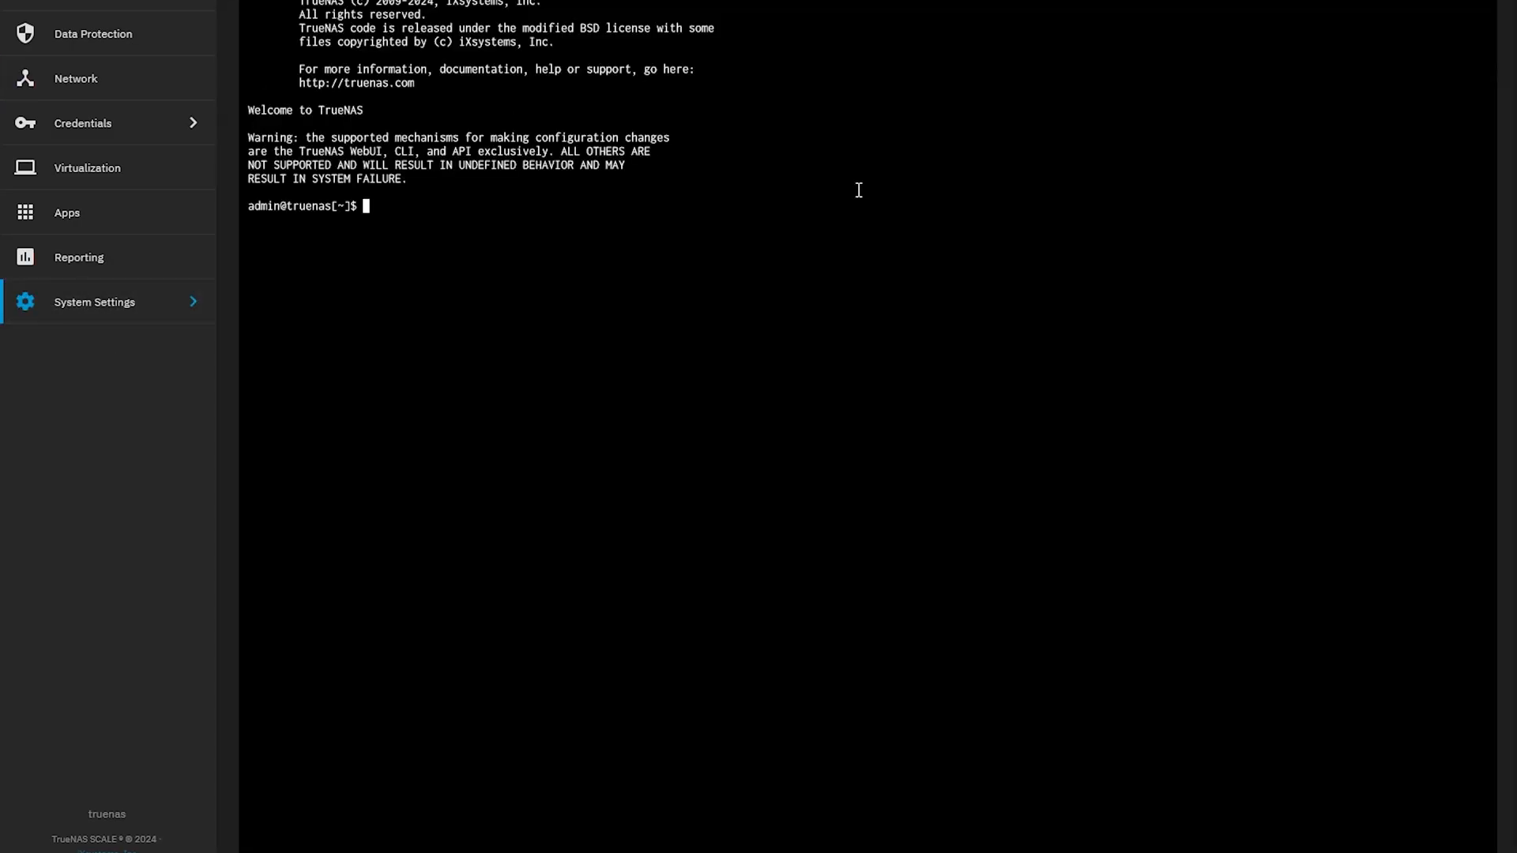
pyautogui.write('ping www.goog')
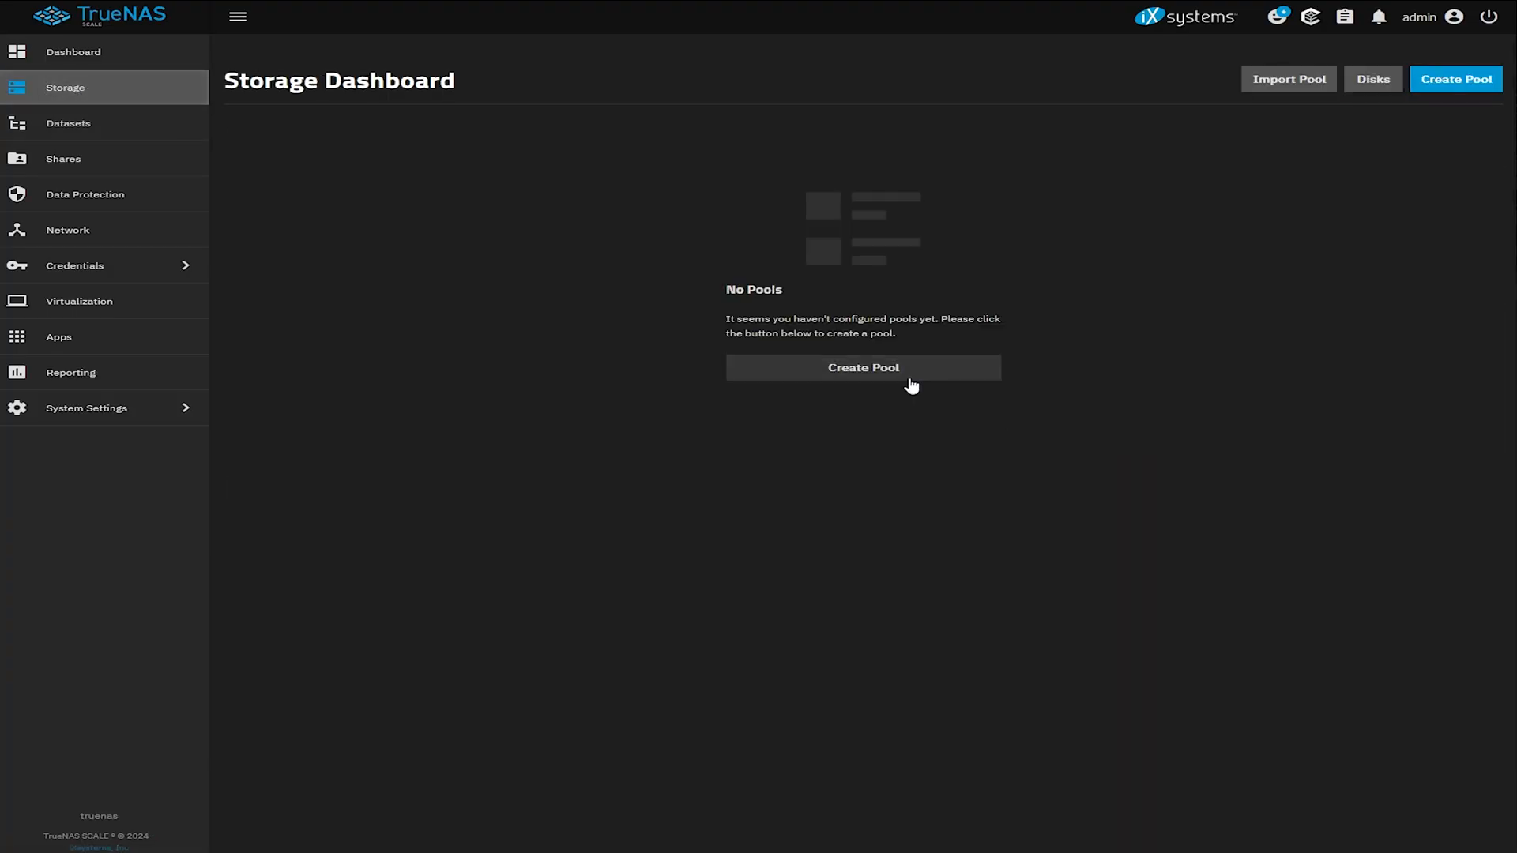
# Step: Name the new pool saitama-nas, allow non-unique serials and include the storage disks
pyautogui.click(863, 368)
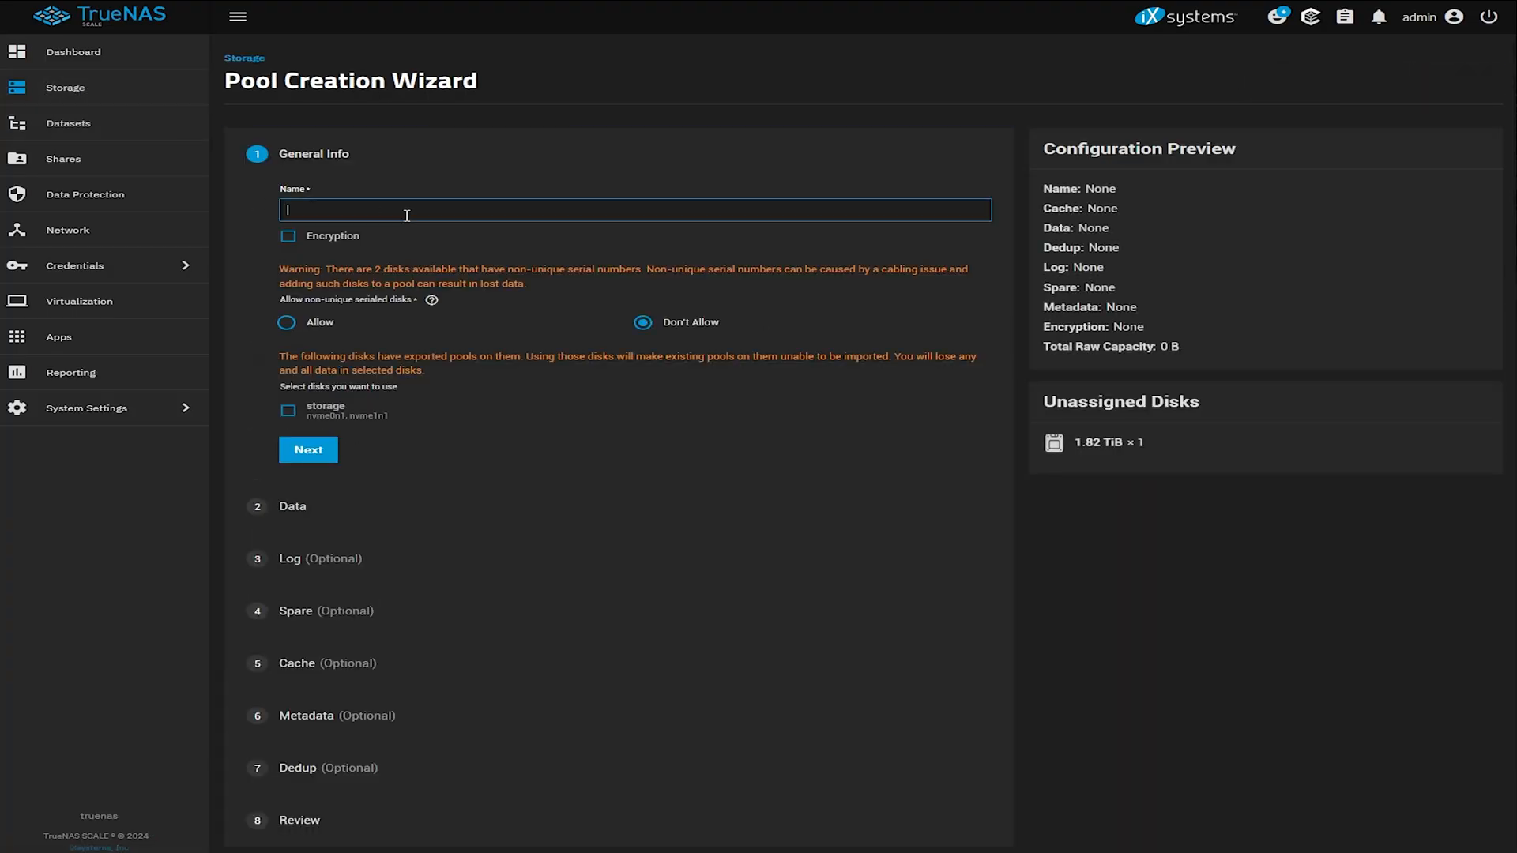
pyautogui.write('saitama-nas')
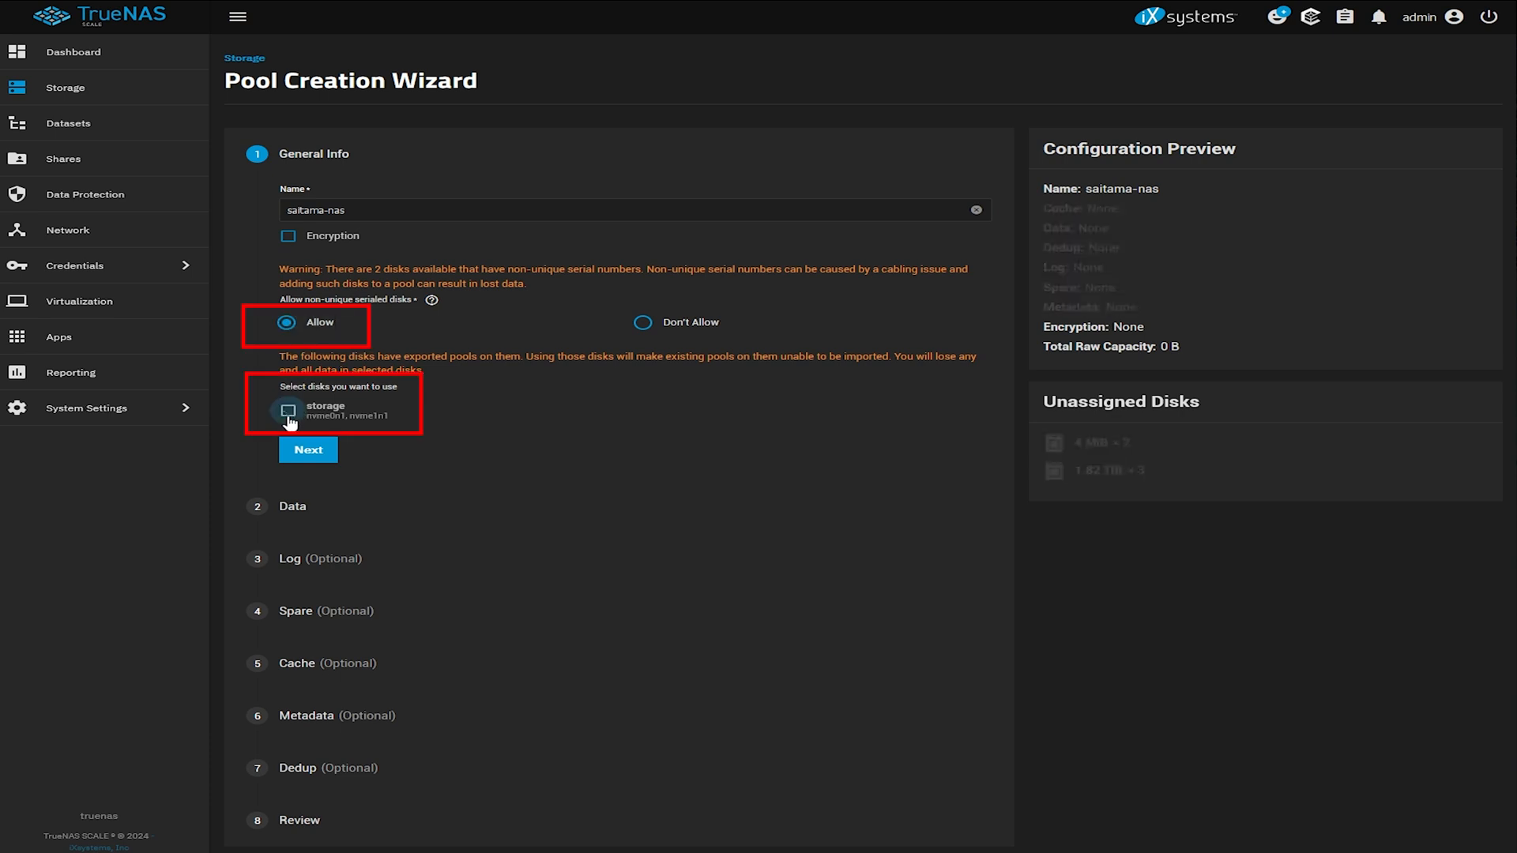
pyautogui.click(288, 409)
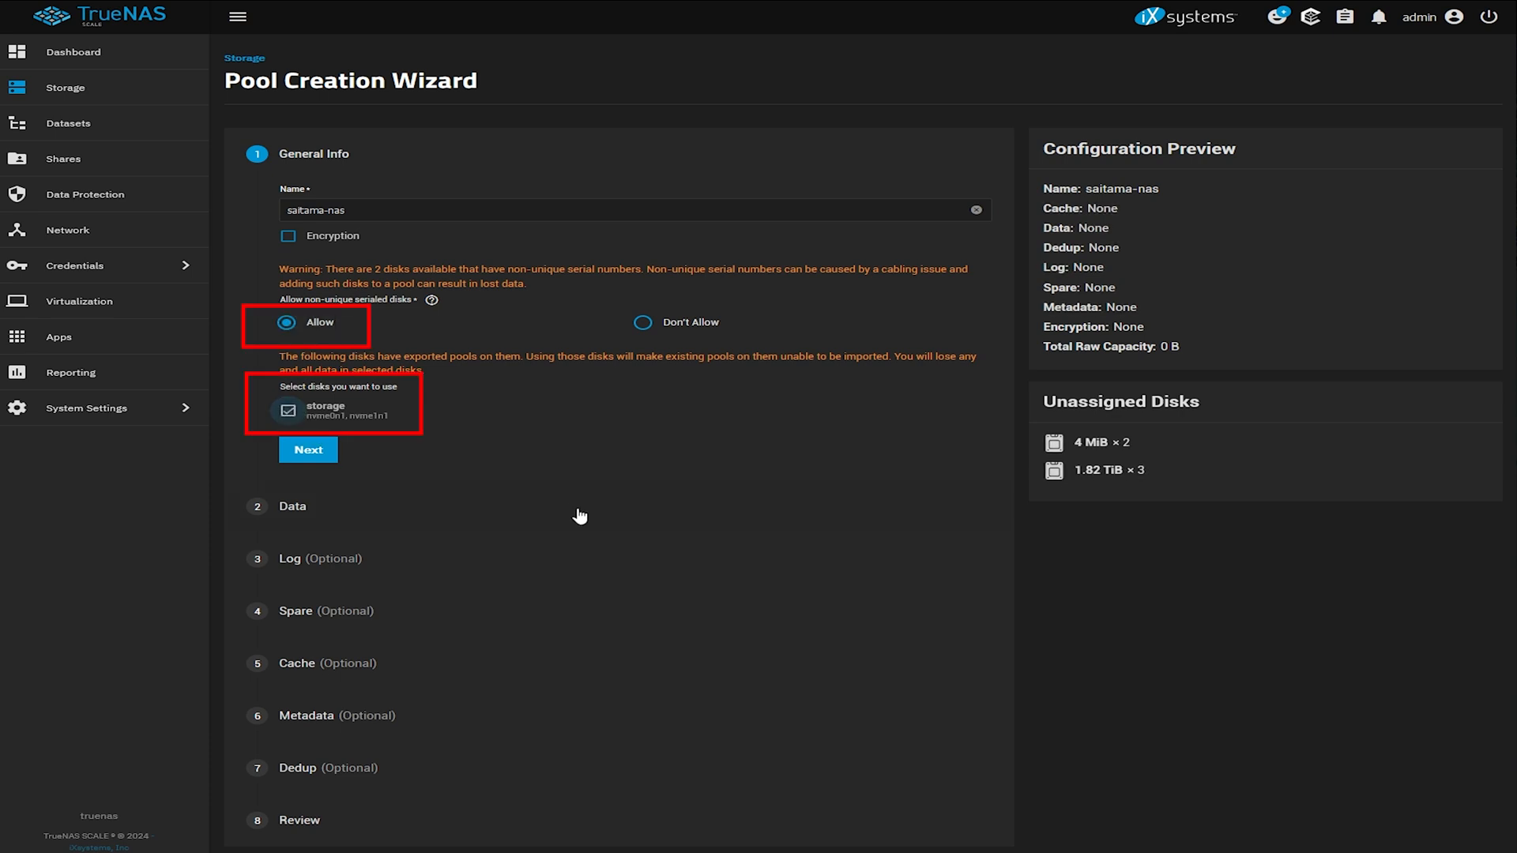
pyautogui.click(308, 450)
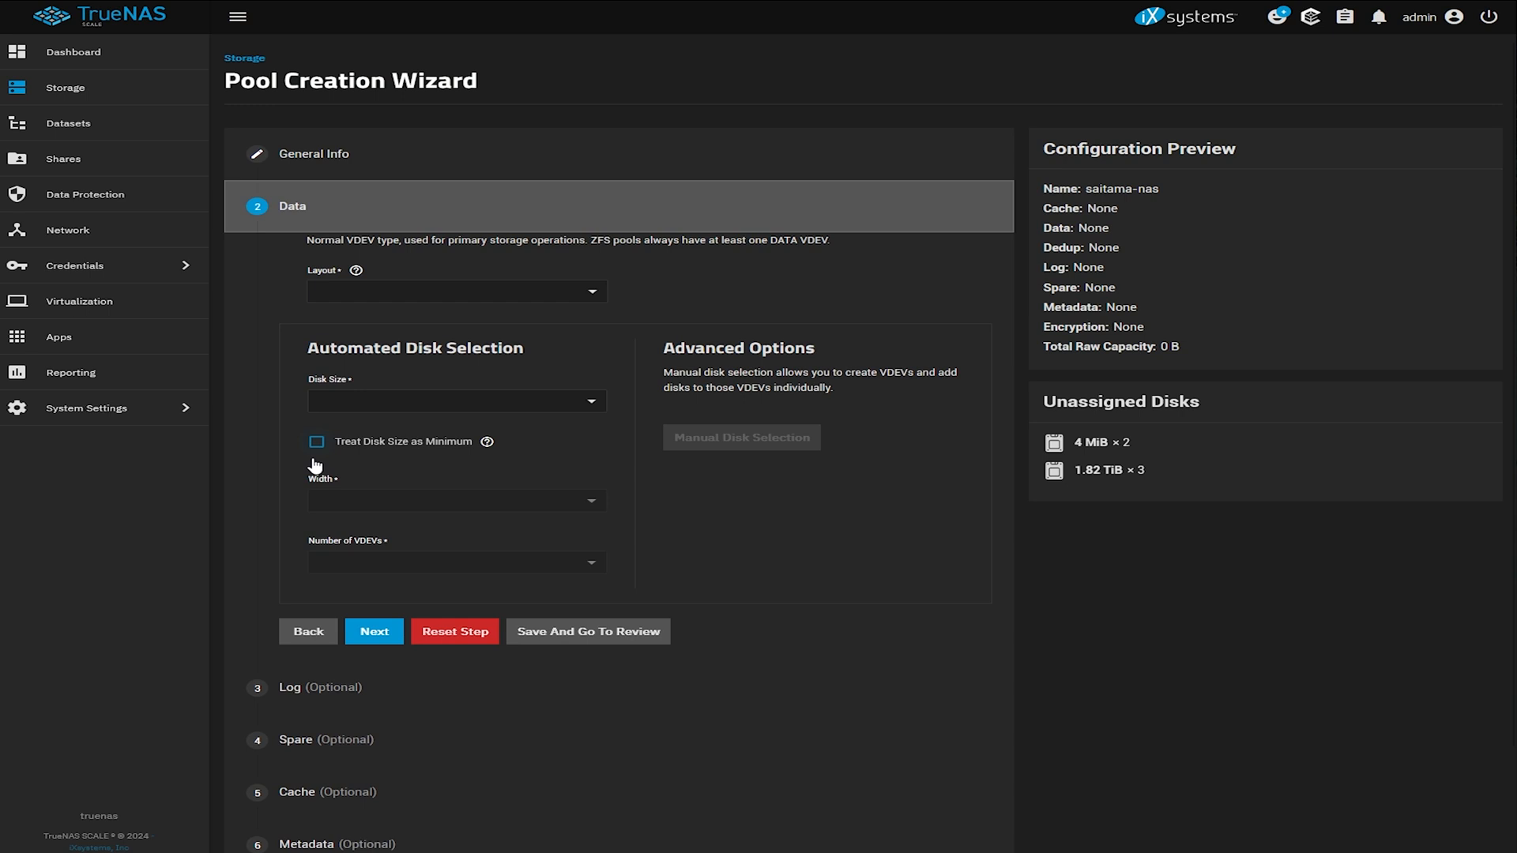
# Step: Lay out the data vdev as RAIDZ1 with 1.82 TiB disks and go to review
pyautogui.click(455, 291)
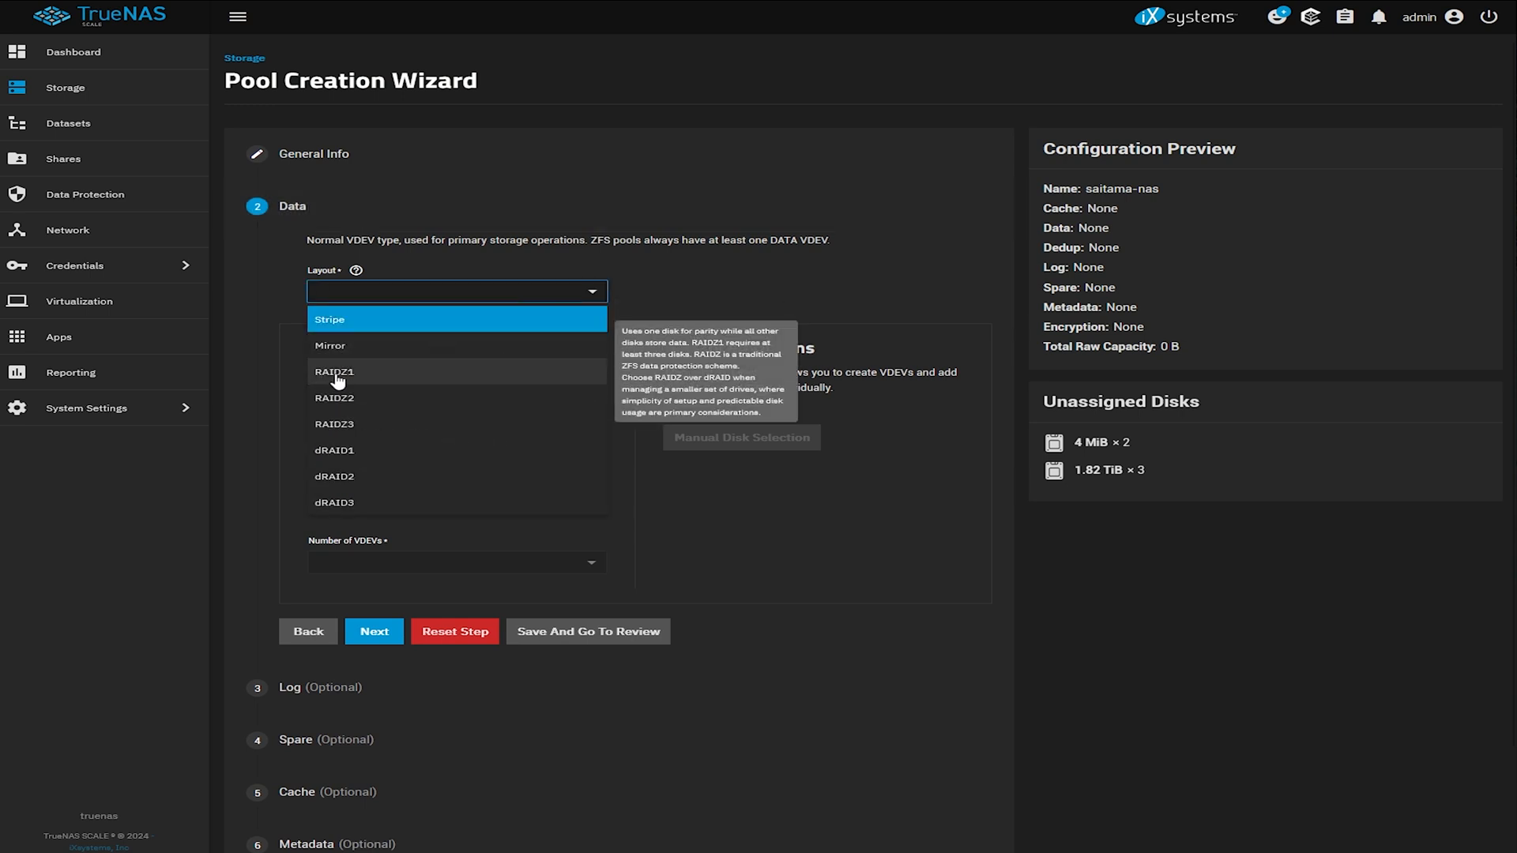
pyautogui.click(333, 372)
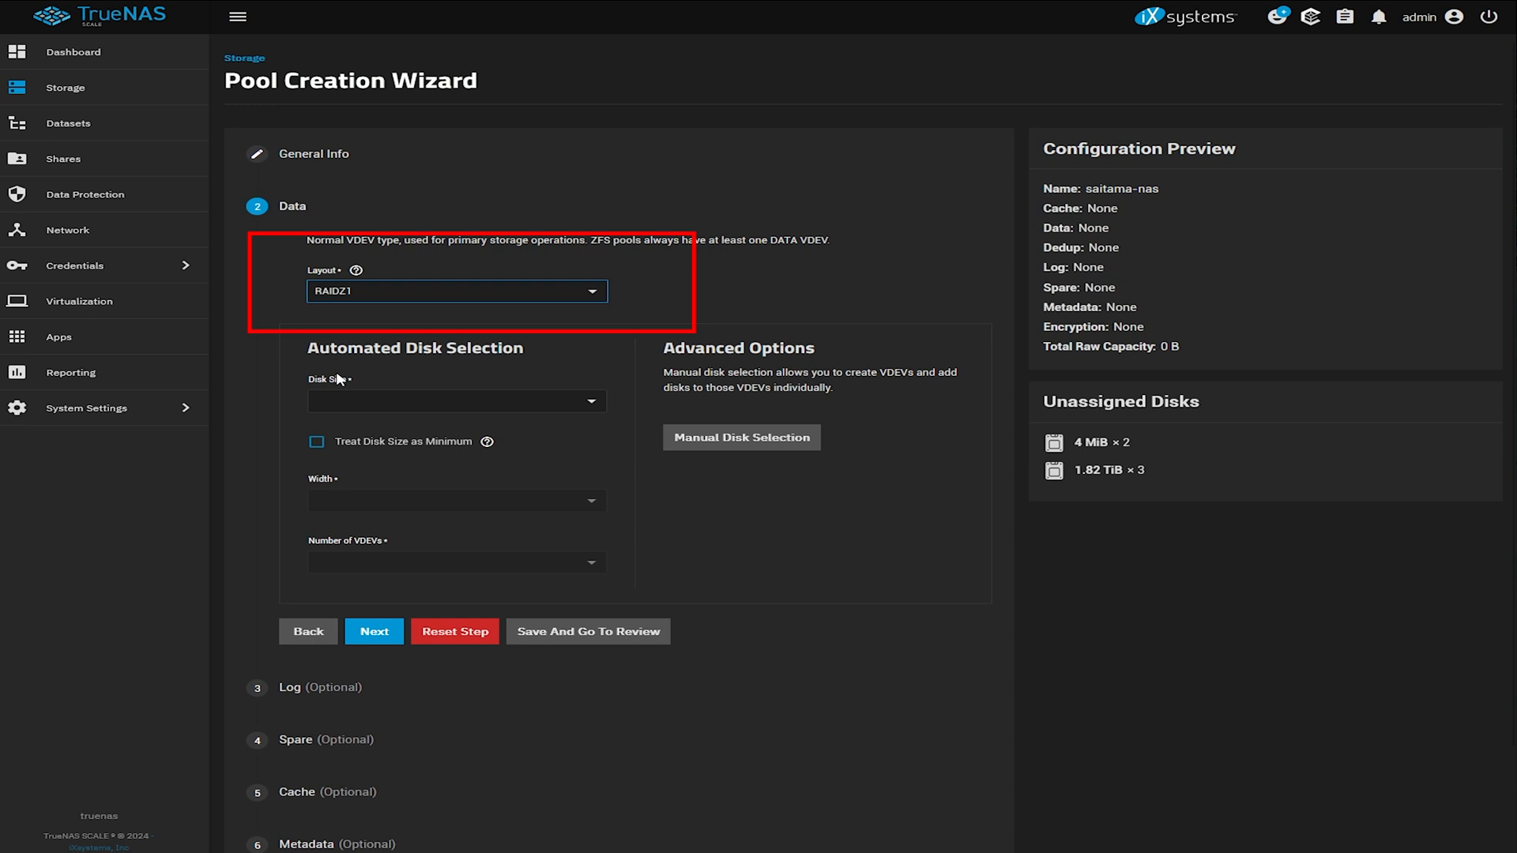
pyautogui.click(455, 400)
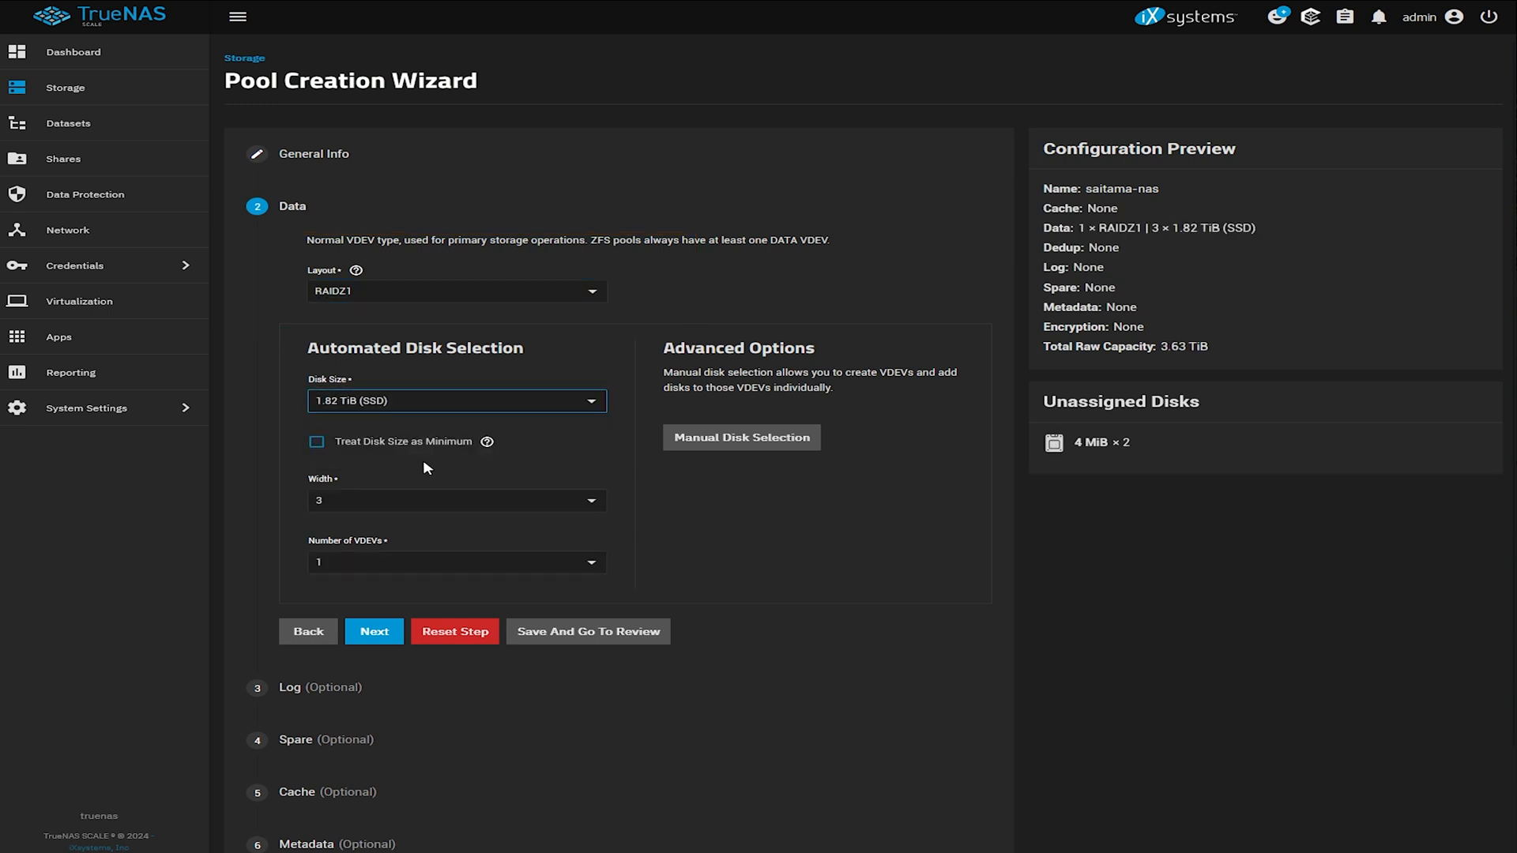
pyautogui.click(373, 630)
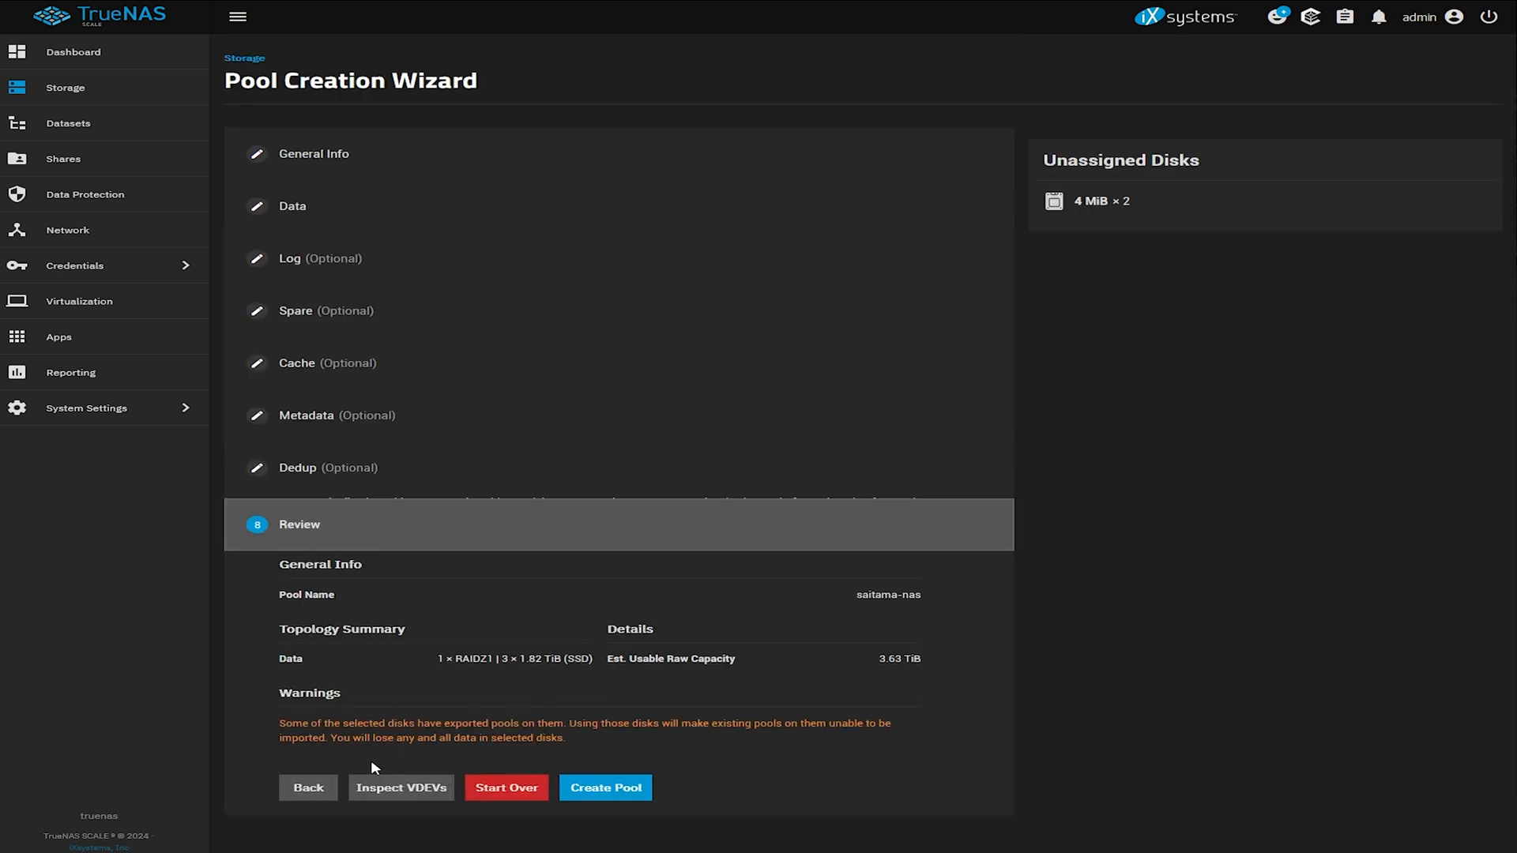
# Step: Create the pool, acknowledging the chosen disks will be erased
pyautogui.click(605, 787)
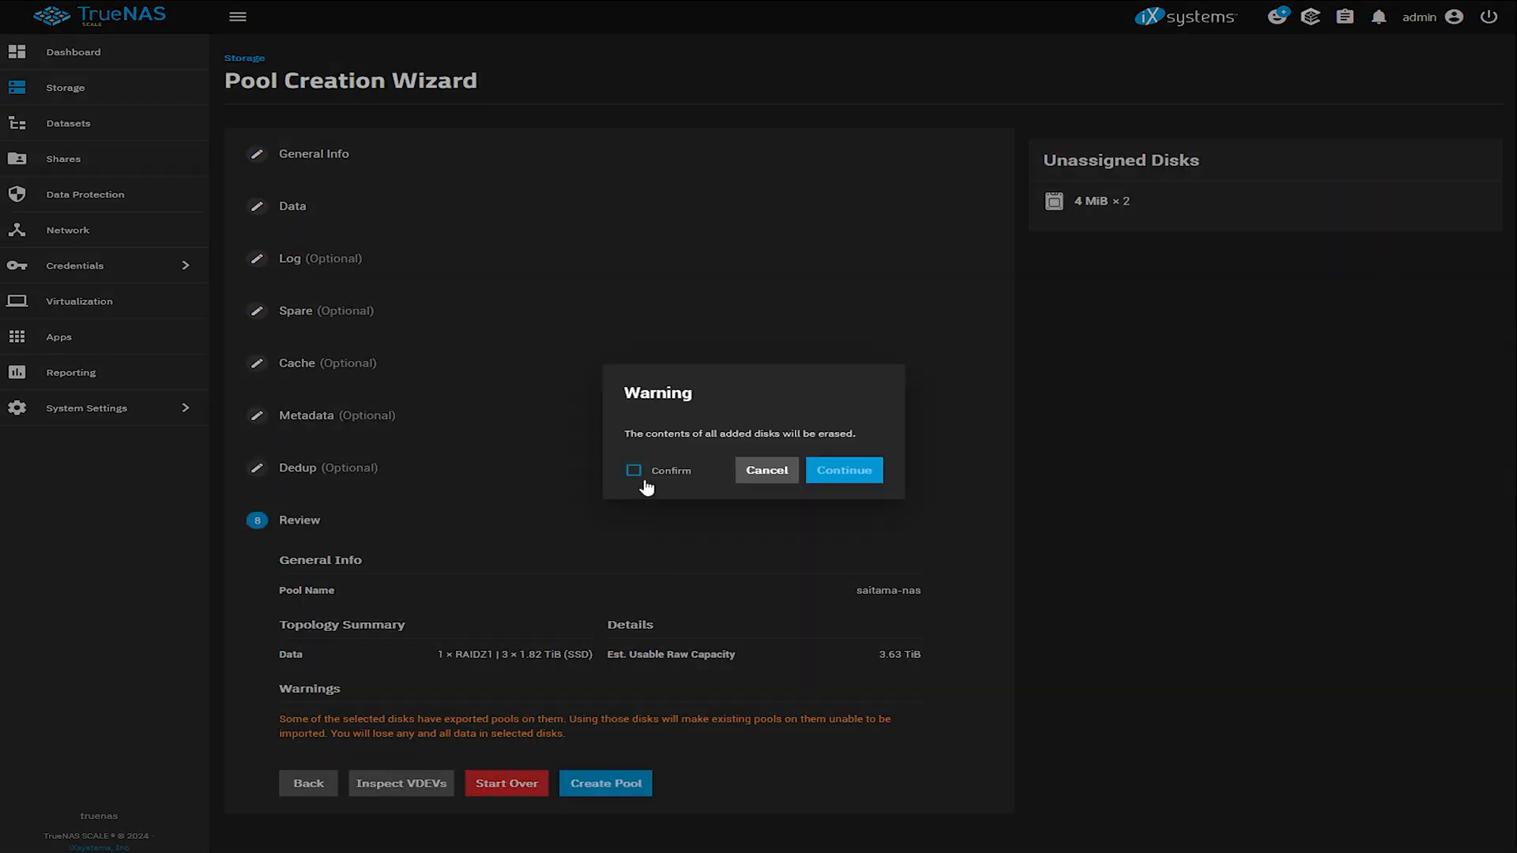
pyautogui.click(634, 477)
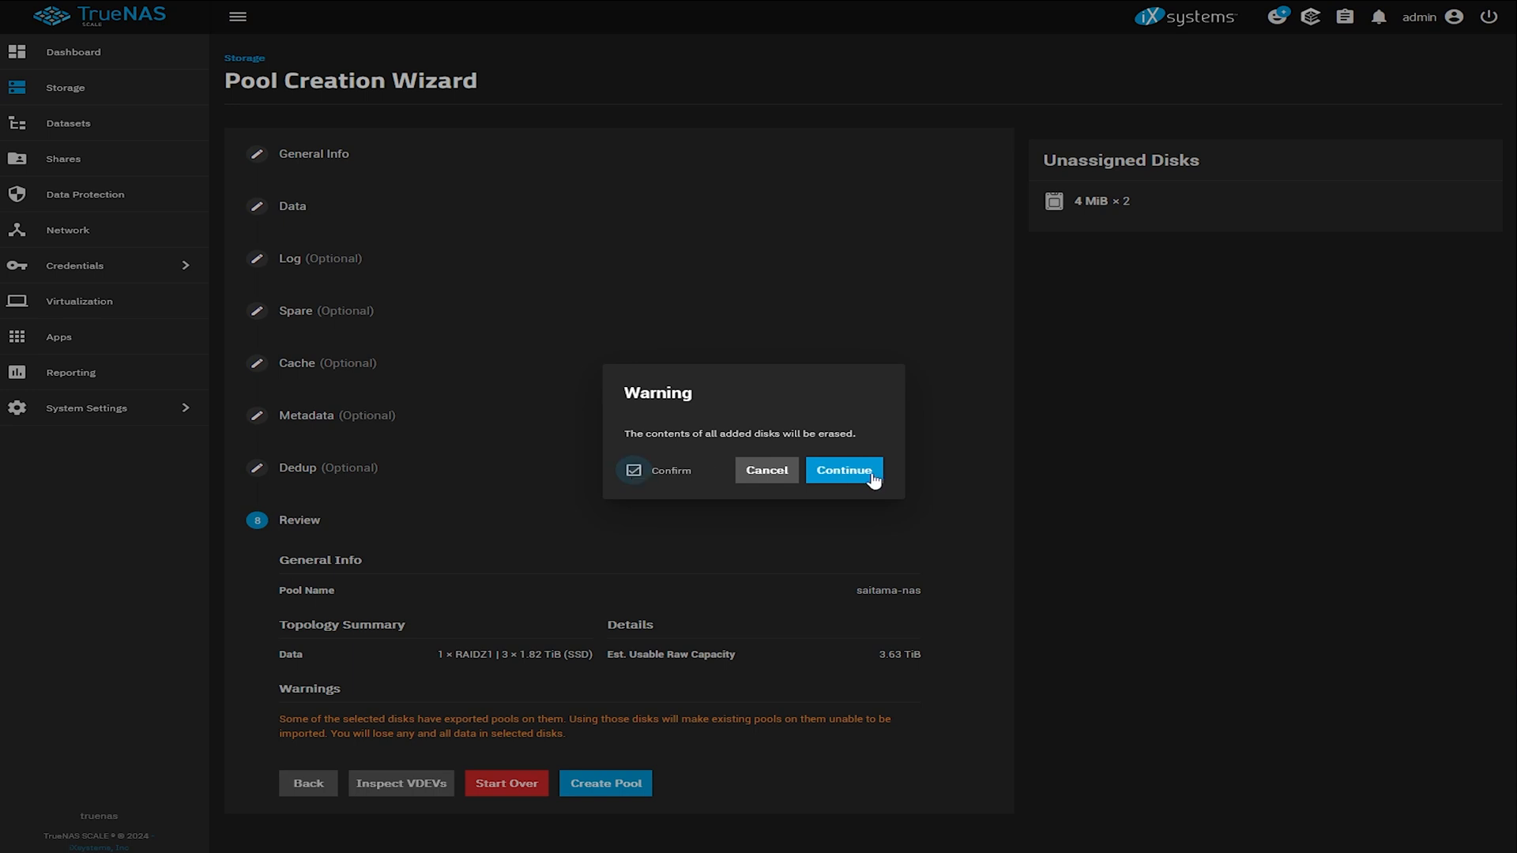
pyautogui.click(842, 471)
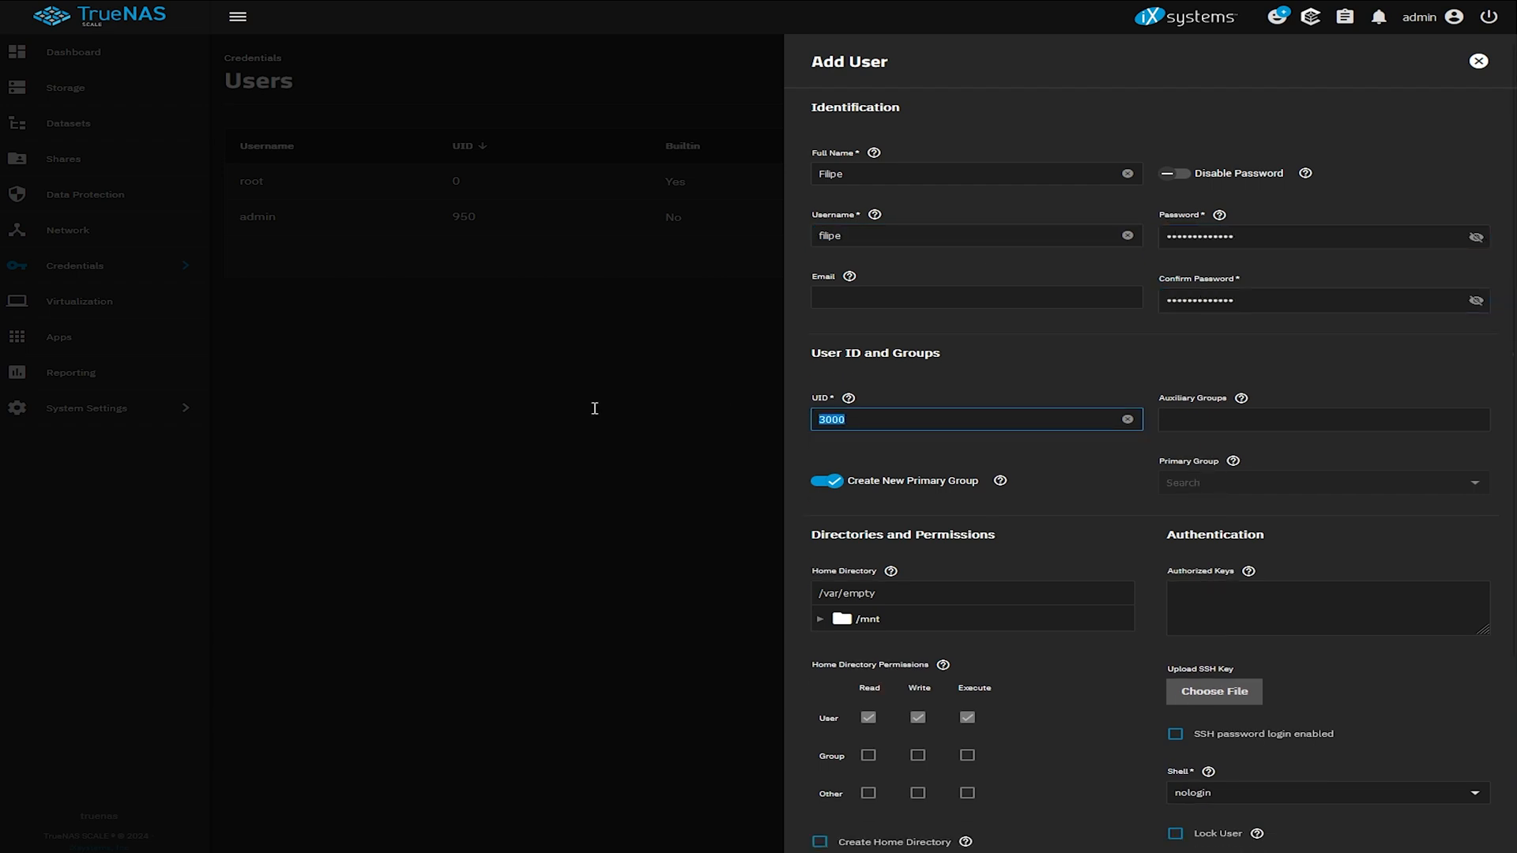
# Step: Set UID 1000 for user filipe with Samba authentication and save the account
pyautogui.write('1000')
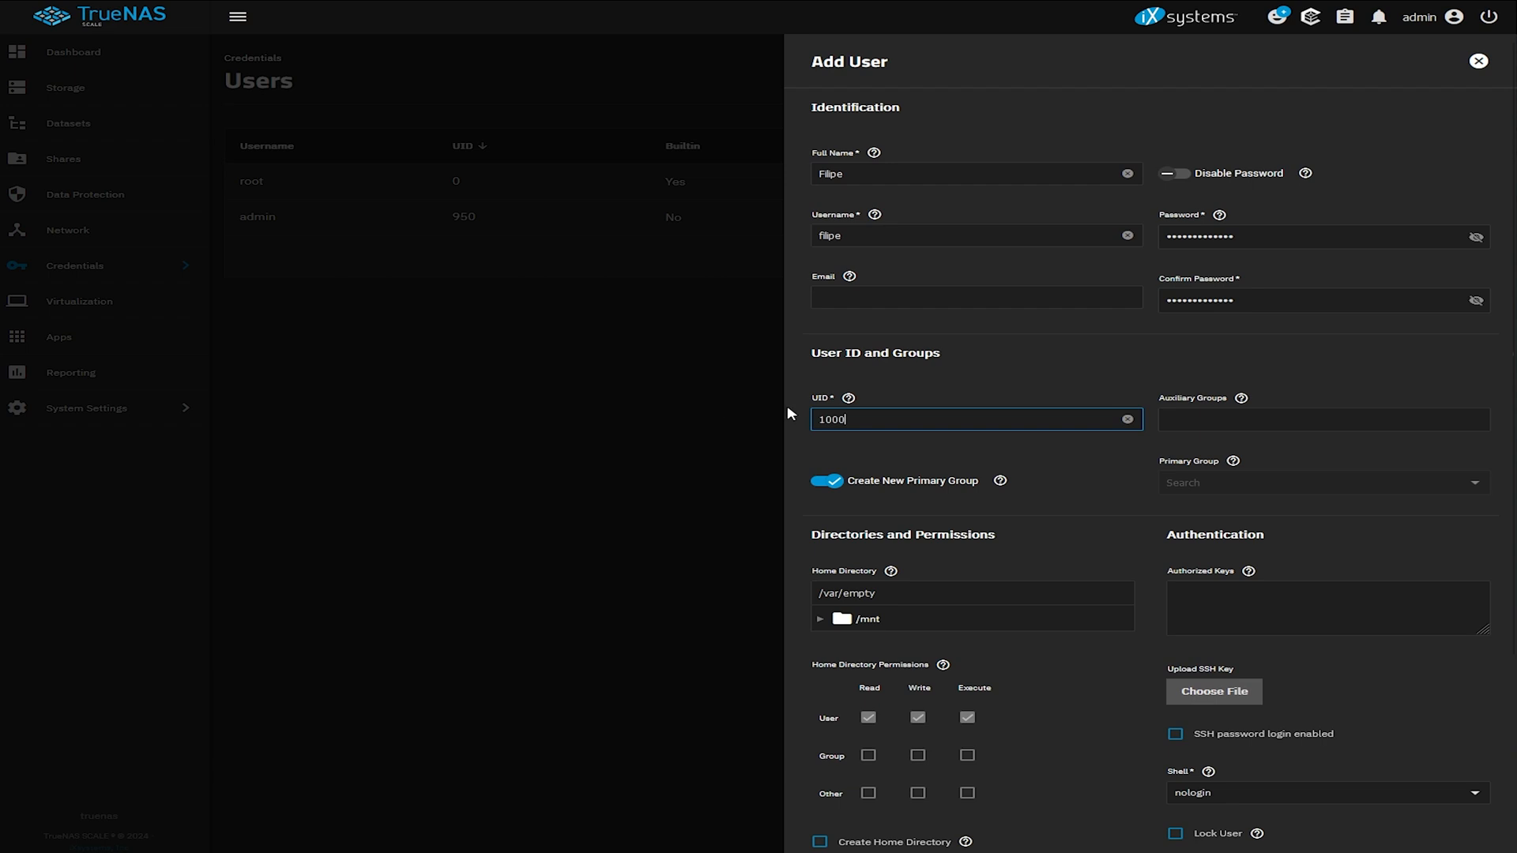
pyautogui.moveTo(1335, 693)
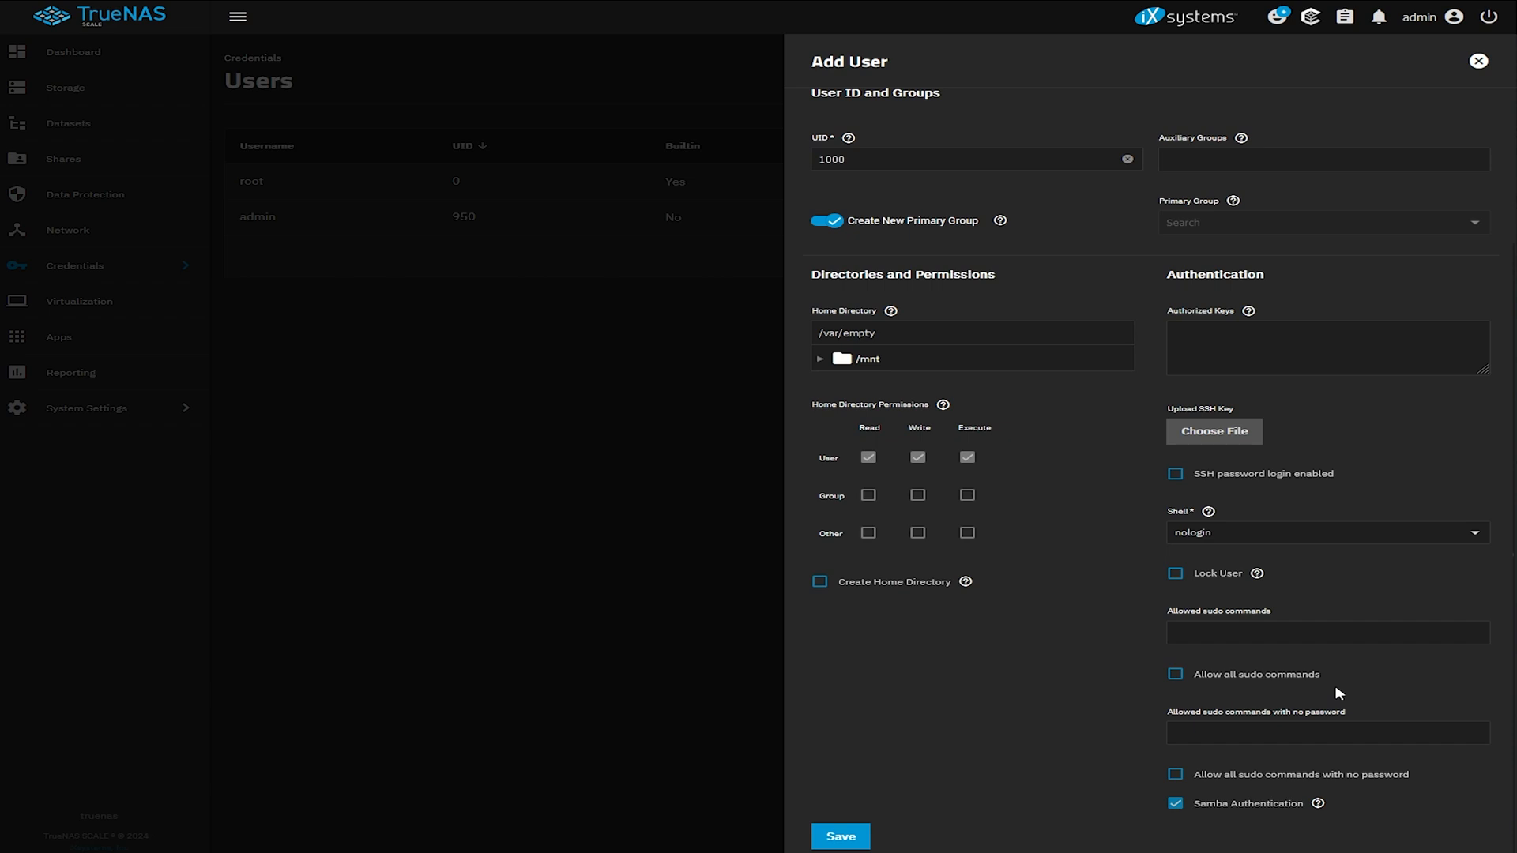
pyautogui.click(839, 836)
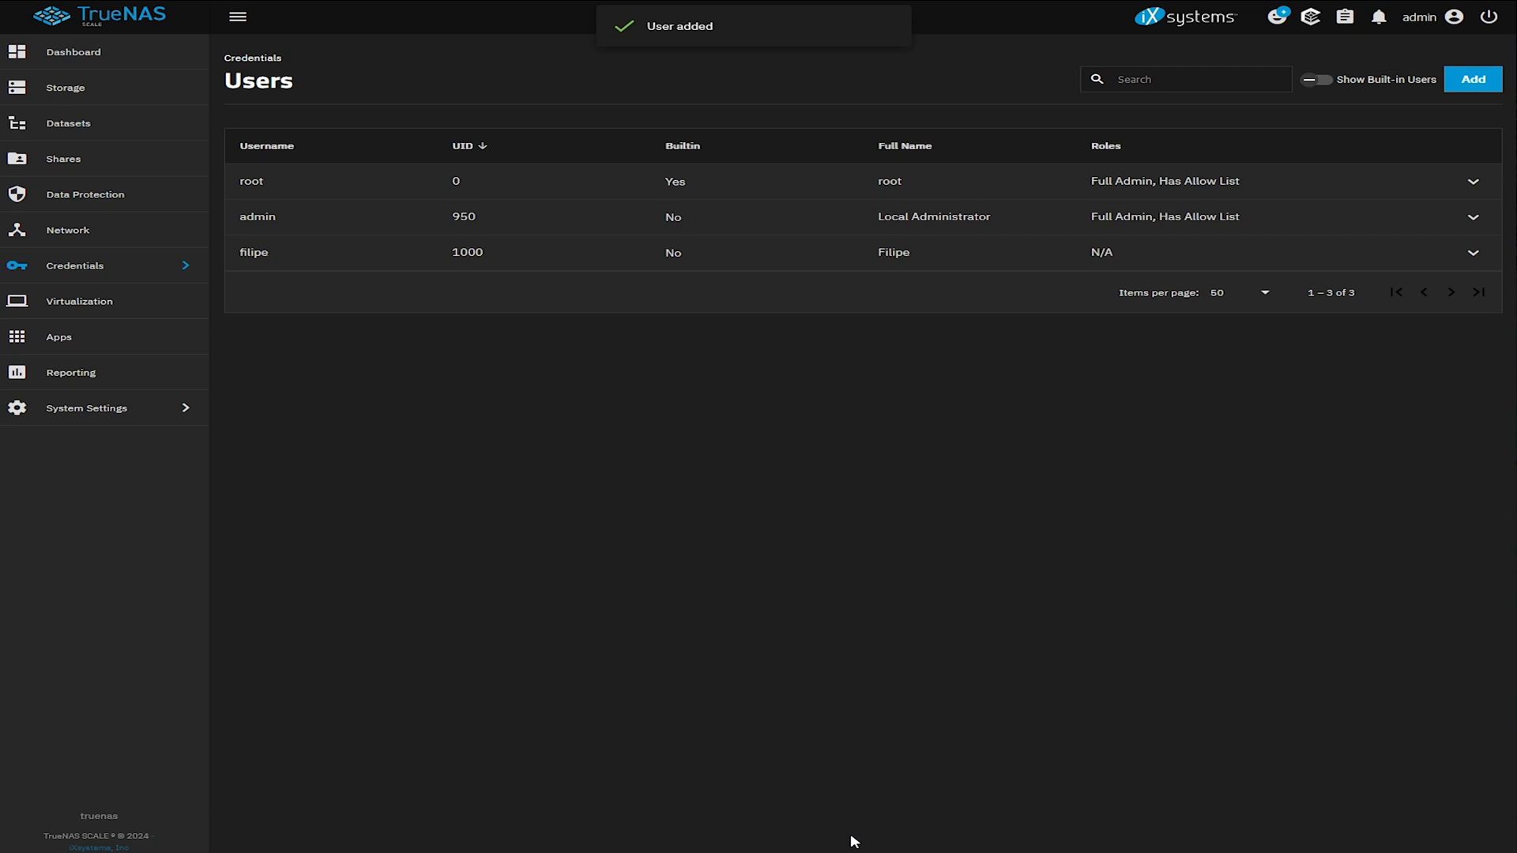
pyautogui.click(68, 123)
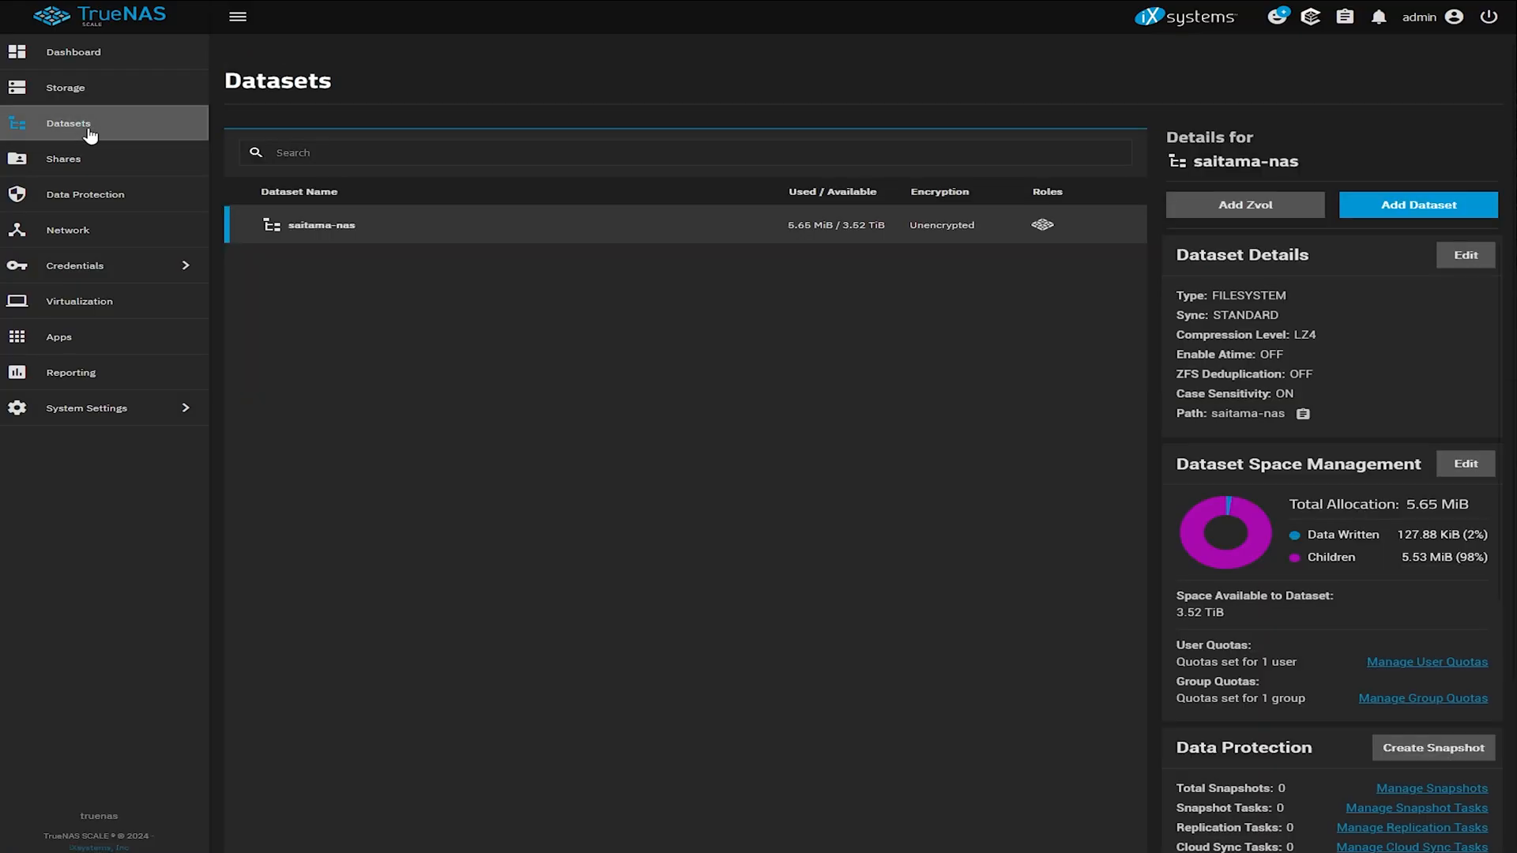
# Step: Add dataset saitama-share under saitama-nas with the SMB preset and SMB share
pyautogui.click(1418, 204)
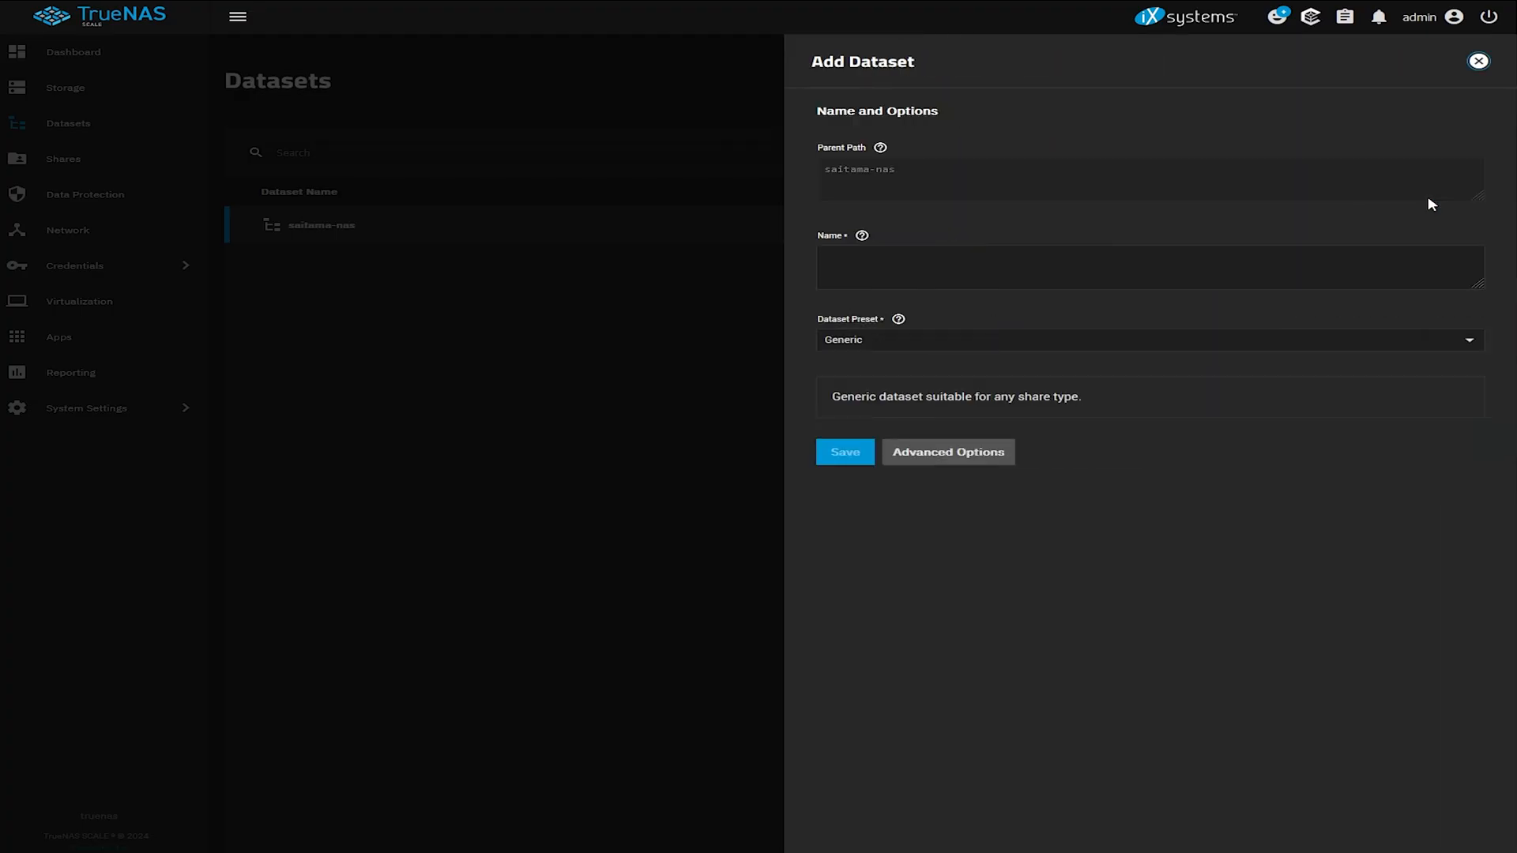
pyautogui.click(1147, 340)
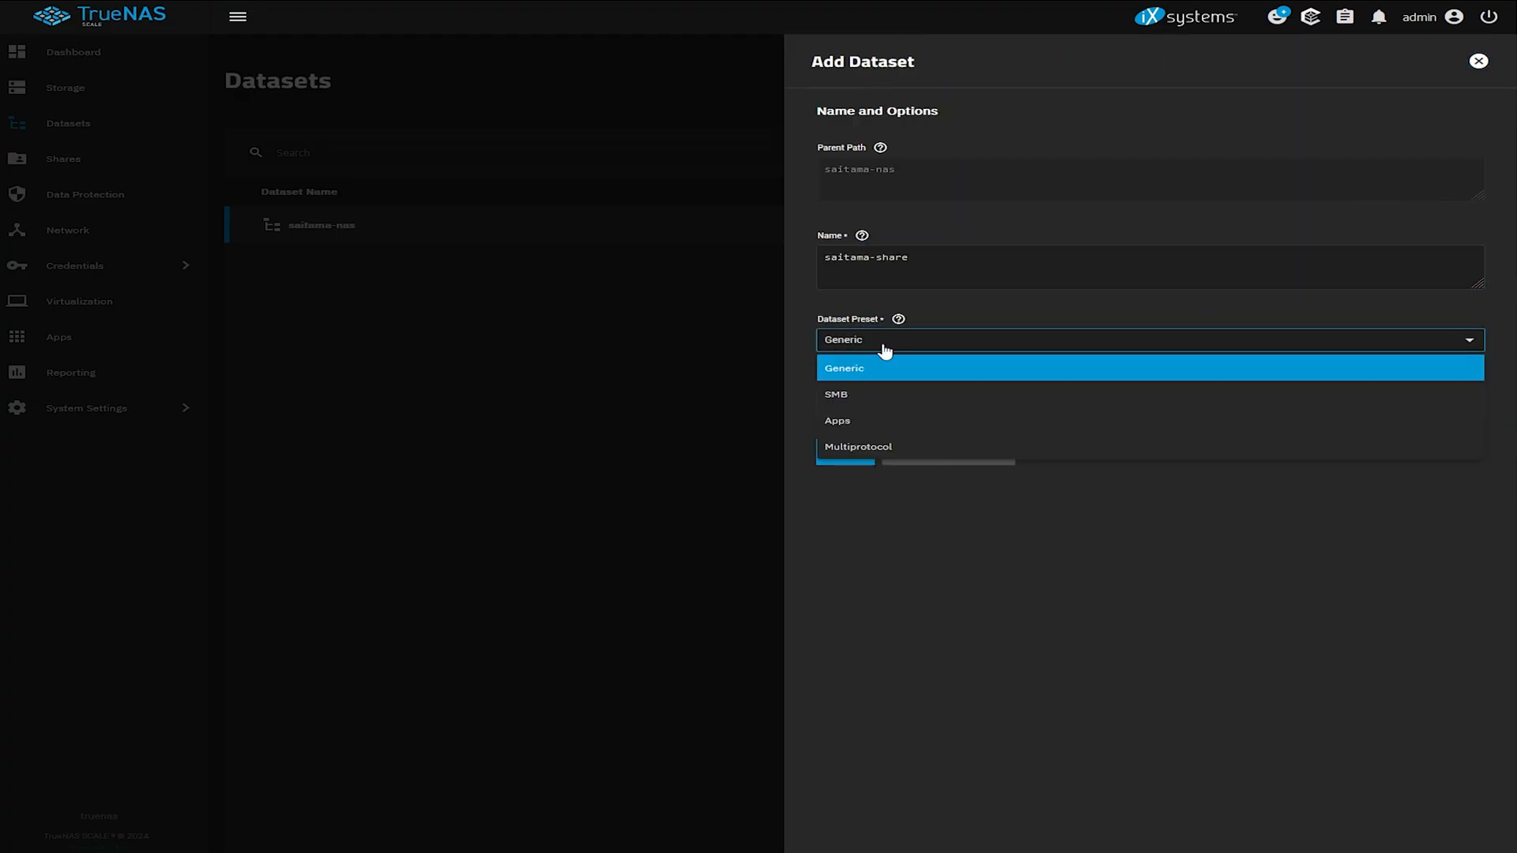
pyautogui.click(834, 396)
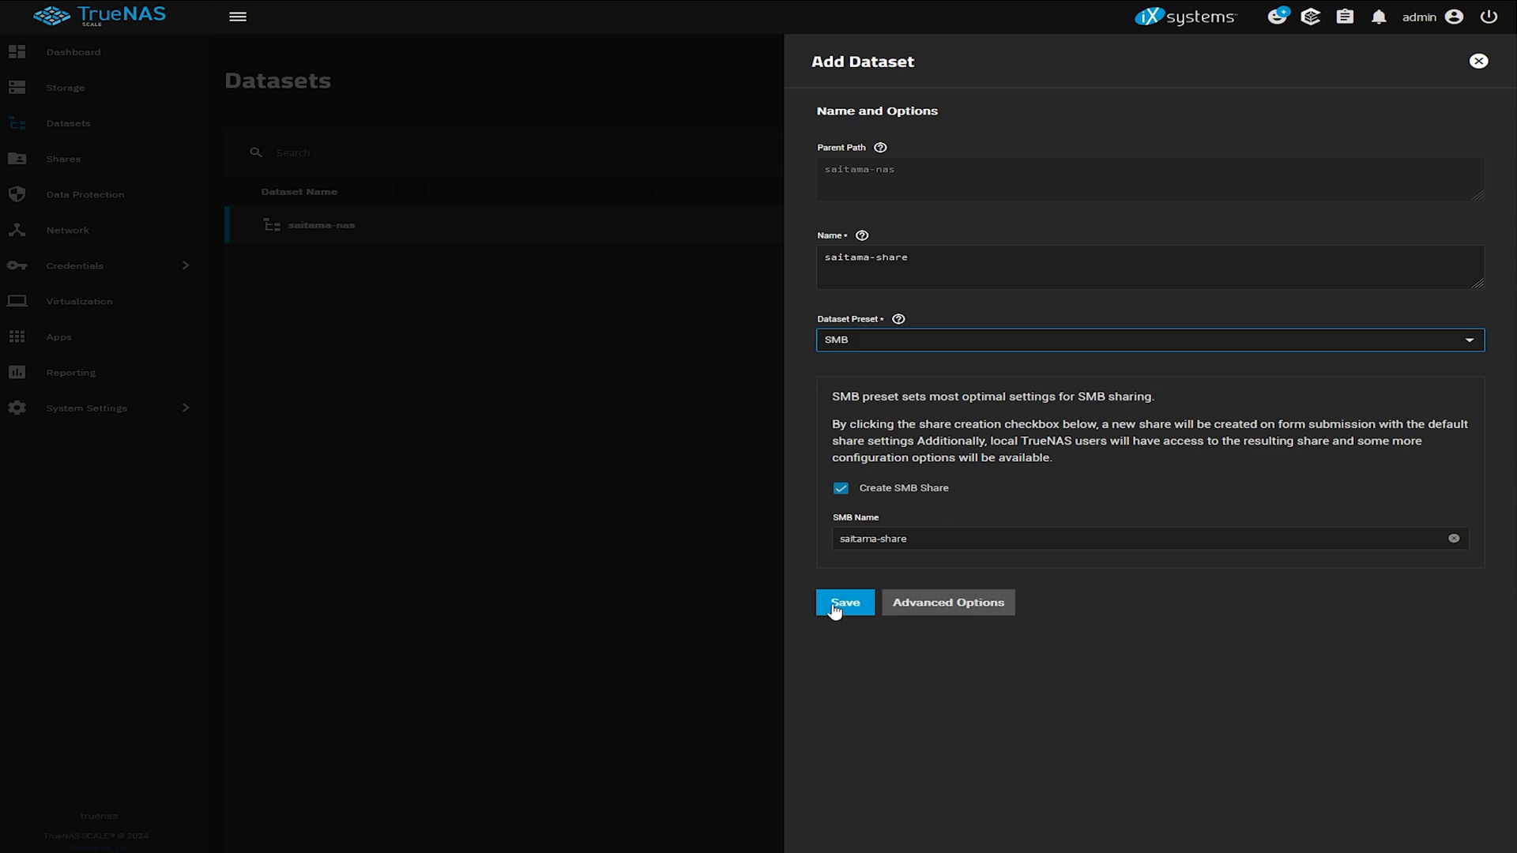
pyautogui.click(843, 602)
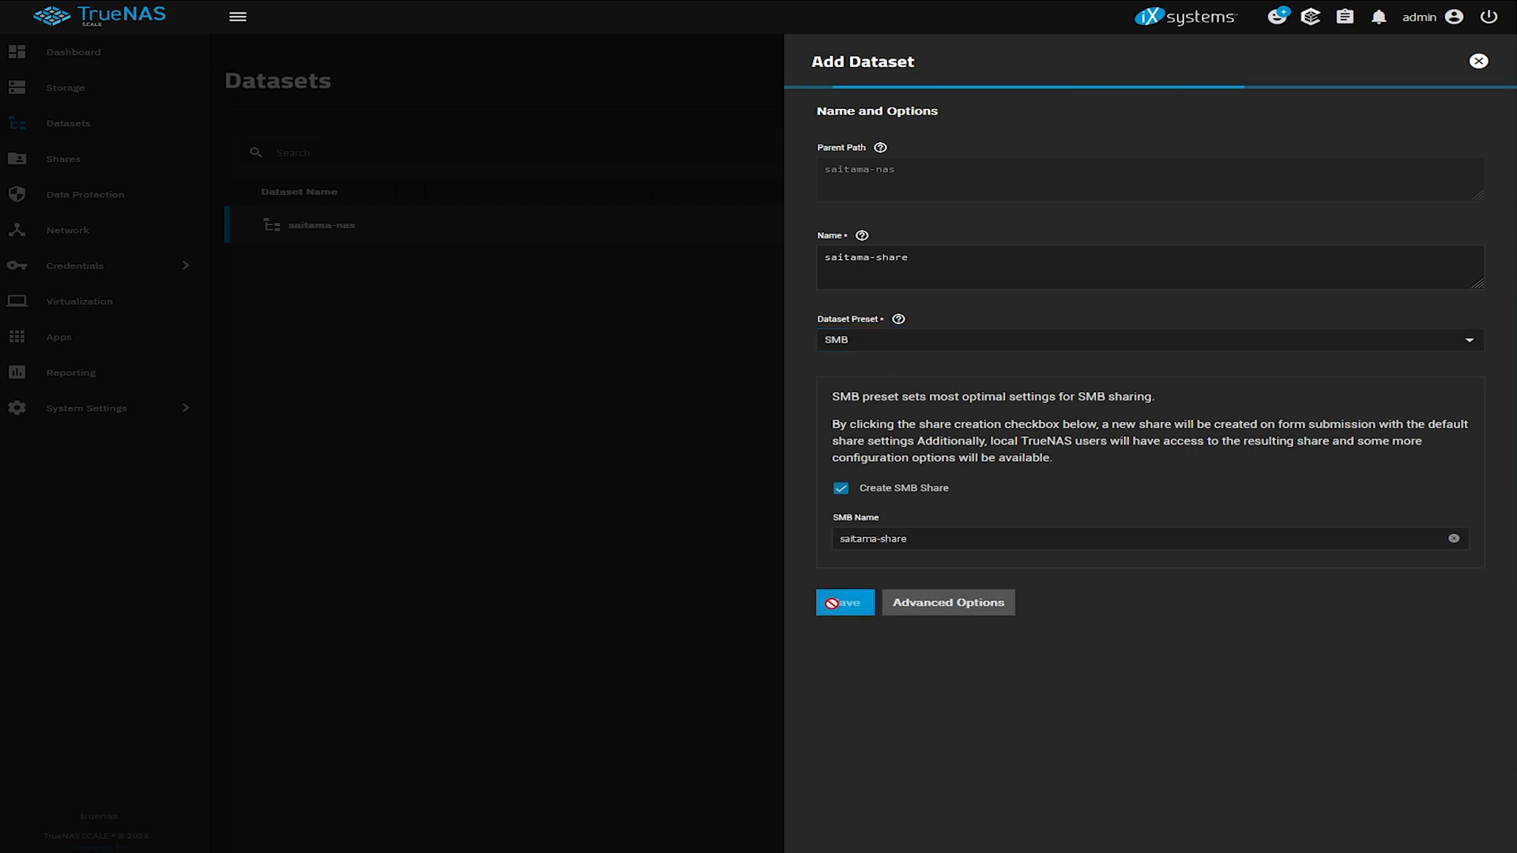
pyautogui.click(842, 602)
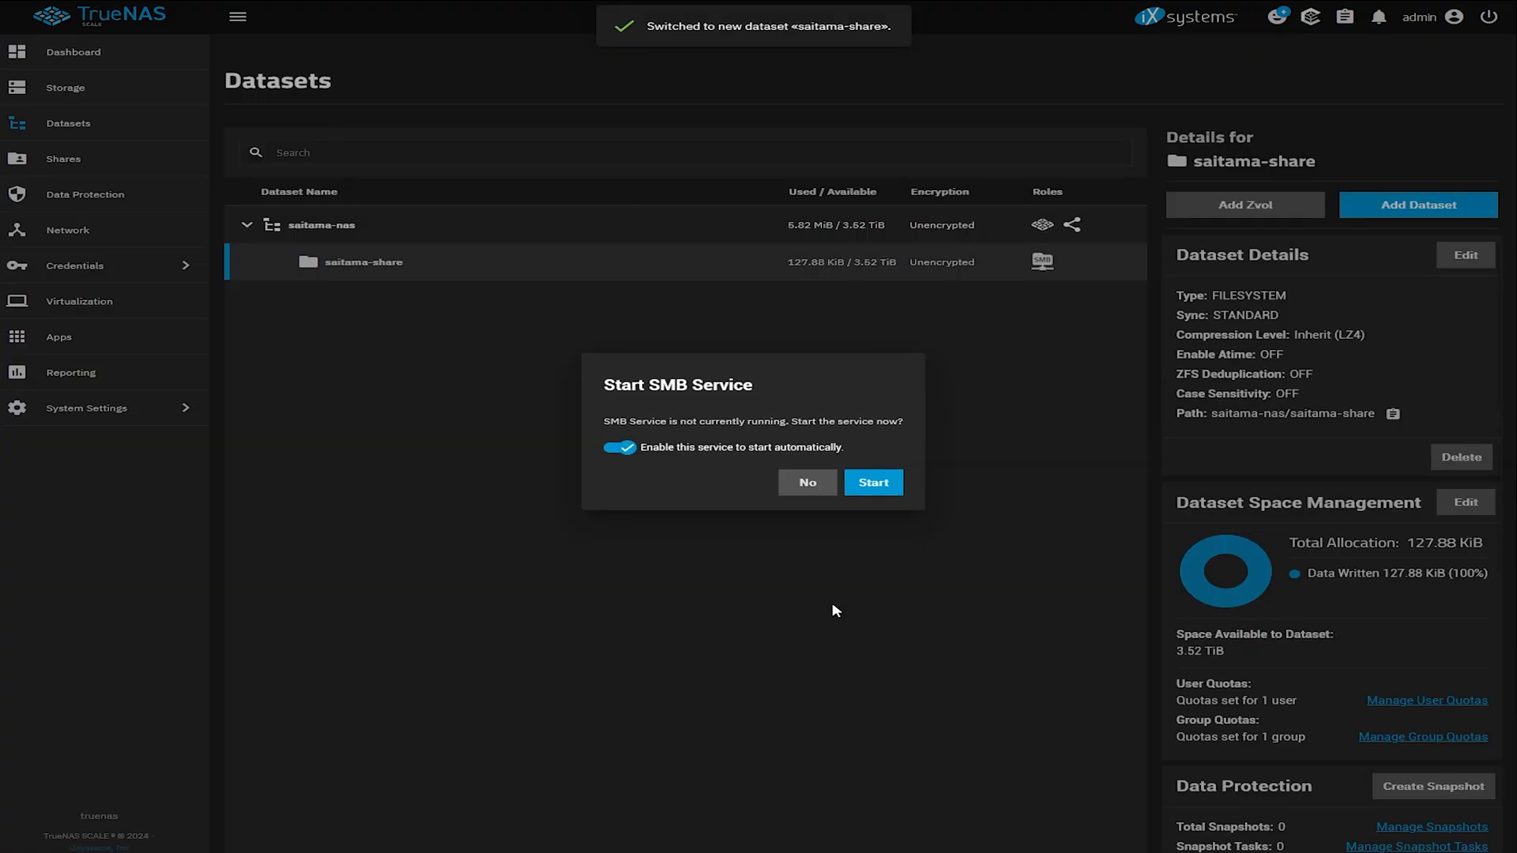
# Step: Start the SMB service now and go to the shares list
pyautogui.click(872, 482)
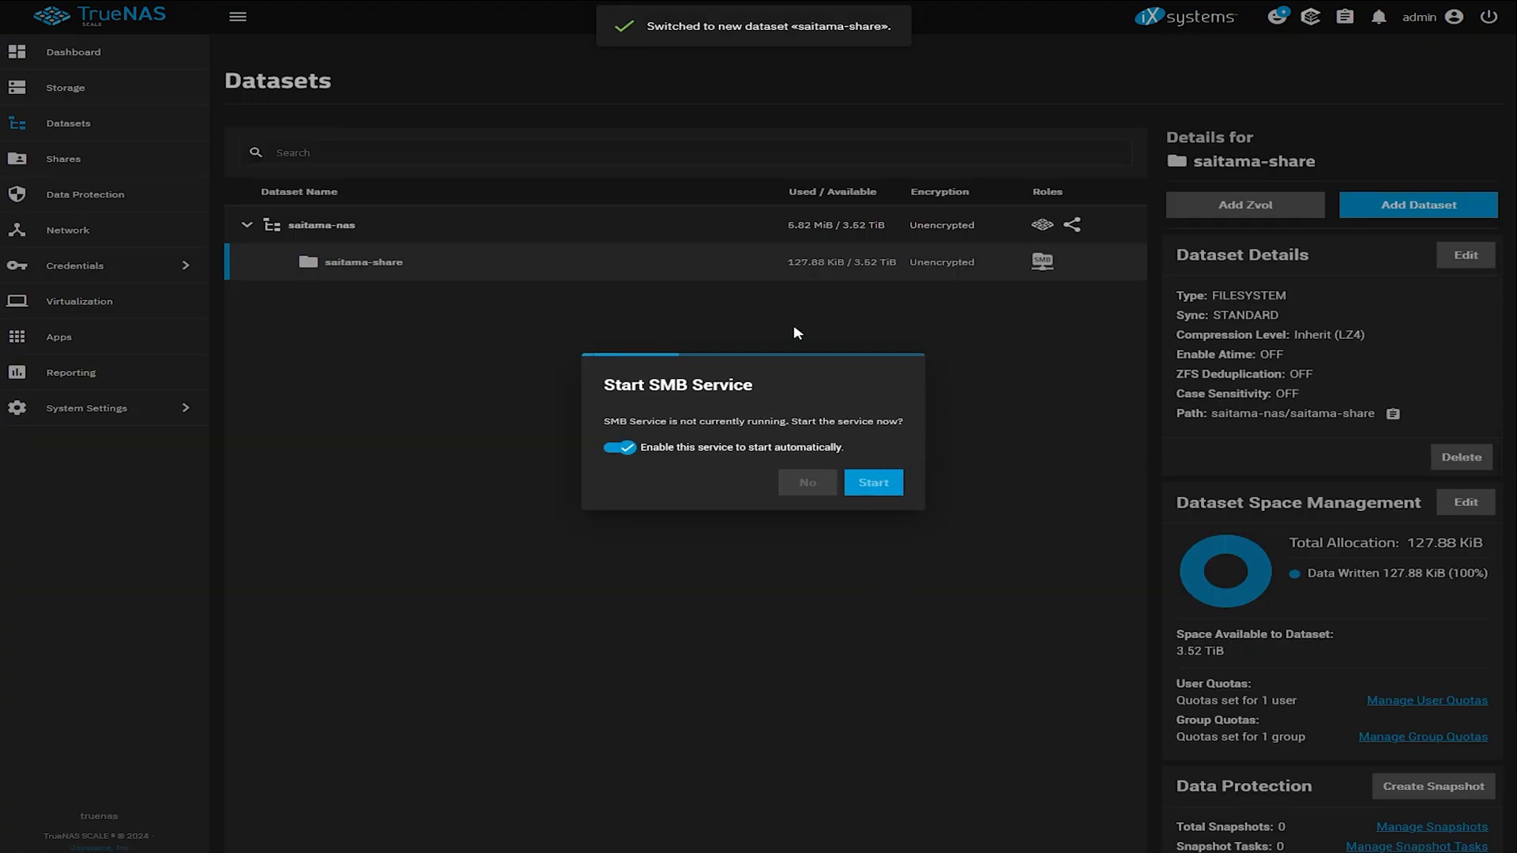
pyautogui.click(873, 483)
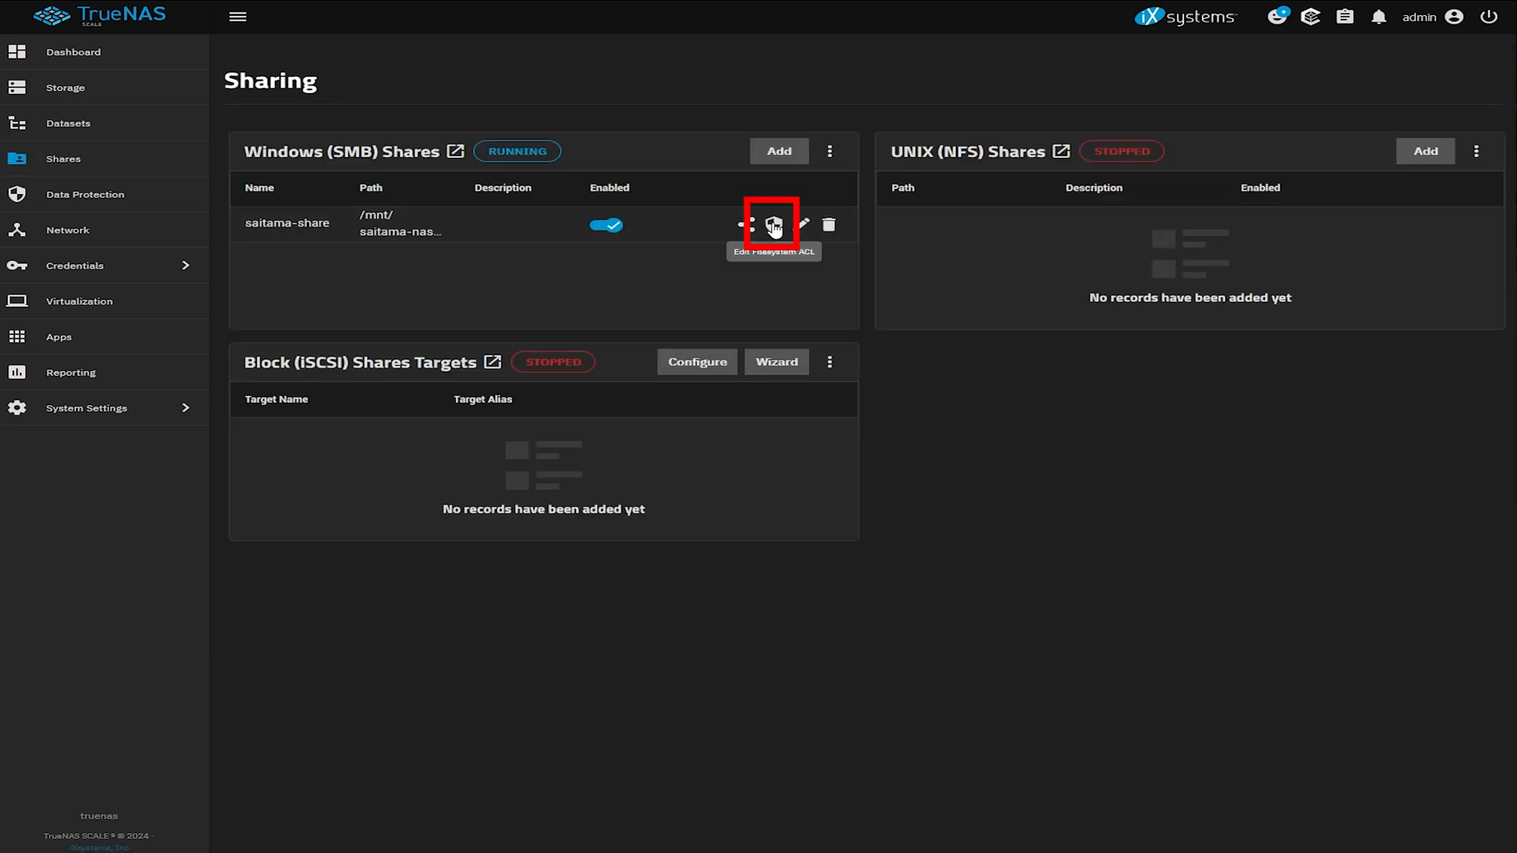
# Step: Add an ACL entry on saitama-share giving user filipe Full Control
pyautogui.click(774, 224)
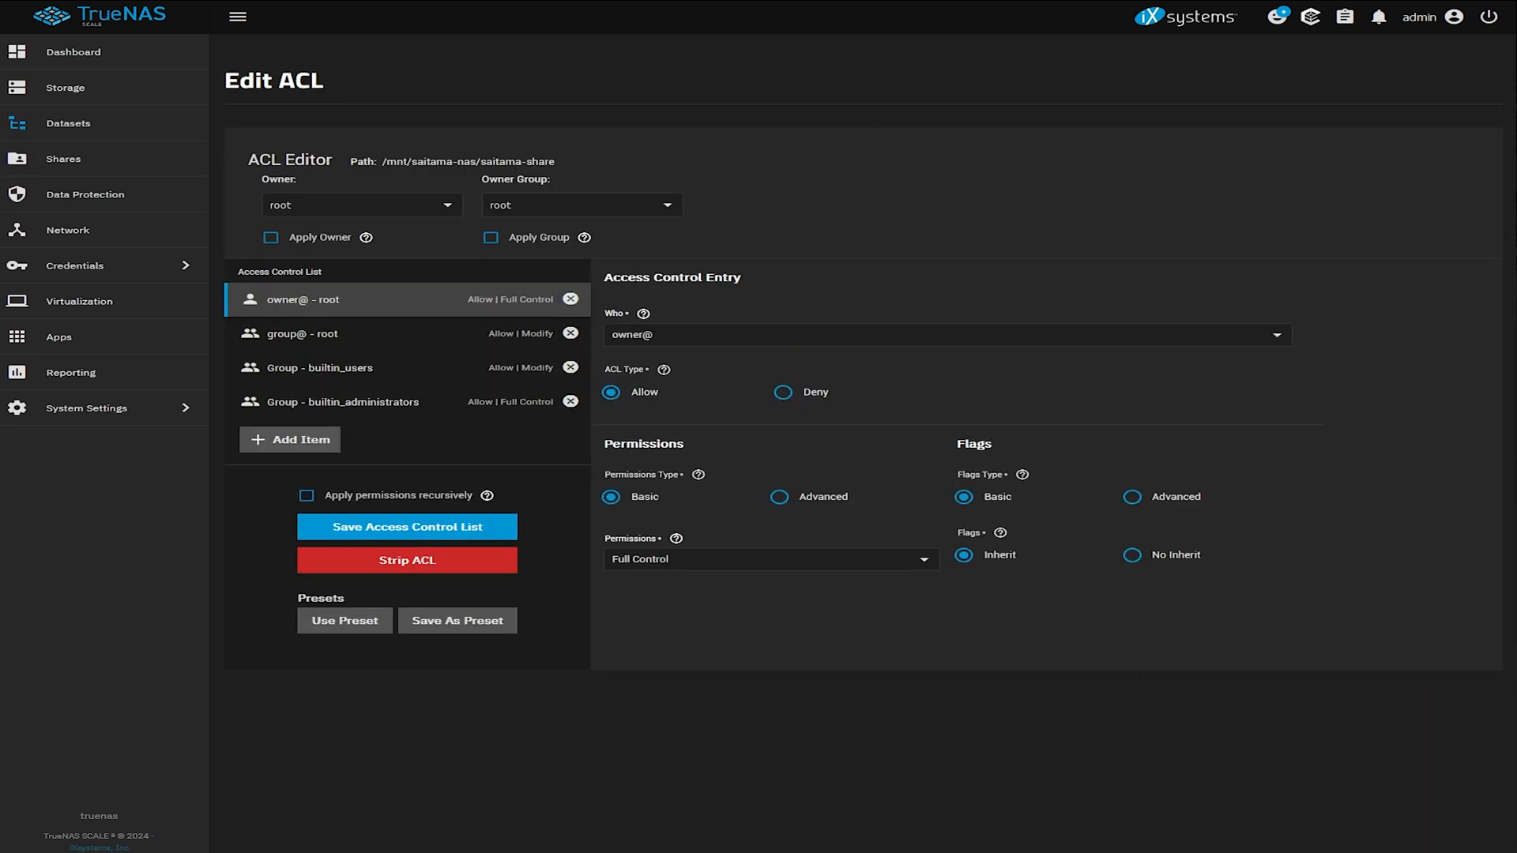
pyautogui.click(289, 439)
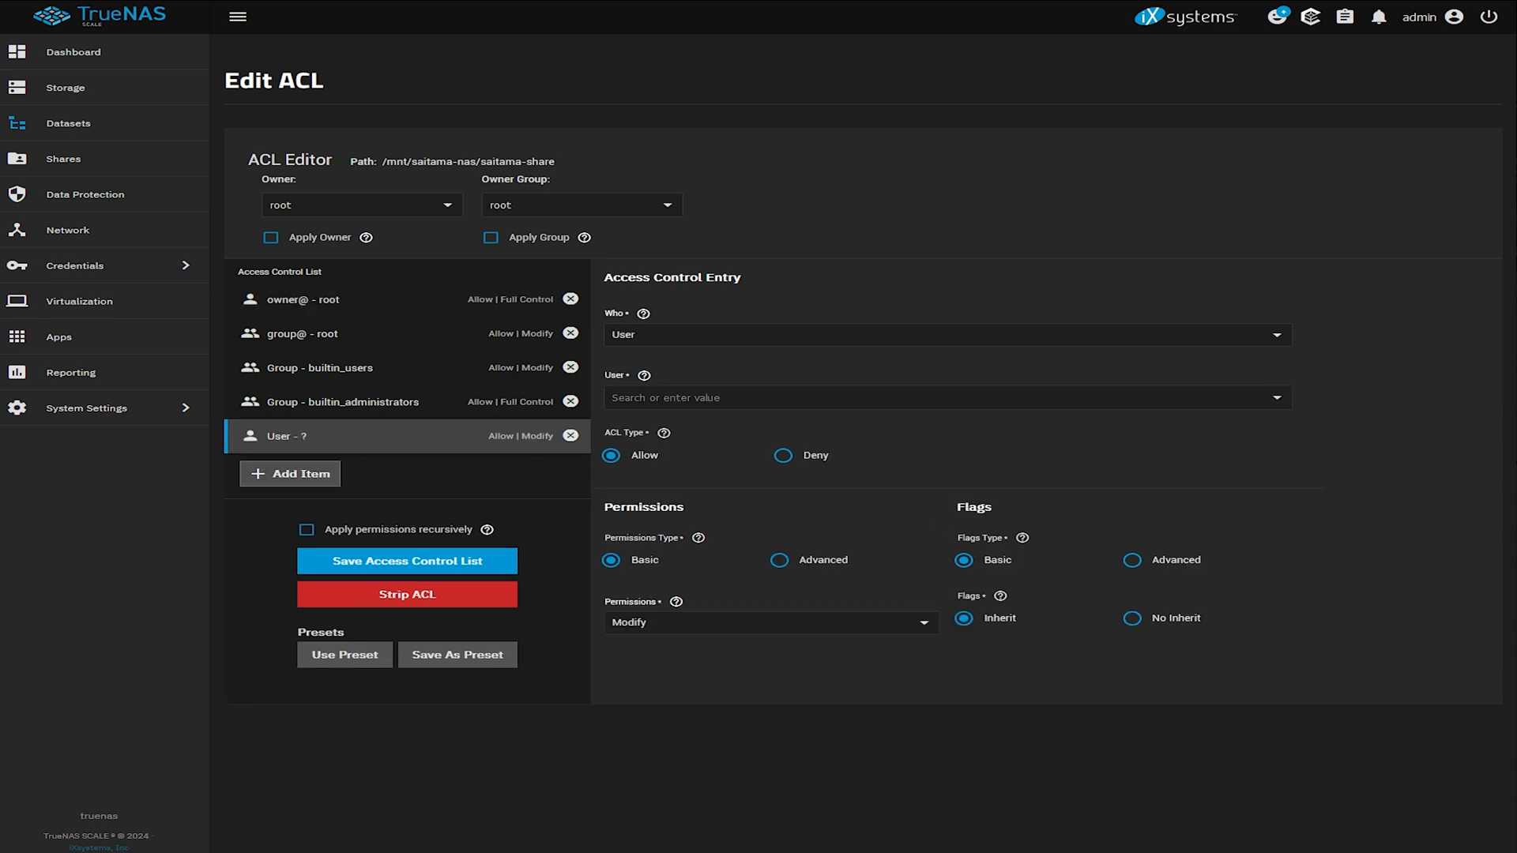
pyautogui.write('filipe')
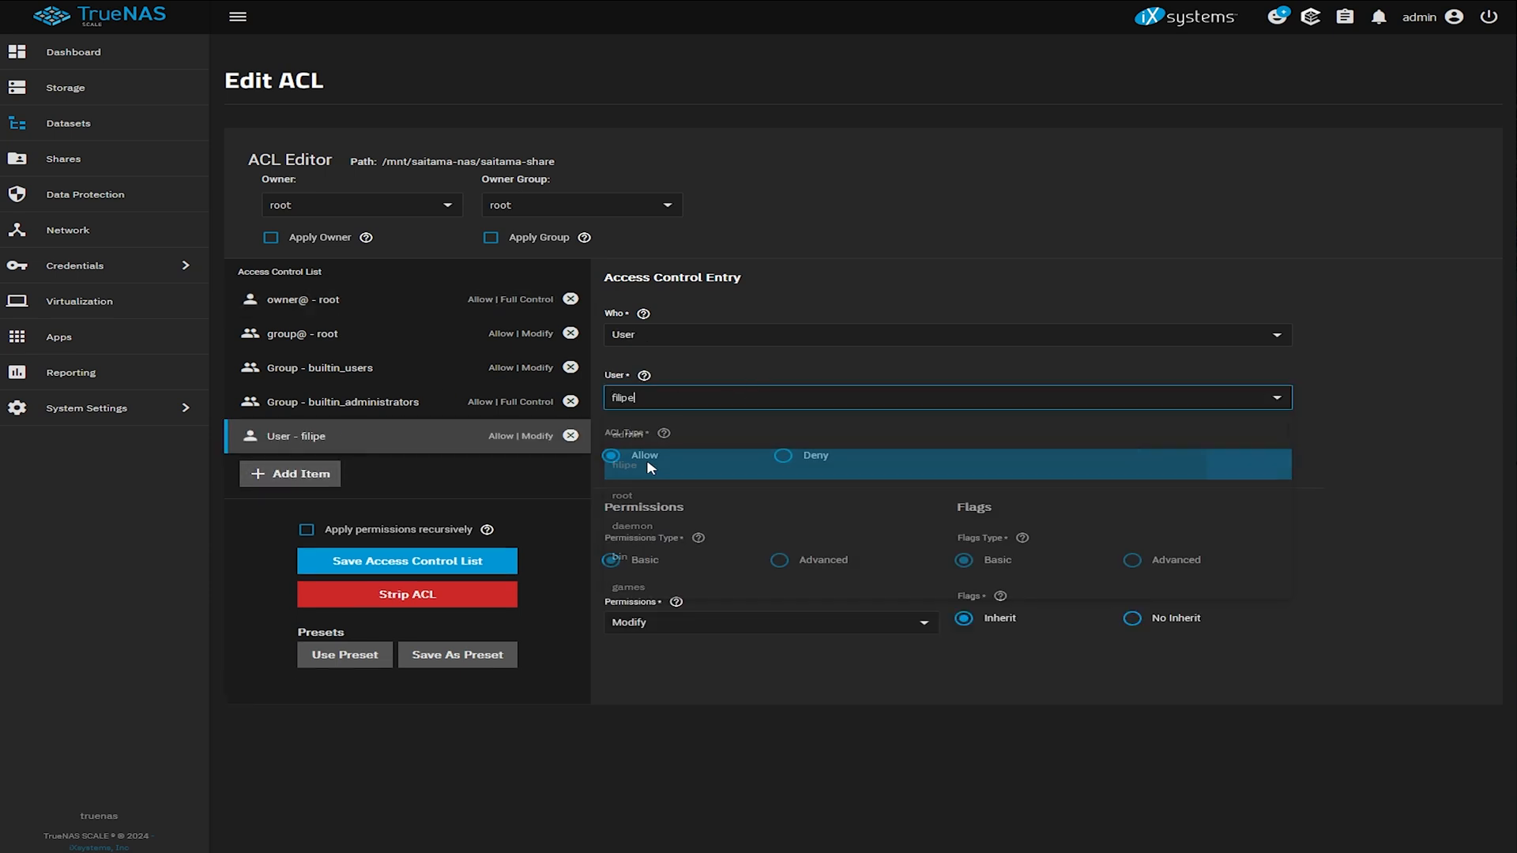
pyautogui.click(640, 729)
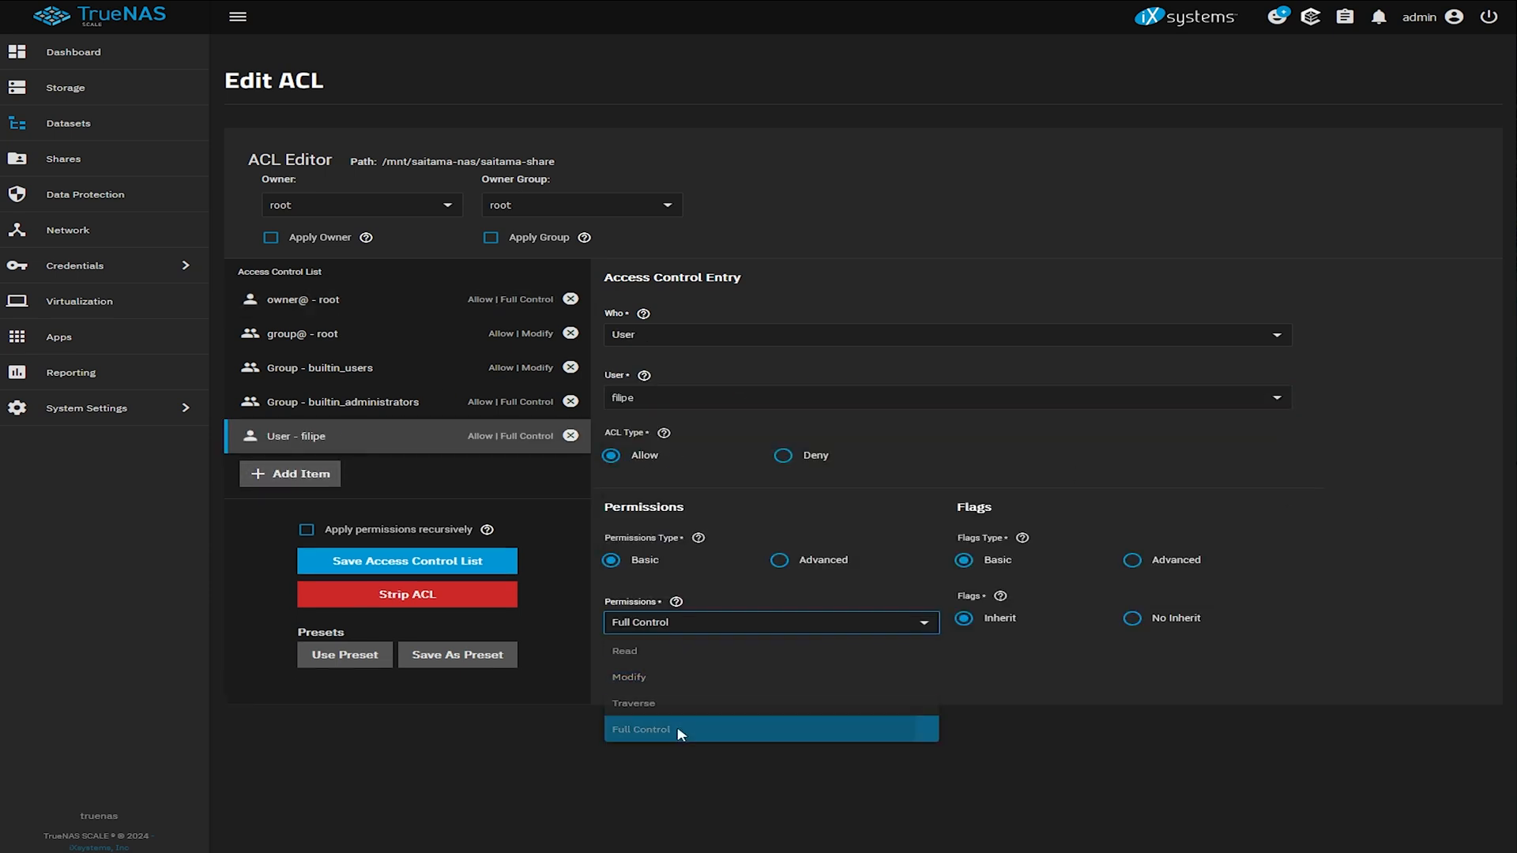
pyautogui.click(640, 730)
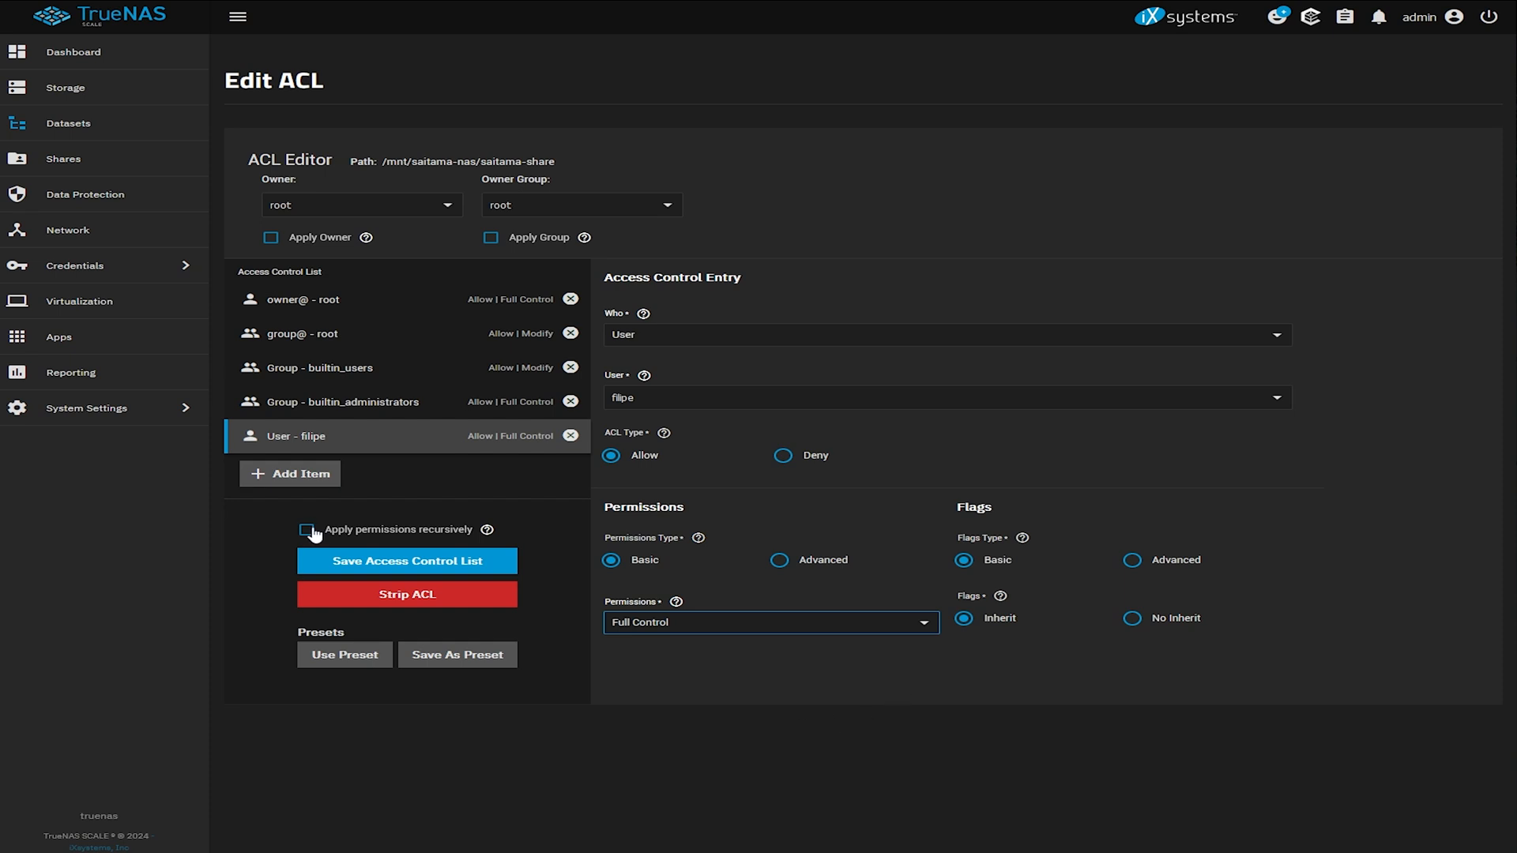
# Step: Apply the permissions recursively including child datasets and save the ACL
pyautogui.click(304, 529)
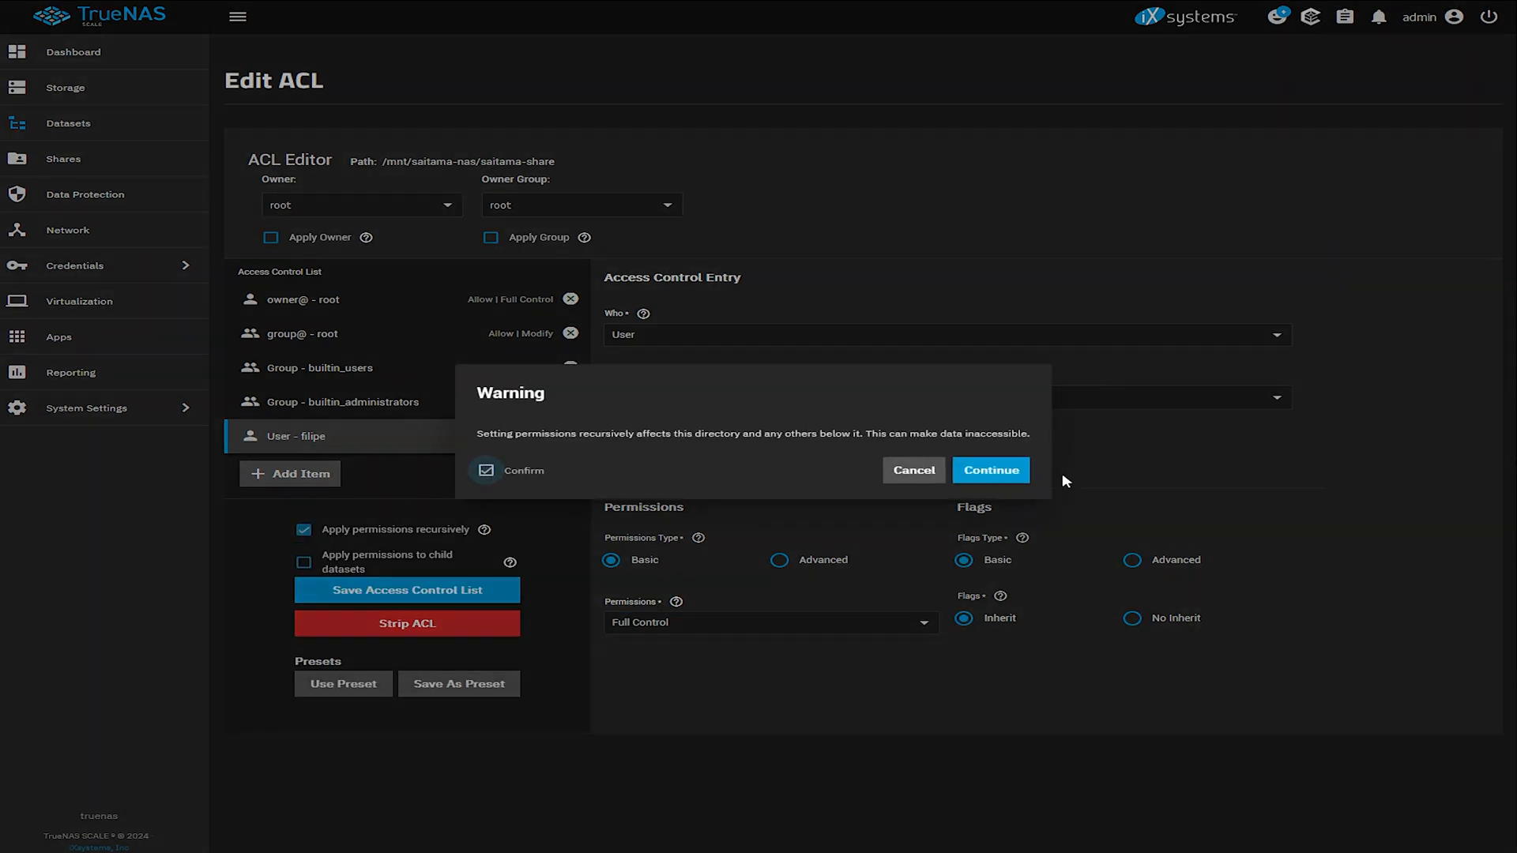
pyautogui.click(989, 471)
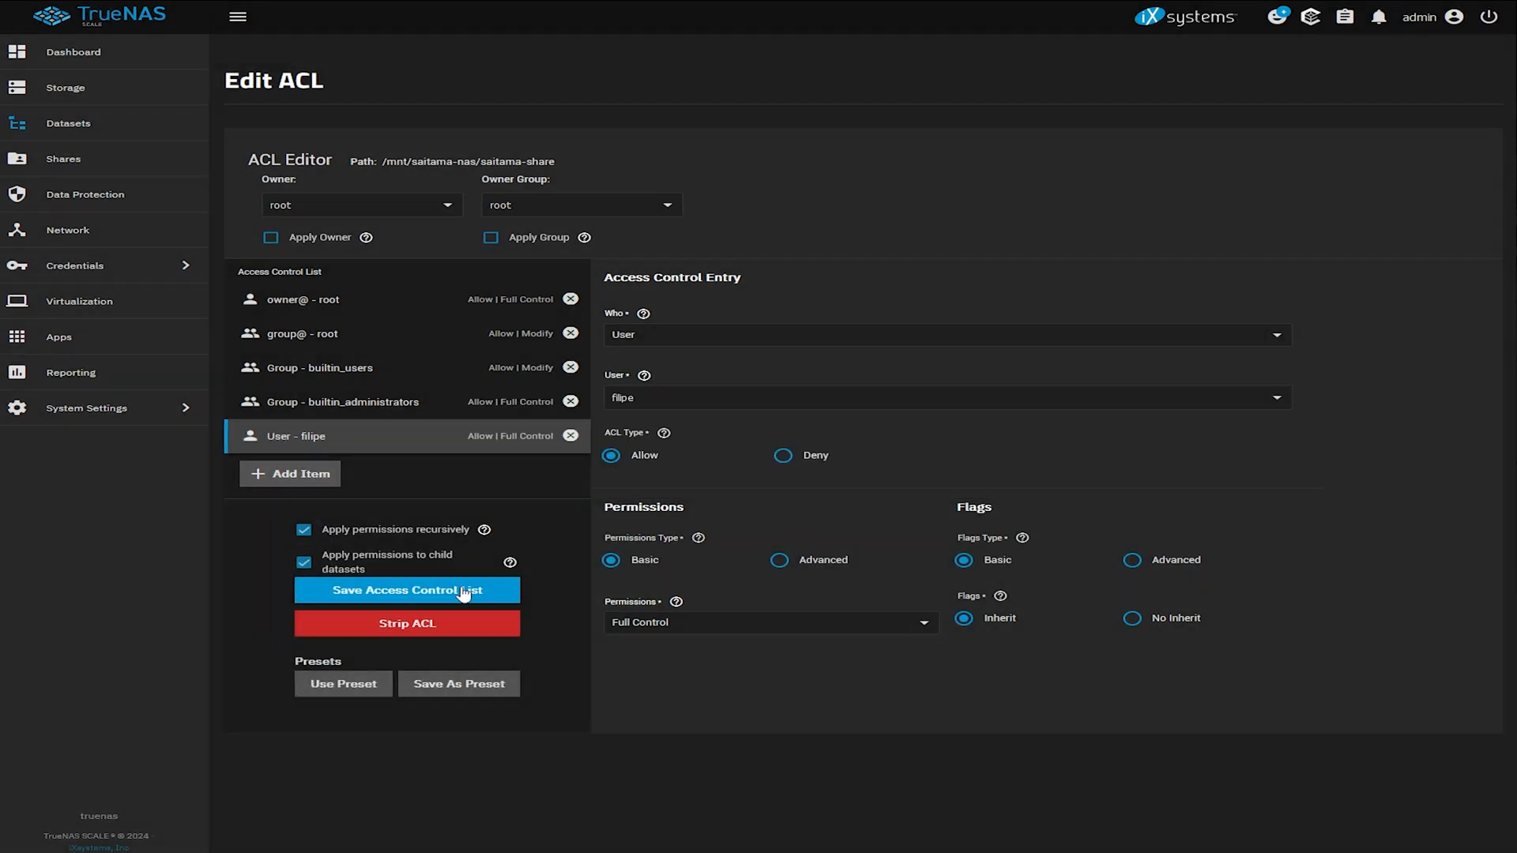
pyautogui.click(406, 589)
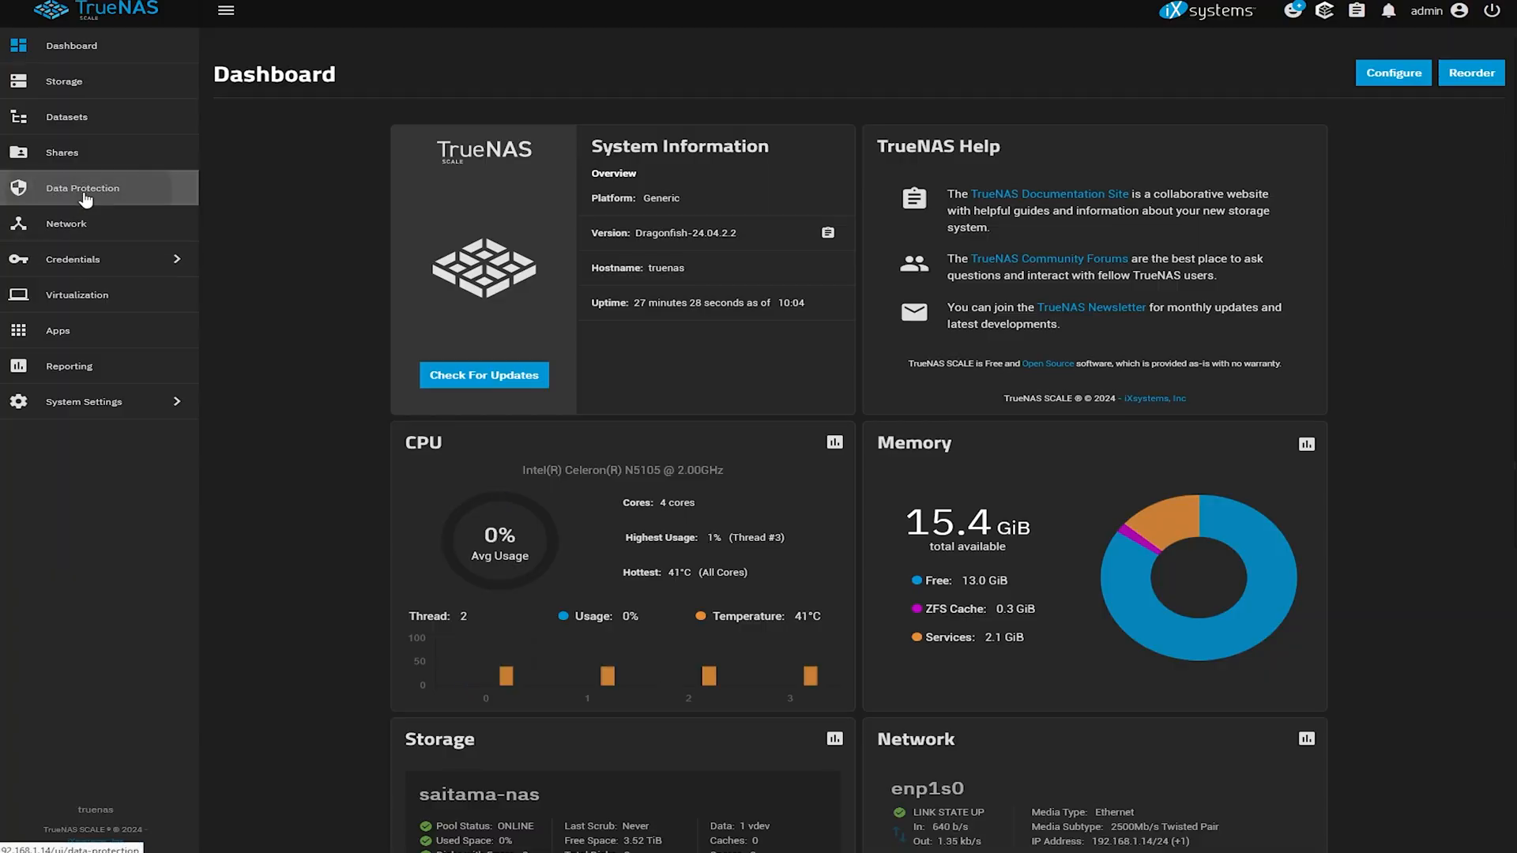
# Step: Add a periodic snapshot task for saitama-nas/saitama-share with the default daily schedule and 2-week lifetime
pyautogui.click(82, 188)
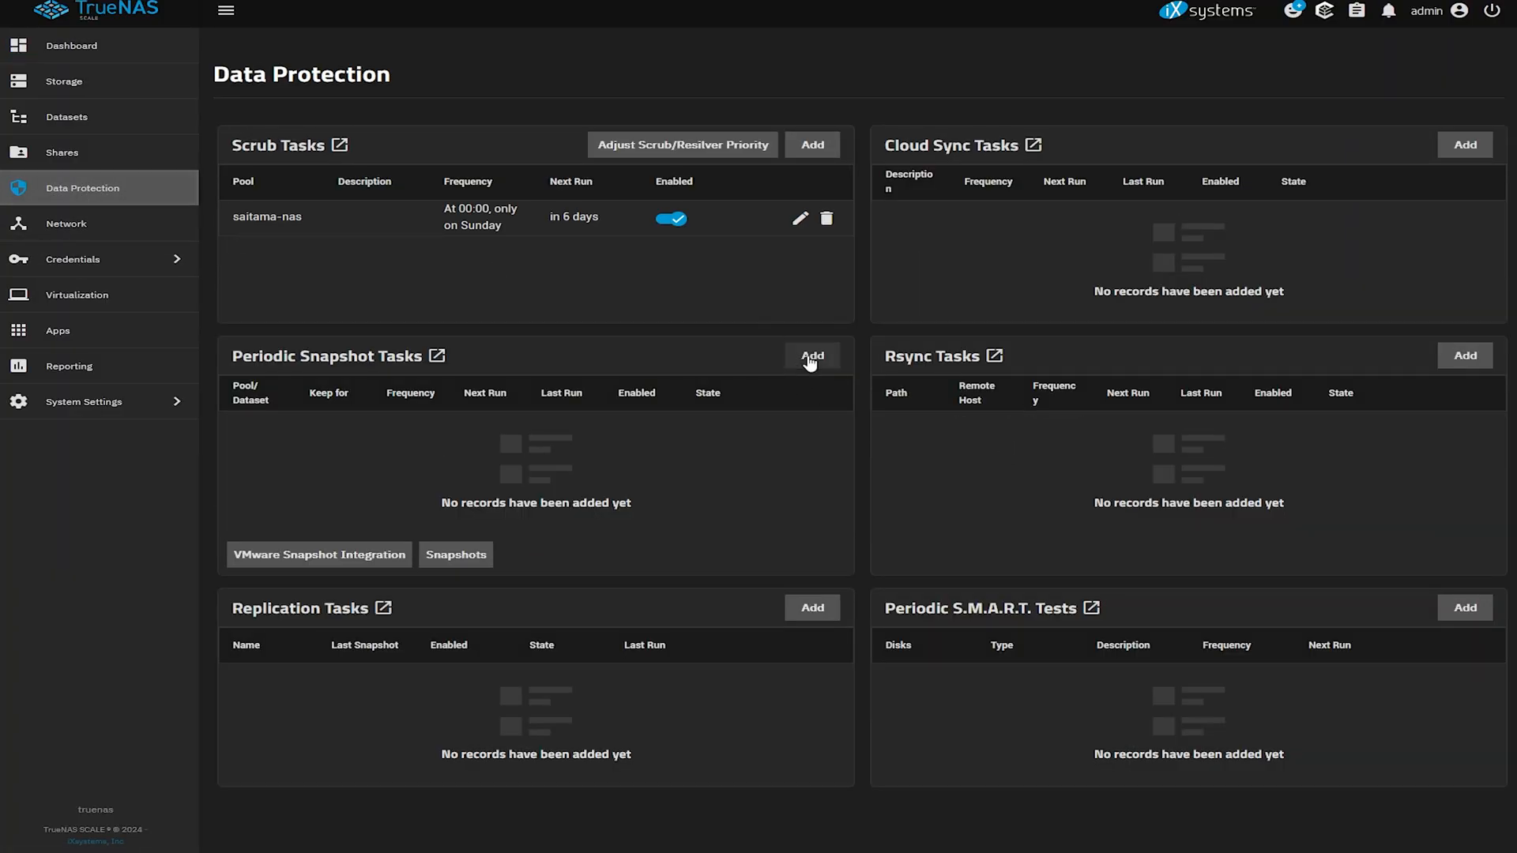
pyautogui.click(810, 356)
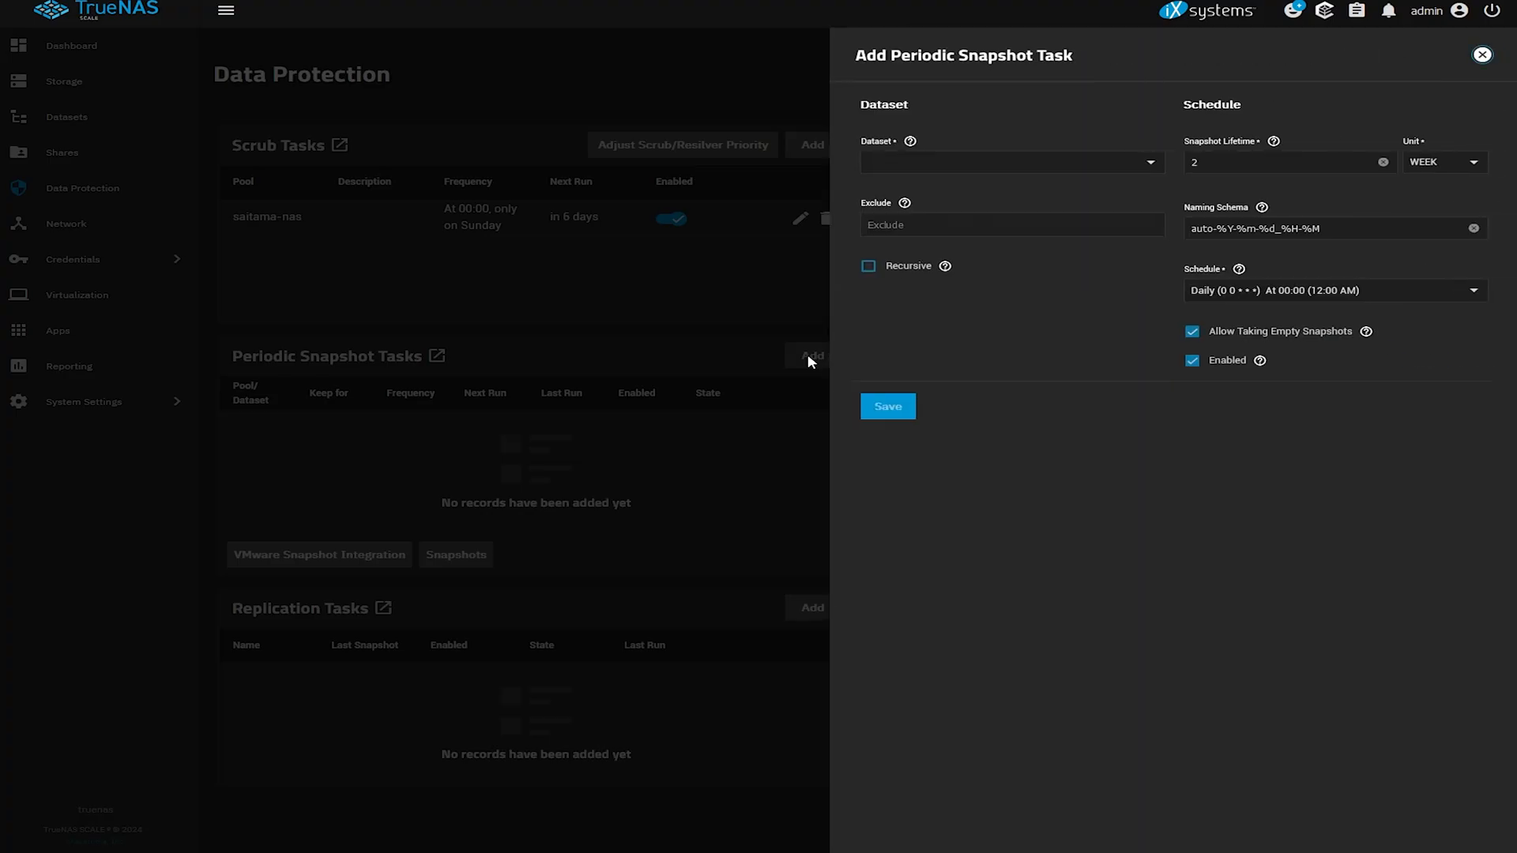
pyautogui.click(1009, 161)
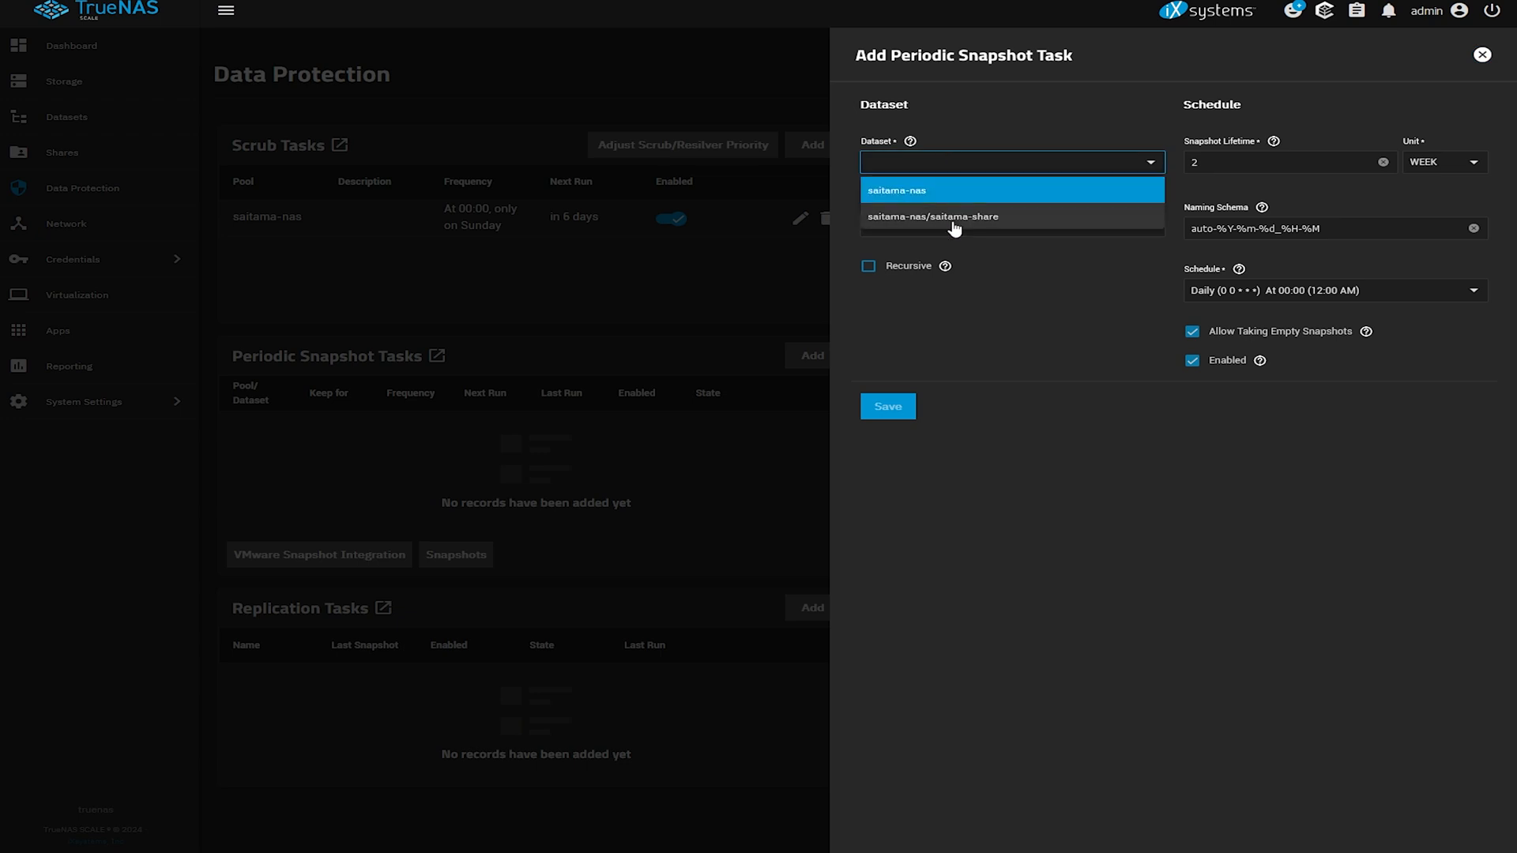
pyautogui.click(932, 217)
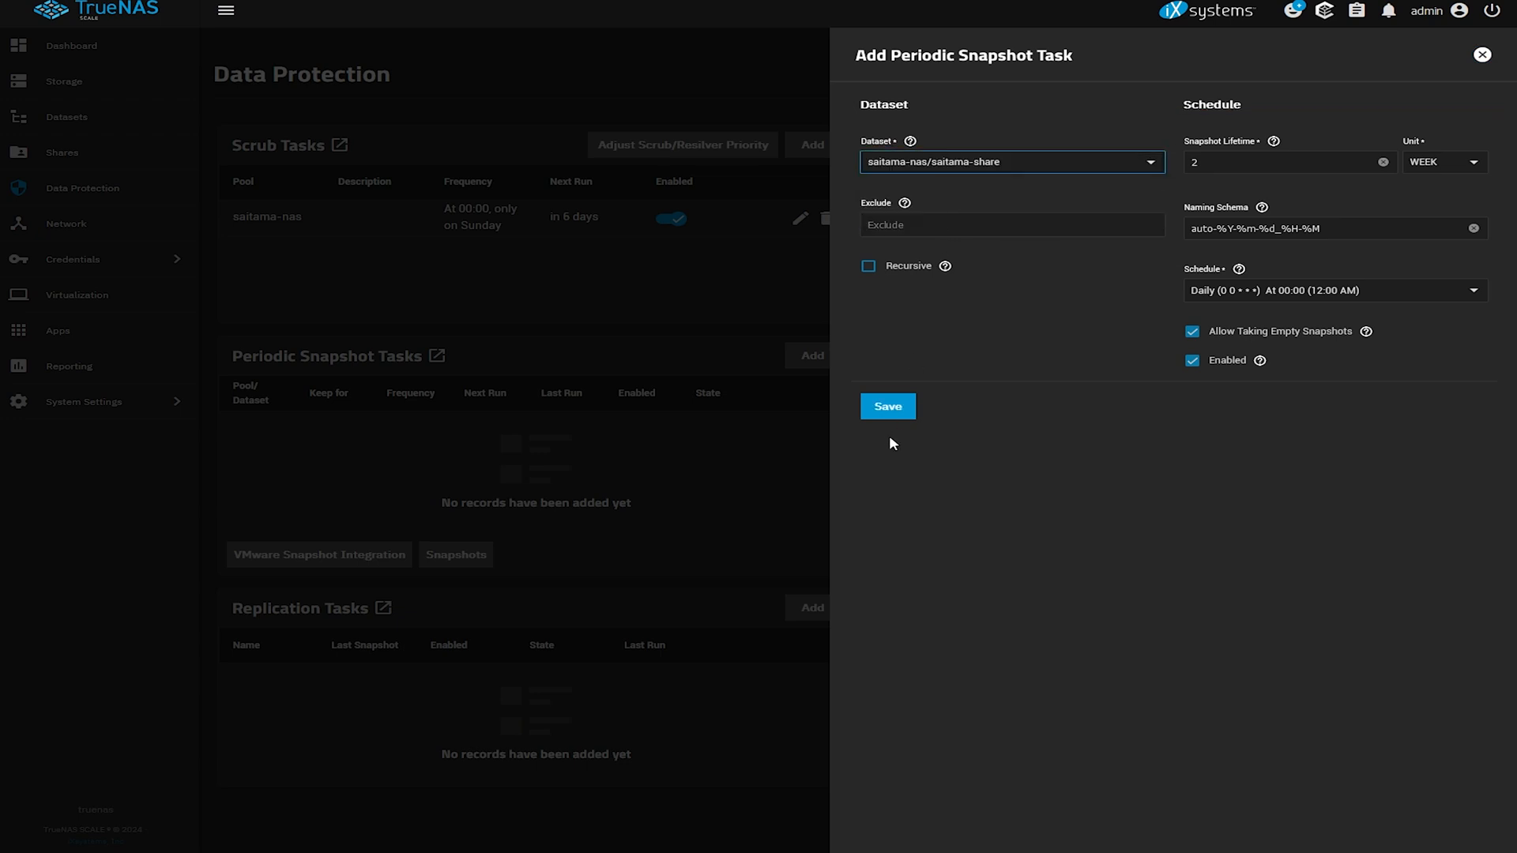
pyautogui.click(887, 406)
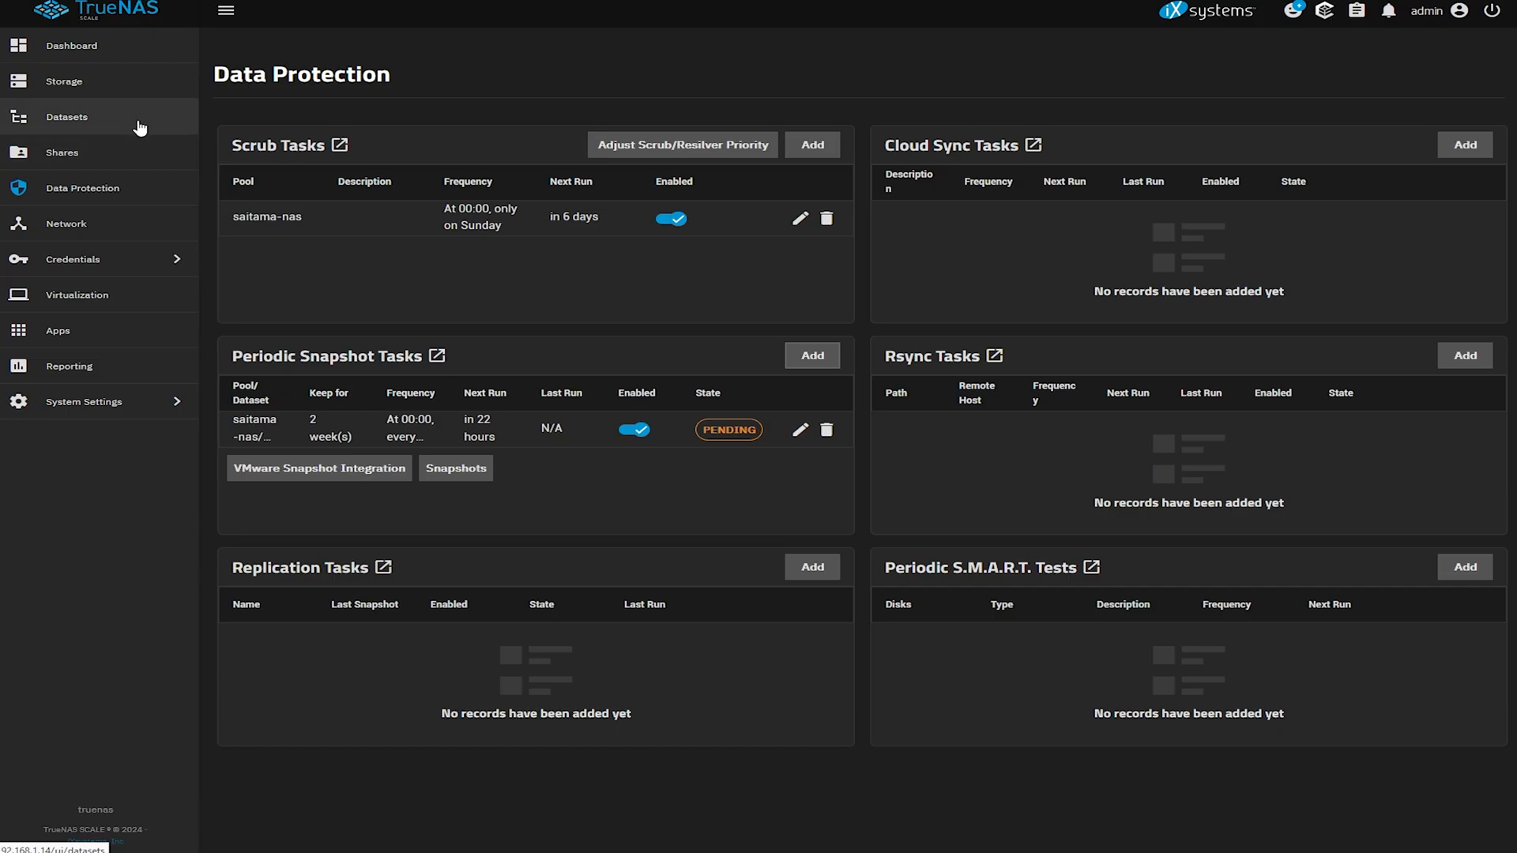
# Step: Create a manual snapshot of saitama-nas/saitama-share from the Datasets page
pyautogui.click(67, 115)
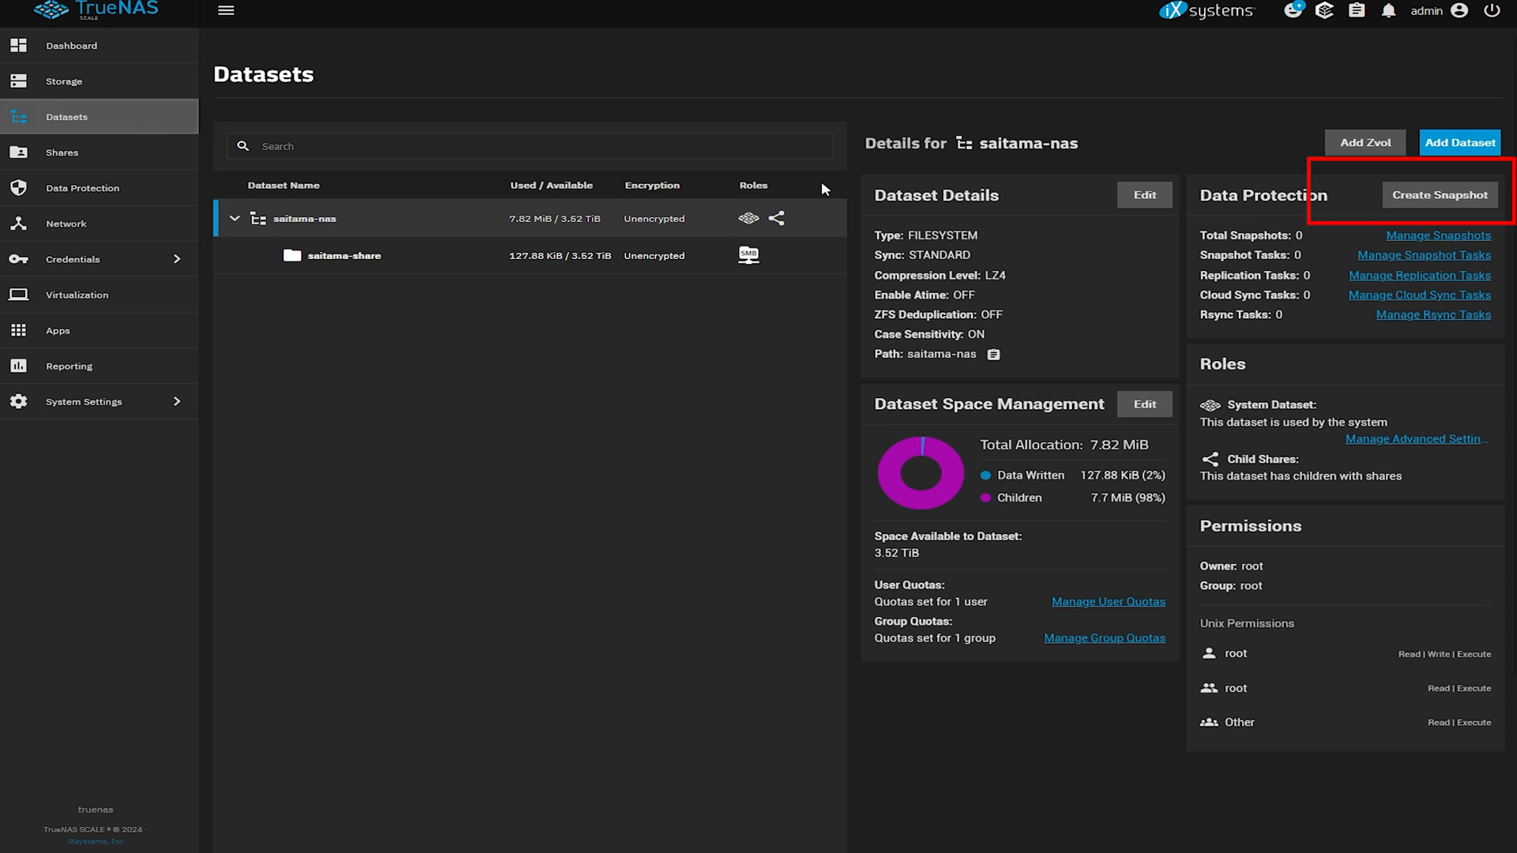
pyautogui.click(1437, 194)
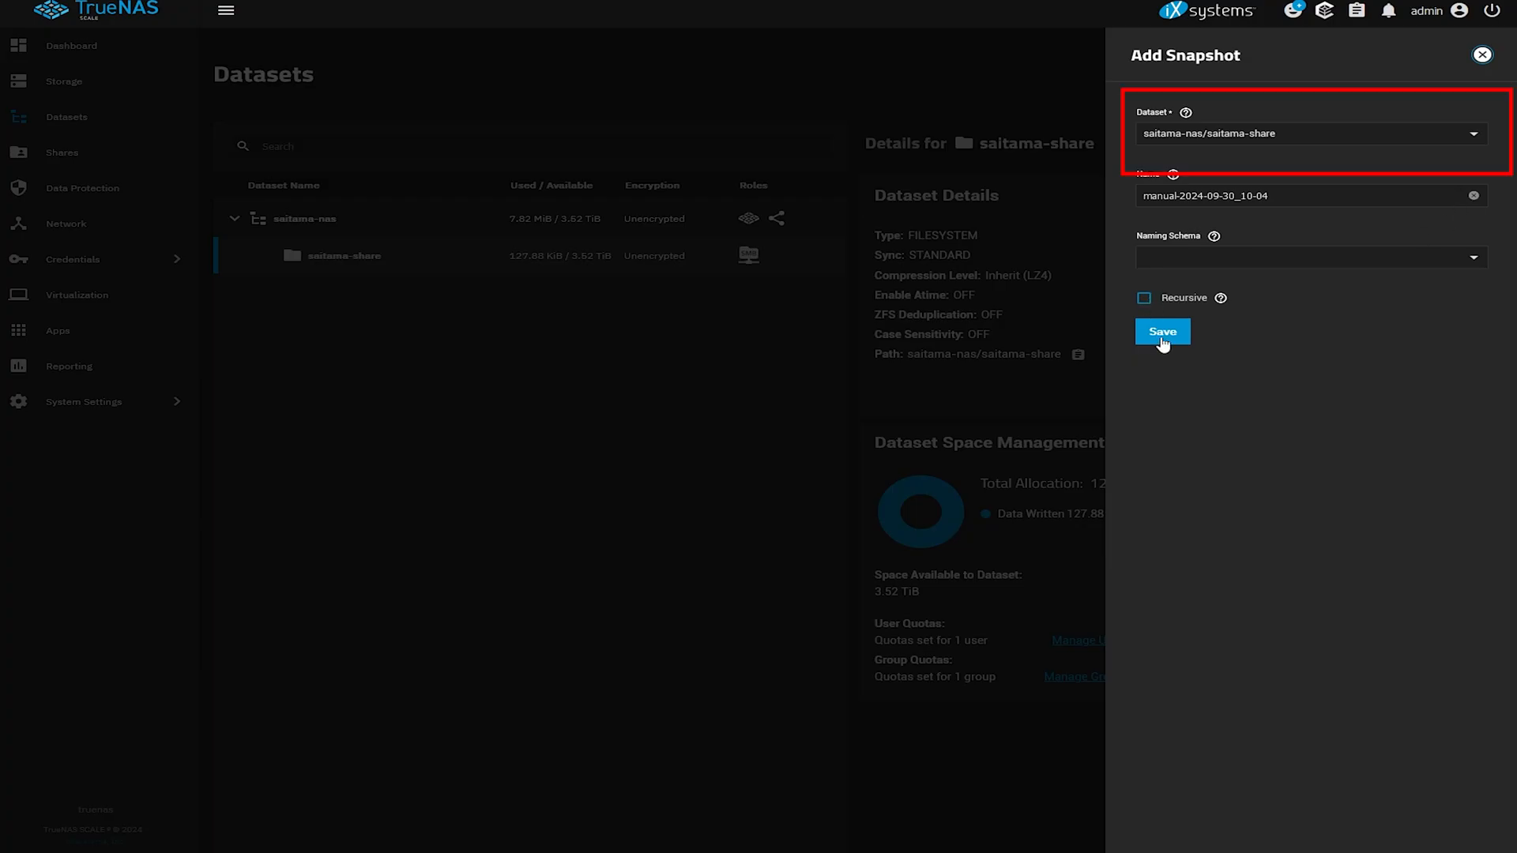
pyautogui.click(1162, 330)
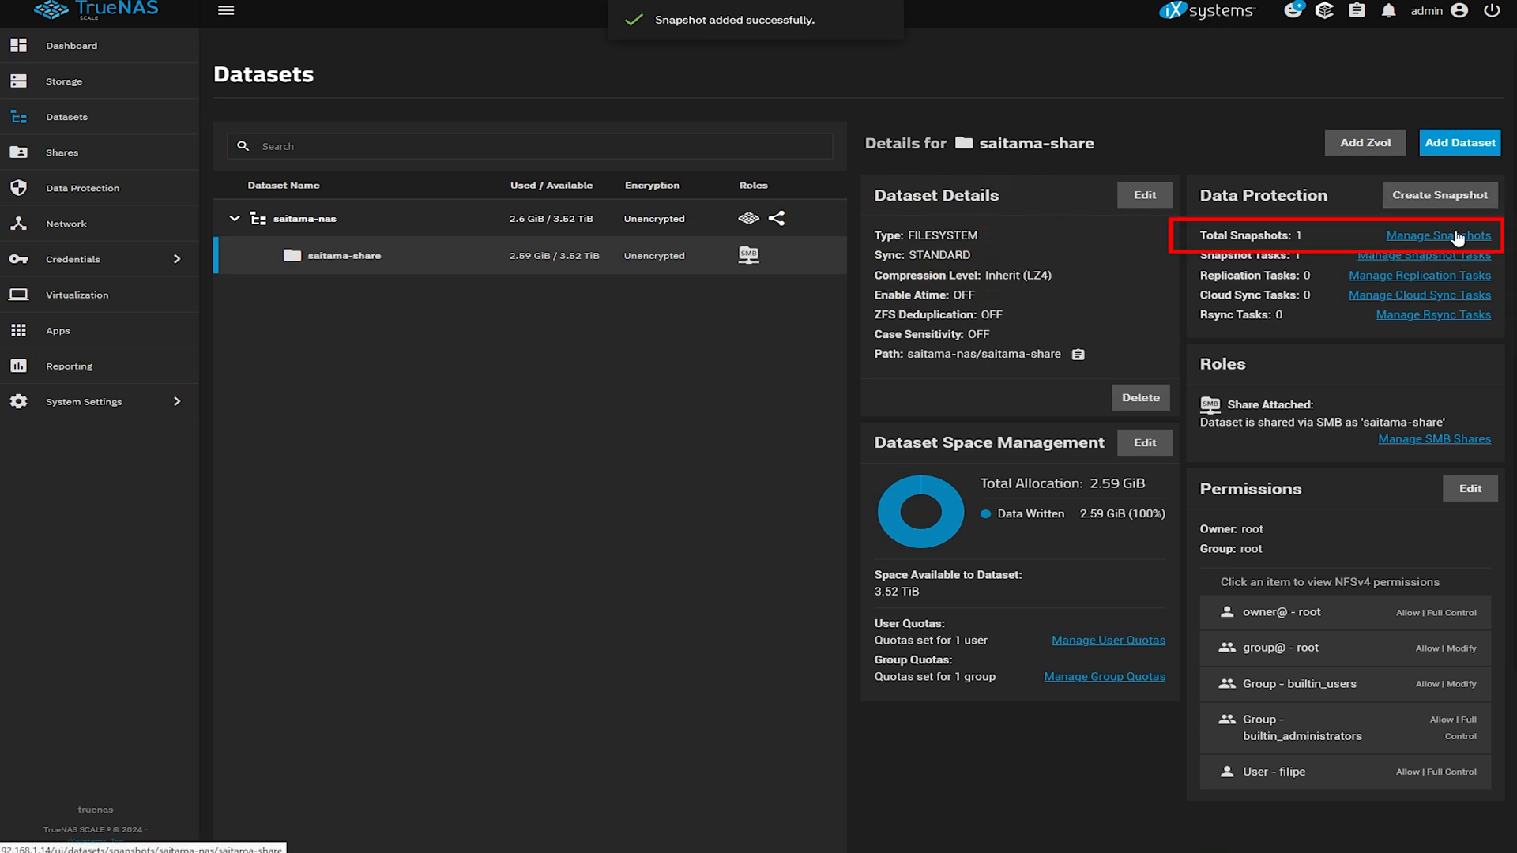
# Step: Show saitama-share's snapshot list, keeping the extra columns visible
pyautogui.click(1438, 235)
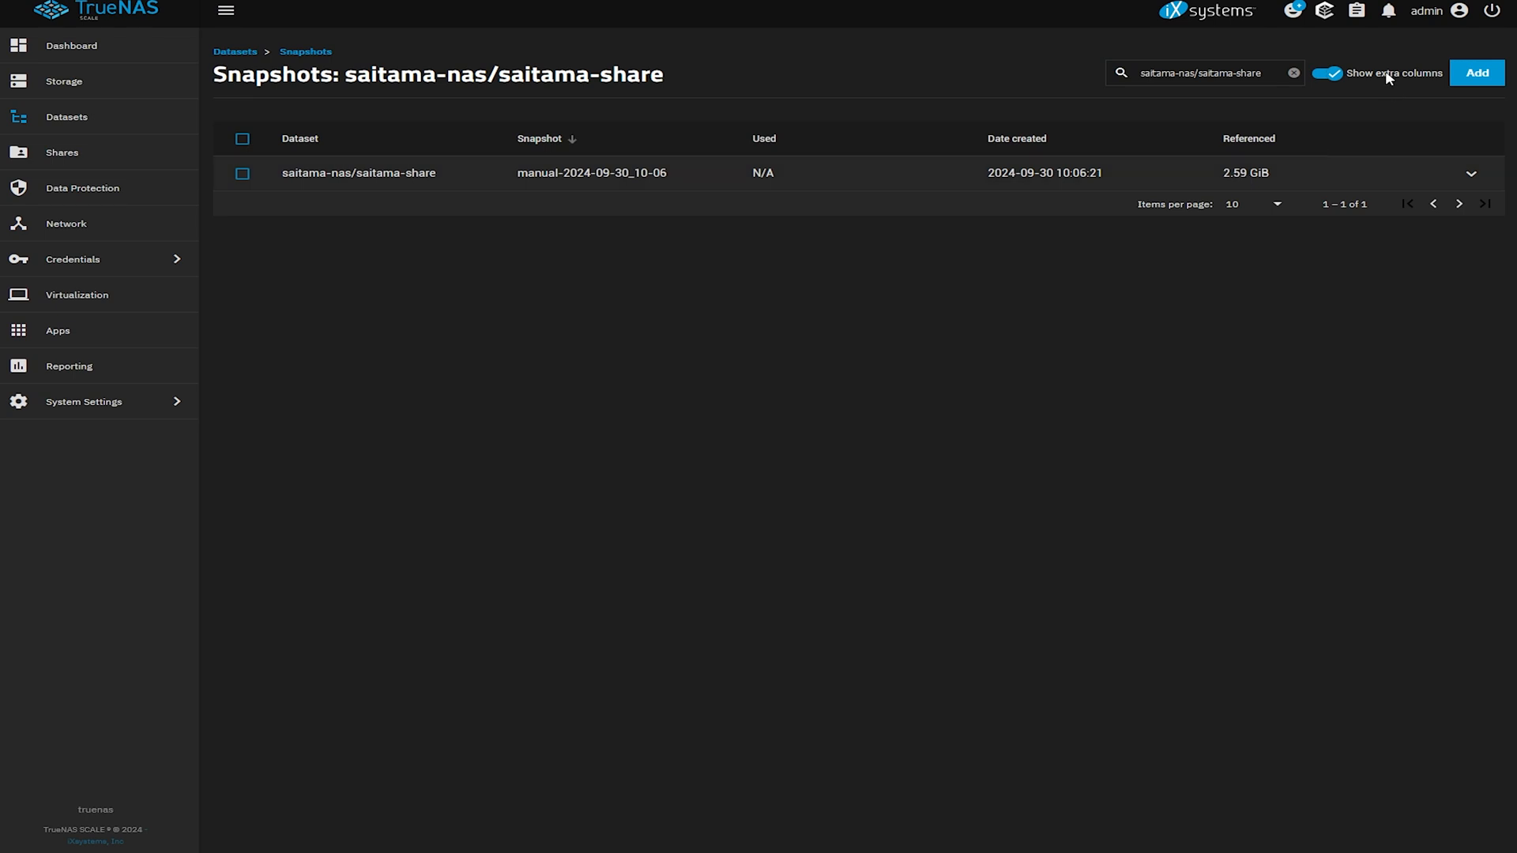
pyautogui.click(1327, 73)
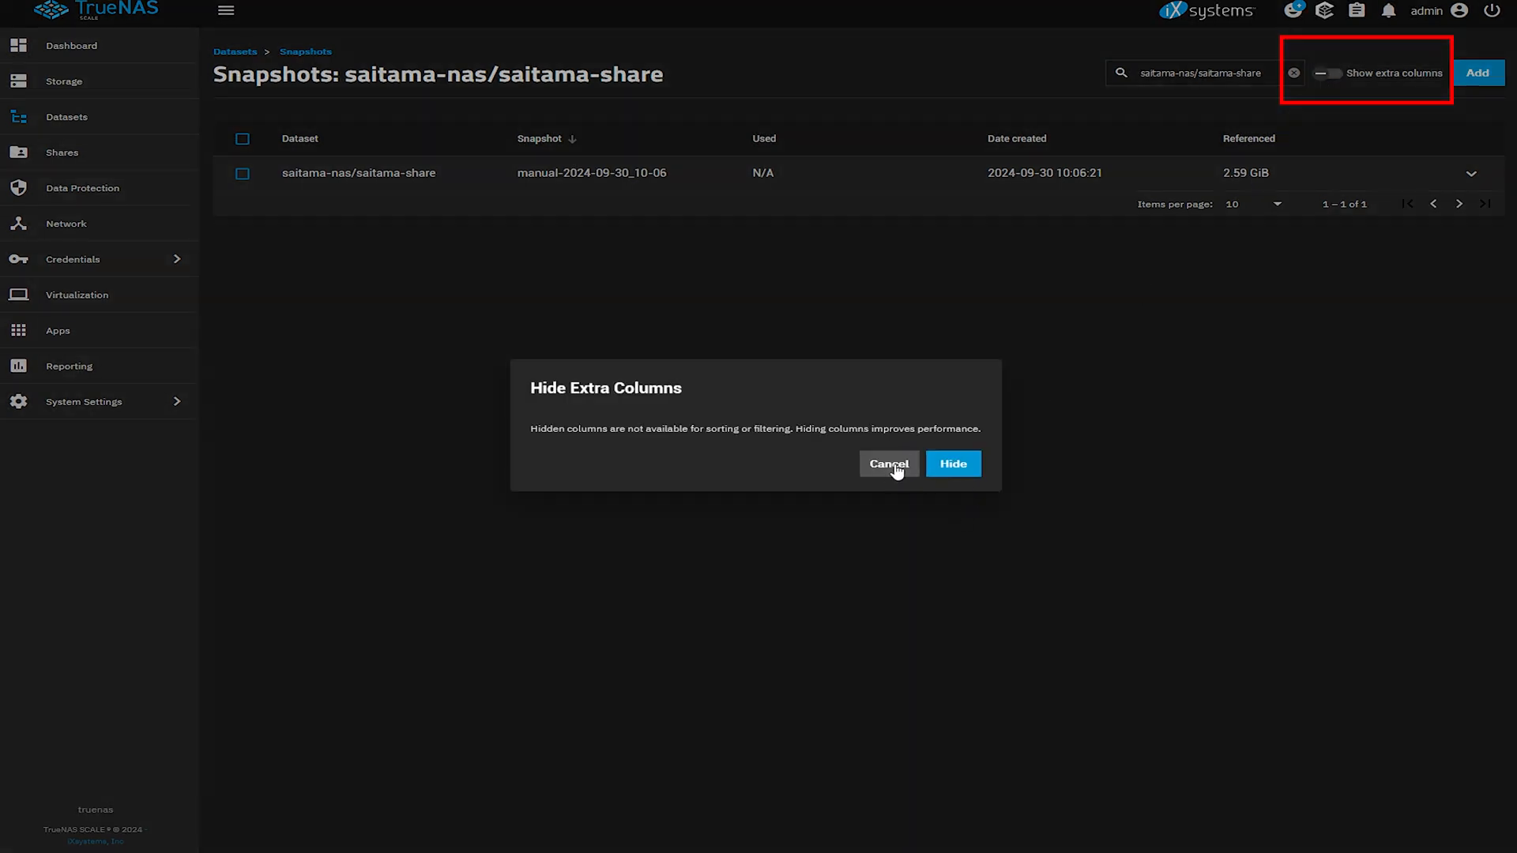
pyautogui.click(887, 463)
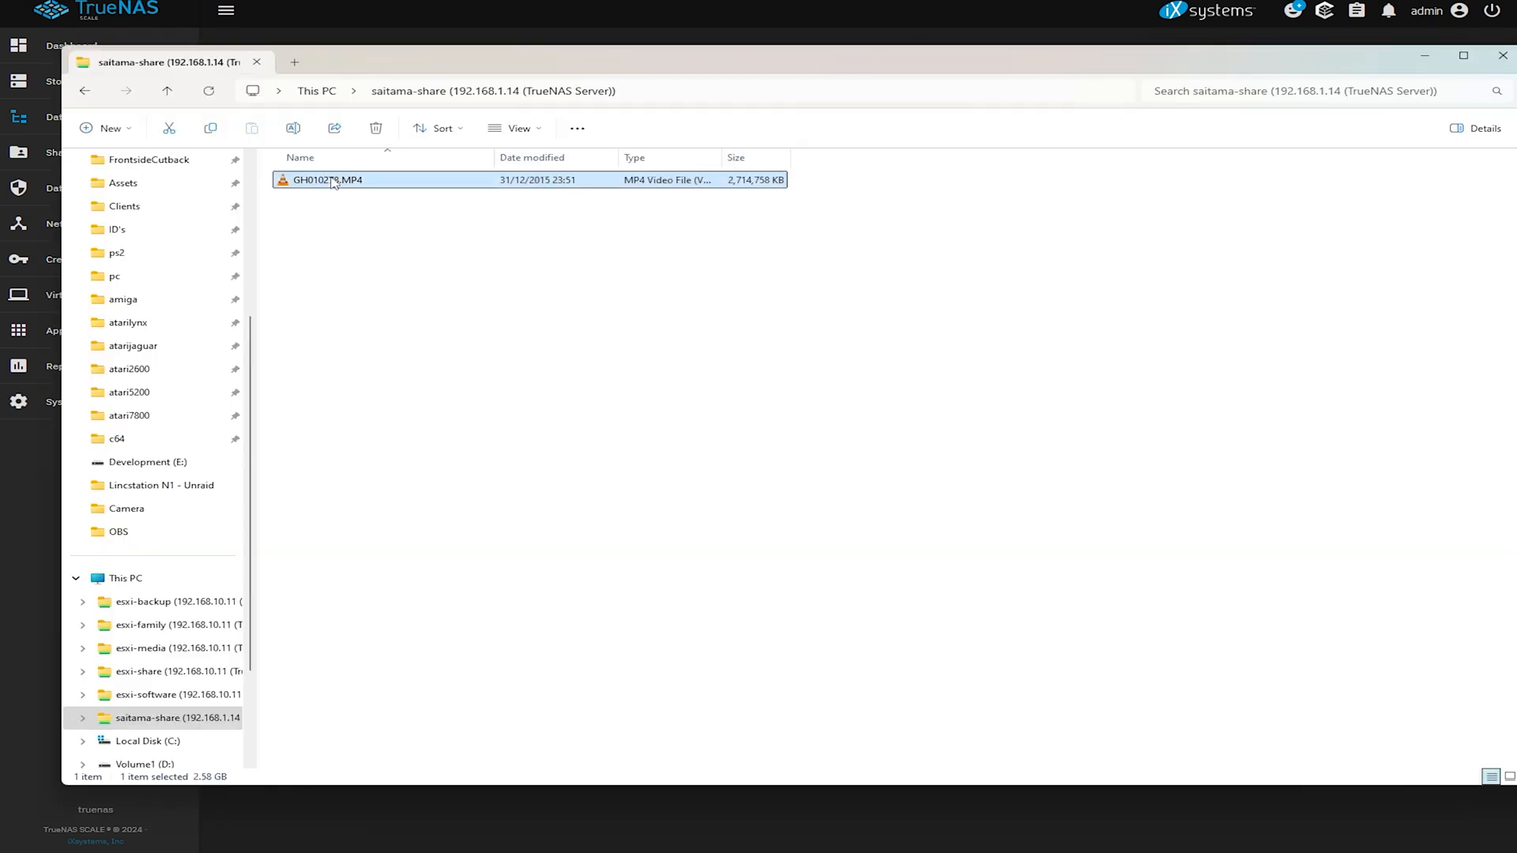
# Step: Delete the MP4 from saitama-share and bring up the share's Properties from This PC
pyautogui.click(376, 128)
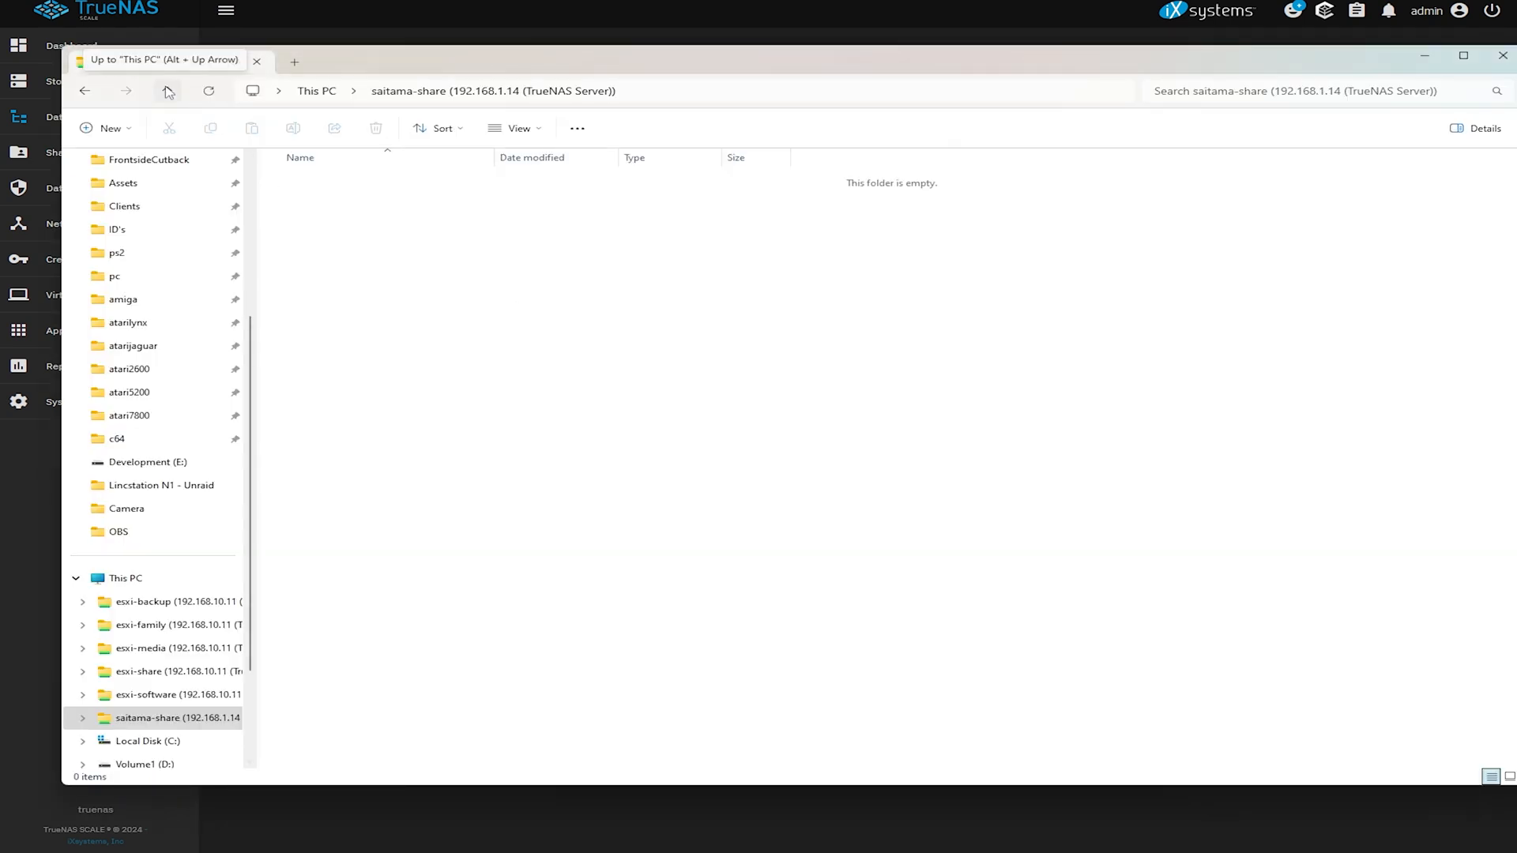
pyautogui.click(166, 90)
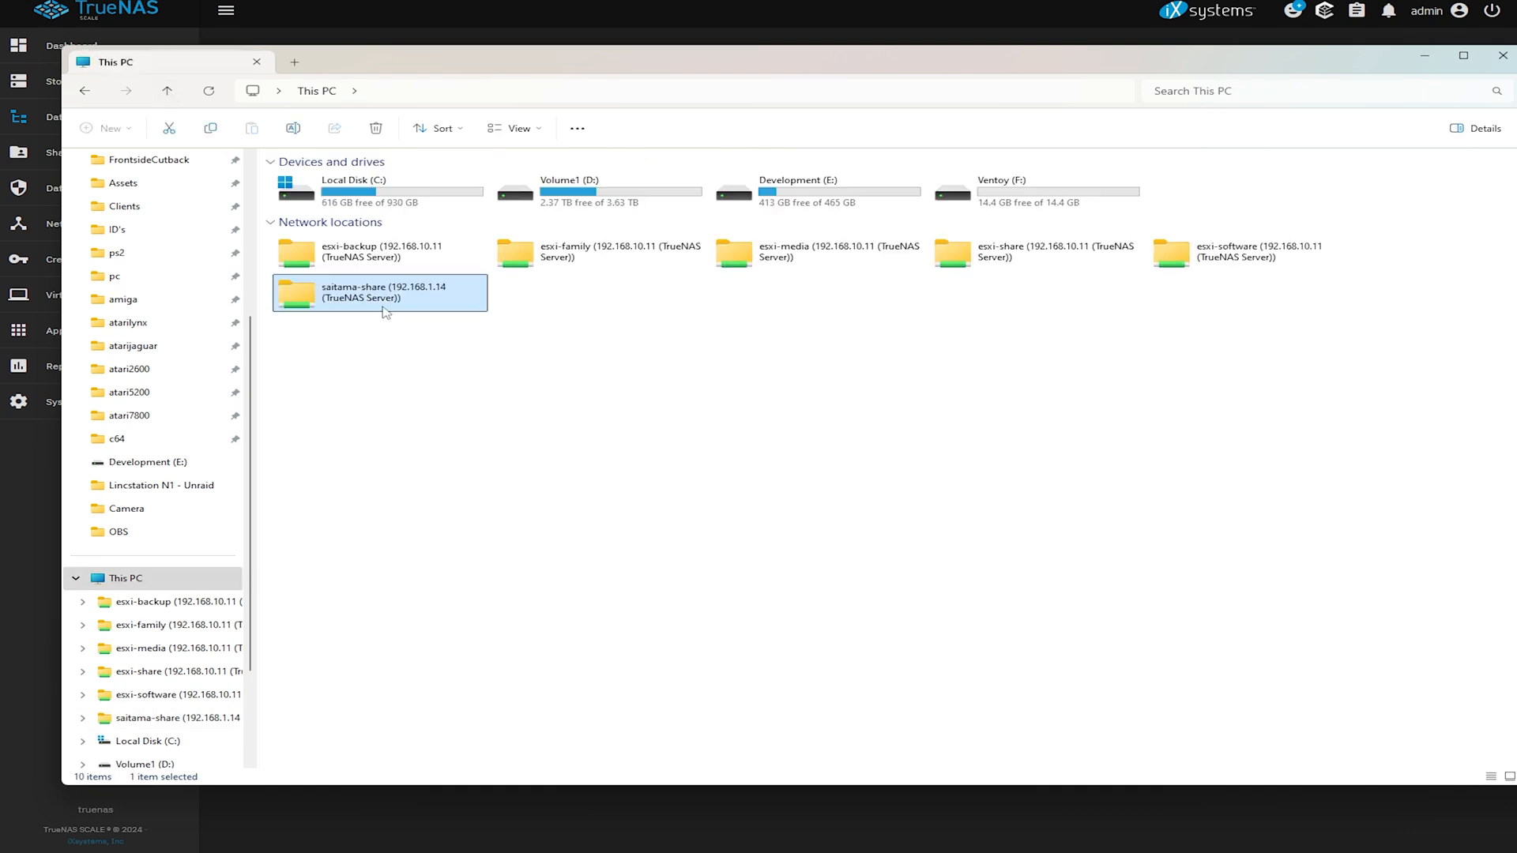
pyautogui.rightClick(380, 292)
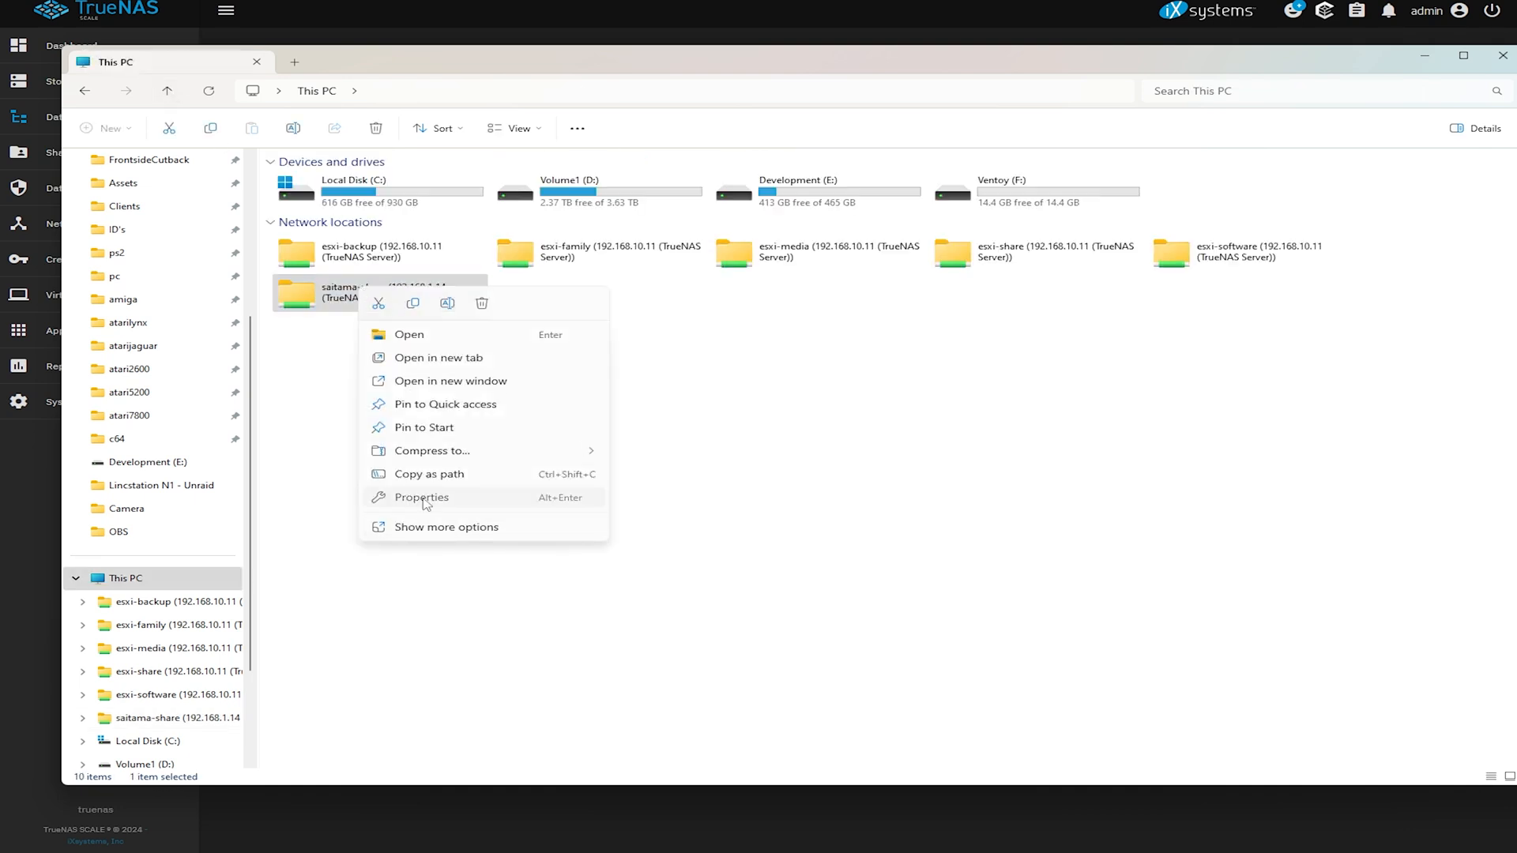
pyautogui.click(420, 496)
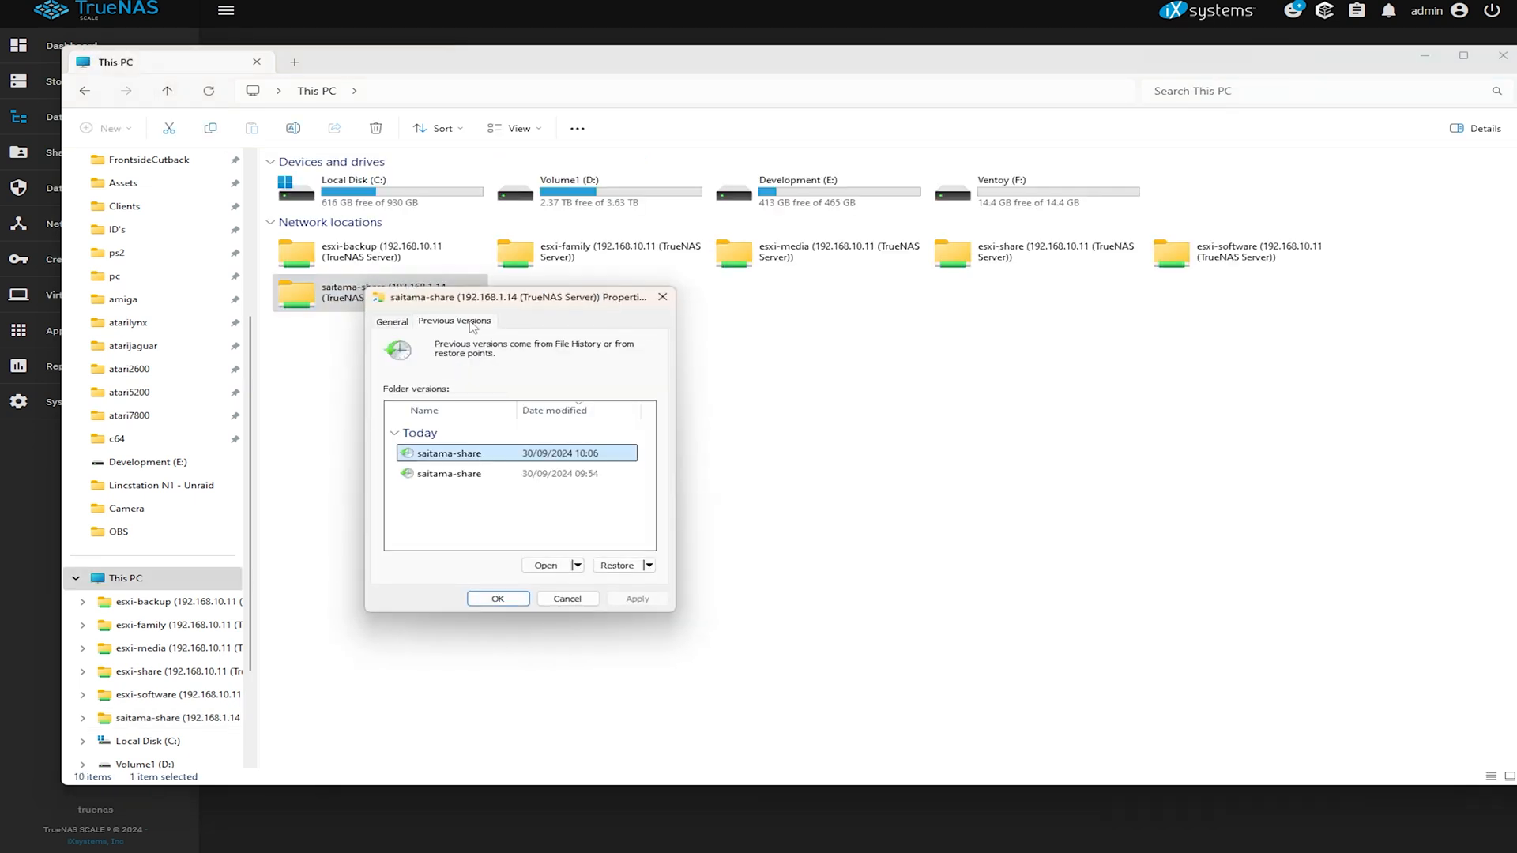
# Step: Restore saitama-share to its 30/09/2024 10:06 previous version and confirm
pyautogui.click(447, 472)
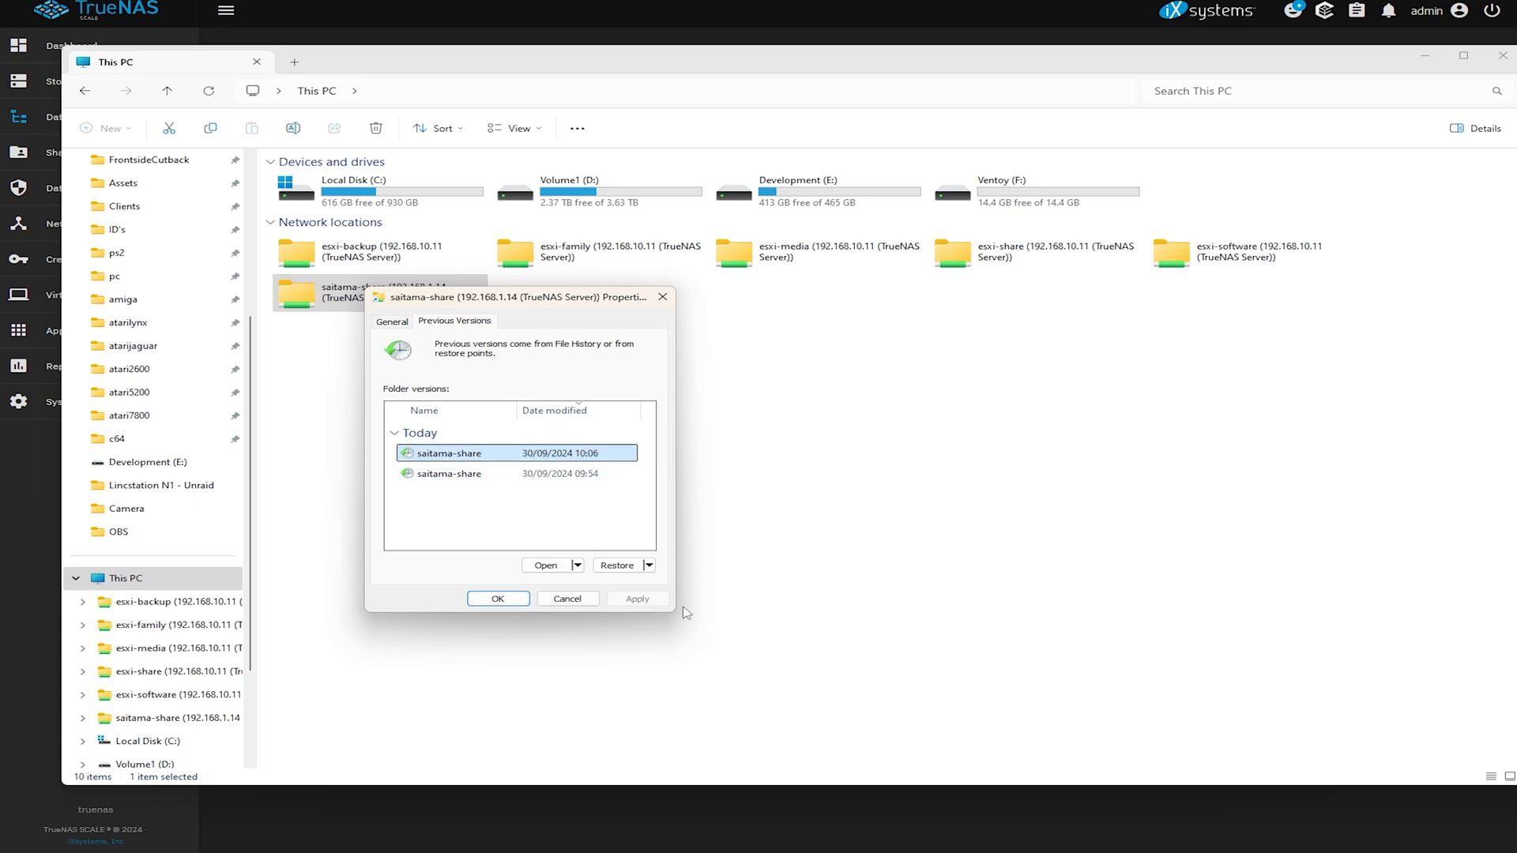
pyautogui.click(616, 565)
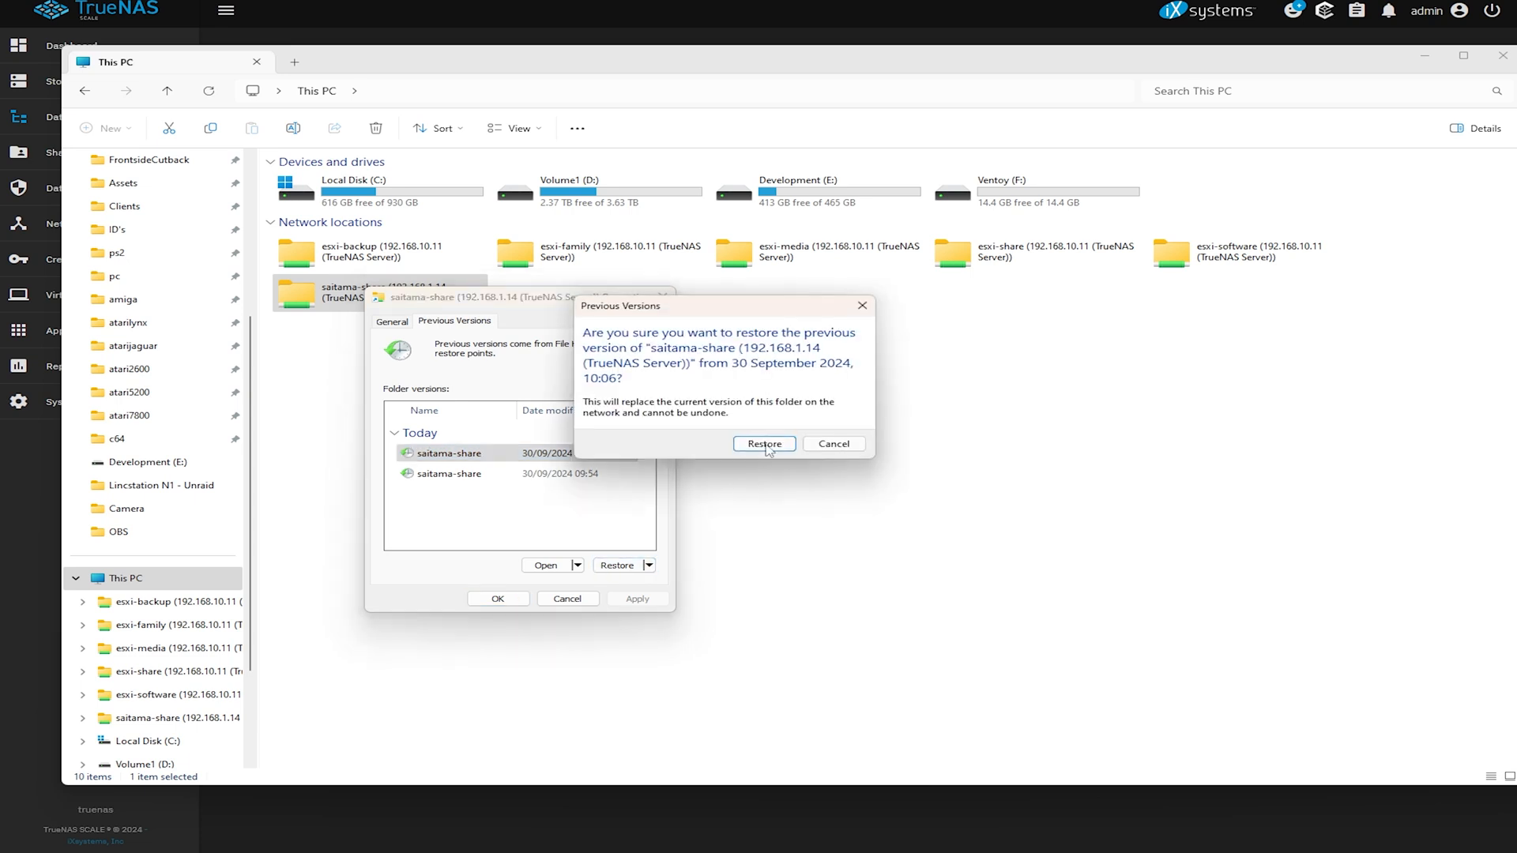
pyautogui.click(763, 442)
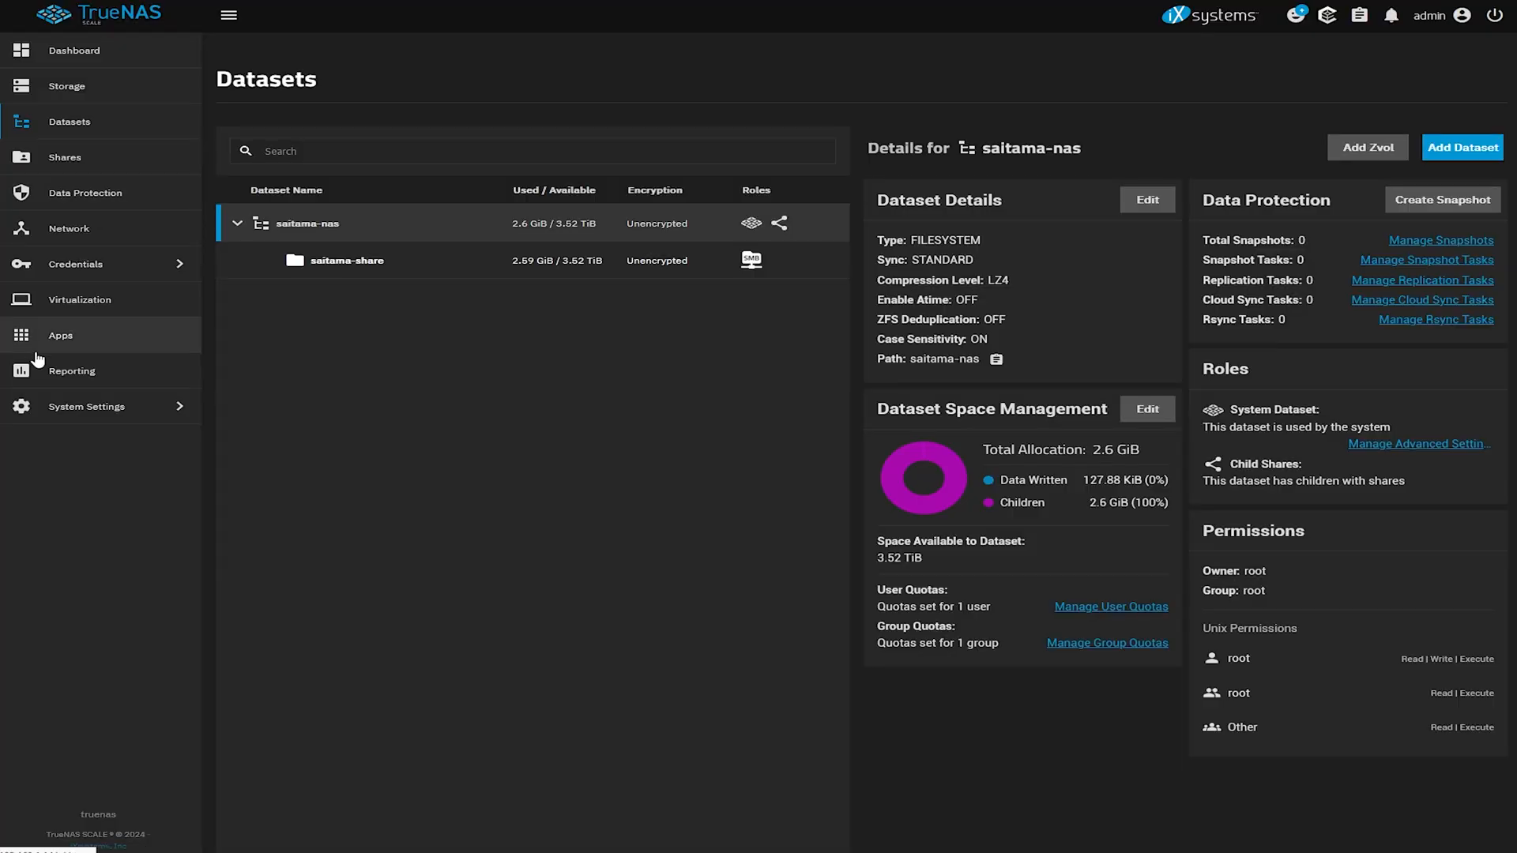
# Step: From the Jellyfin catalogue entry, choose saitama-nas as the apps pool and start the Jellyfin install
pyautogui.click(60, 335)
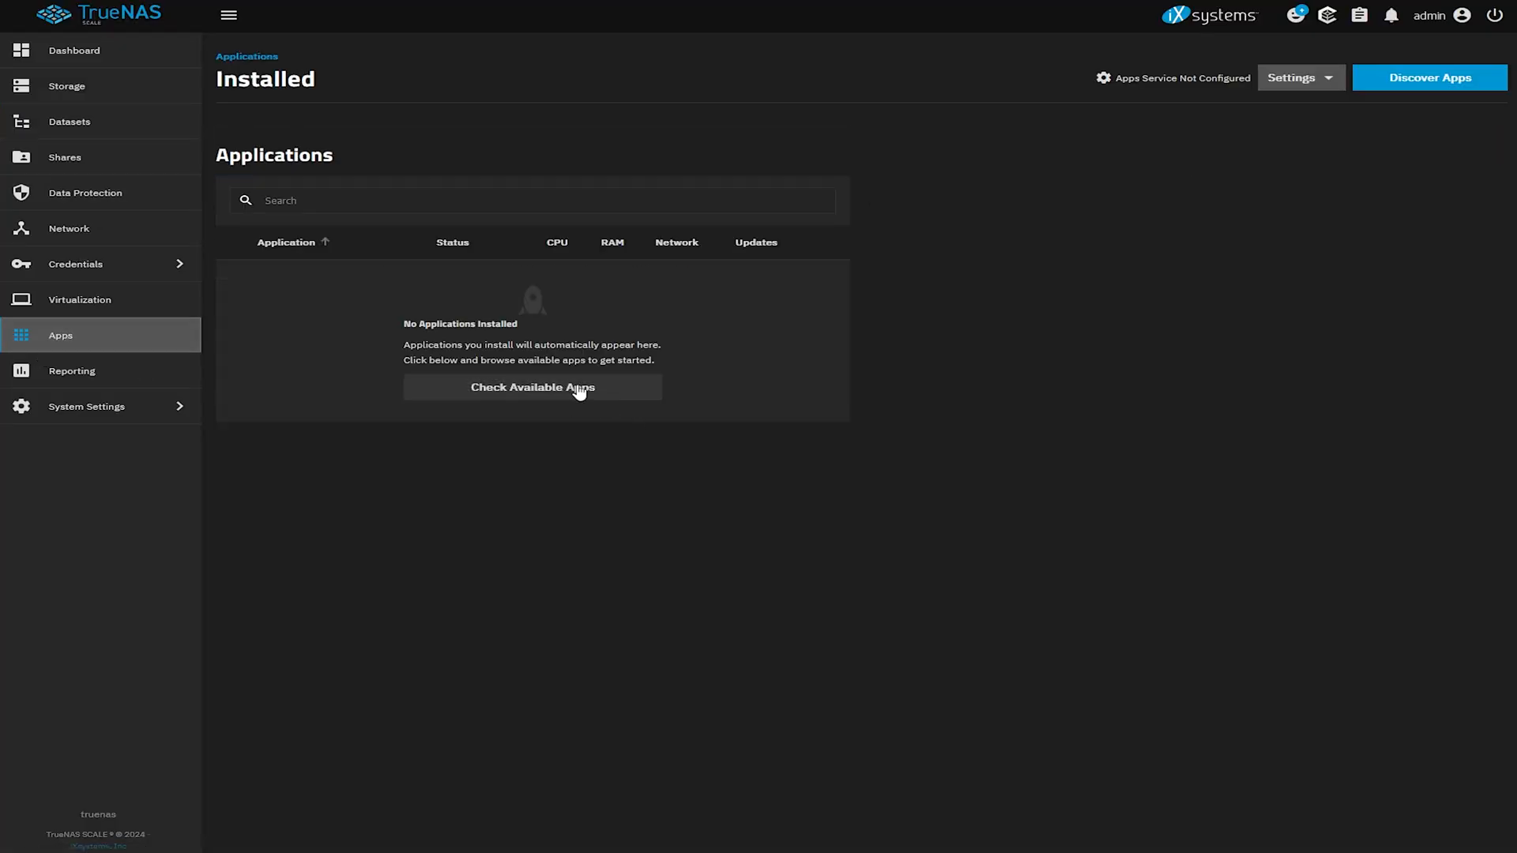
pyautogui.click(532, 387)
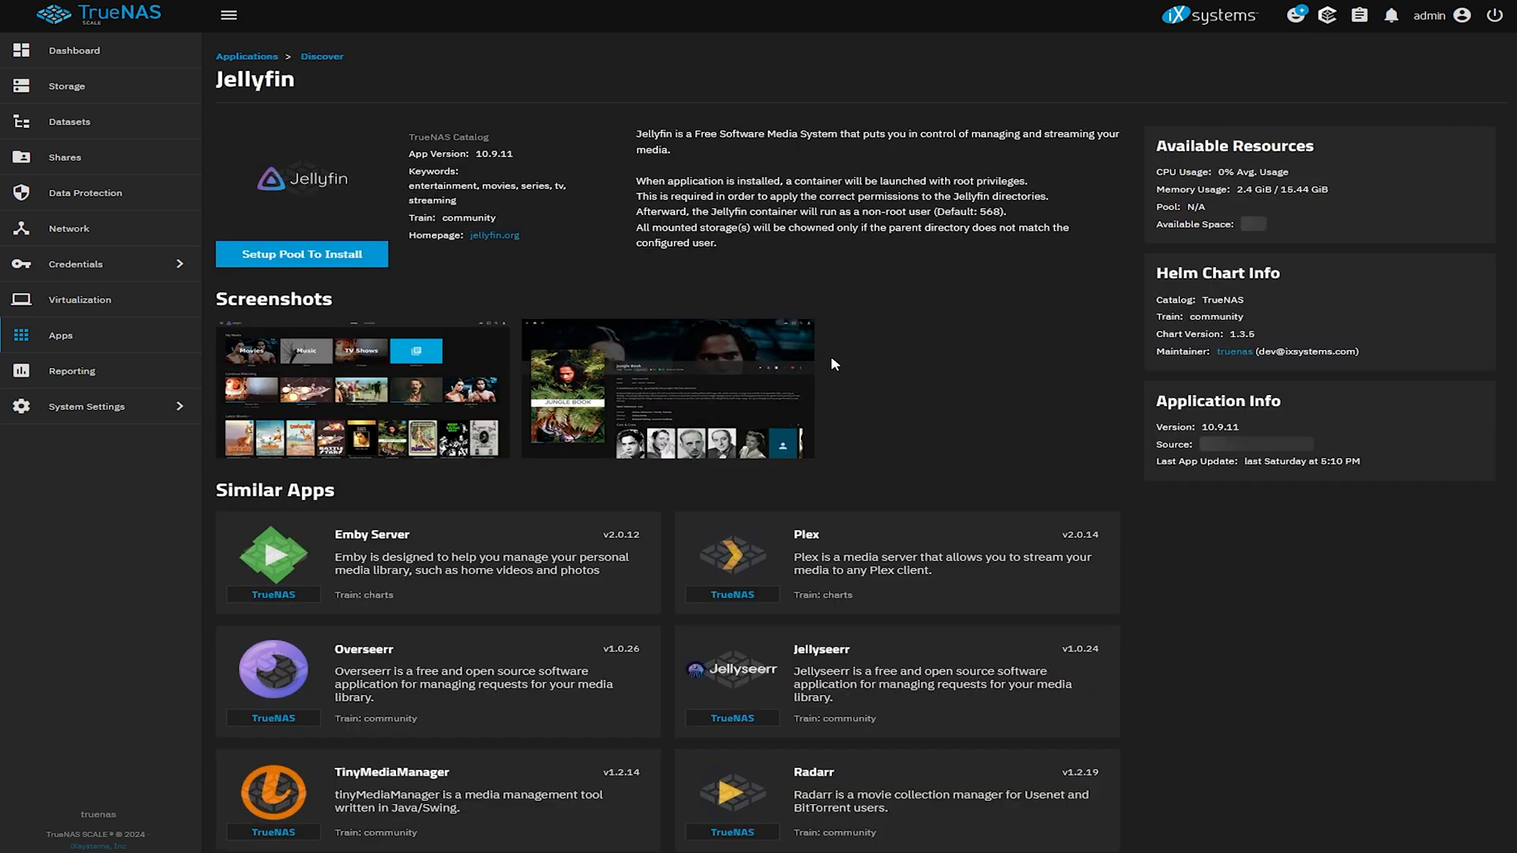
pyautogui.click(300, 253)
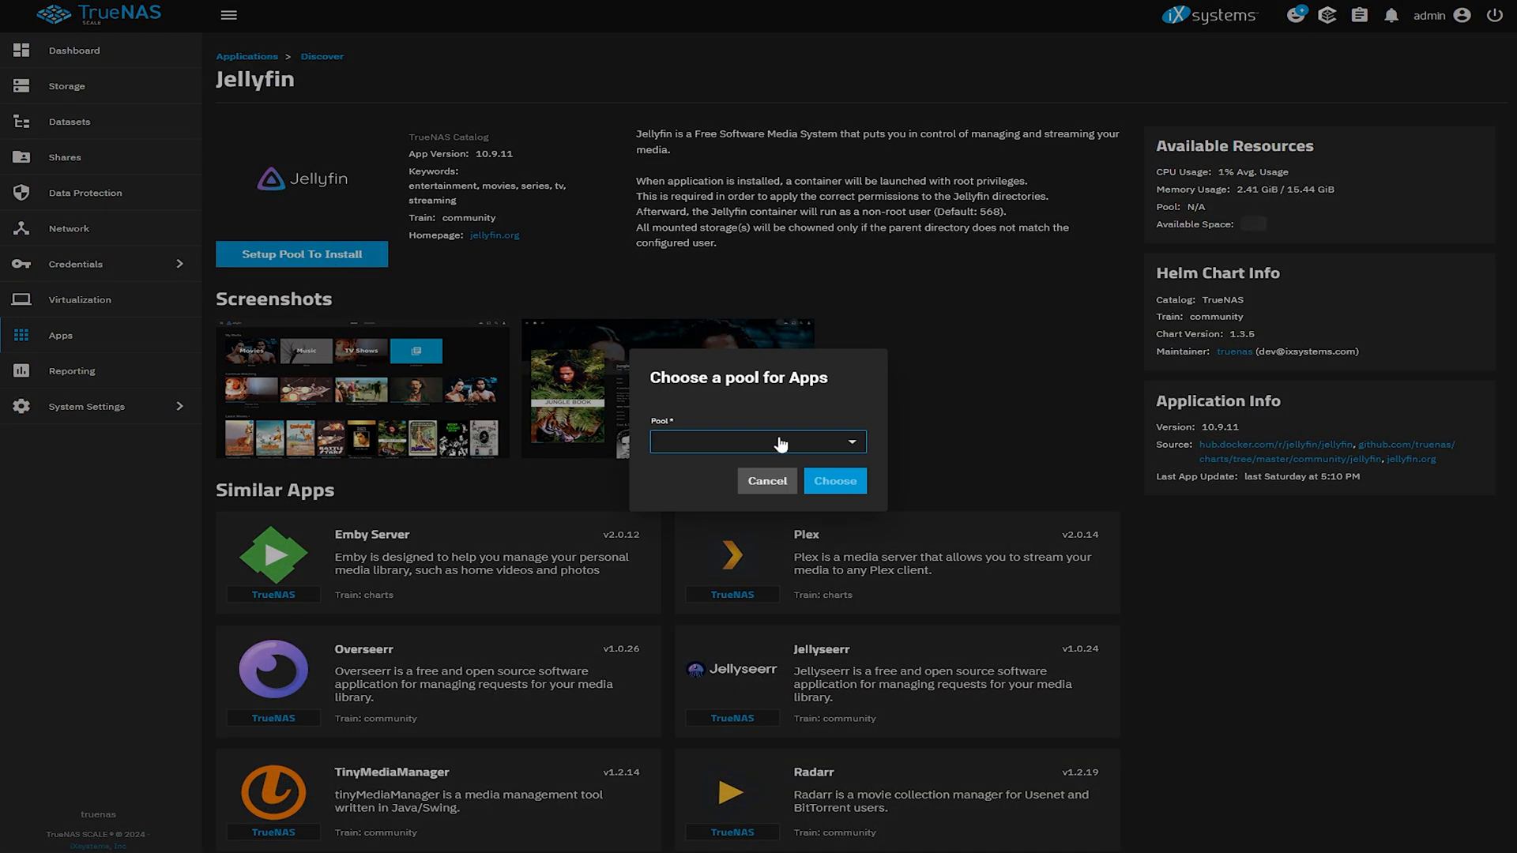
pyautogui.click(755, 442)
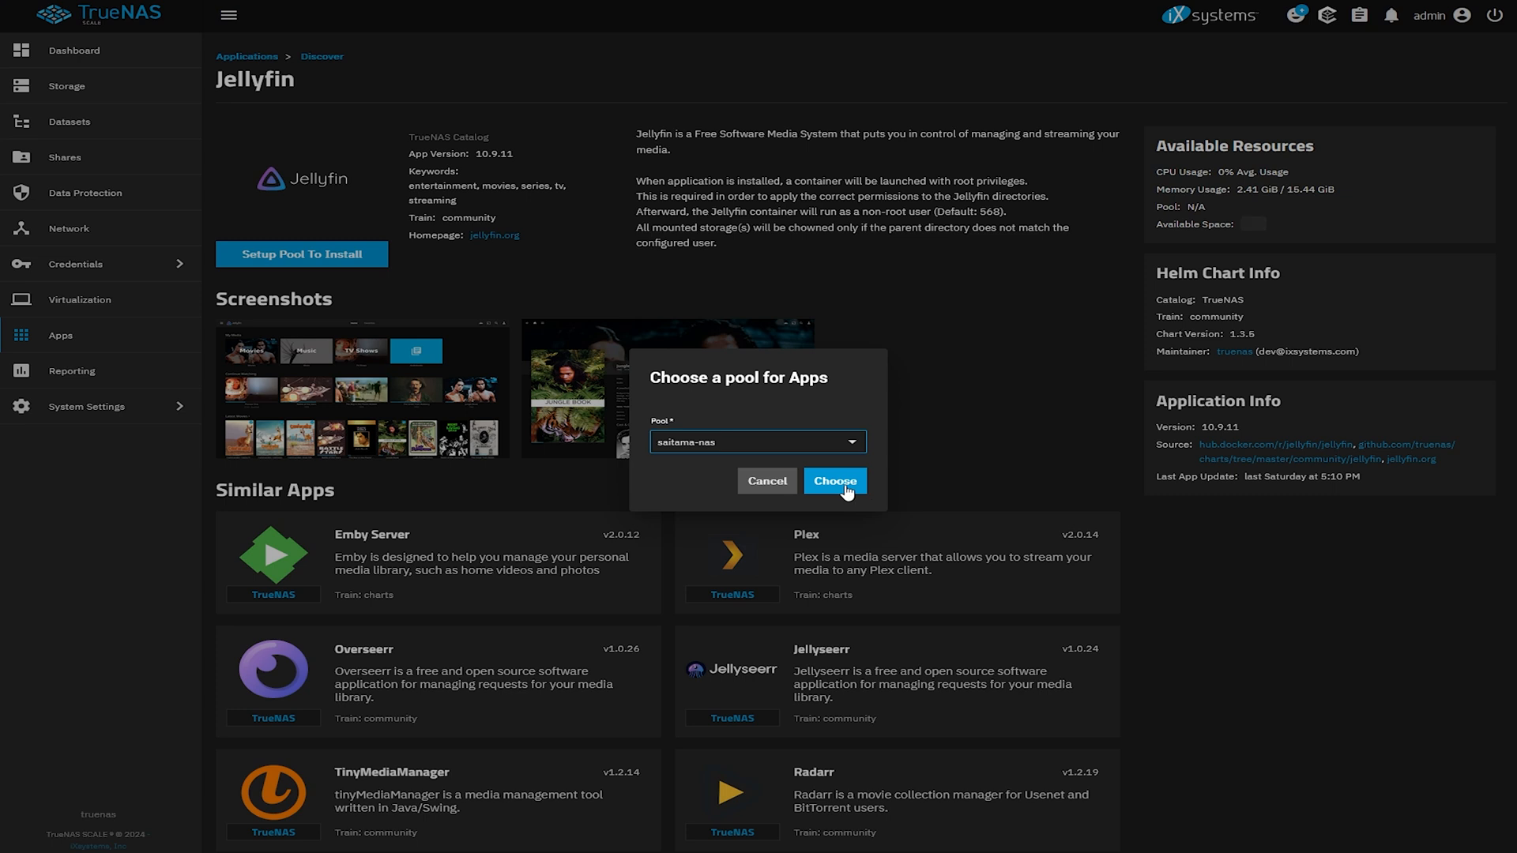
pyautogui.click(834, 480)
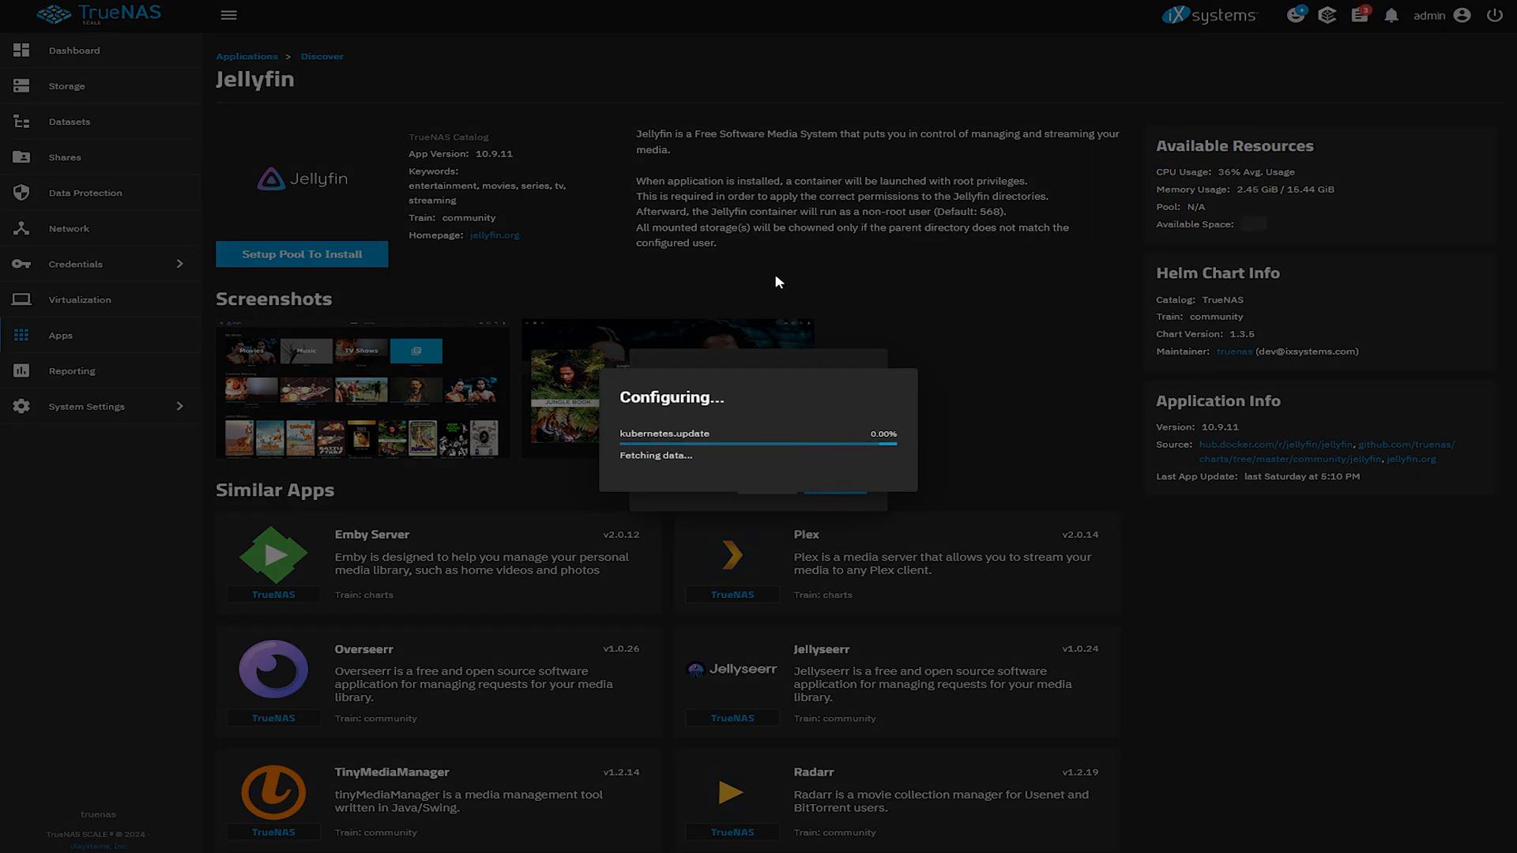
pyautogui.click(406, 416)
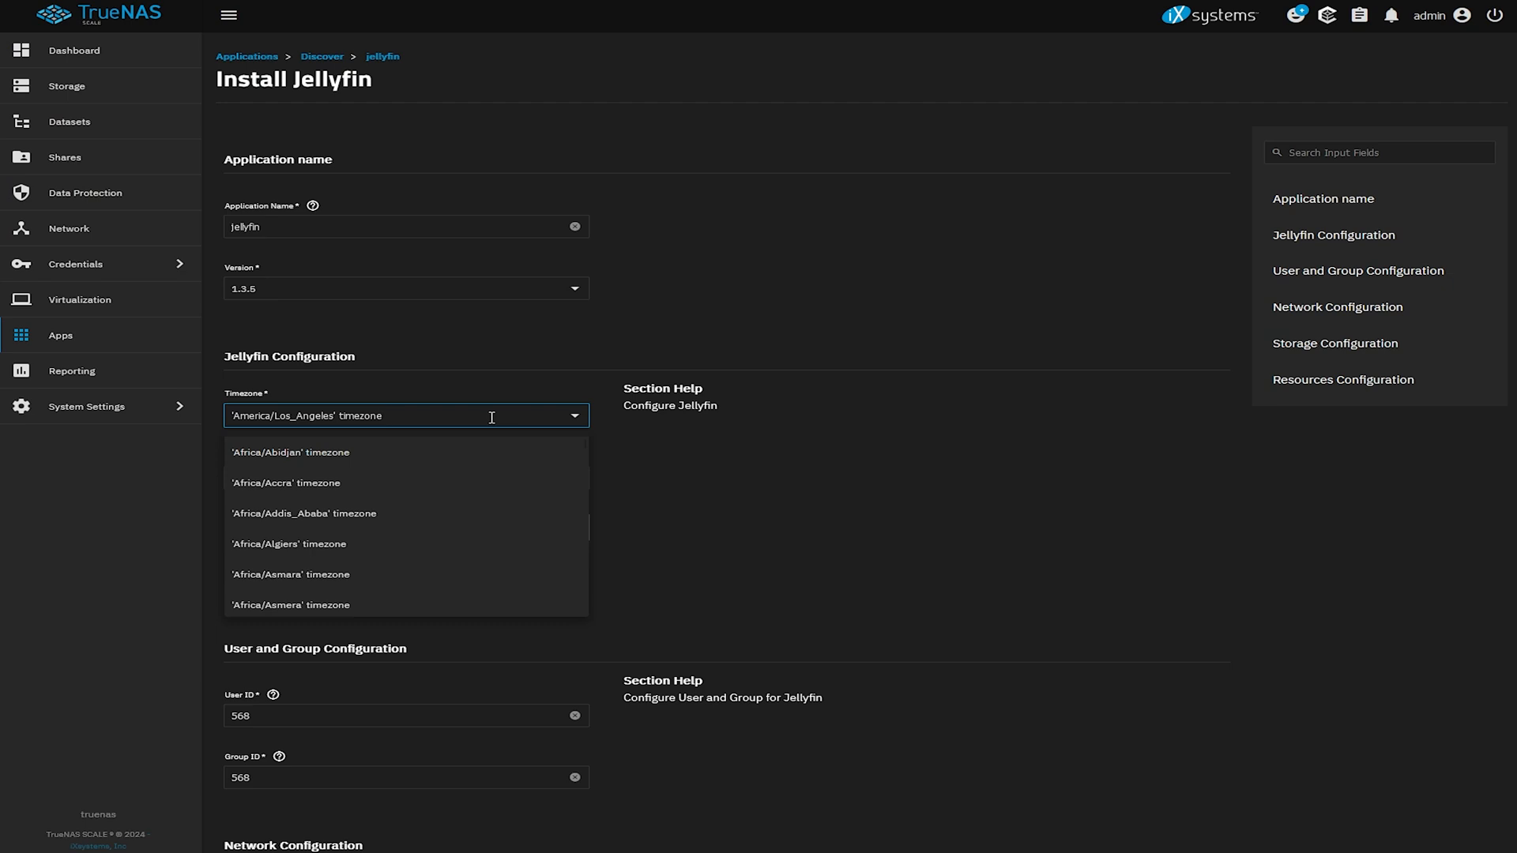
# Step: Set Jellyfin's timezone to Etc/GMT+0, user and group ID 1000 and web port 30013
pyautogui.click(406, 416)
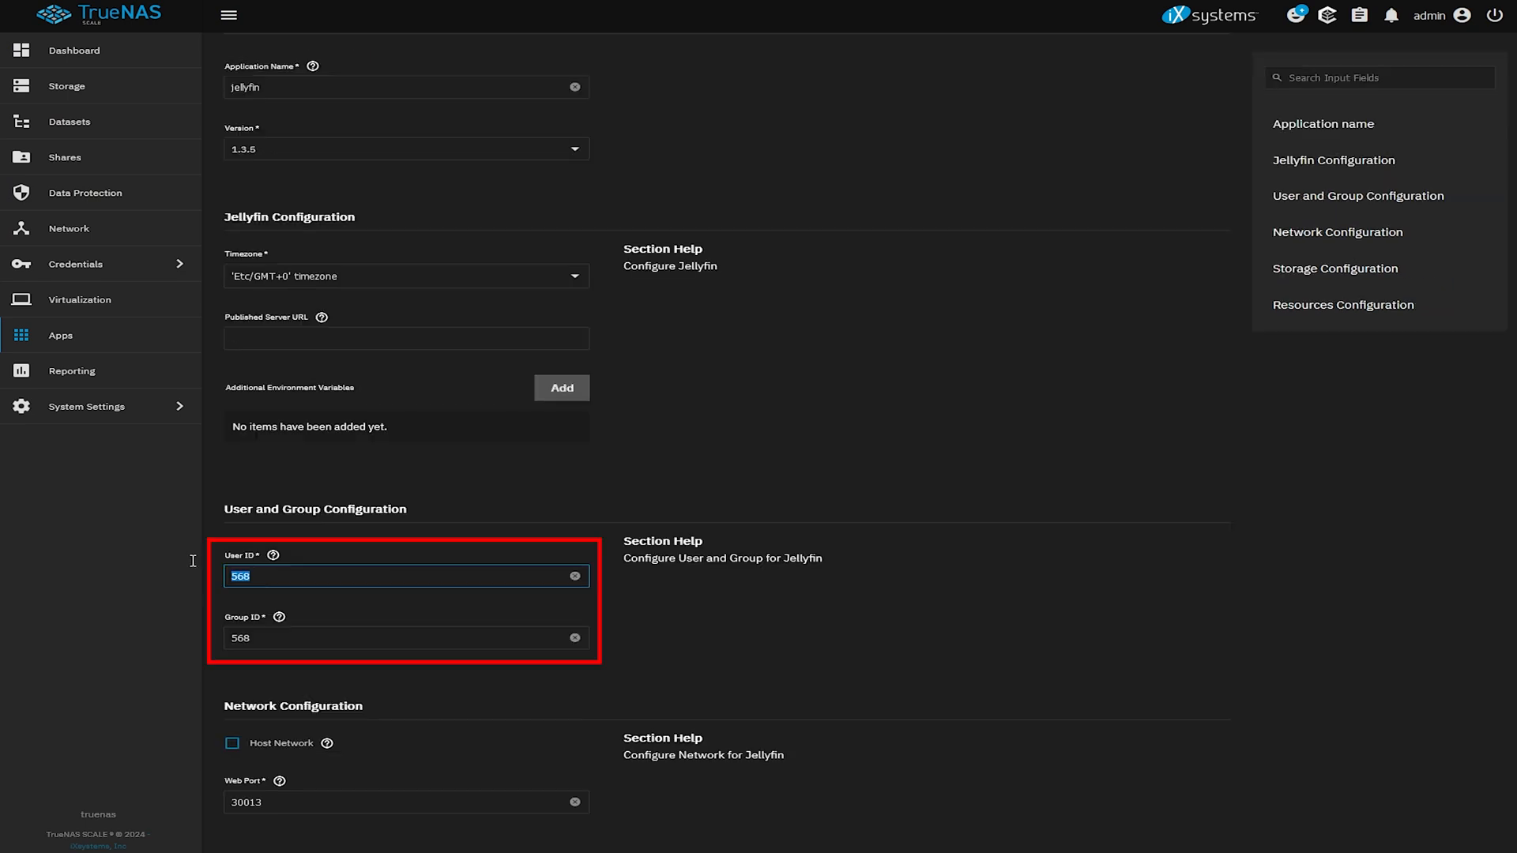
pyautogui.write('1000')
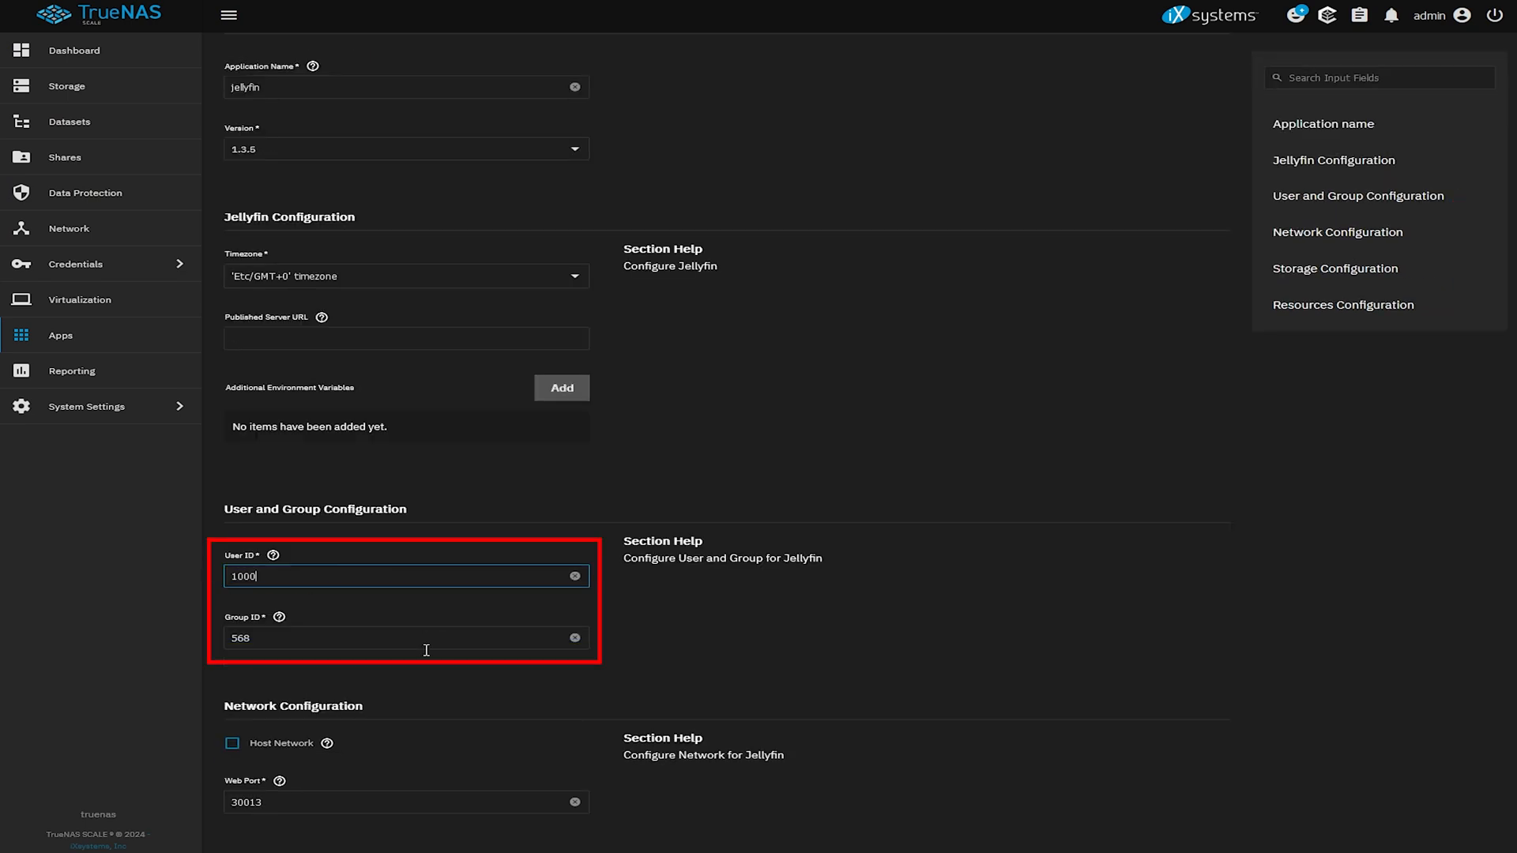
pyautogui.write('1000')
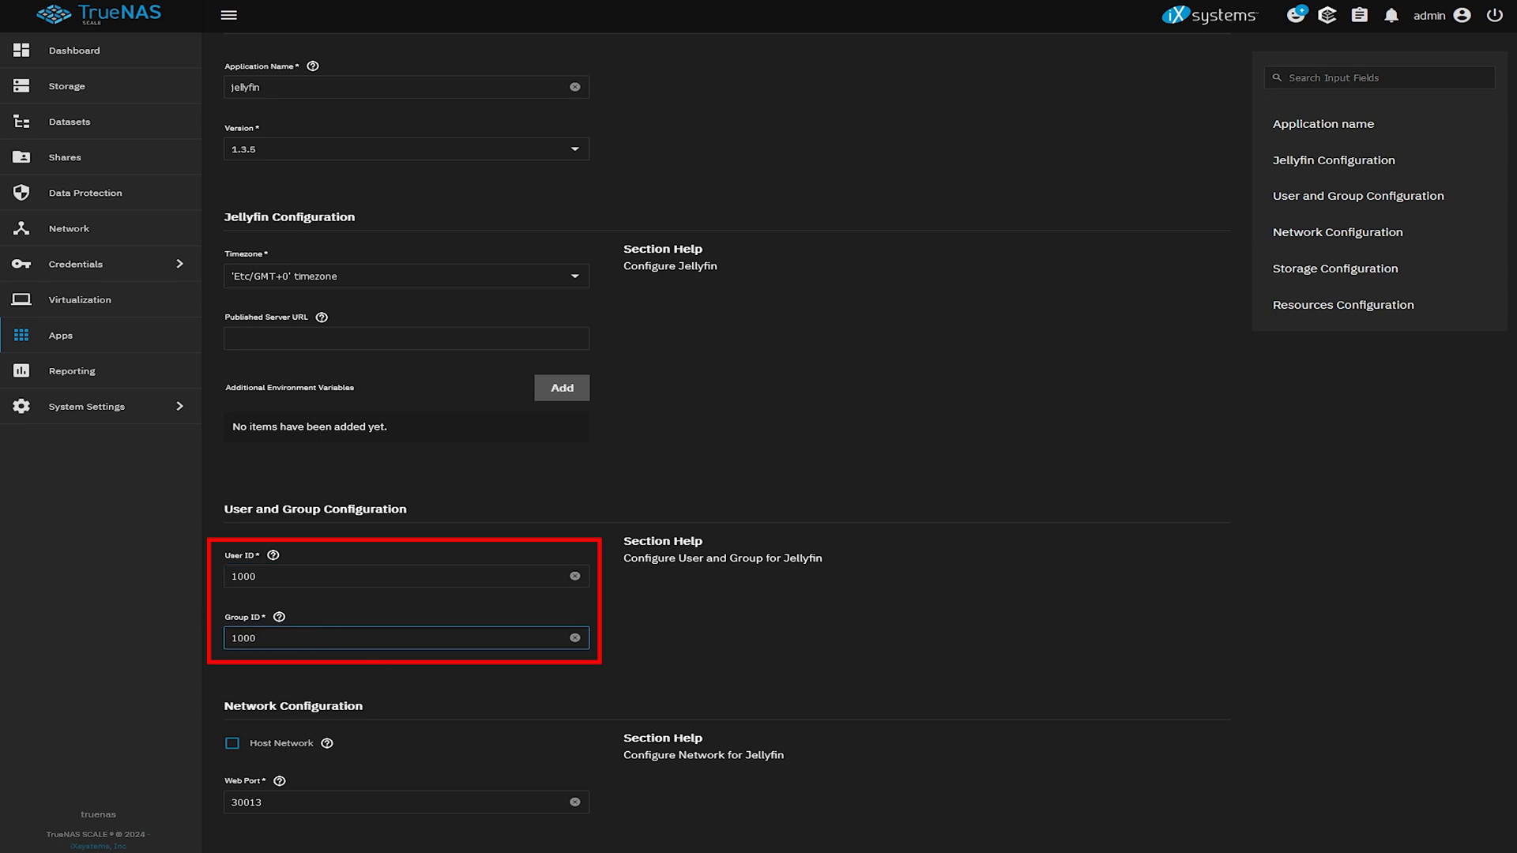
pyautogui.scroll(-3)
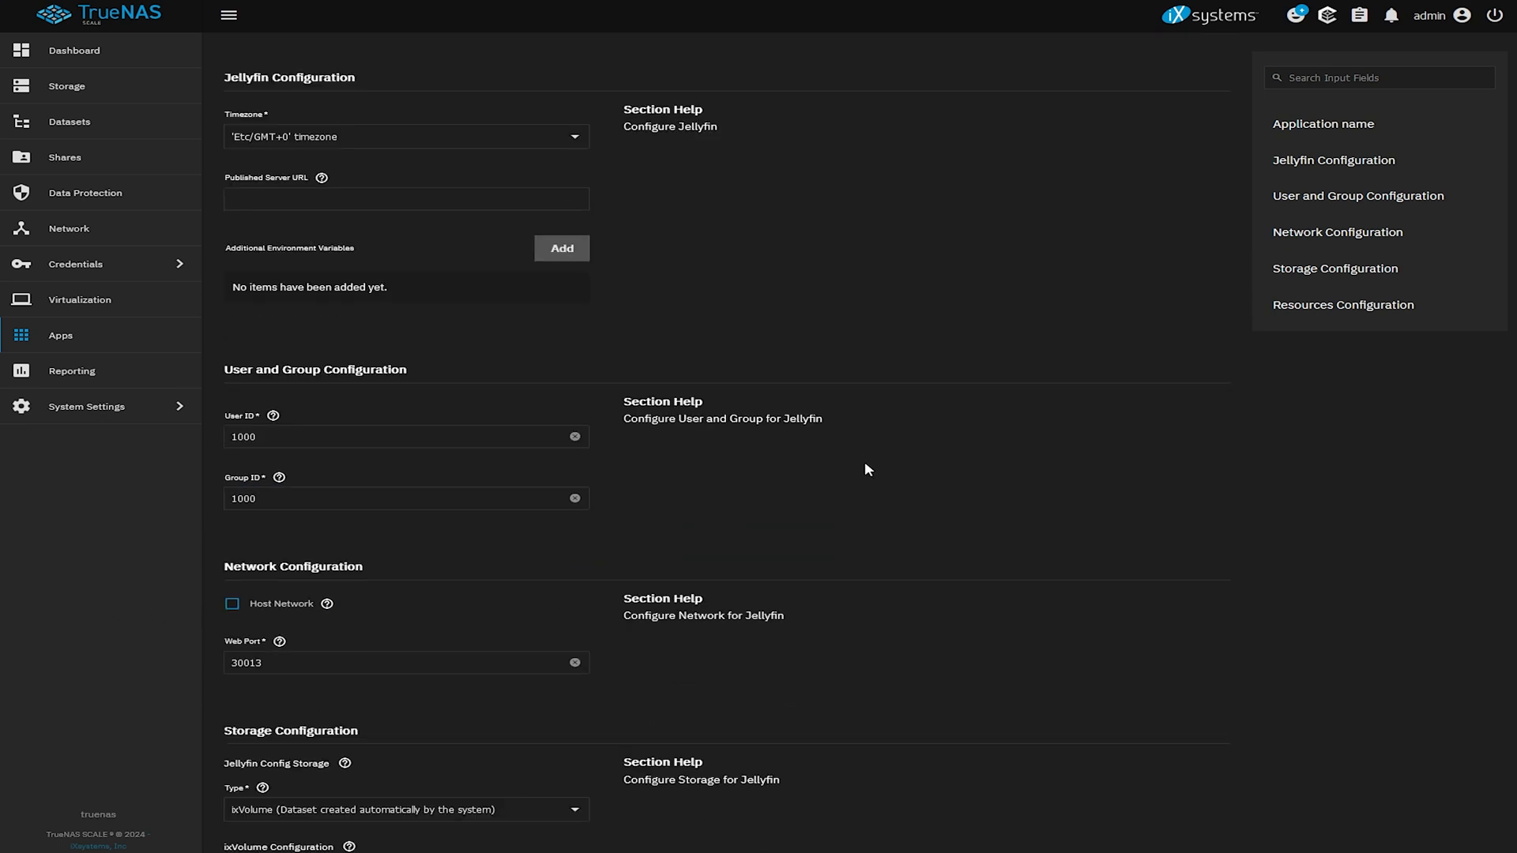
pyautogui.moveTo(855, 566)
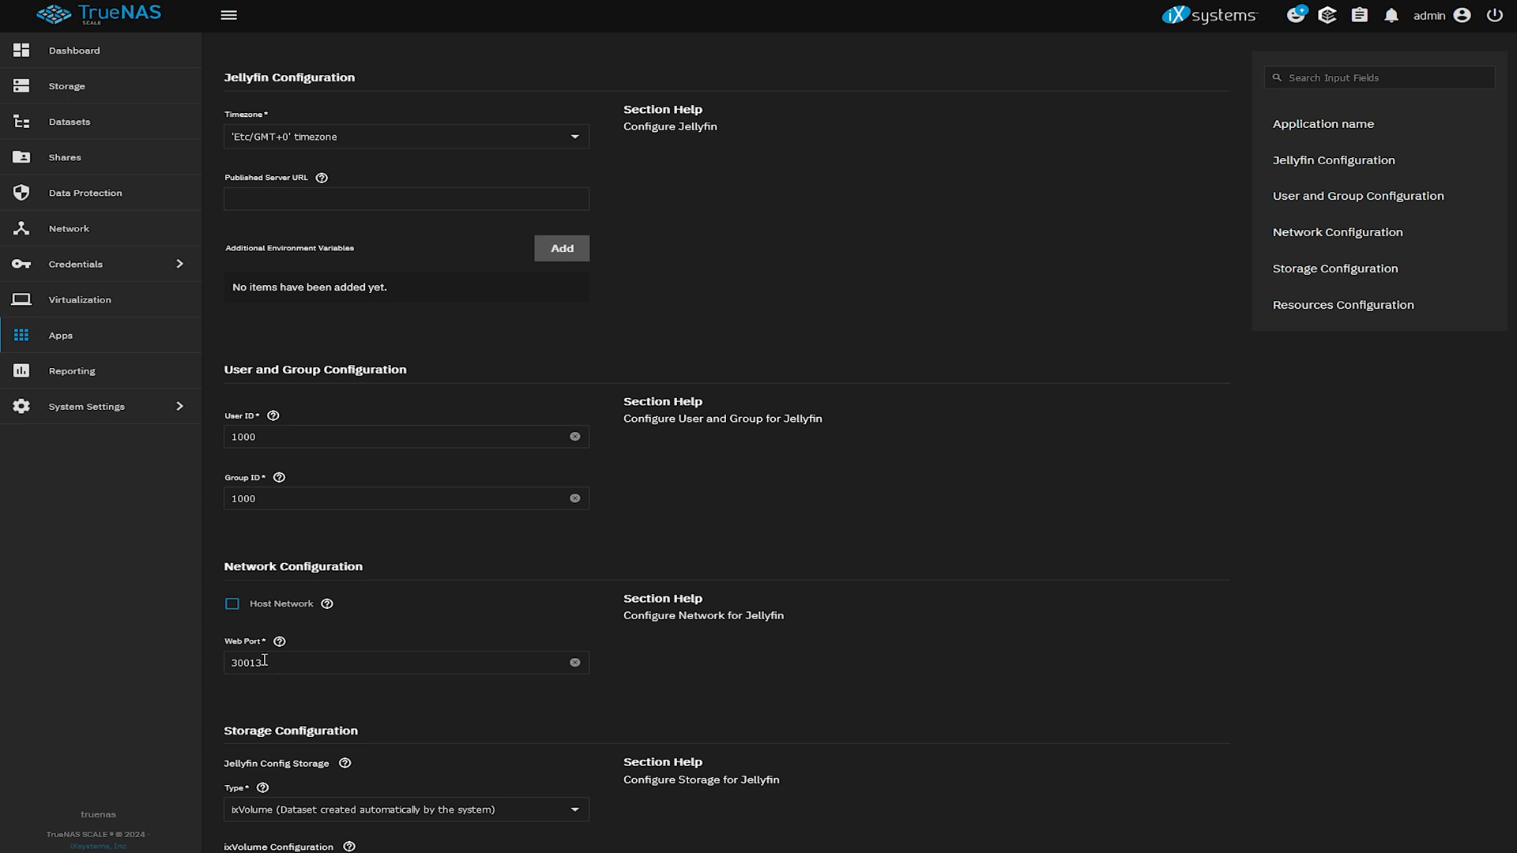
pyautogui.moveTo(274, 664)
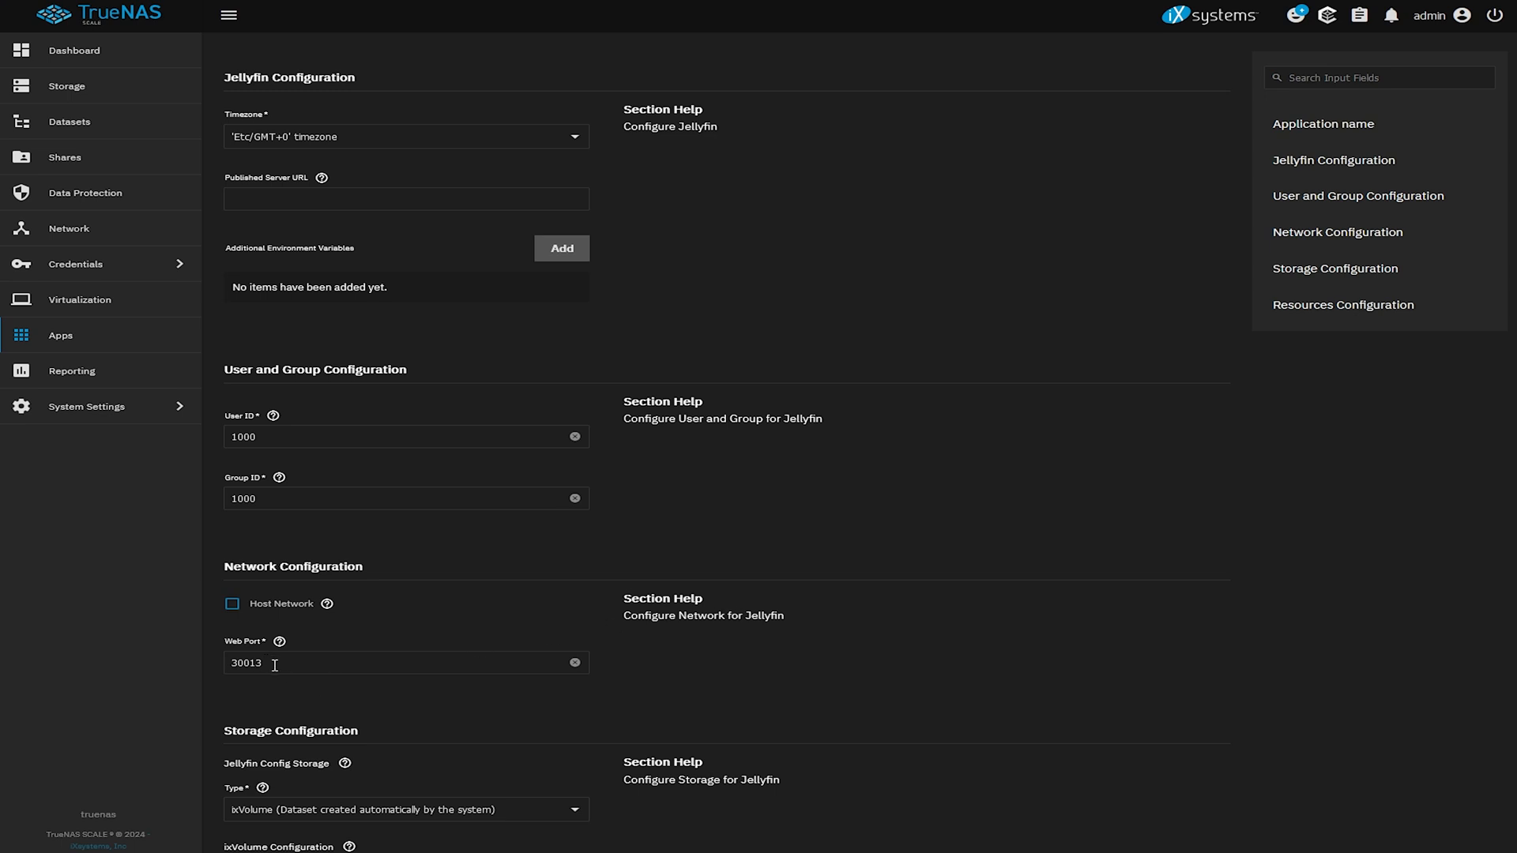
pyautogui.scroll(-3)
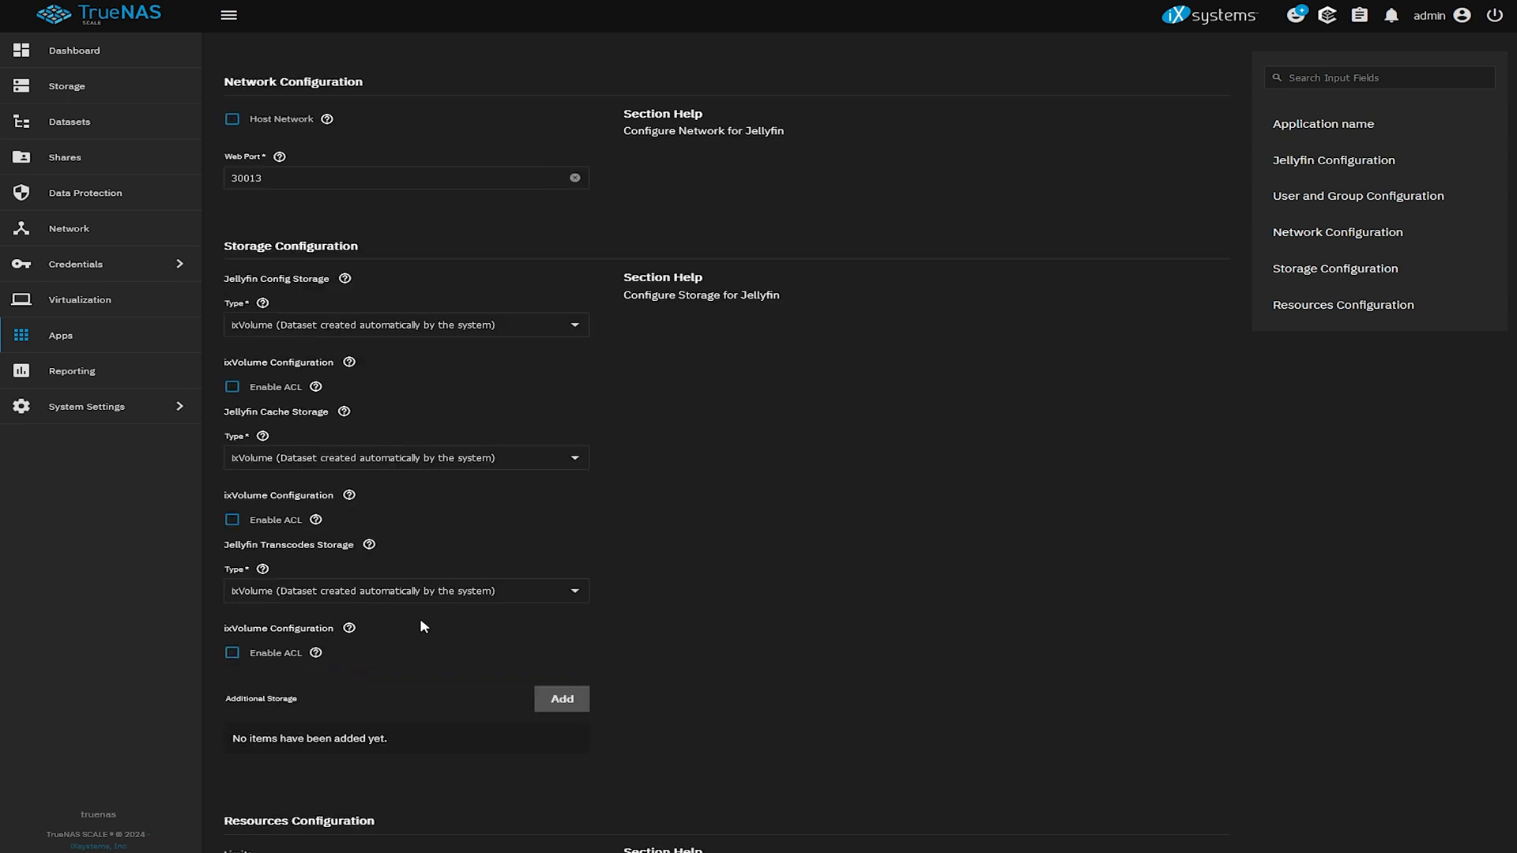
# Step: Add host-path storage /mnt/saitama-nas/saitama-share mounted at /saitama-share and install Jellyfin
pyautogui.click(561, 698)
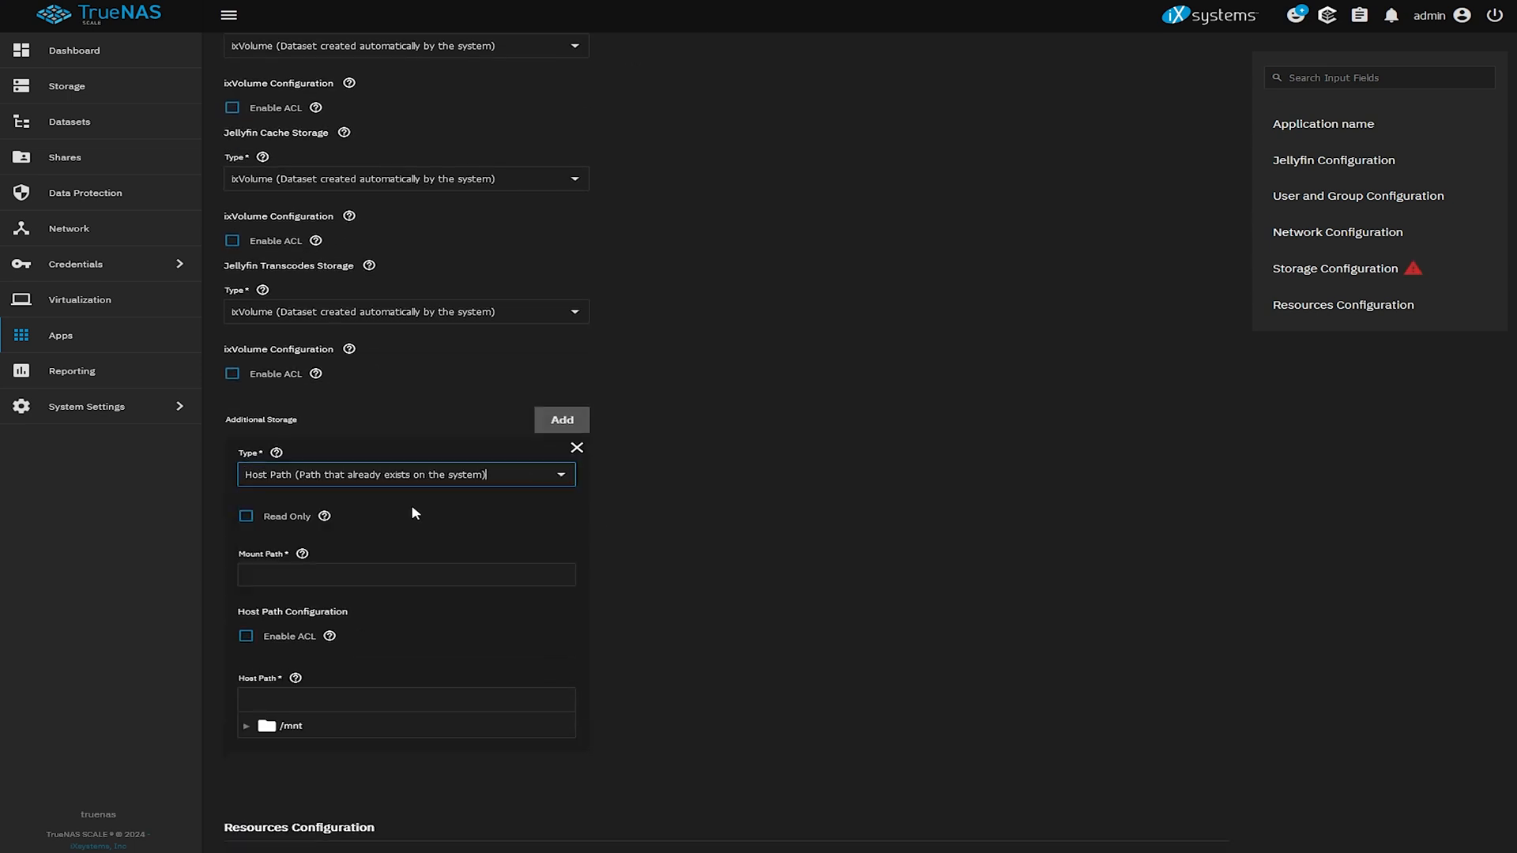
pyautogui.moveTo(408, 510)
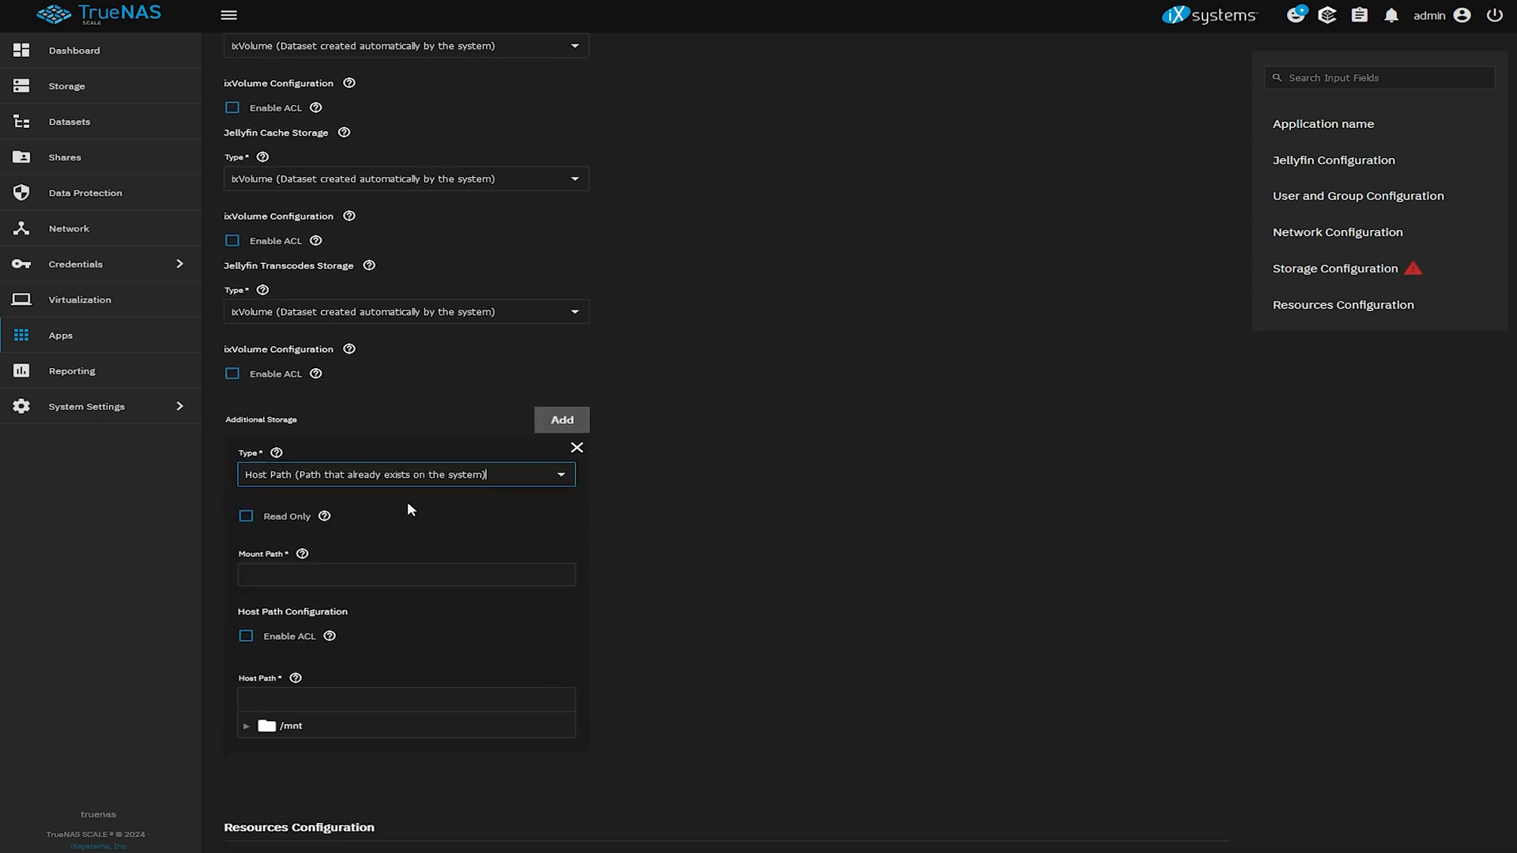
pyautogui.click(248, 725)
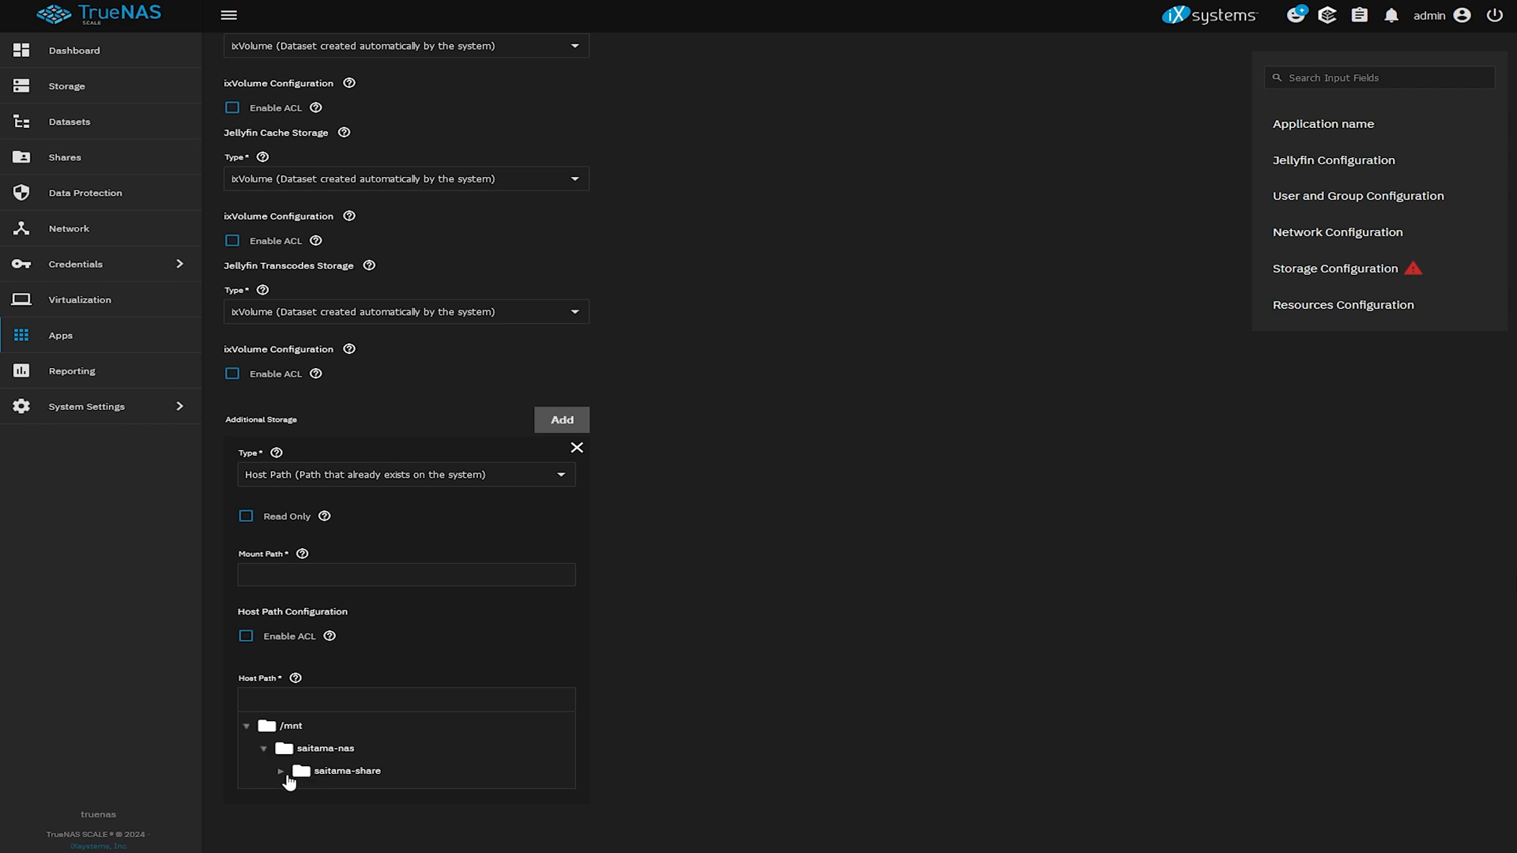
pyautogui.click(346, 771)
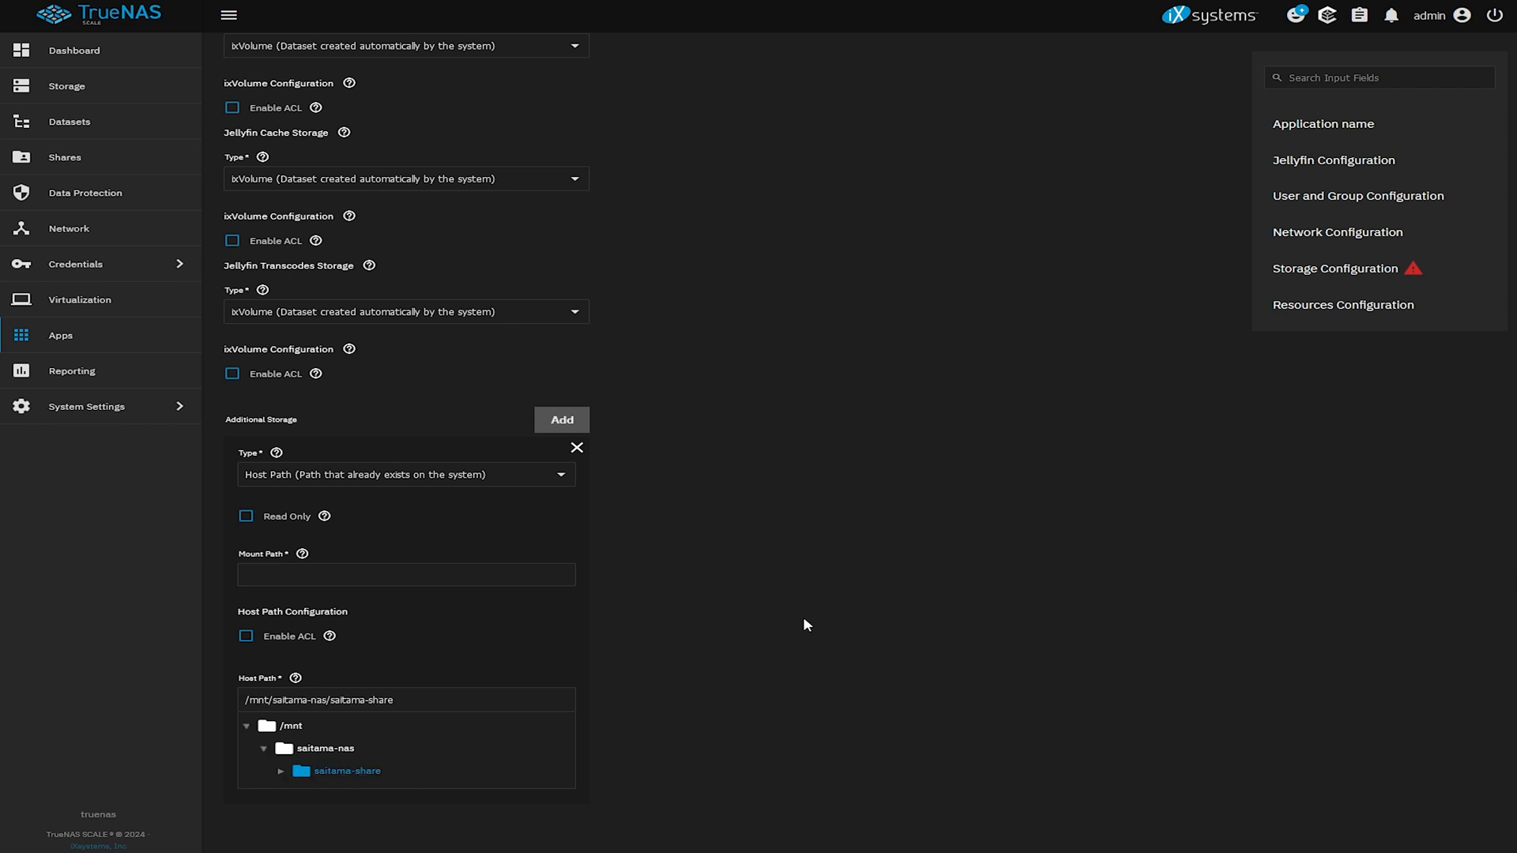
pyautogui.write('/saitama-share')
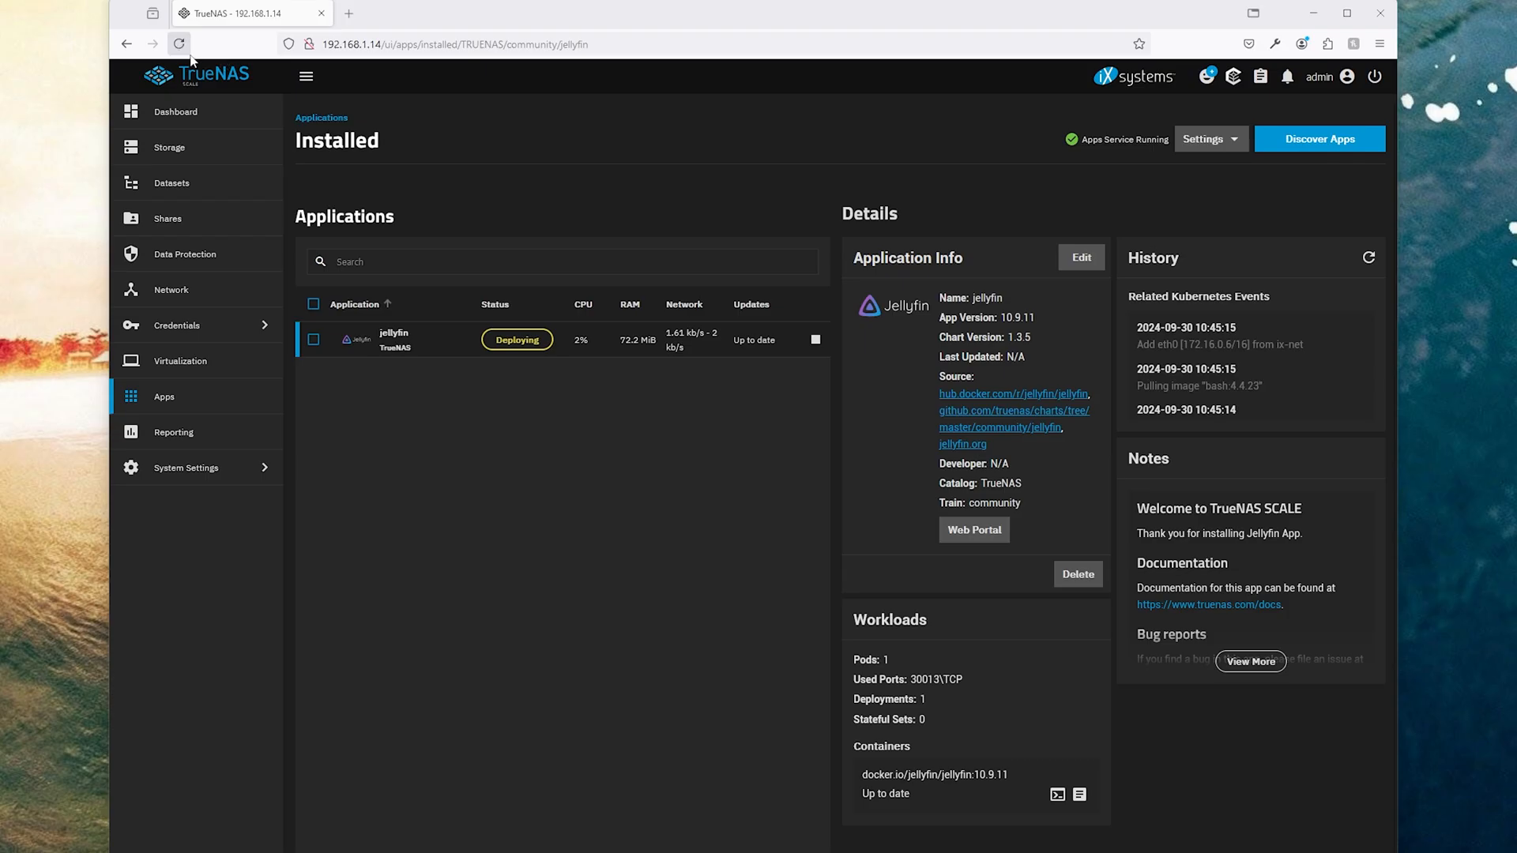
# Step: Launch Jellyfin's web portal and pass the wizard's English language and admin account steps
pyautogui.click(179, 44)
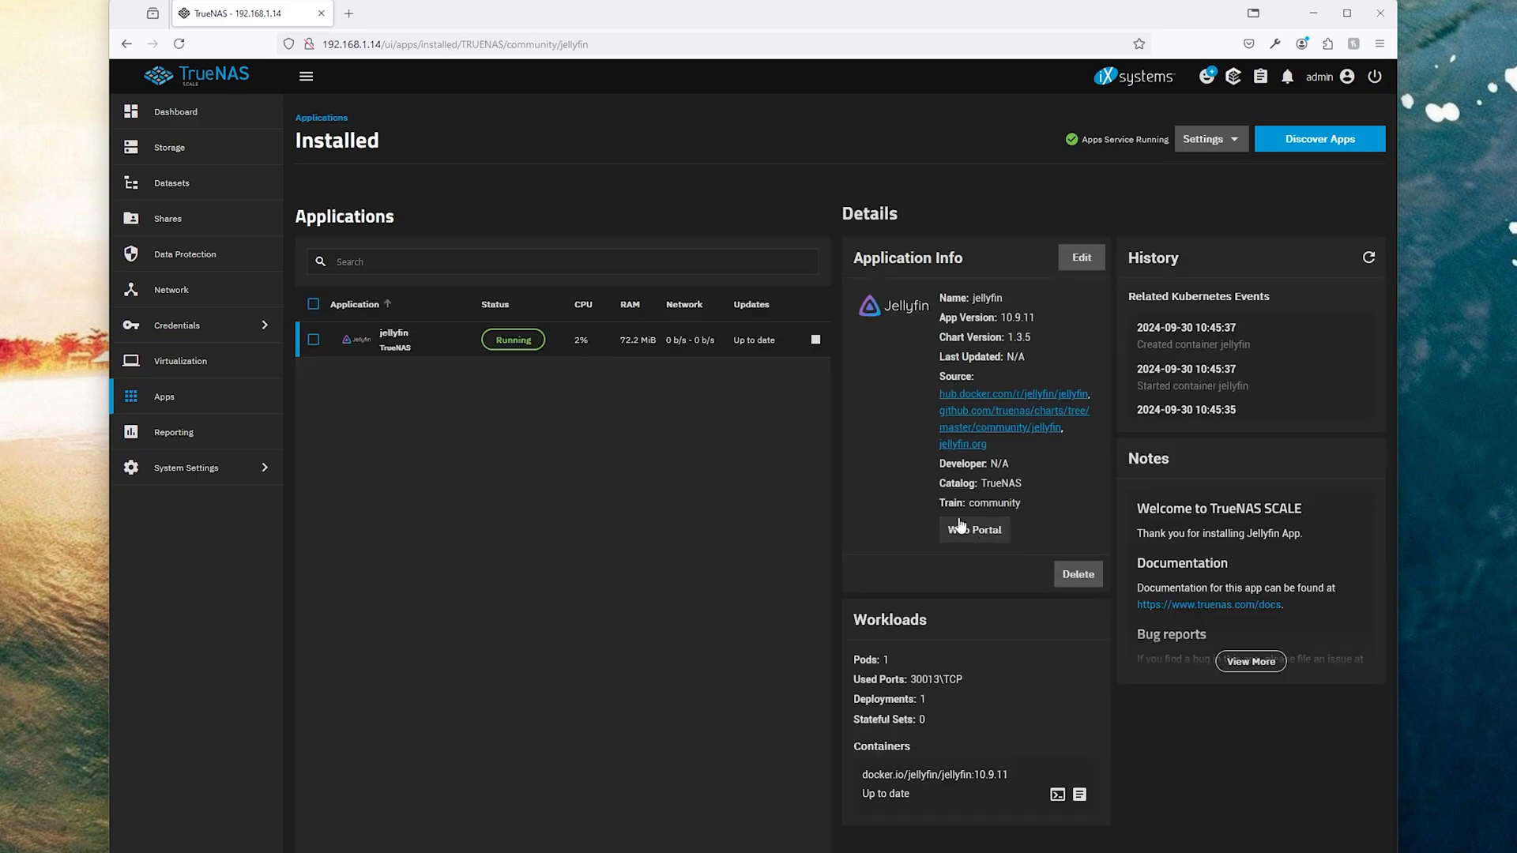
pyautogui.click(974, 530)
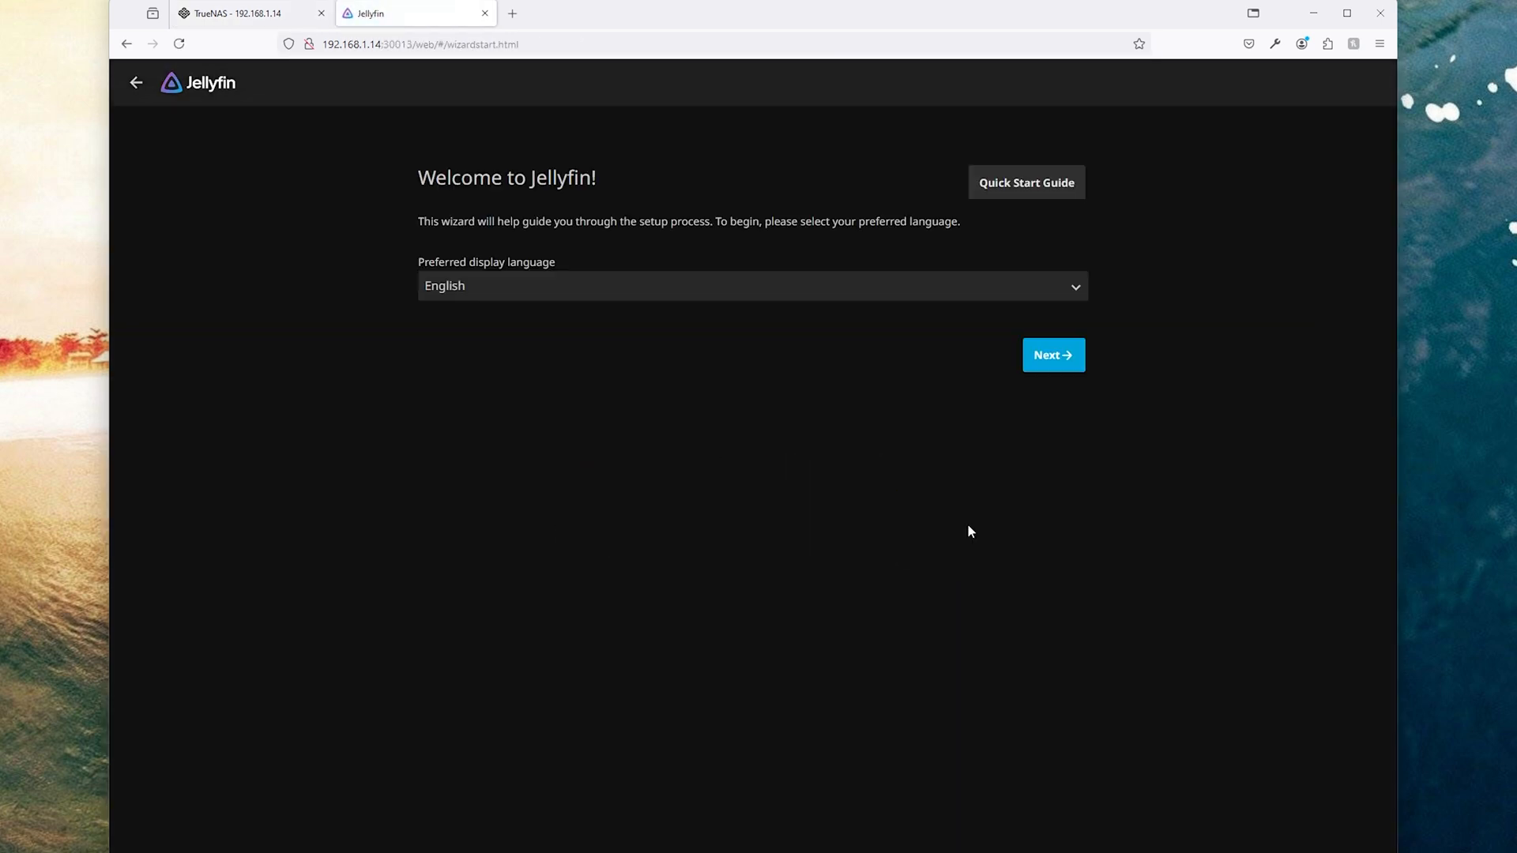
pyautogui.click(1053, 354)
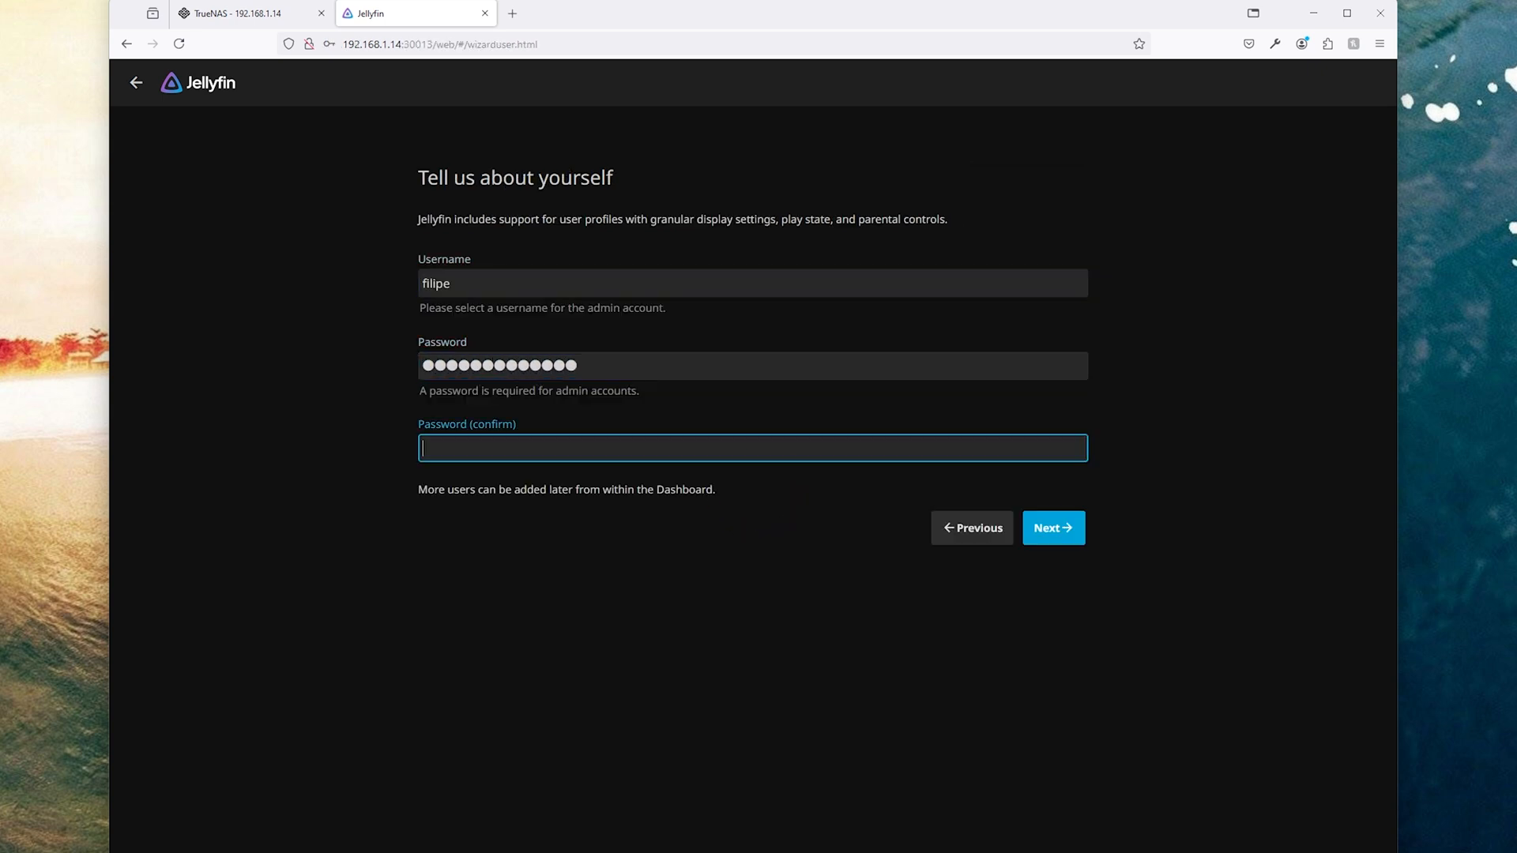
pyautogui.click(1052, 528)
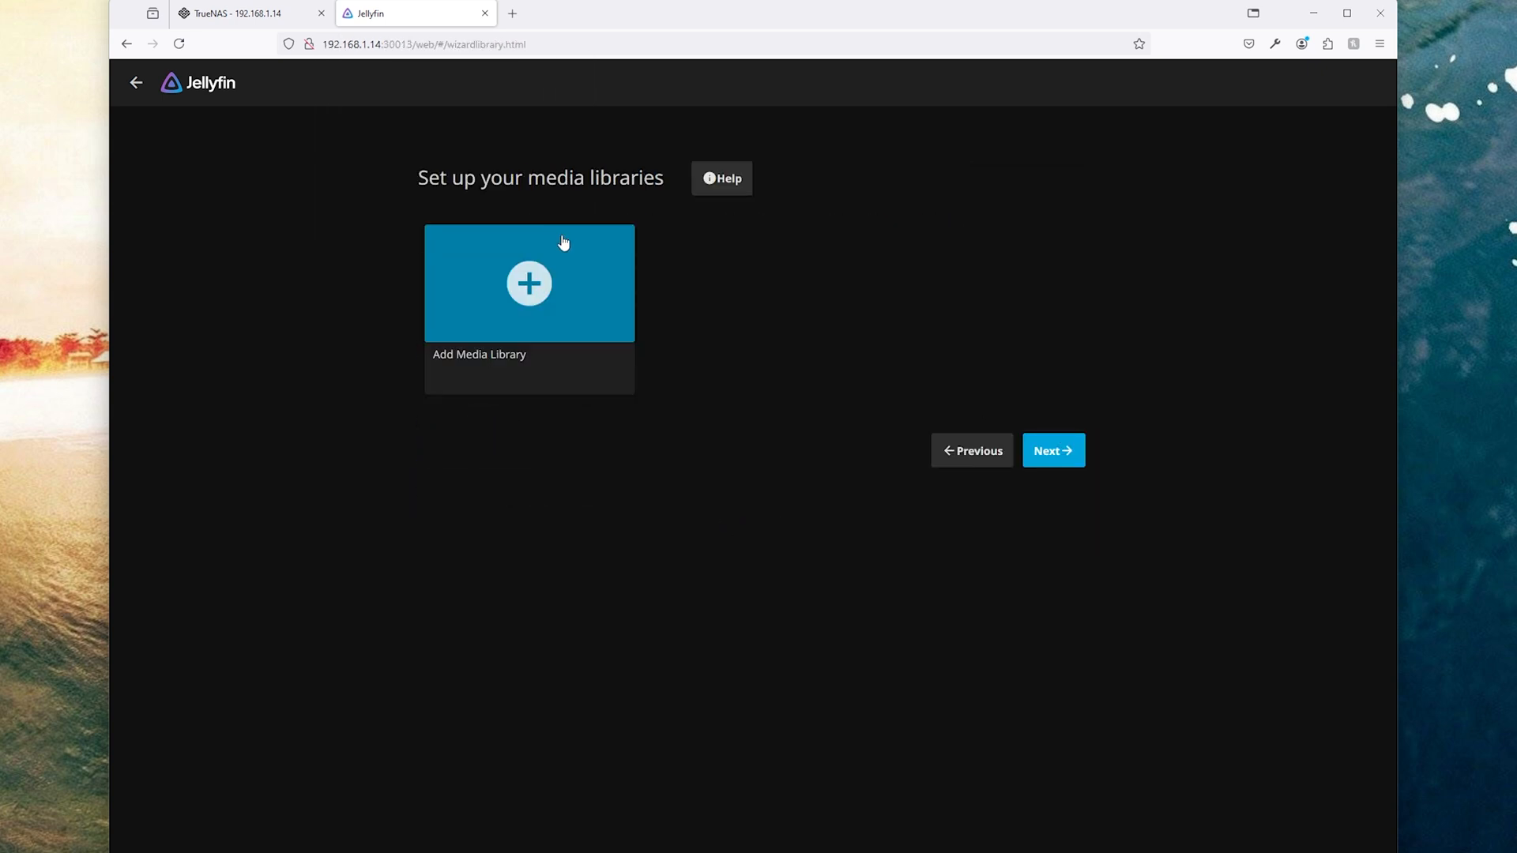
# Step: Add a Movies media library using the /saitama-share folder
pyautogui.click(530, 283)
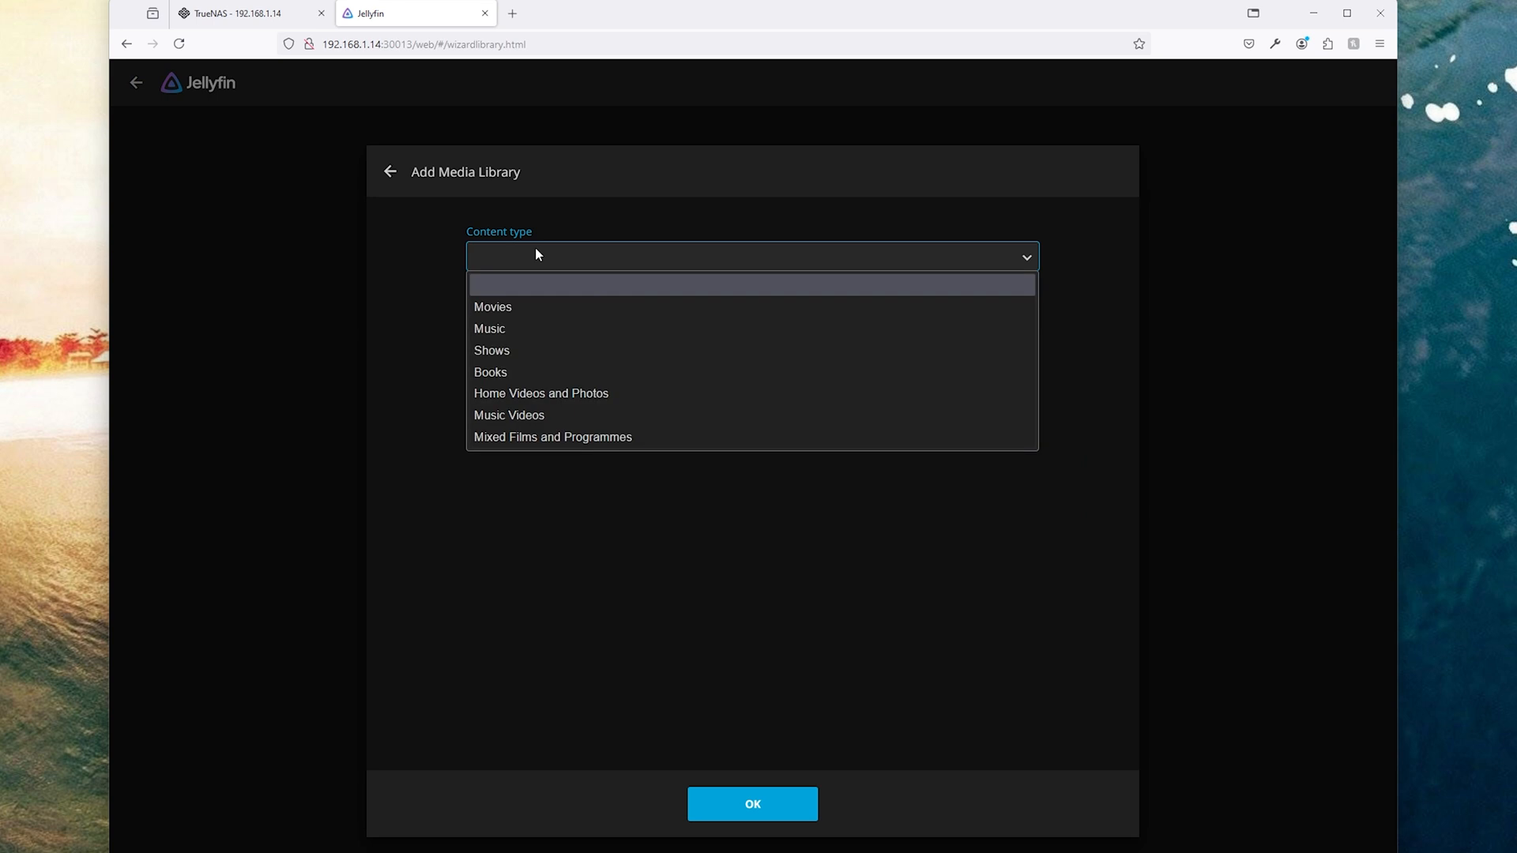
pyautogui.moveTo(493, 306)
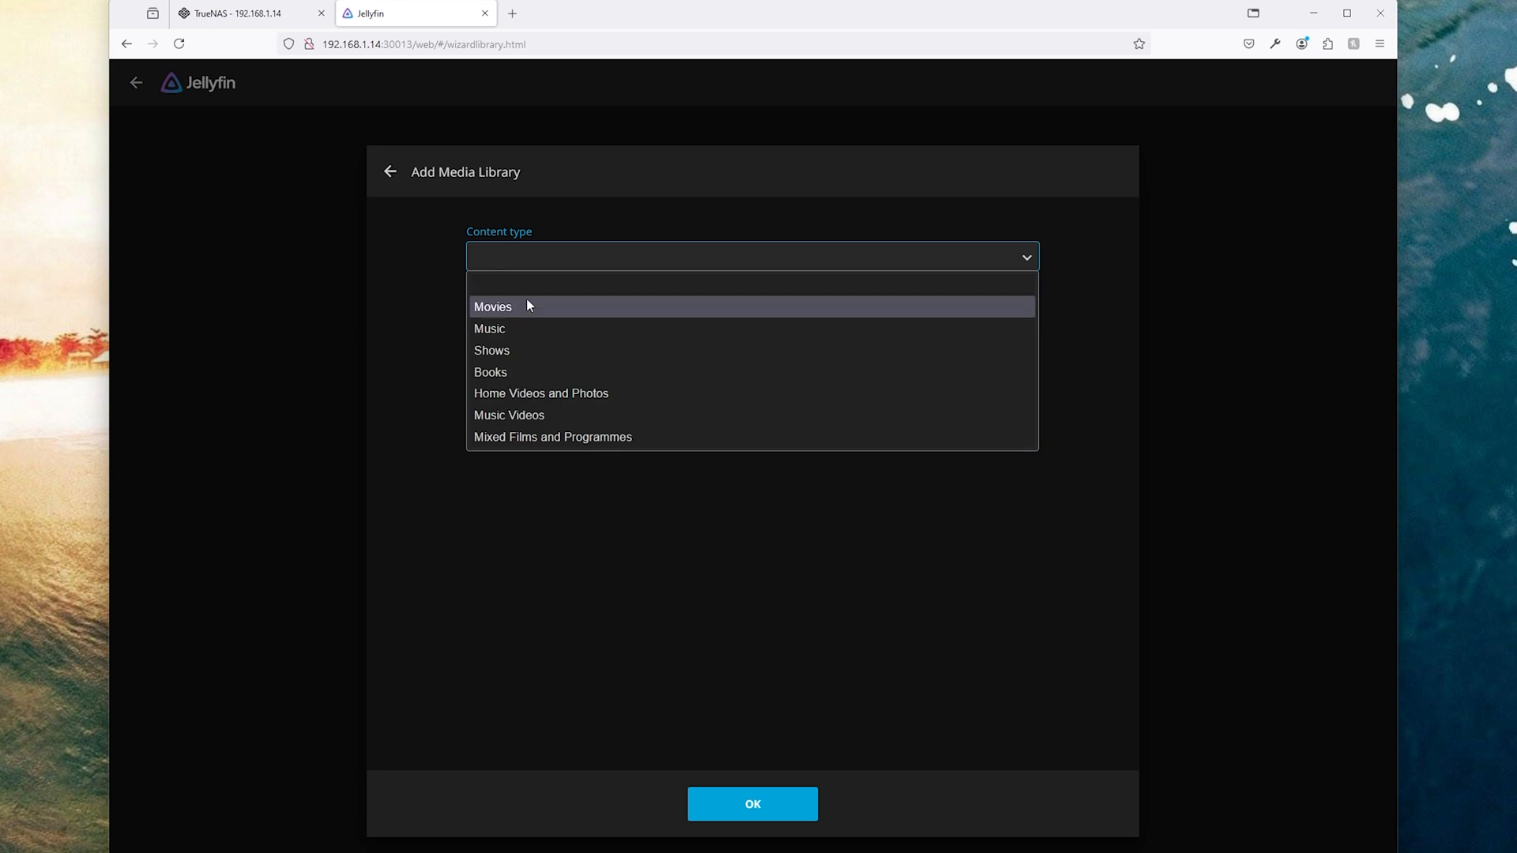
pyautogui.click(493, 307)
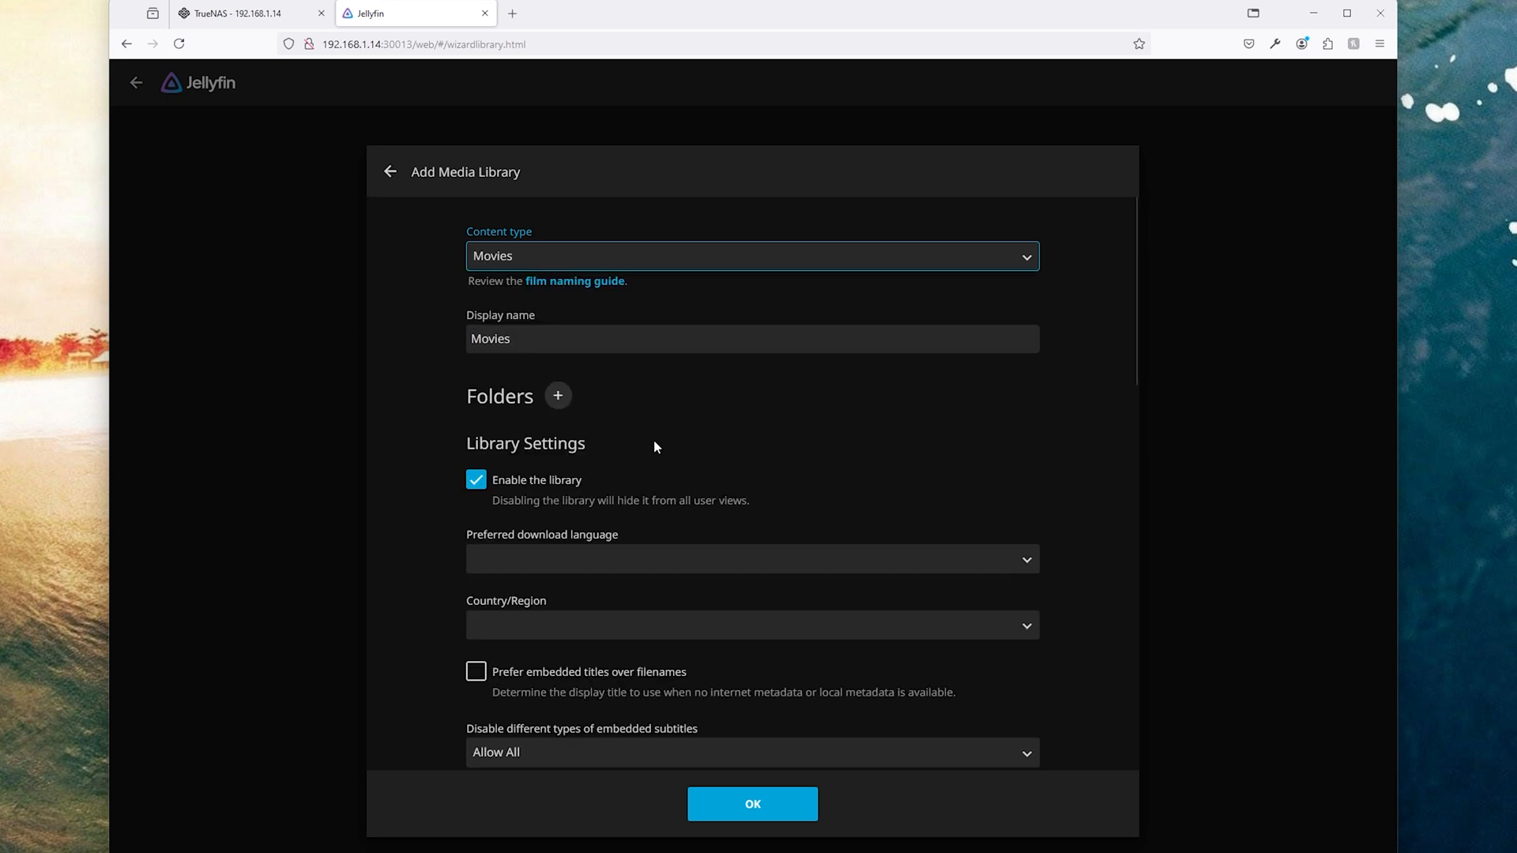
pyautogui.click(558, 395)
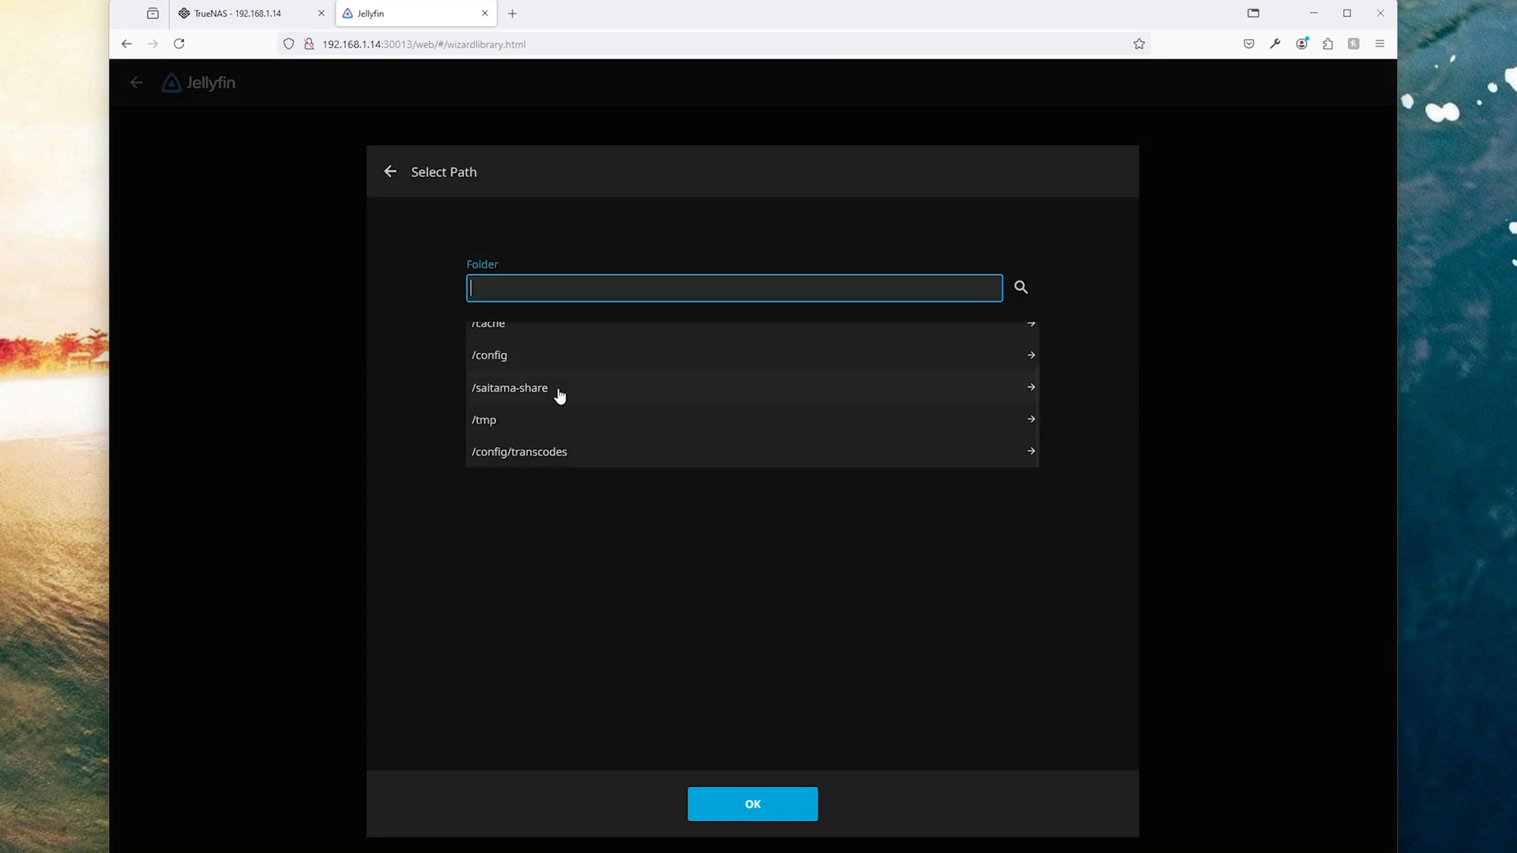
pyautogui.click(510, 387)
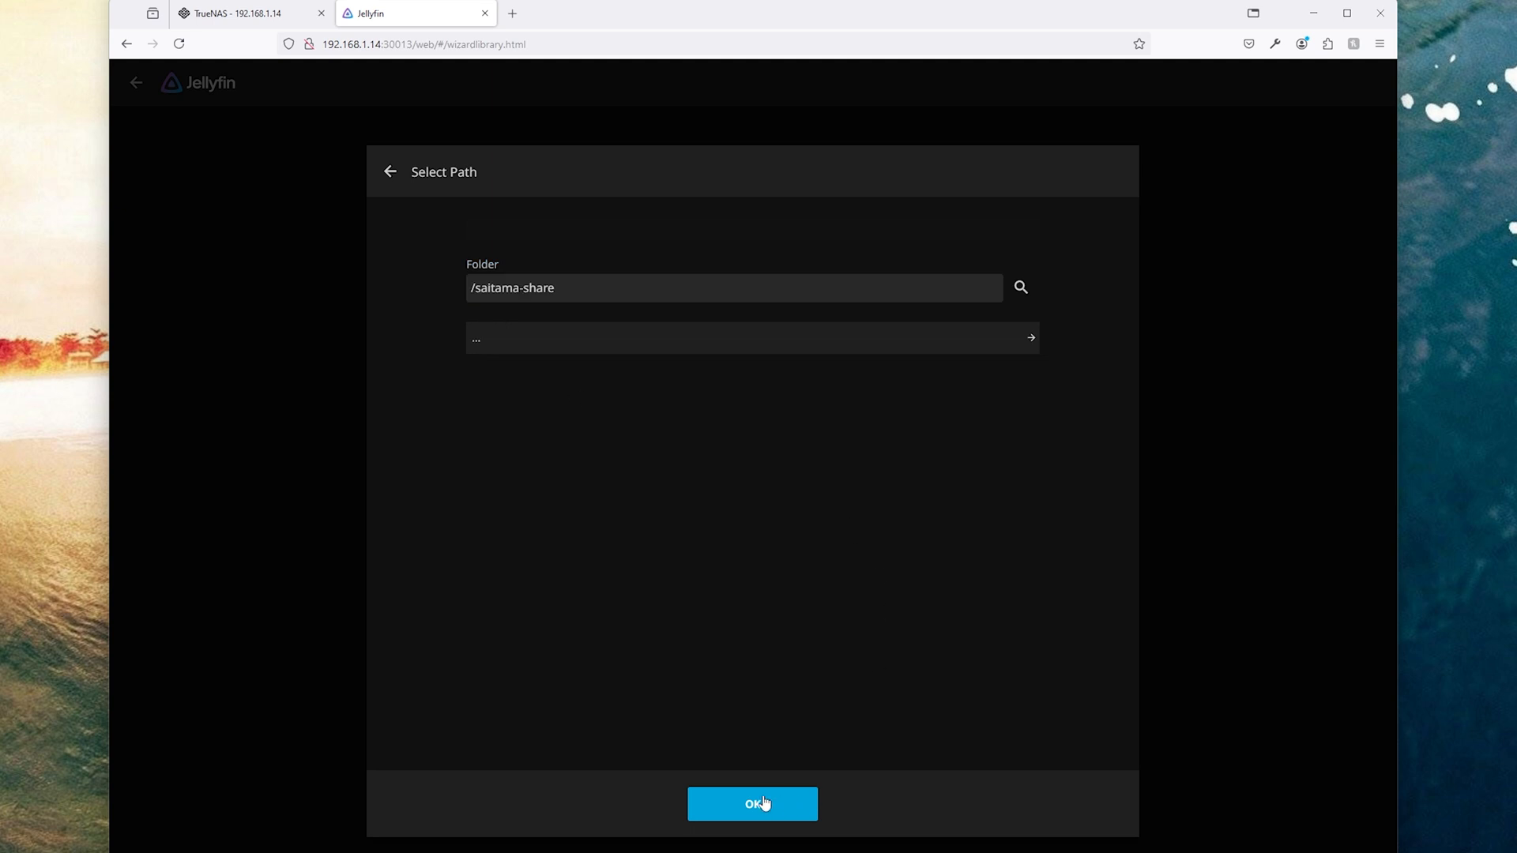
pyautogui.click(753, 804)
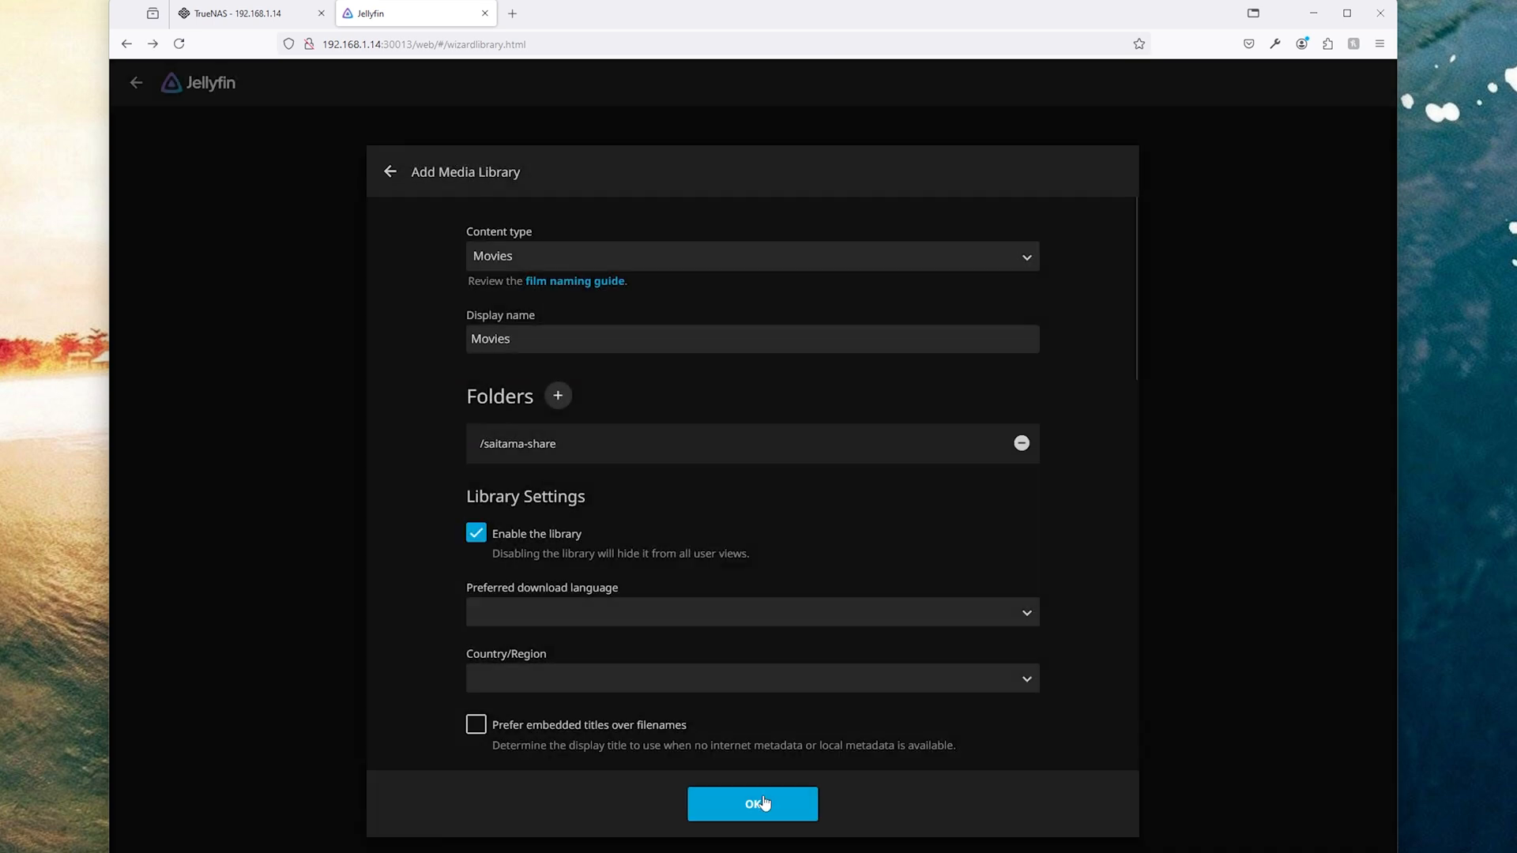
pyautogui.scroll(-3)
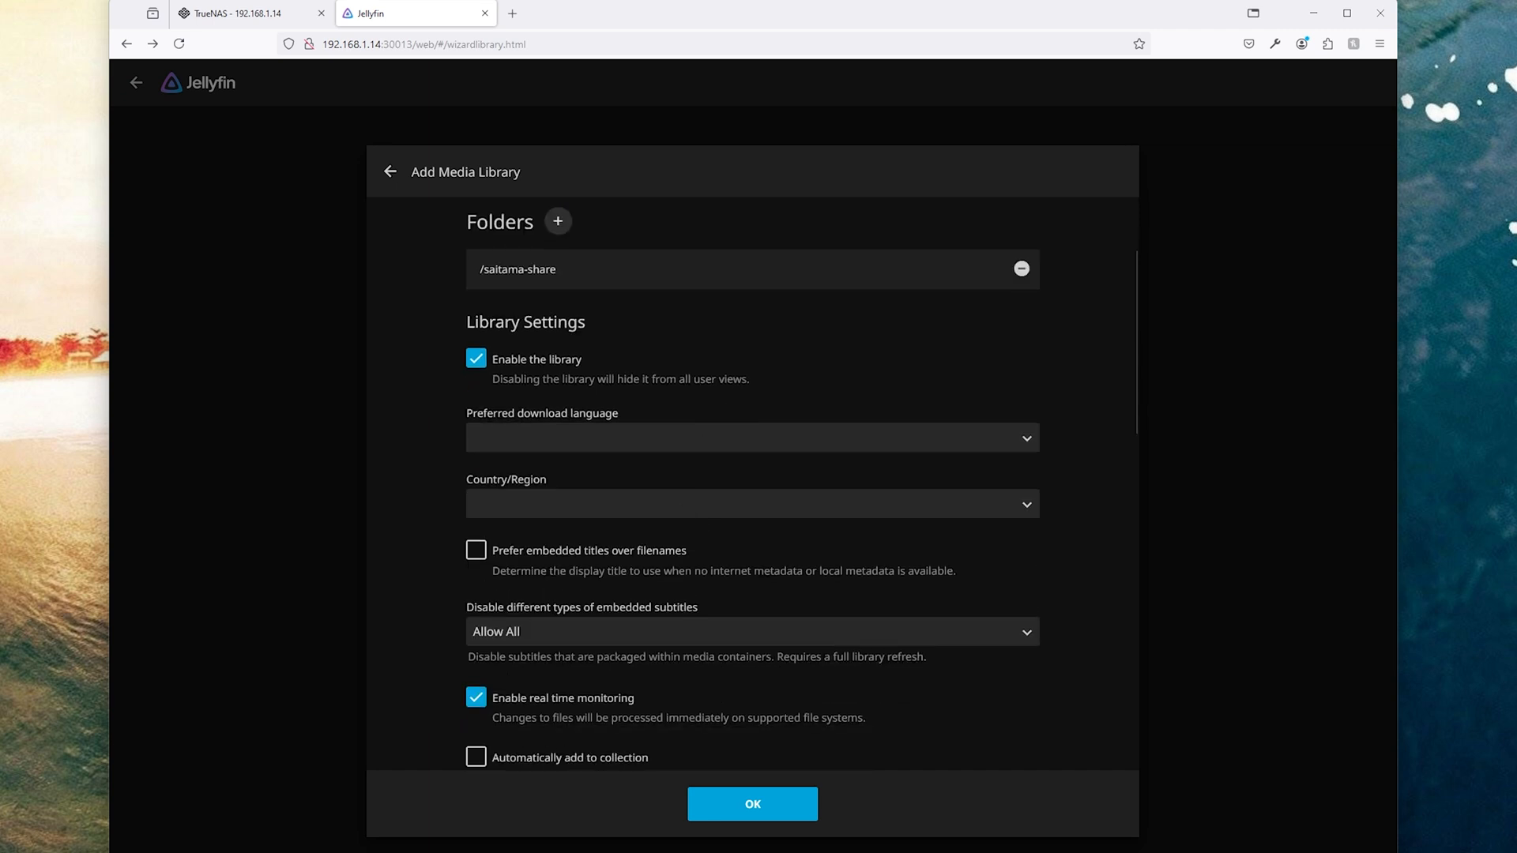
pyautogui.click(752, 804)
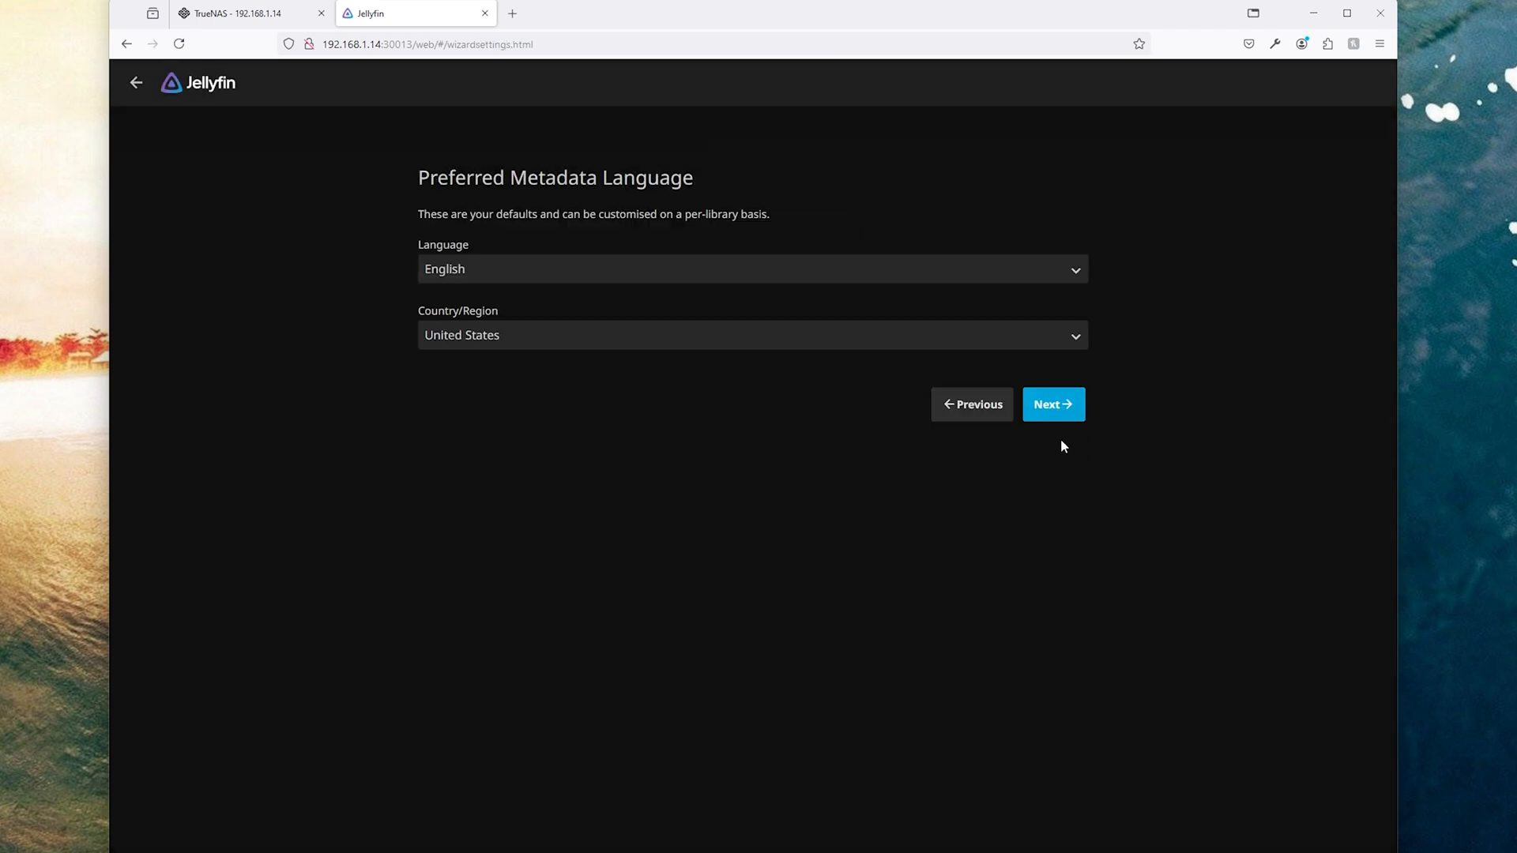
# Step: Accept the metadata language and remote access defaults and finish the setup wizard
pyautogui.click(1052, 403)
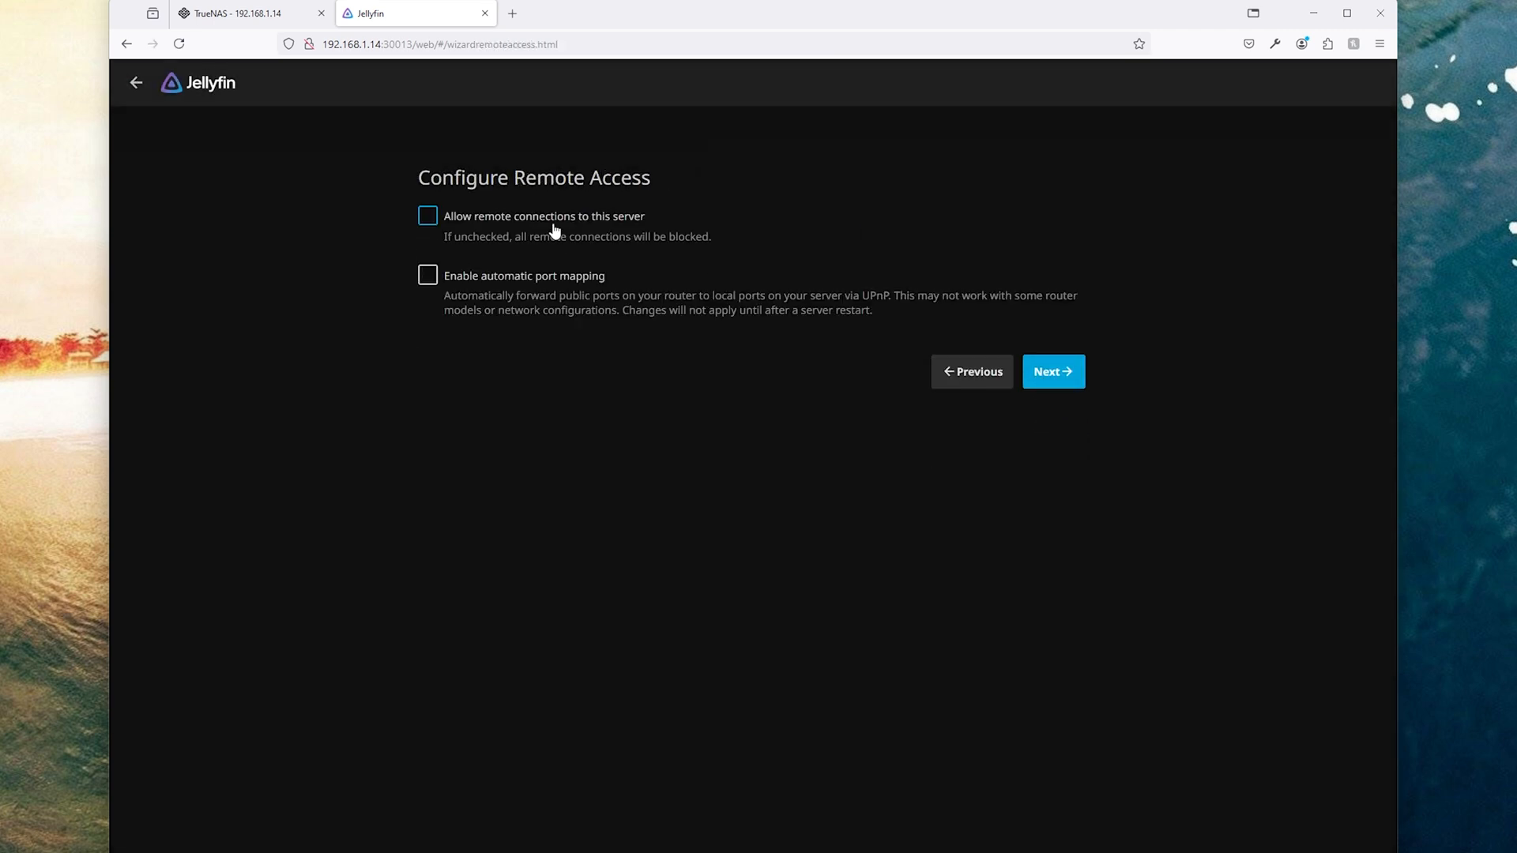
pyautogui.click(1052, 371)
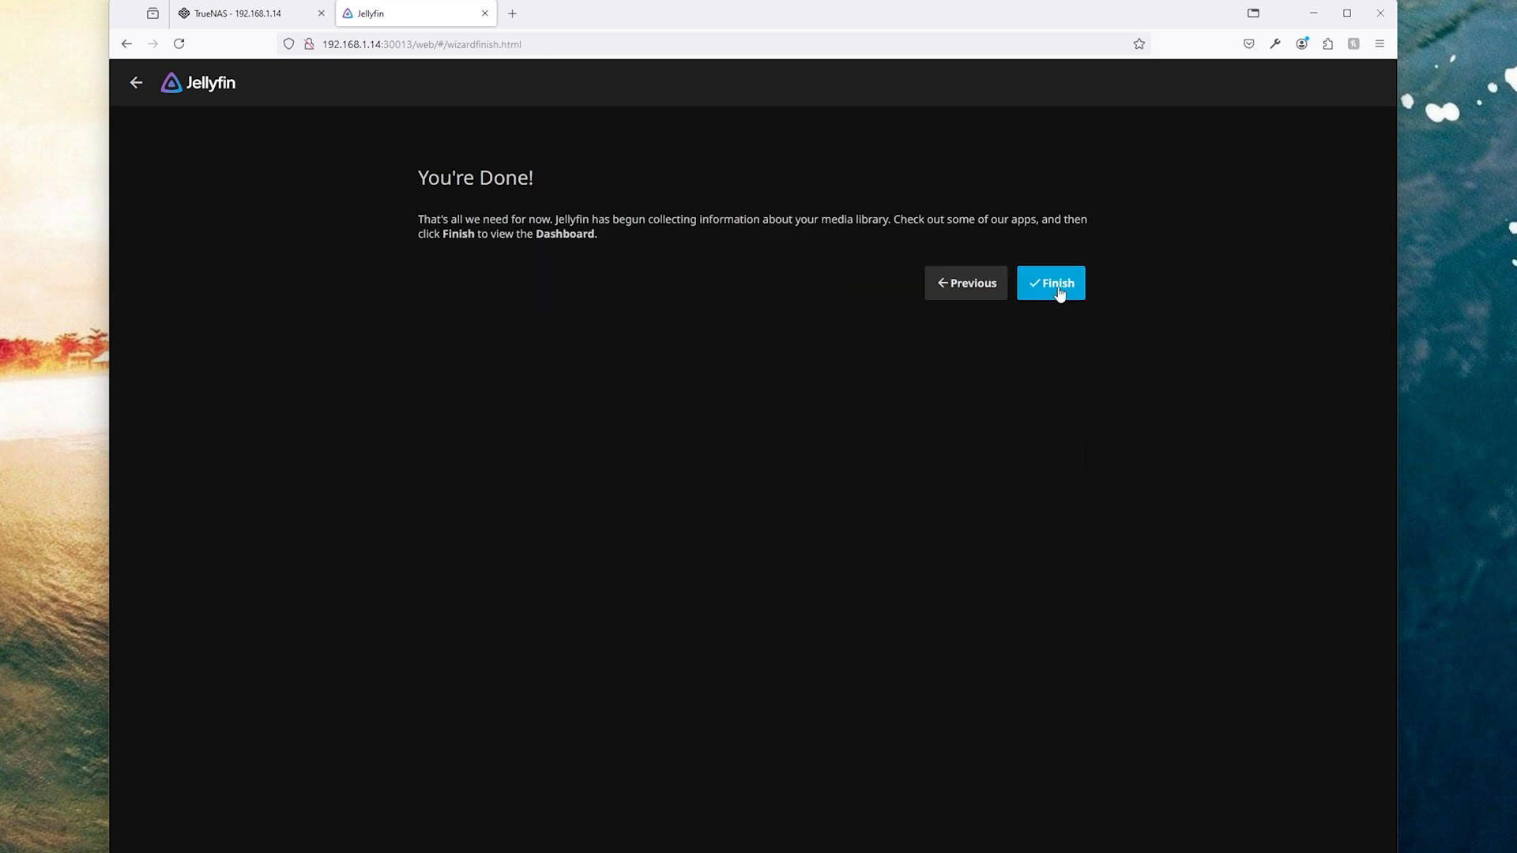
pyautogui.click(1050, 283)
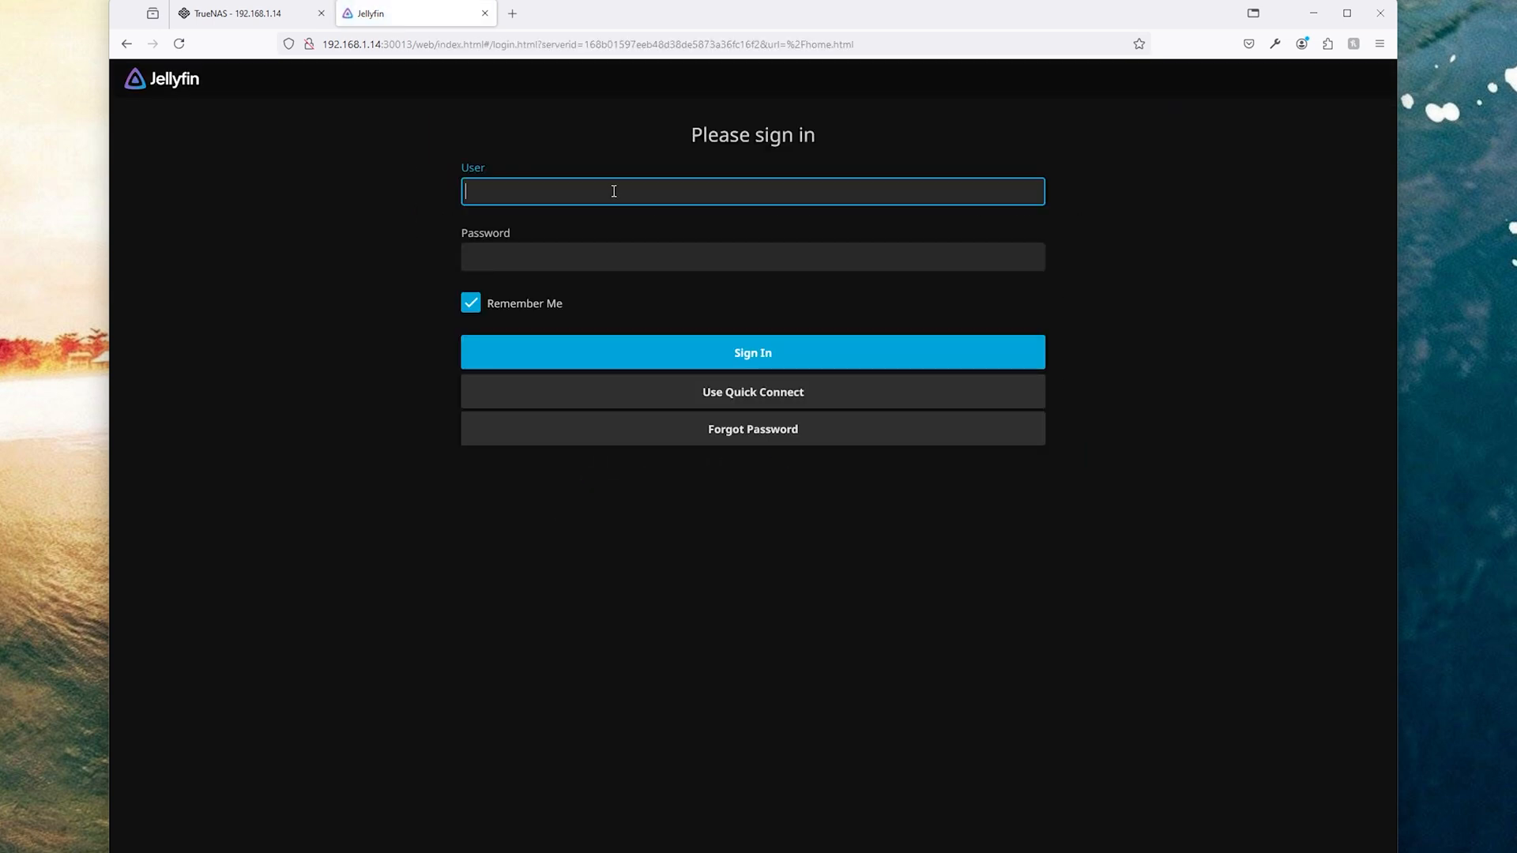
# Step: Sign in to Jellyfin as filipe without saving the password in the browser
pyautogui.write('filipe')
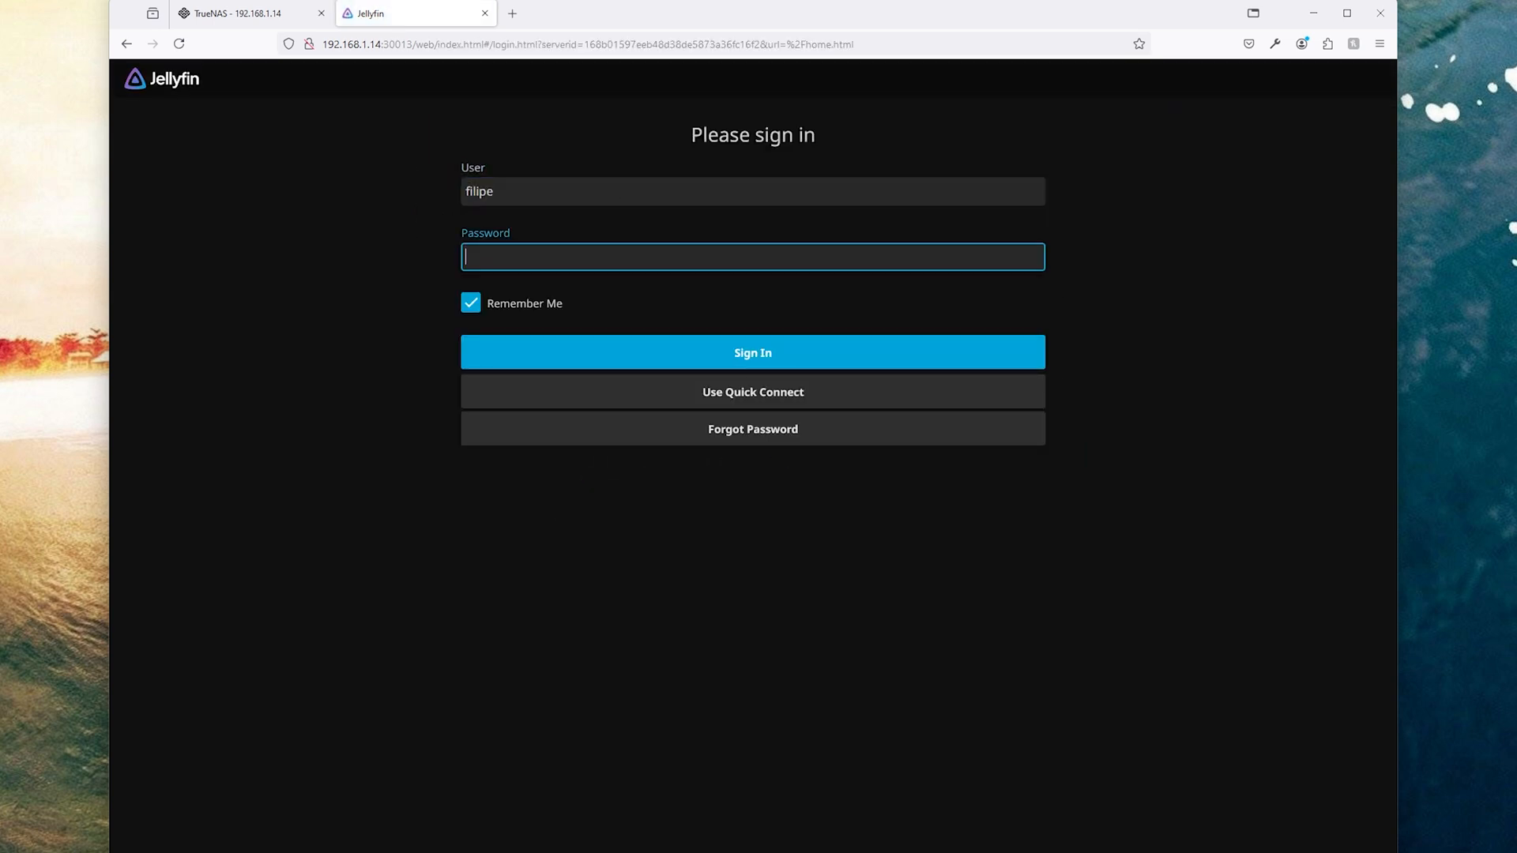
pyautogui.write('password')
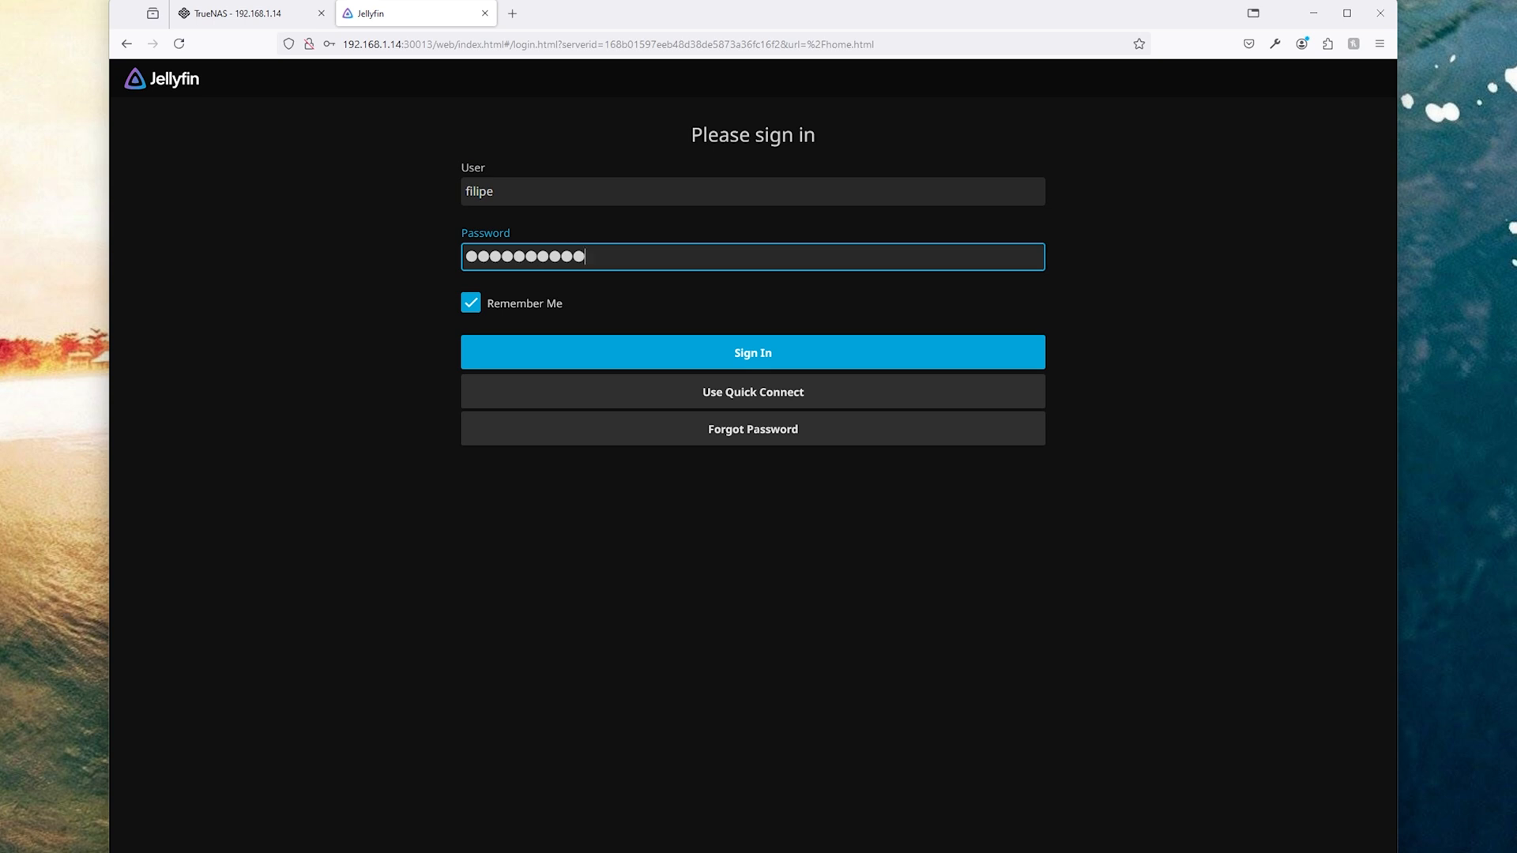
pyautogui.click(752, 353)
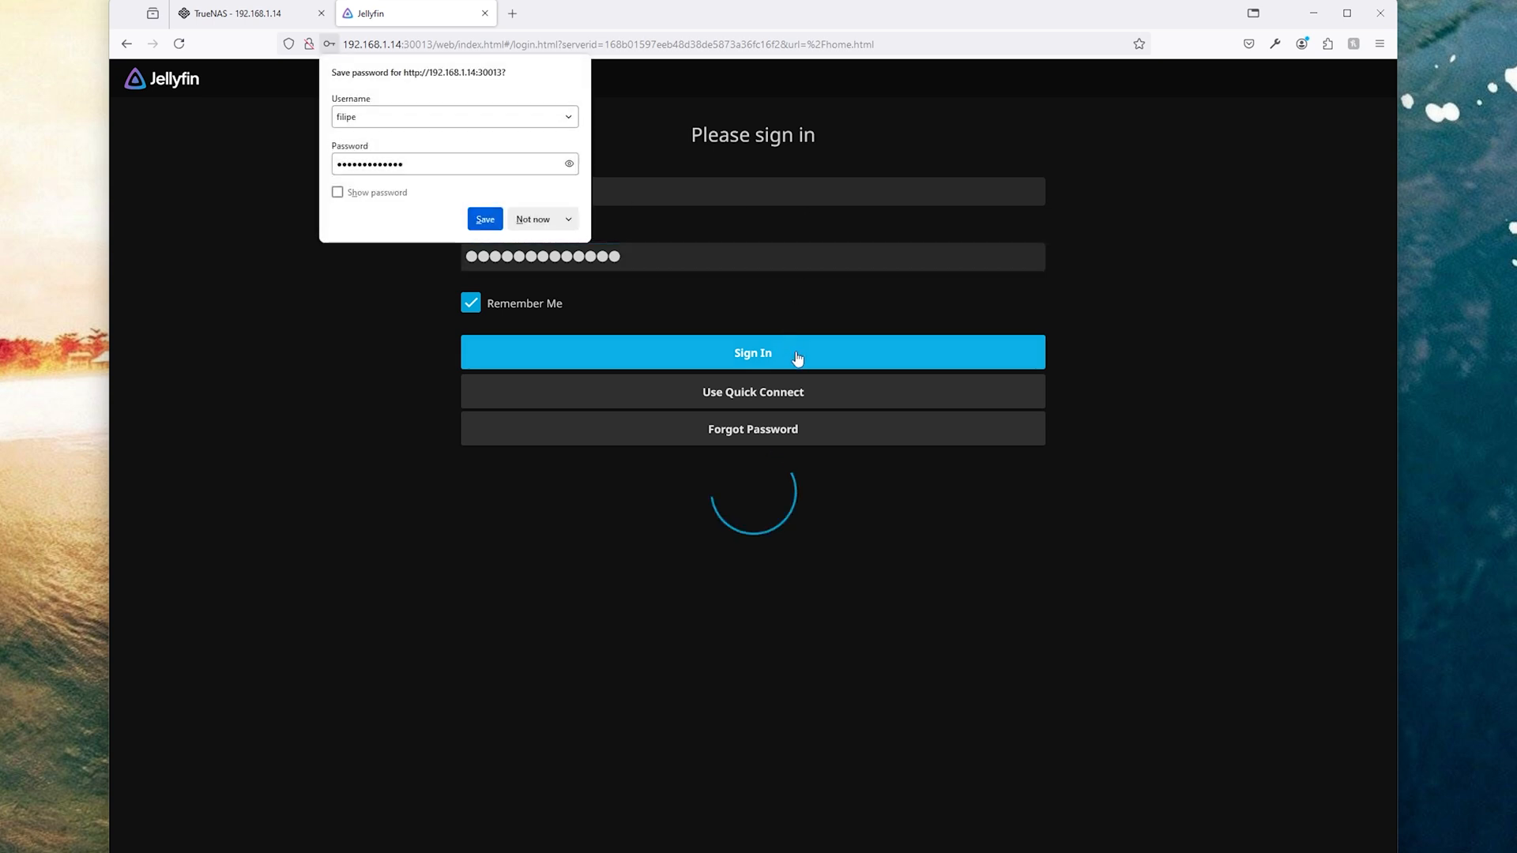
pyautogui.click(752, 352)
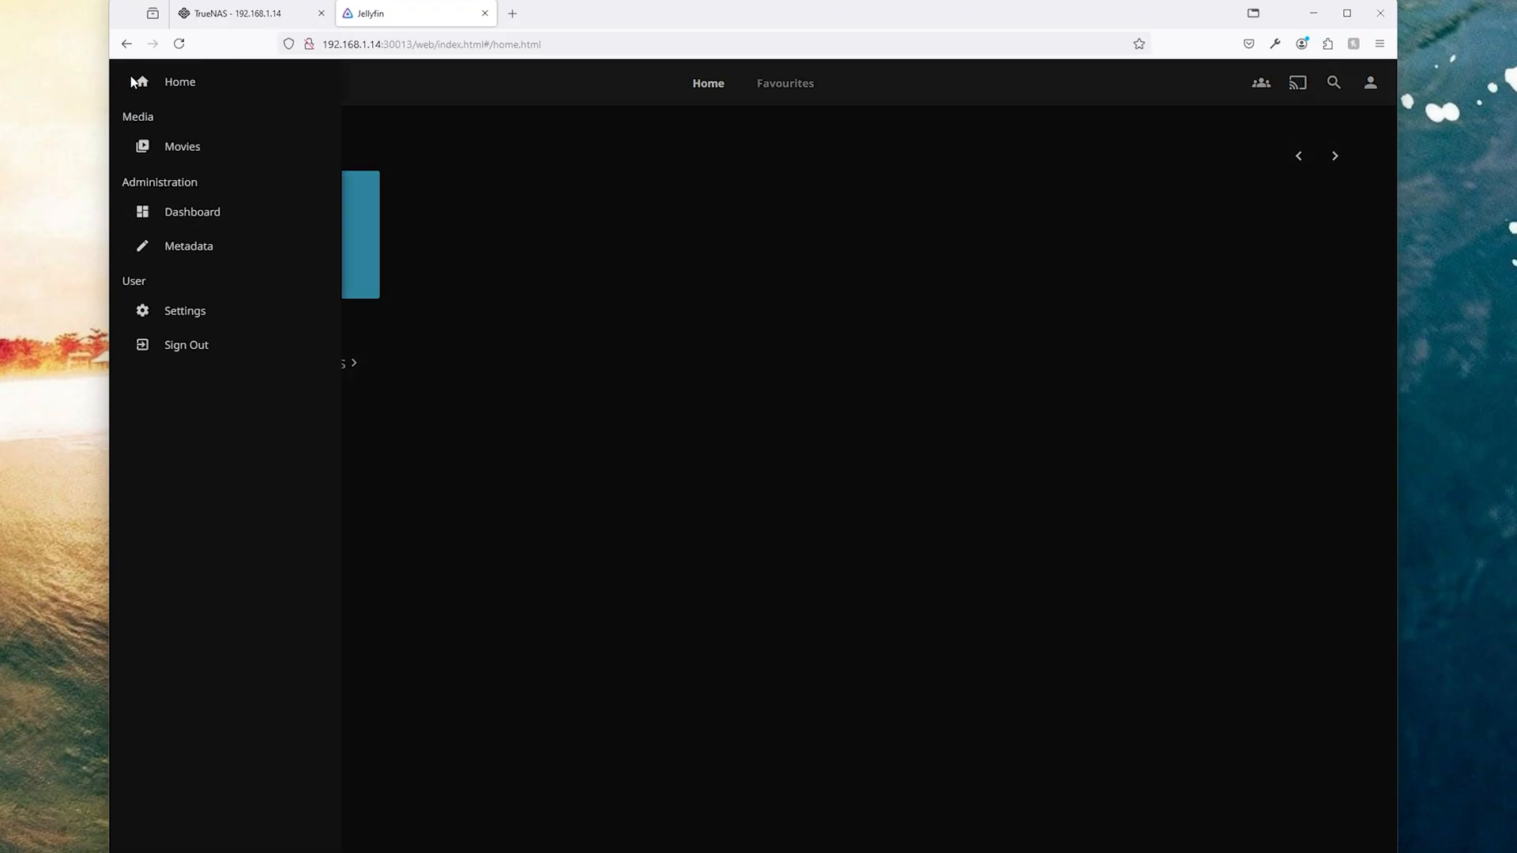
# Step: In Dashboard > Playback > Transcoding, choose Video Acceleration API (VAAPI) hardware acceleration
pyautogui.click(183, 311)
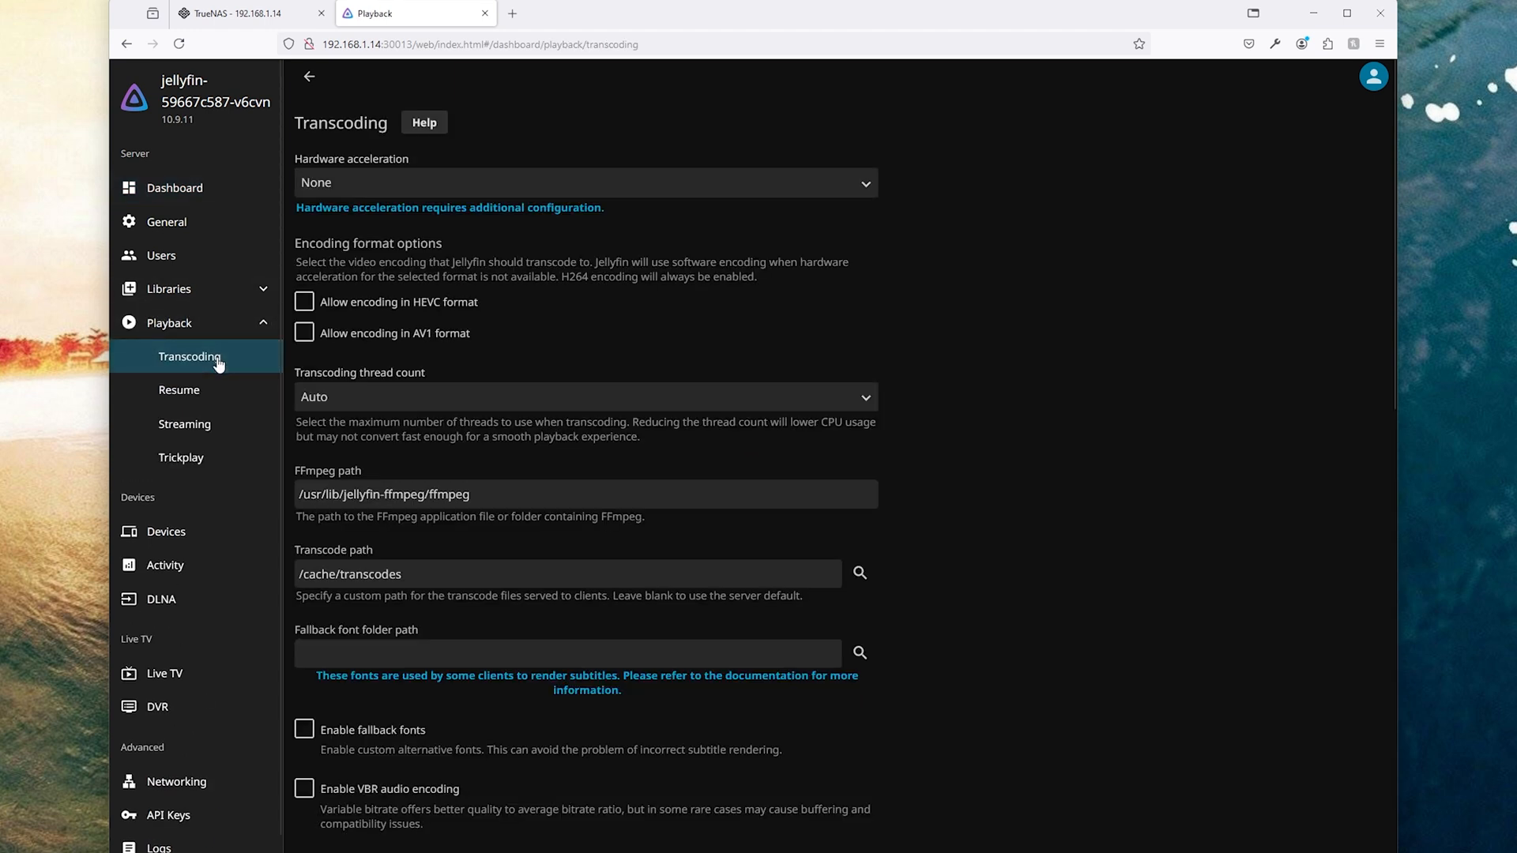
pyautogui.click(584, 183)
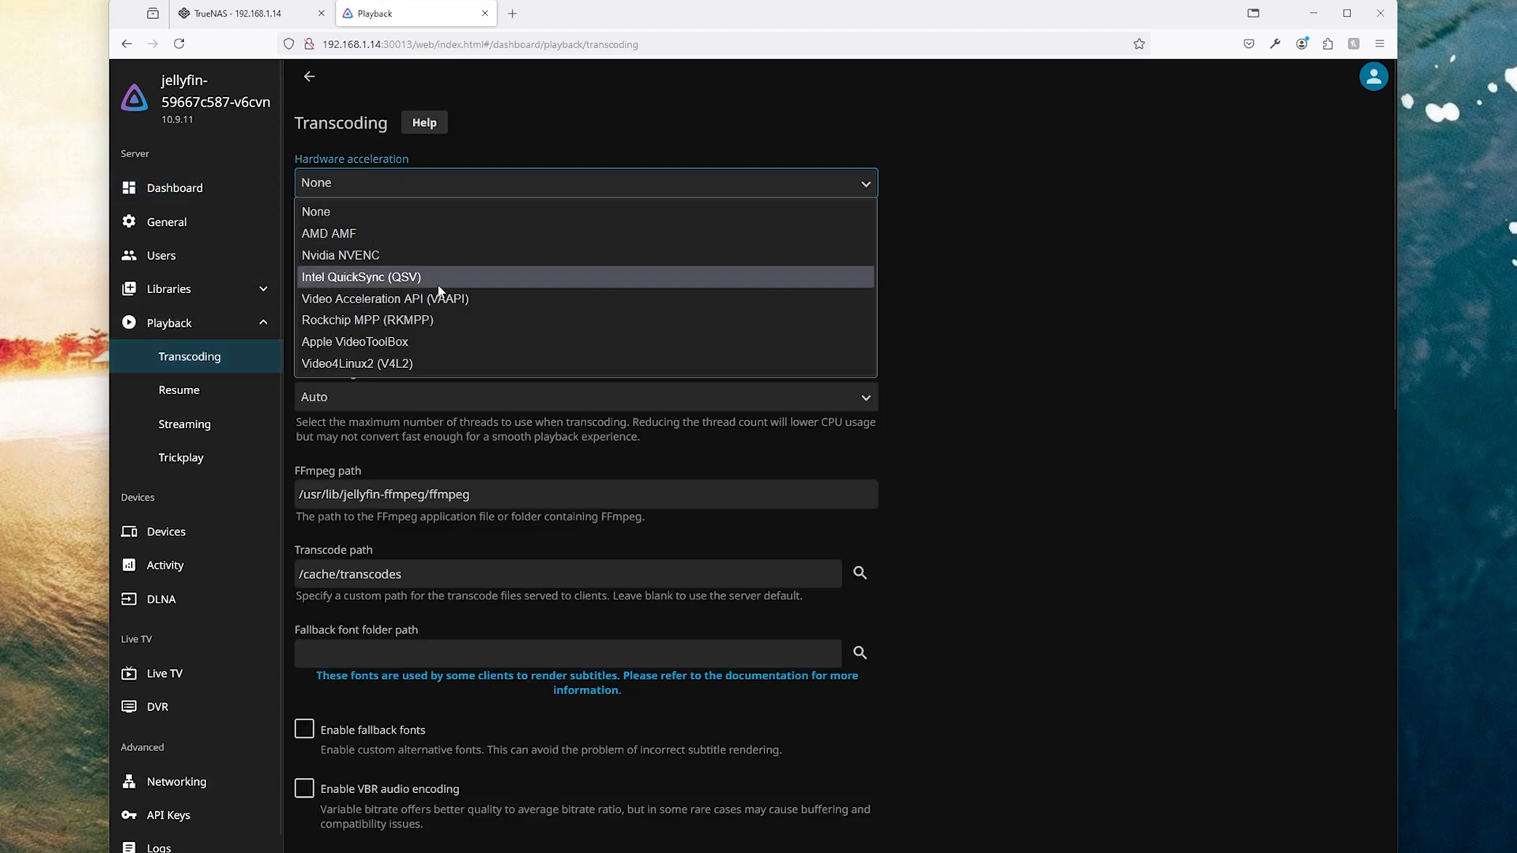
pyautogui.click(384, 298)
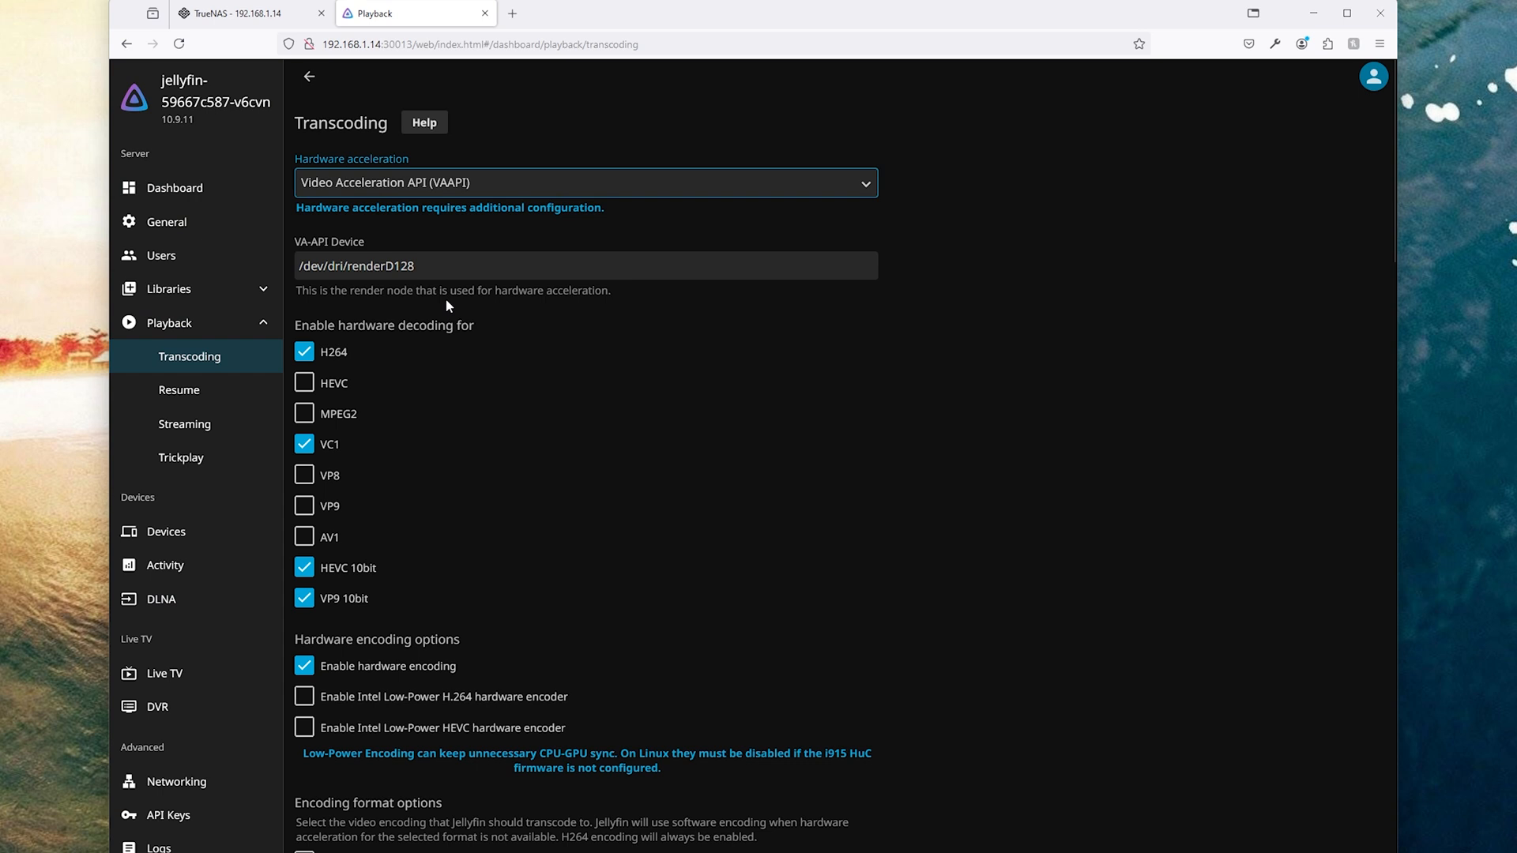